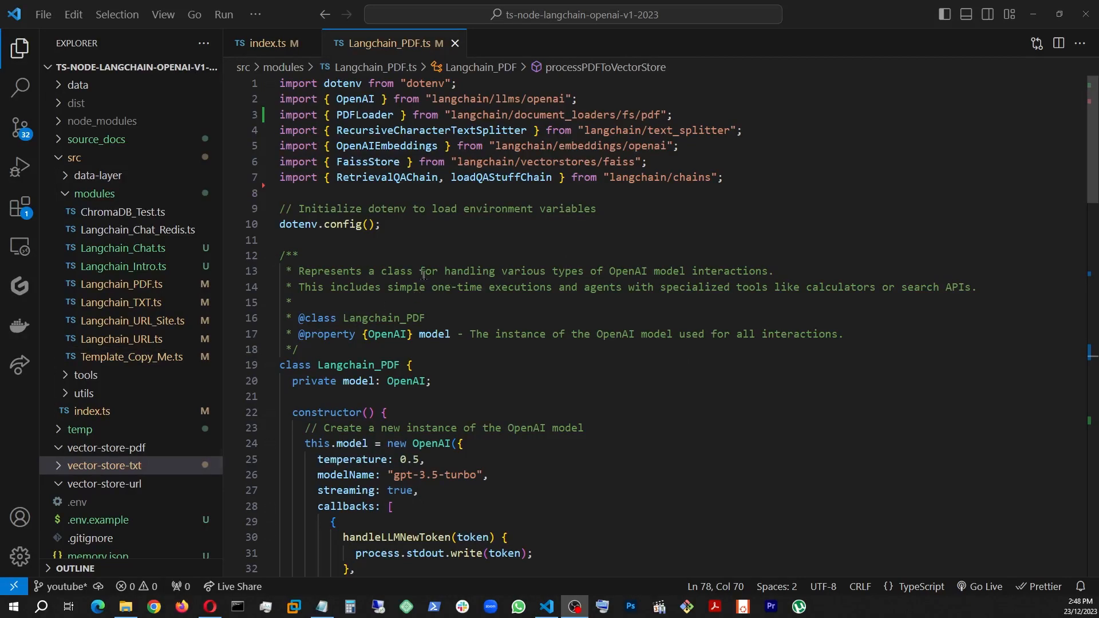
pyautogui.moveTo(690, 258)
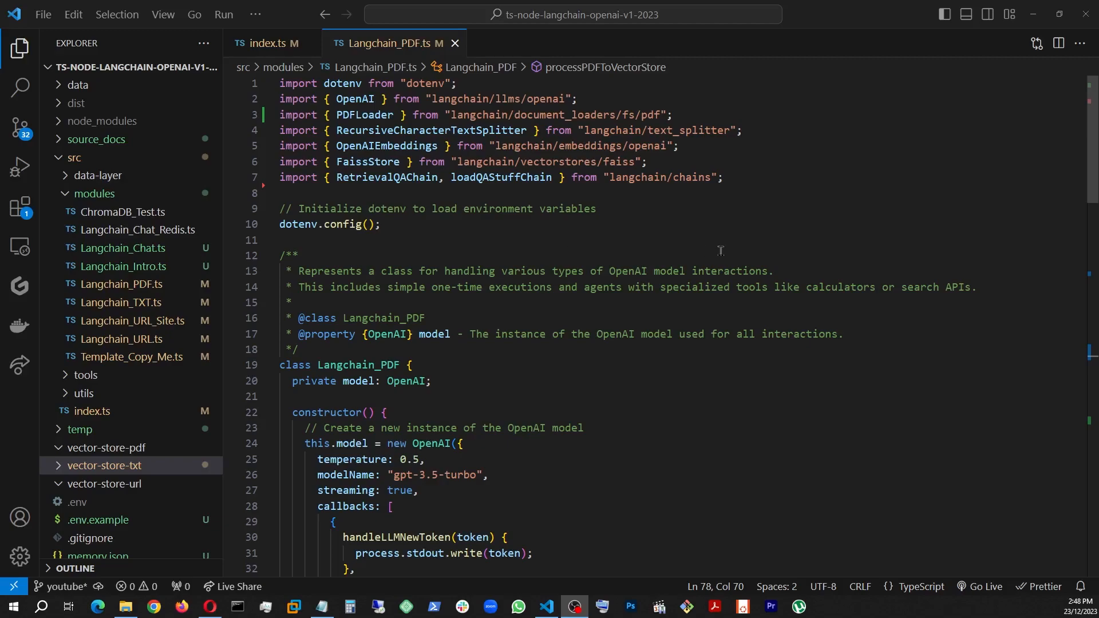
pyautogui.moveTo(645, 384)
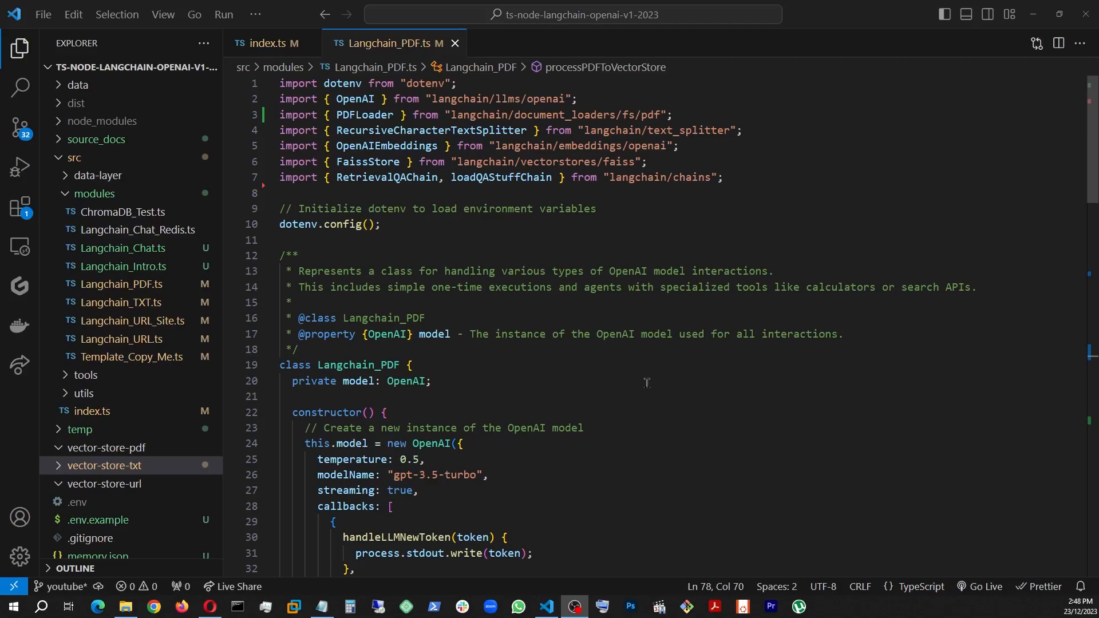
pyautogui.moveTo(395, 318)
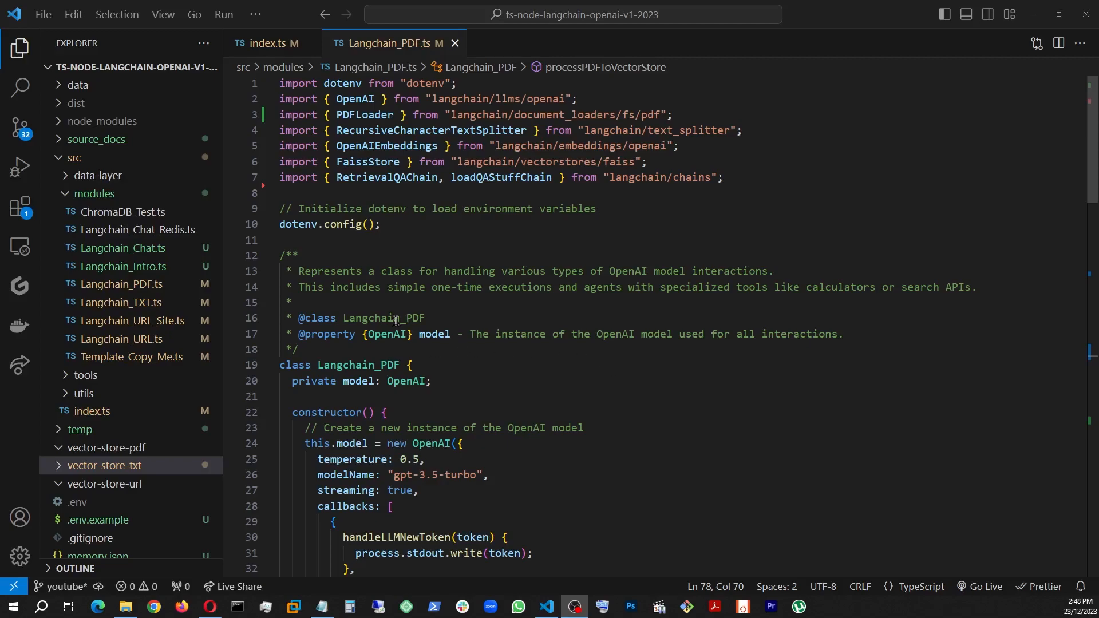
pyautogui.moveTo(536, 332)
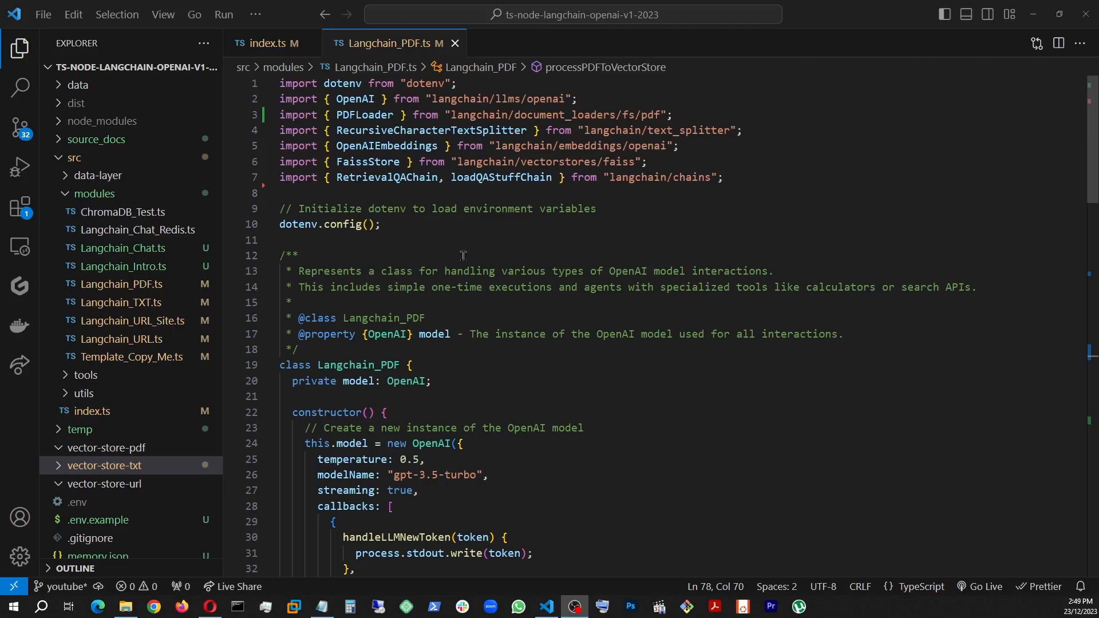
pyautogui.moveTo(602, 242)
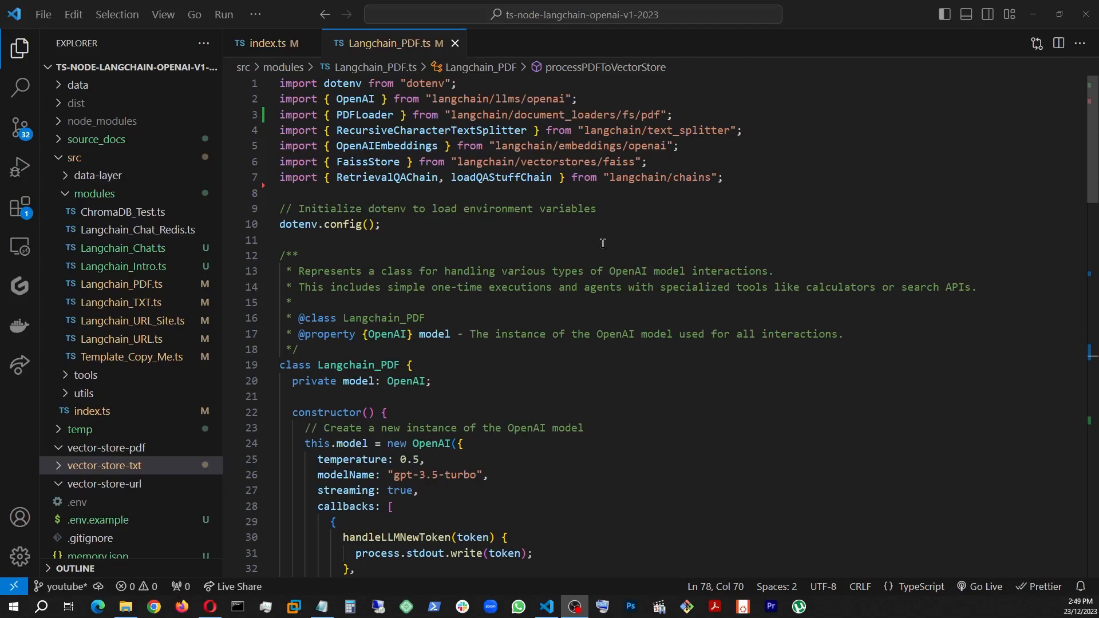
pyautogui.moveTo(648, 361)
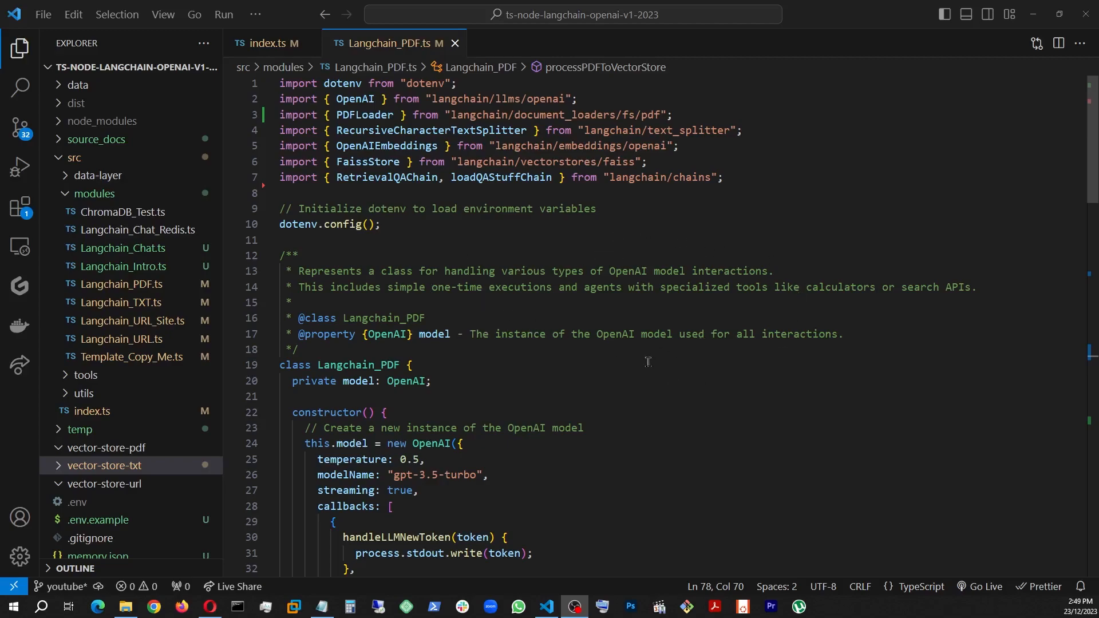
pyautogui.moveTo(593, 357)
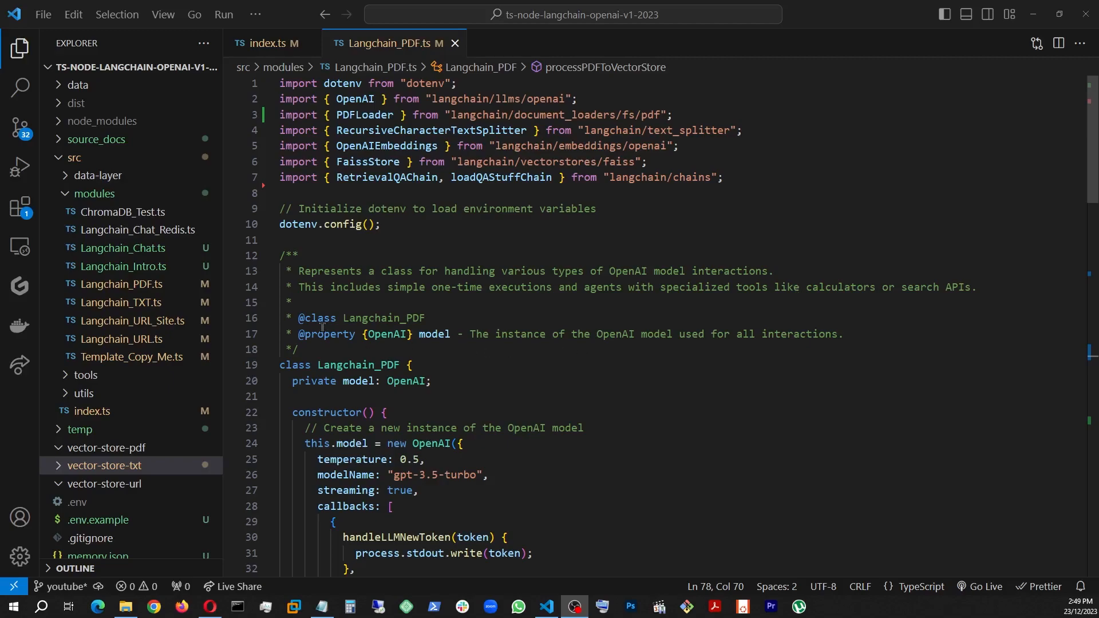
pyautogui.moveTo(702, 239)
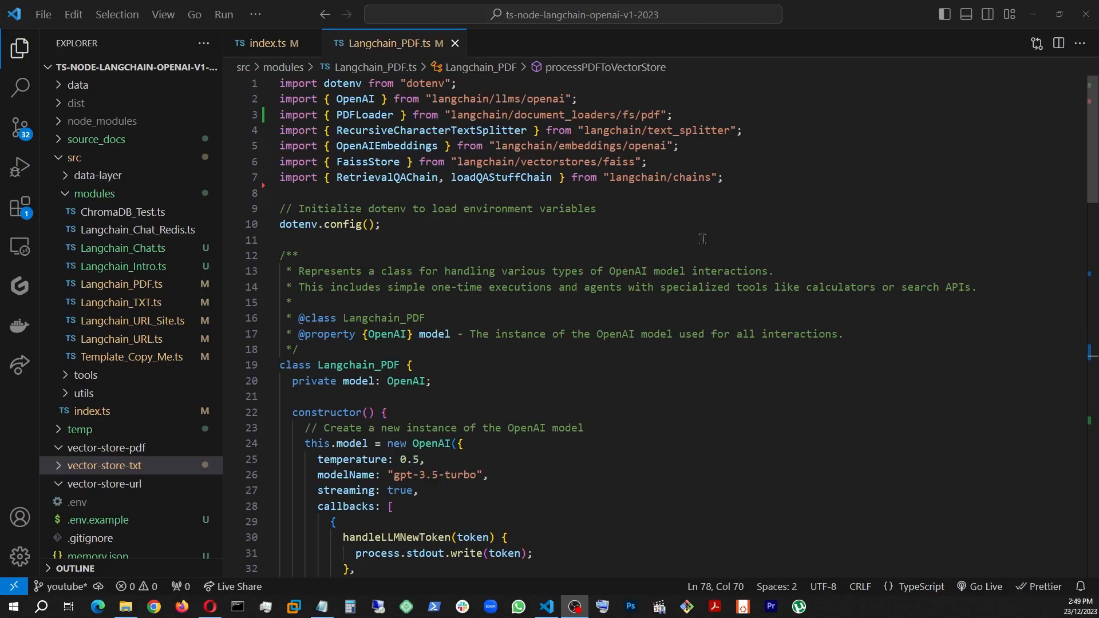
pyautogui.moveTo(742, 231)
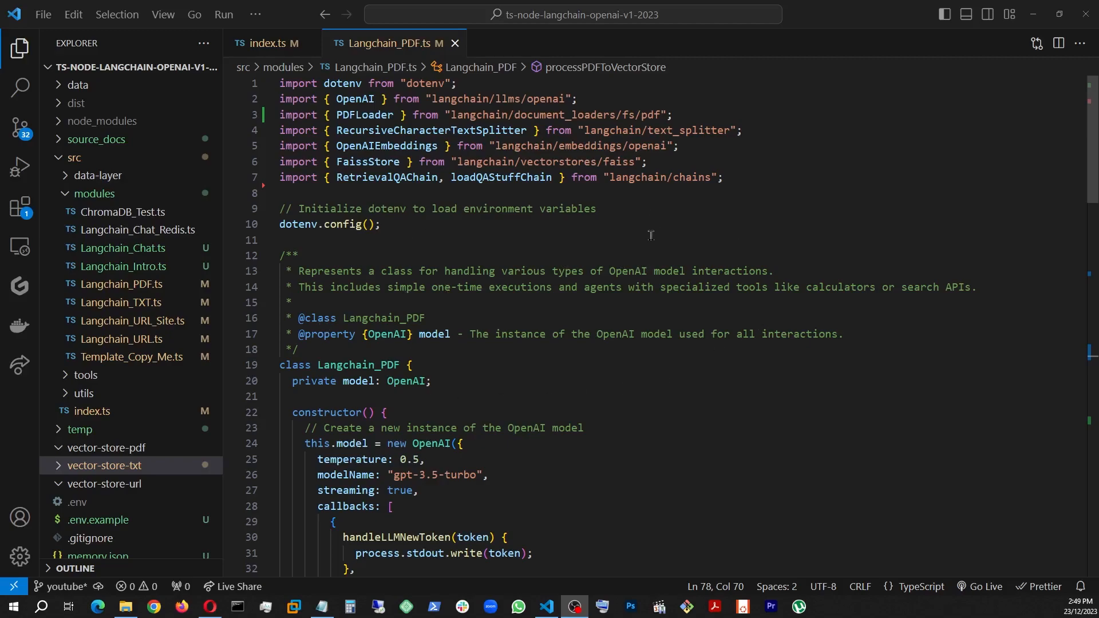
pyautogui.moveTo(655, 175)
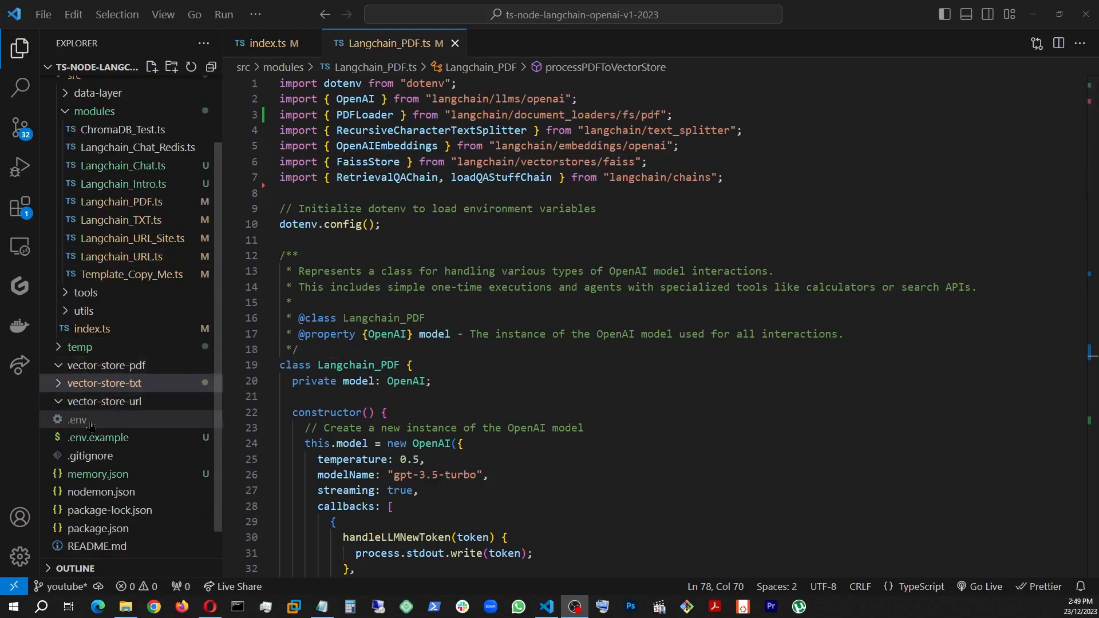
# Step: Open .env.example from the Explorer to show the OpenAI and Upstash API key entries
pyautogui.click(99, 437)
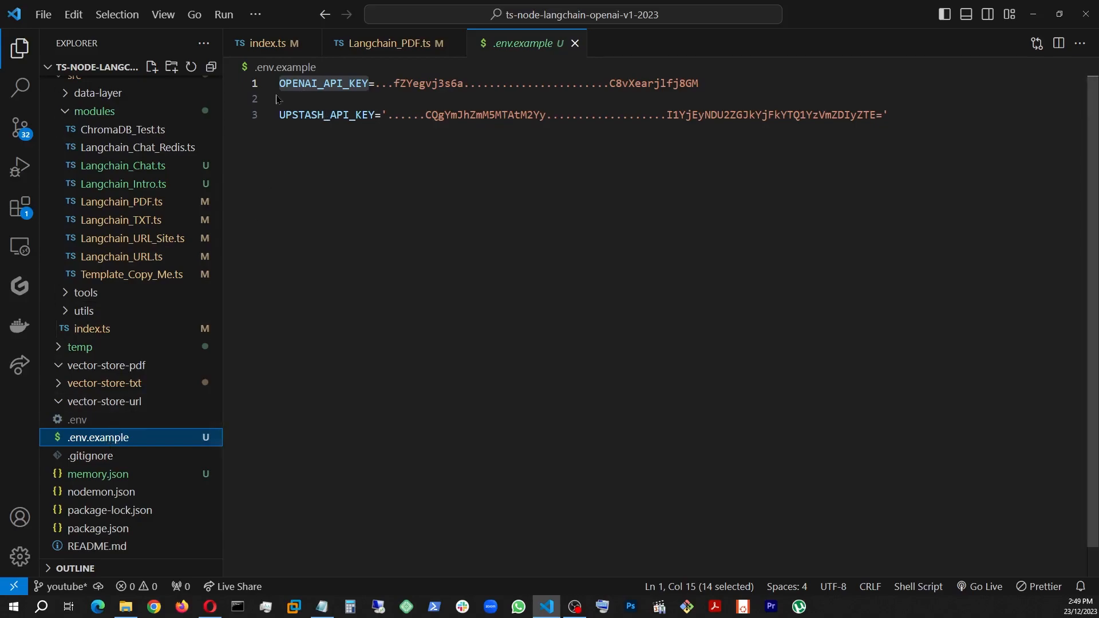
pyautogui.moveTo(392, 79)
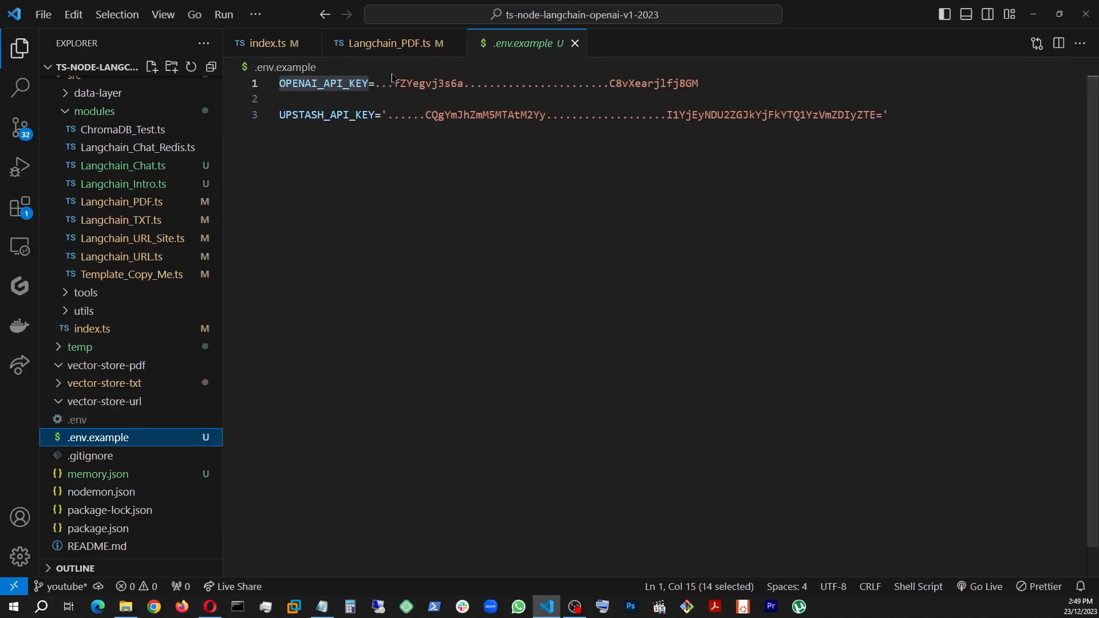
pyautogui.moveTo(334, 91)
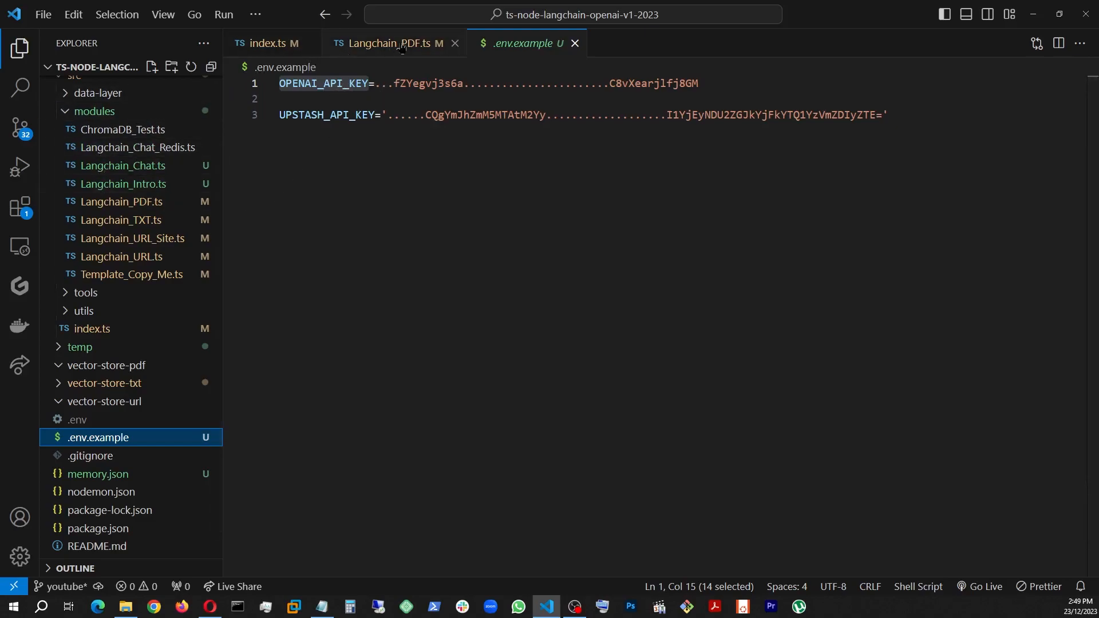
# Step: Return to Langchain_PDF.ts and scroll past the imports to the constructor configuring the OpenAI model
pyautogui.click(390, 44)
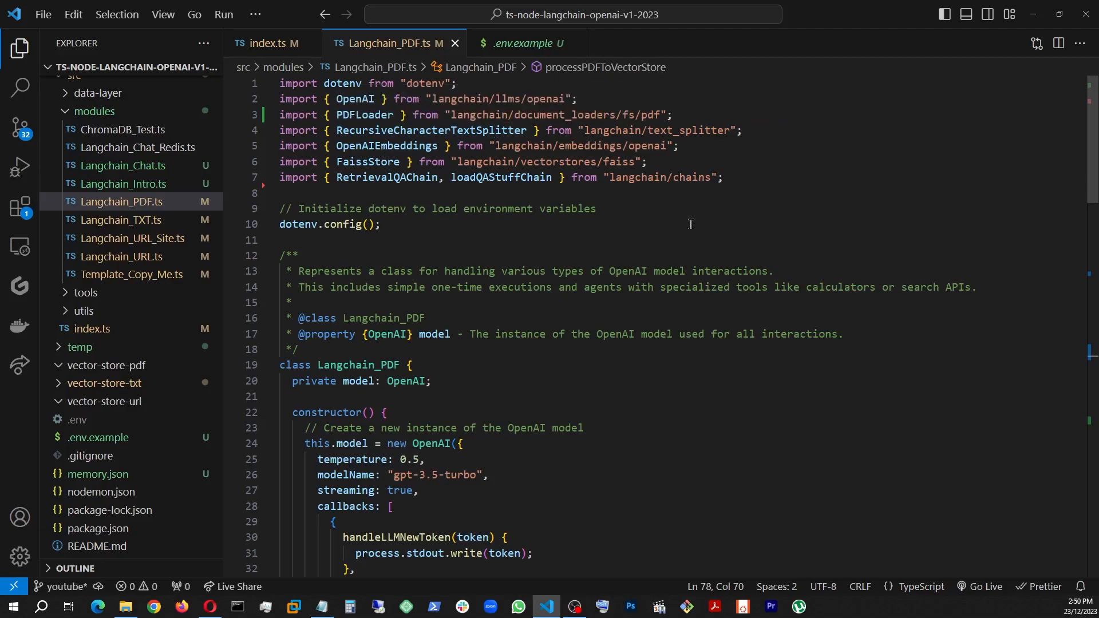
pyautogui.moveTo(304, 99)
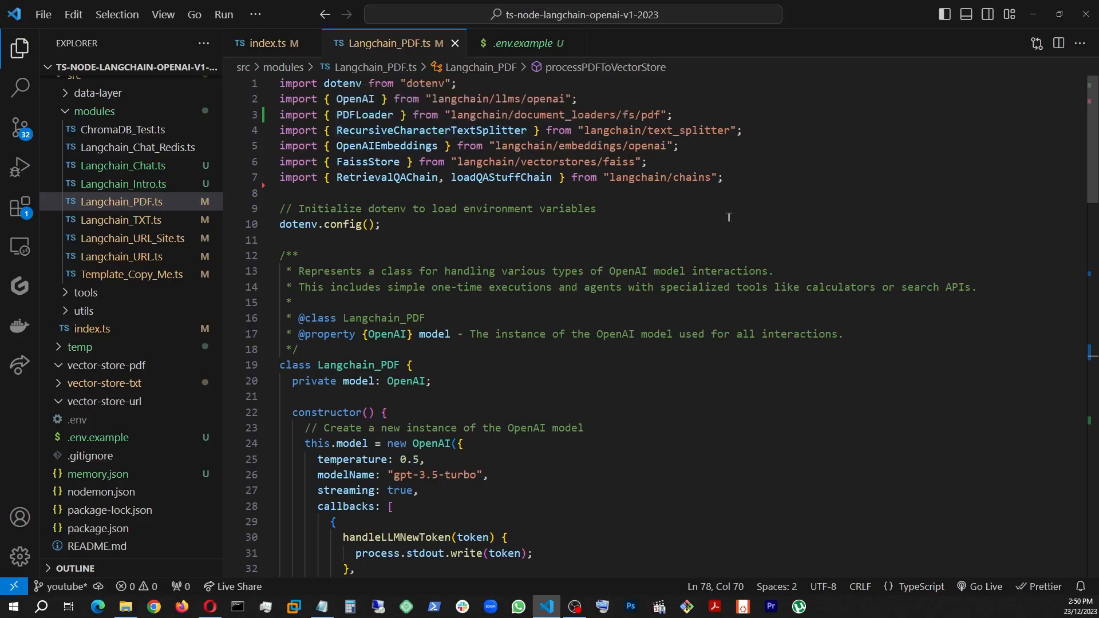
pyautogui.moveTo(700, 216)
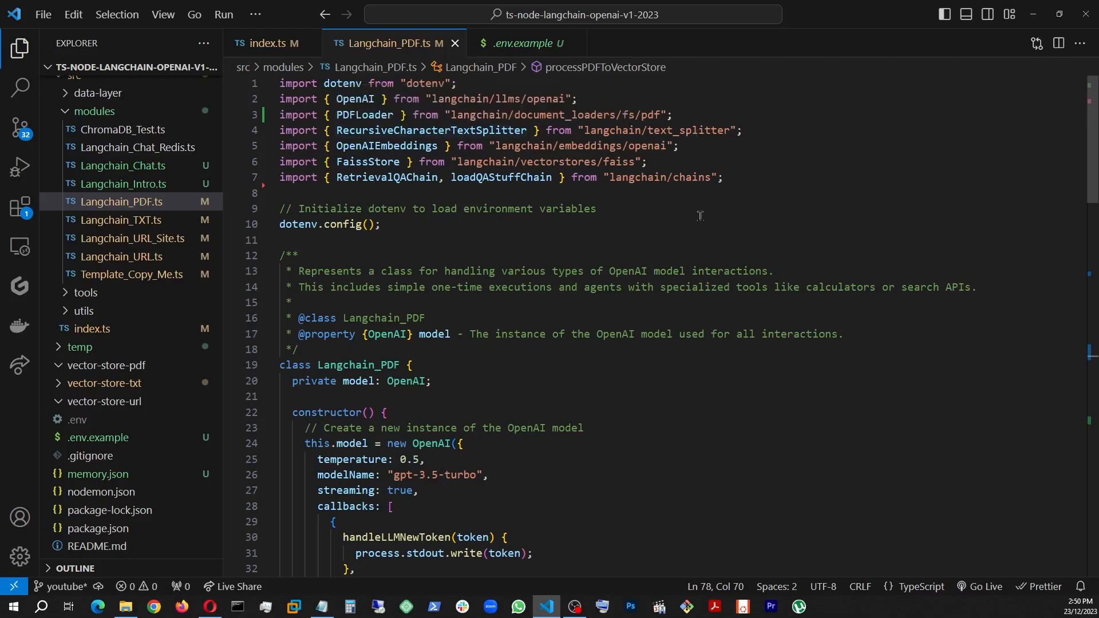
pyautogui.moveTo(615, 236)
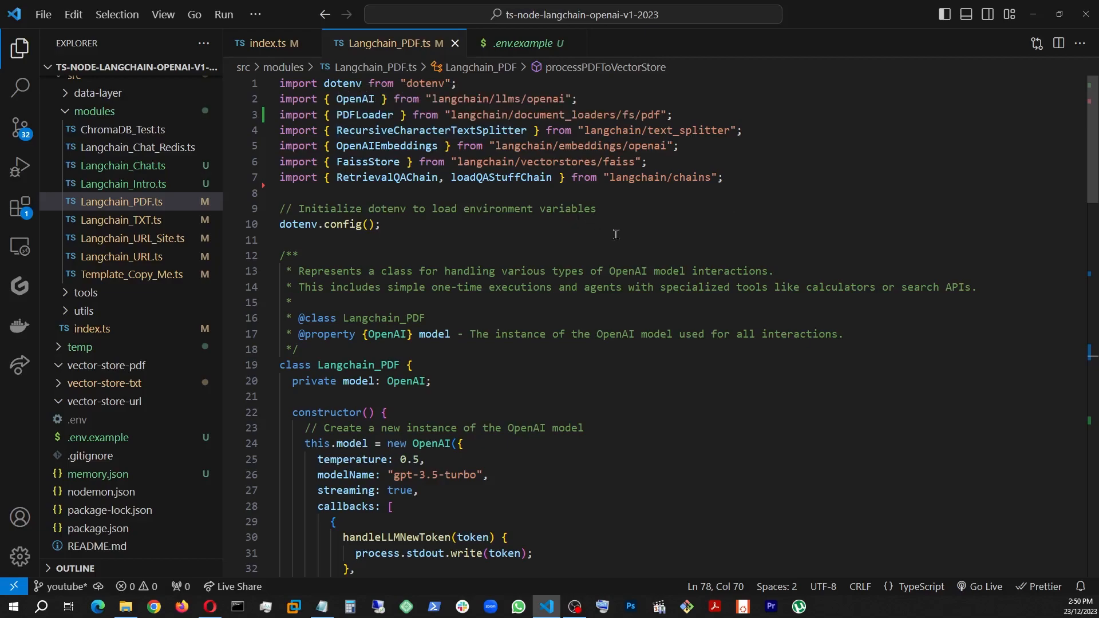
pyautogui.moveTo(407, 287)
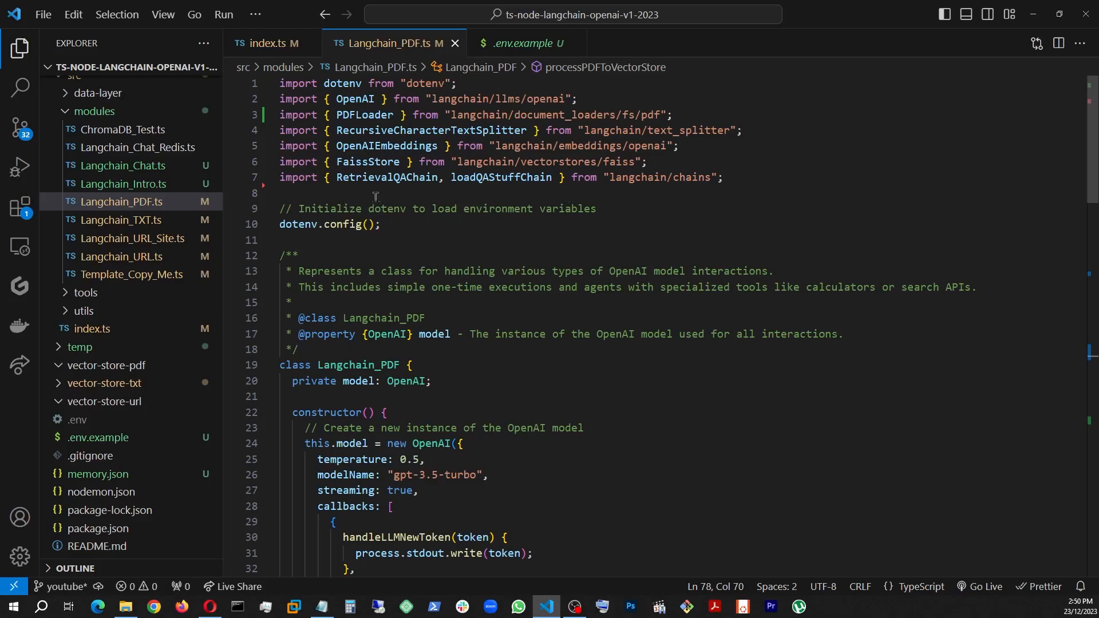
pyautogui.moveTo(466, 208)
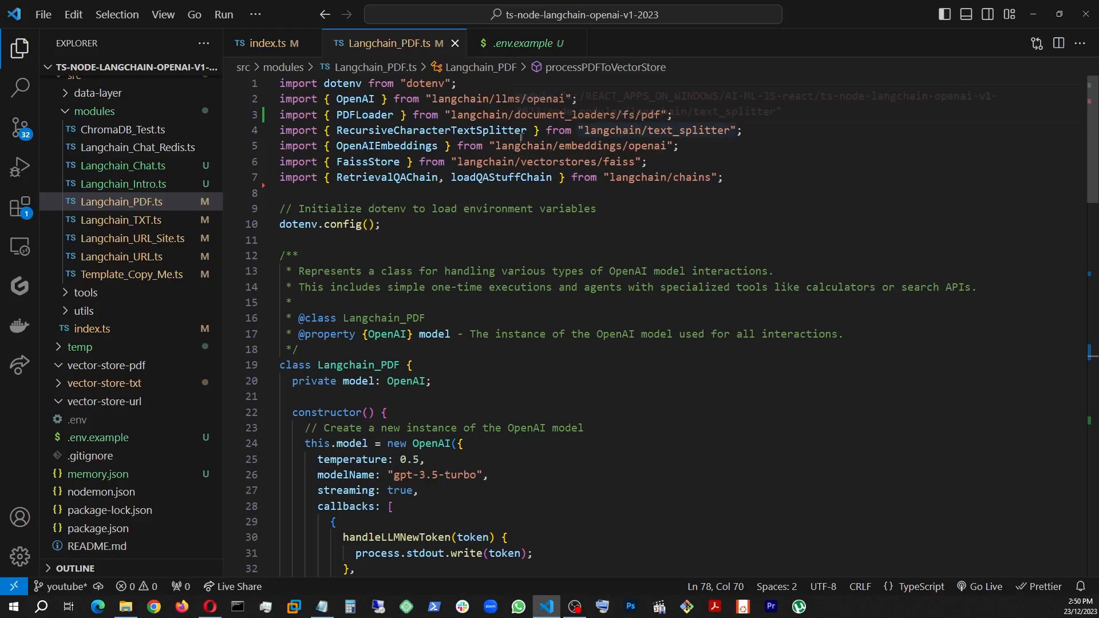
pyautogui.moveTo(473, 129)
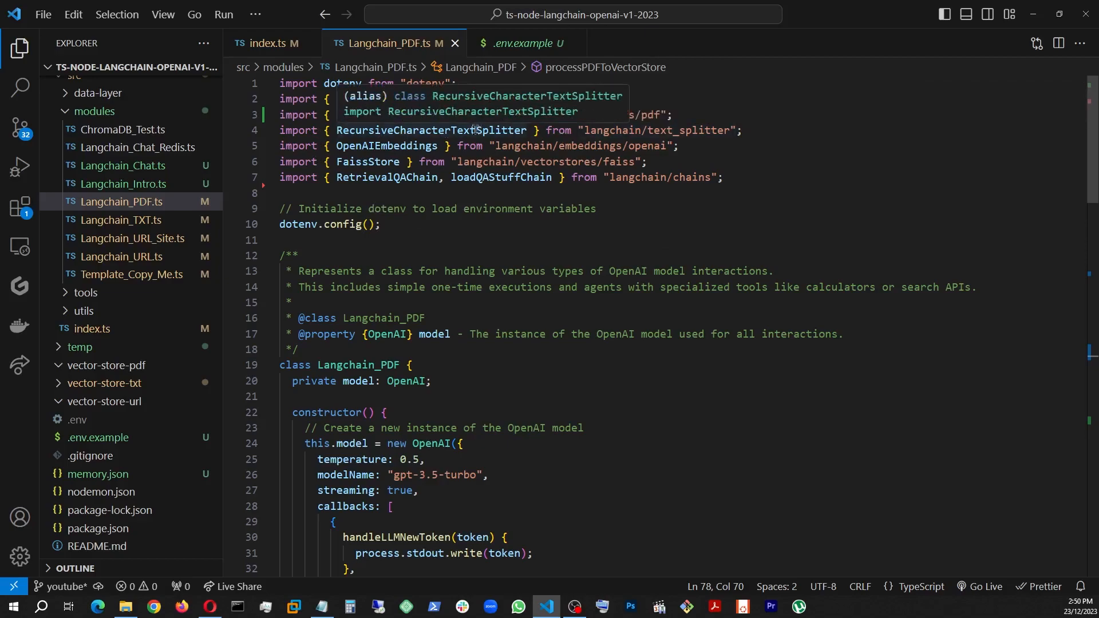
pyautogui.moveTo(824, 181)
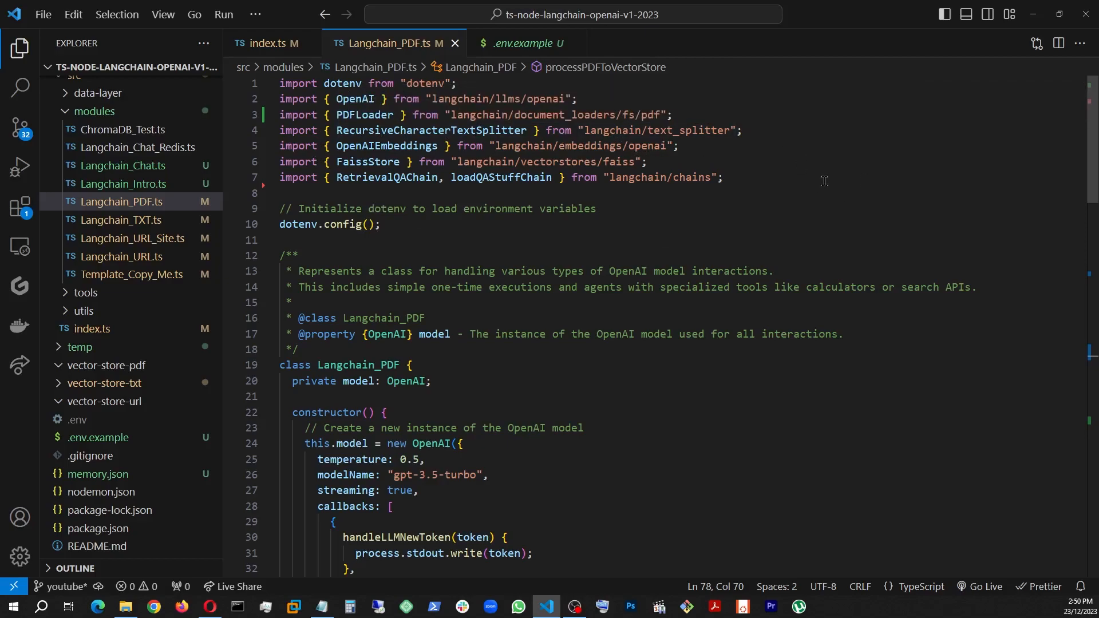
pyautogui.moveTo(835, 236)
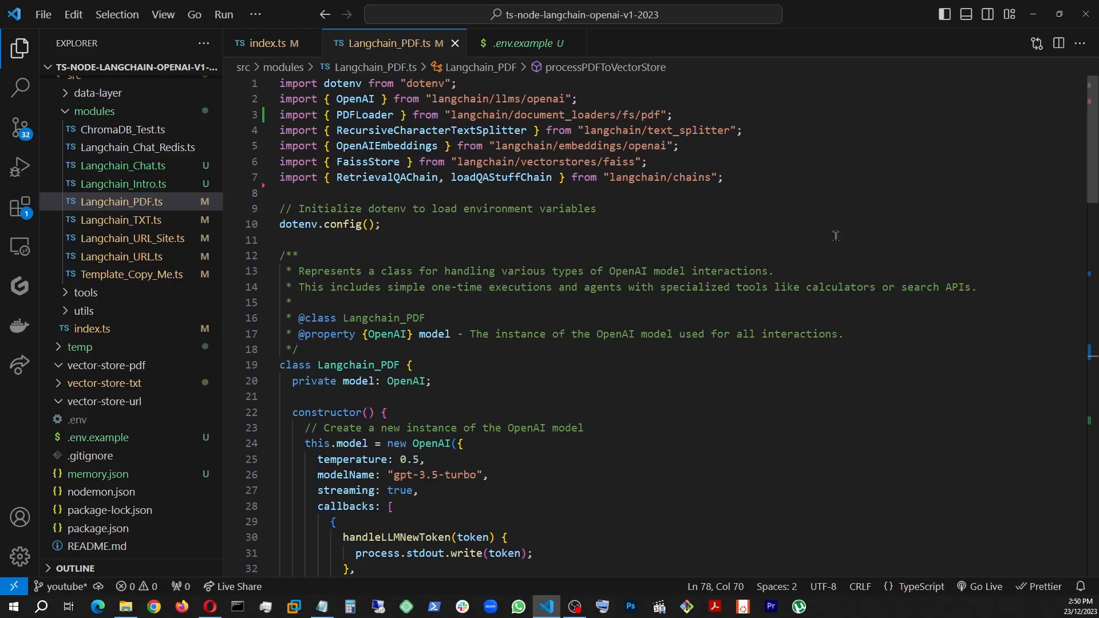
pyautogui.scroll(-3)
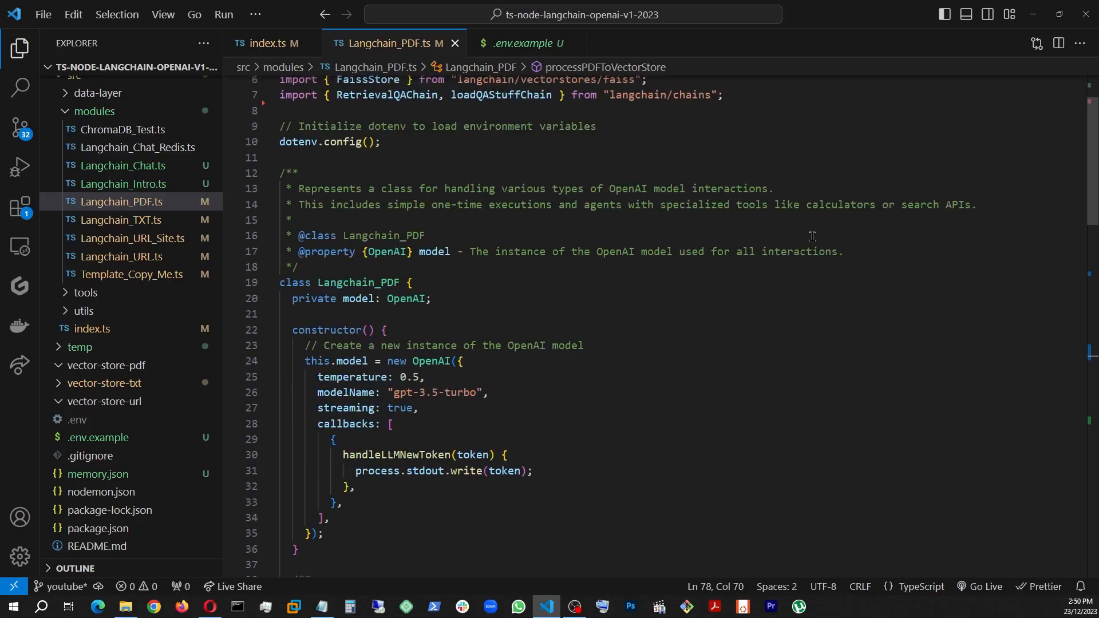
pyautogui.scroll(-3)
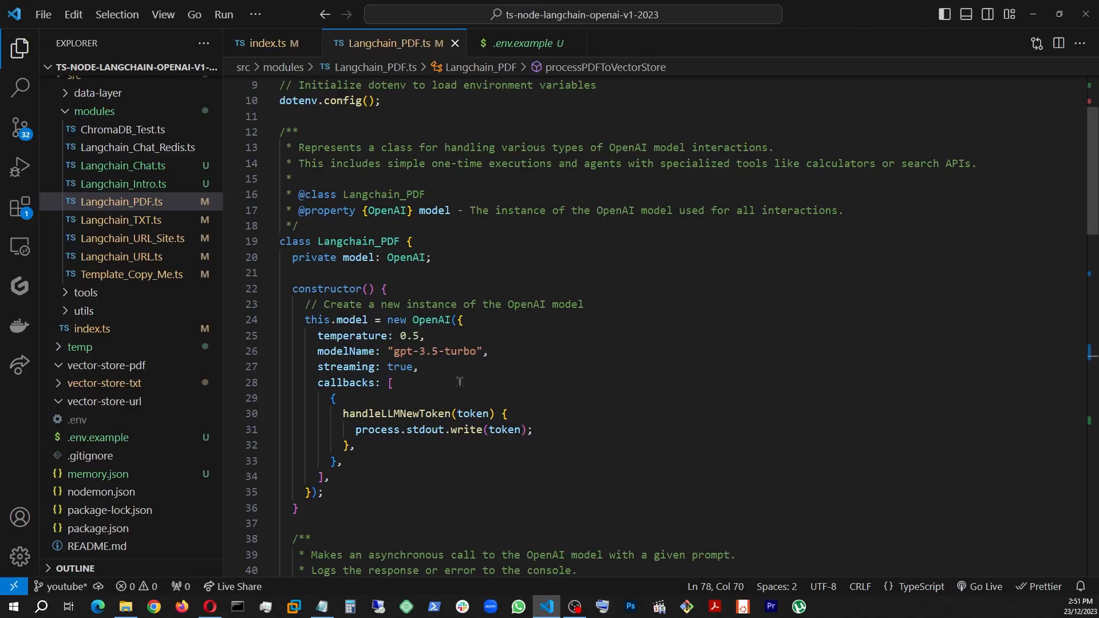
pyautogui.moveTo(387, 413)
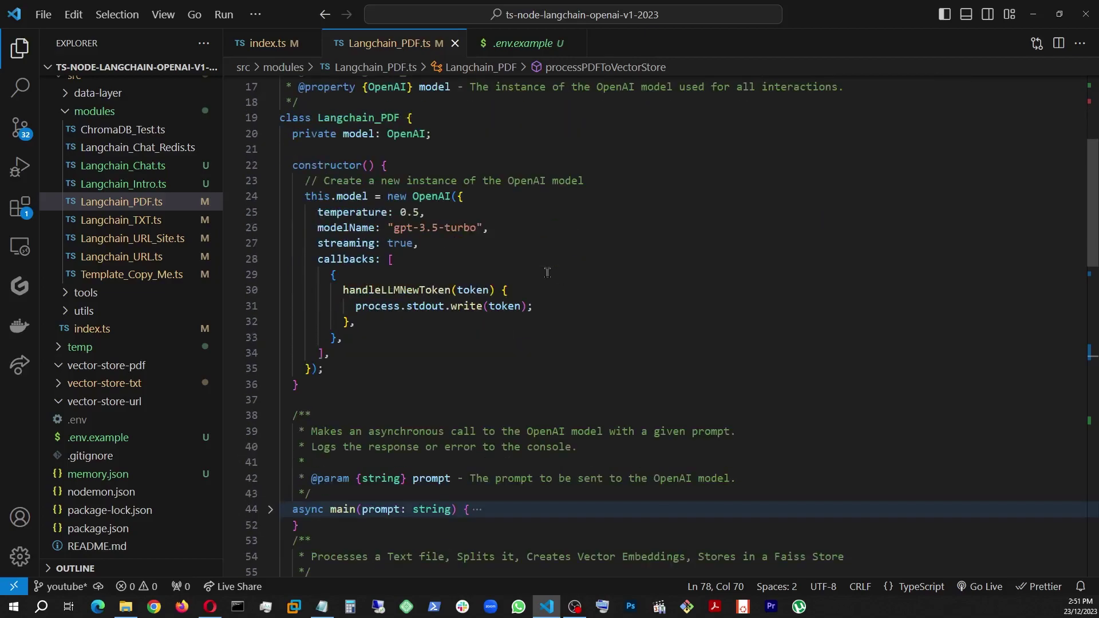
# Step: Scroll to processPDFToVectorStore and expand the source_docs folder listing CV_Moose.pdf
pyautogui.scroll(-3)
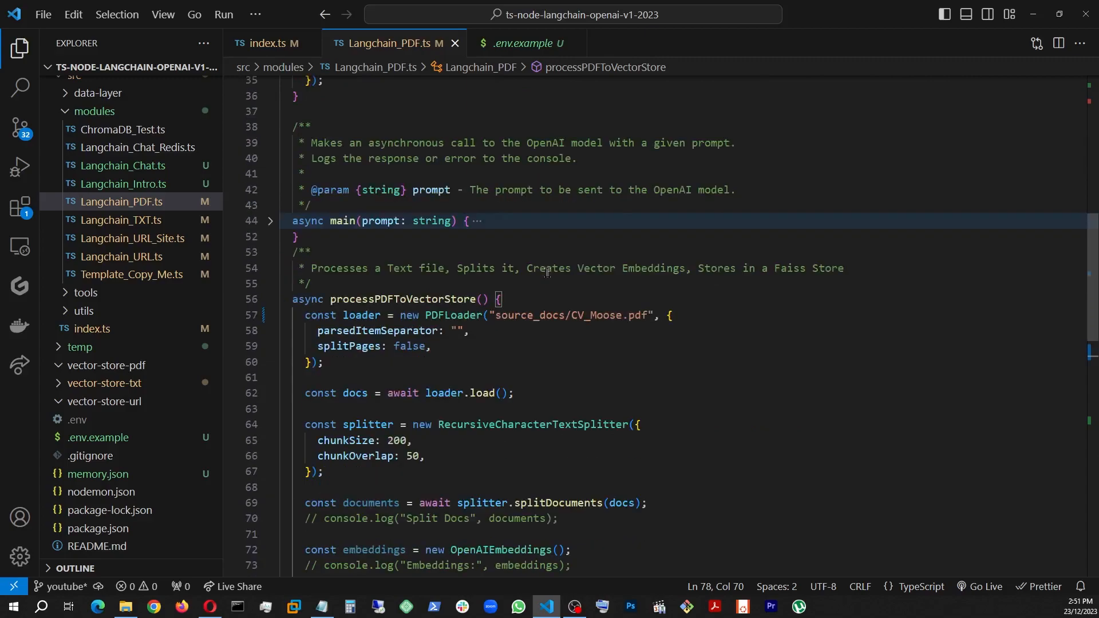
pyautogui.scroll(-3)
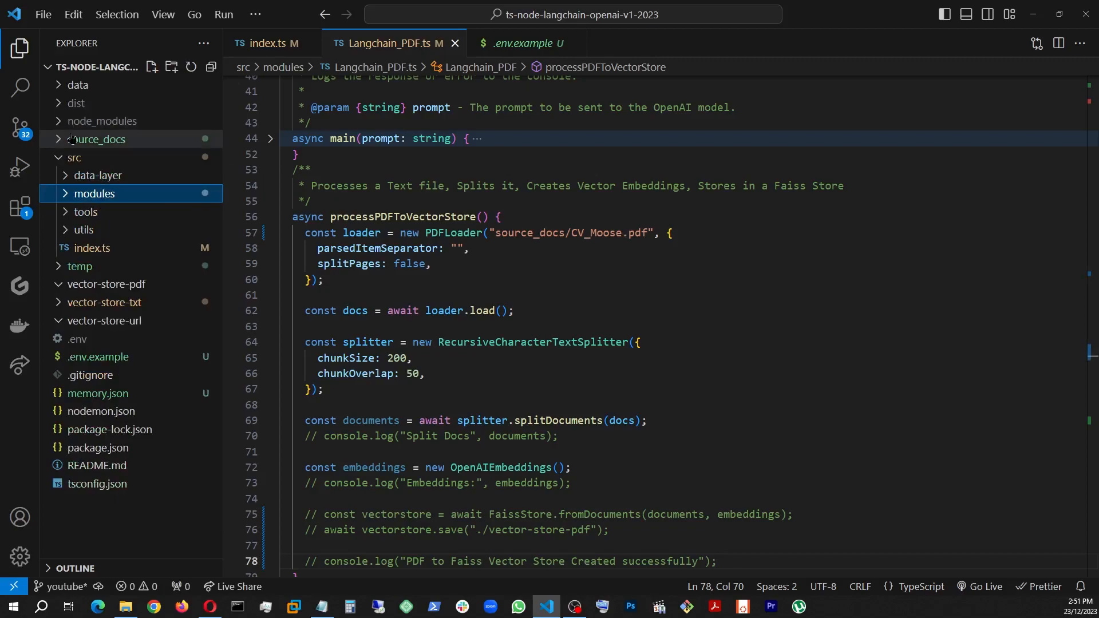
pyautogui.click(97, 138)
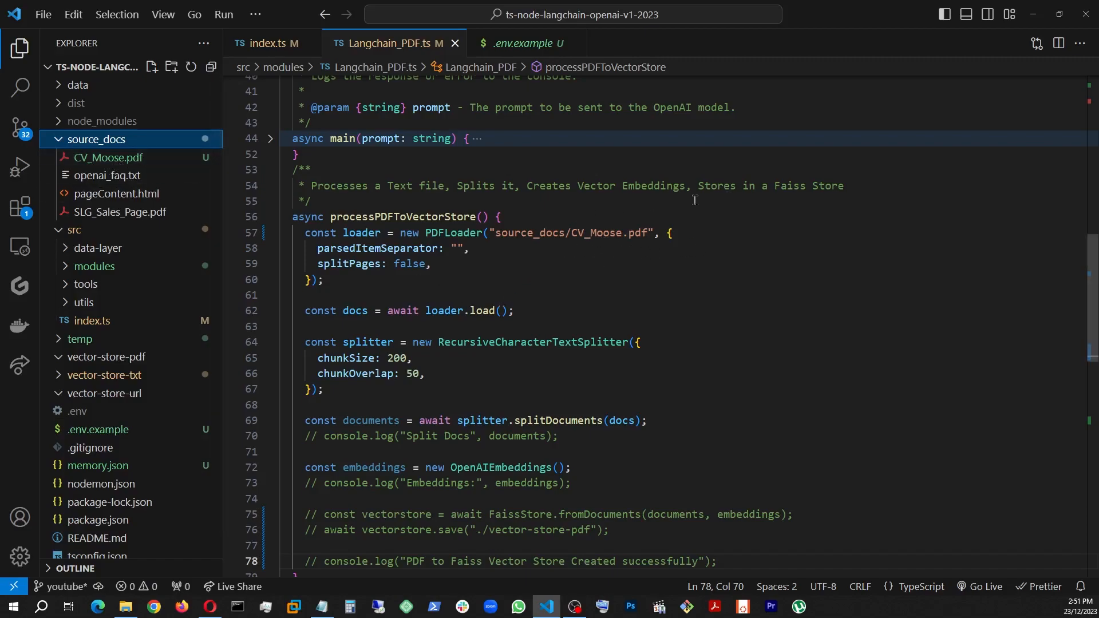
pyautogui.moveTo(636, 281)
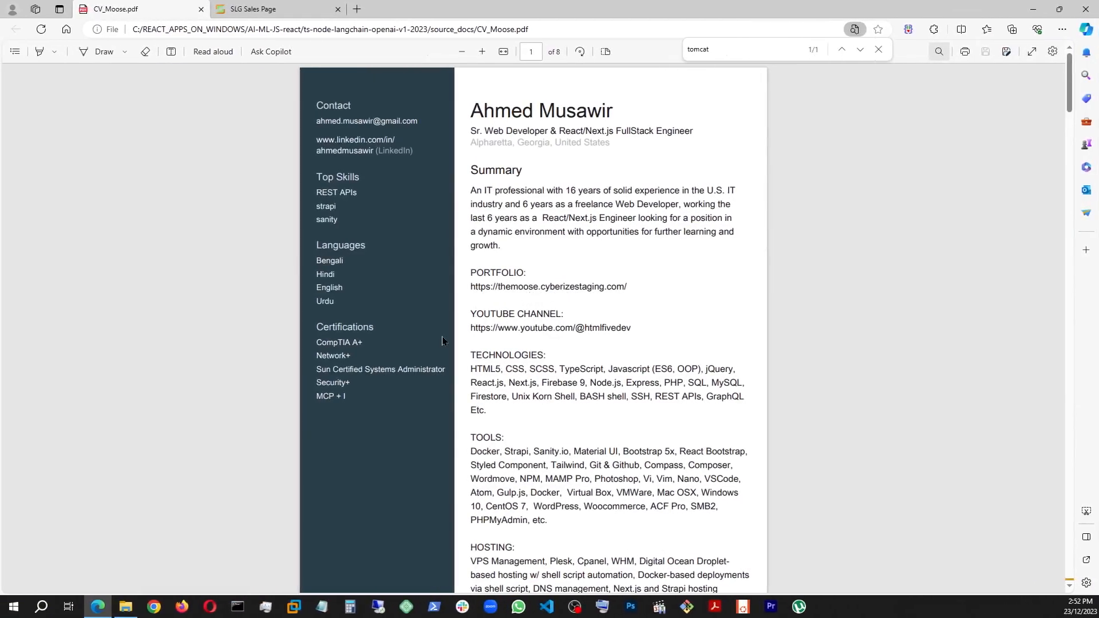
# Step: Page through CV_Moose.pdf in Edge back to page 1, then return to VS Code
pyautogui.scroll(-3)
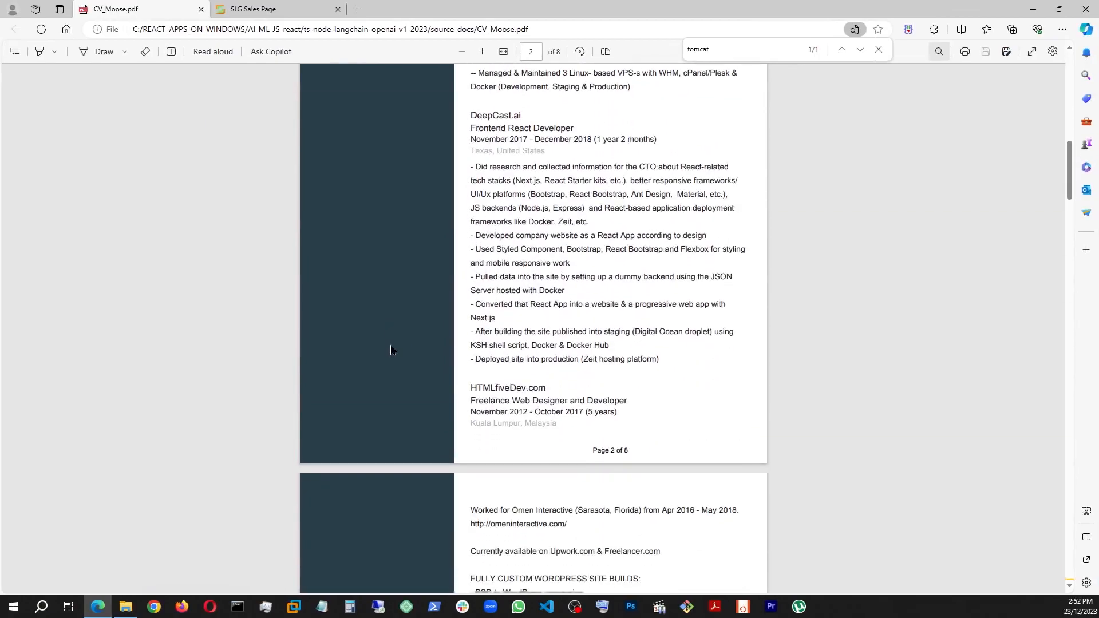
pyautogui.scroll(-3)
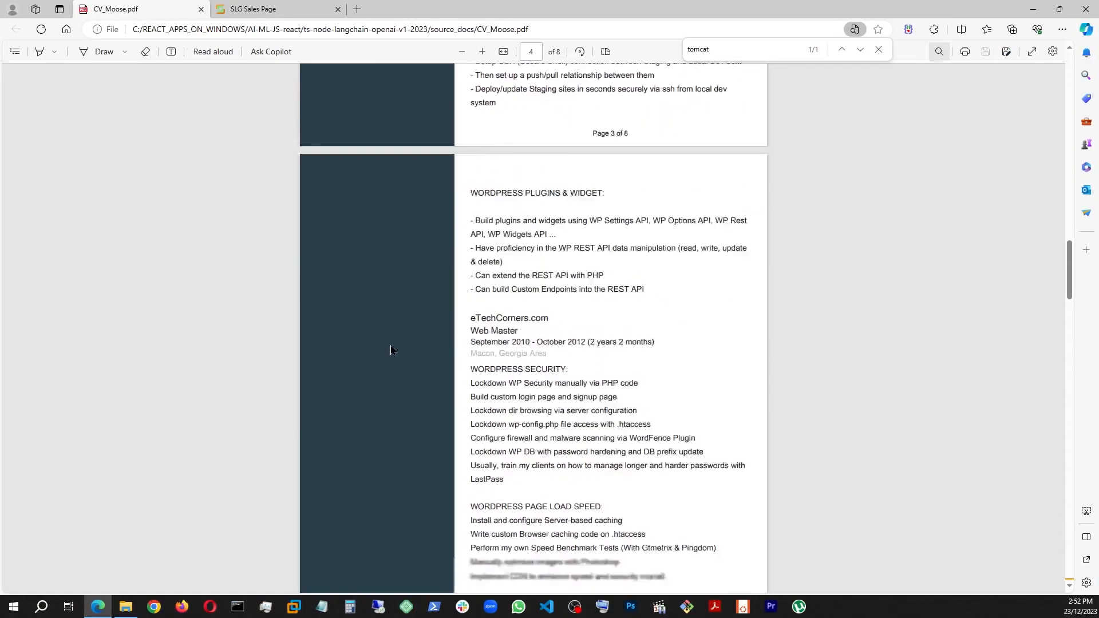
pyautogui.scroll(-3)
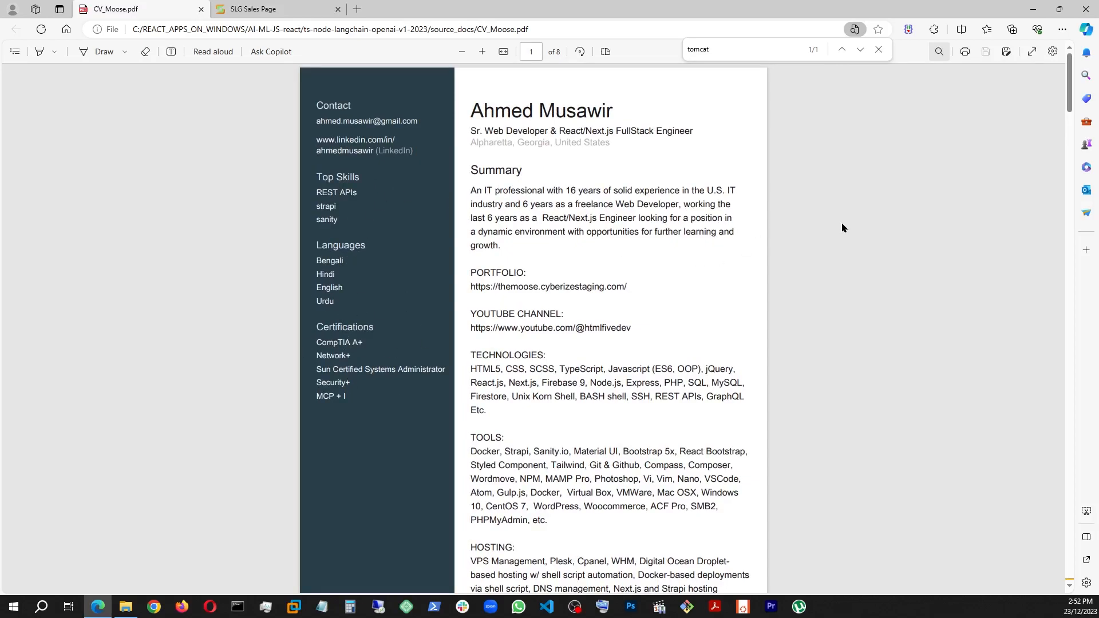
pyautogui.click(548, 606)
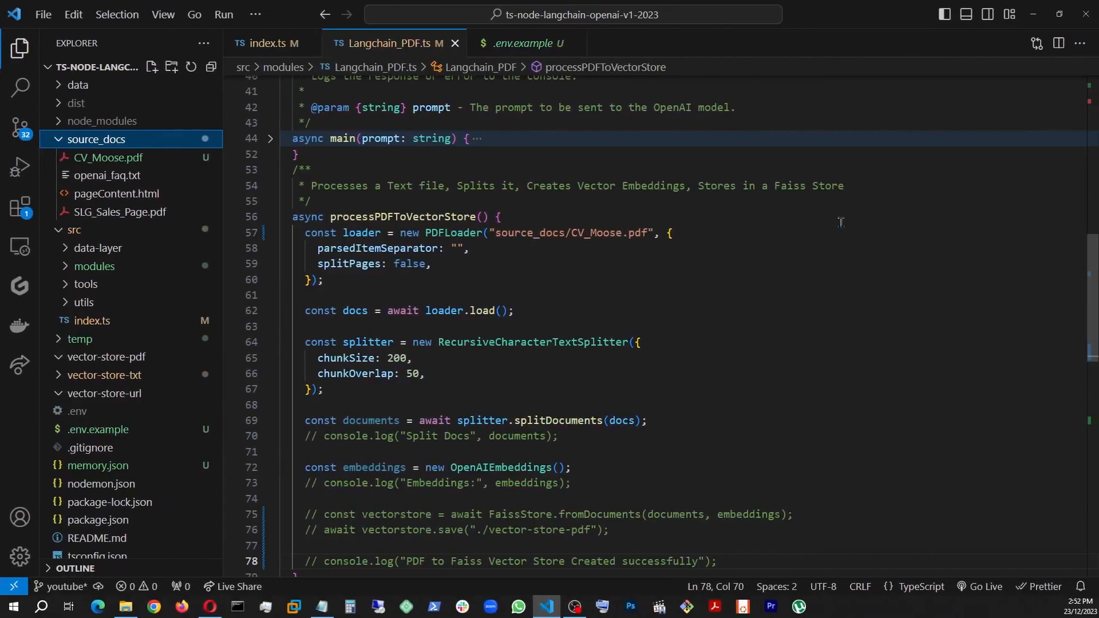
pyautogui.moveTo(784, 233)
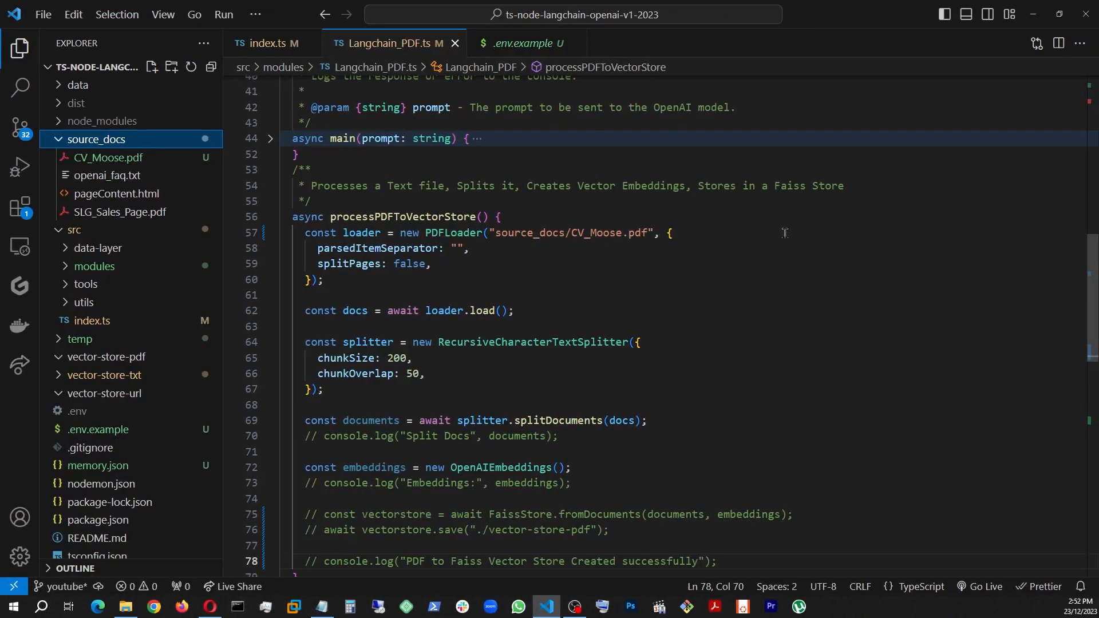
# Step: Review the PDF loading and splitting code, then collapse the useFaissVectorStrore method body
pyautogui.scroll(-3)
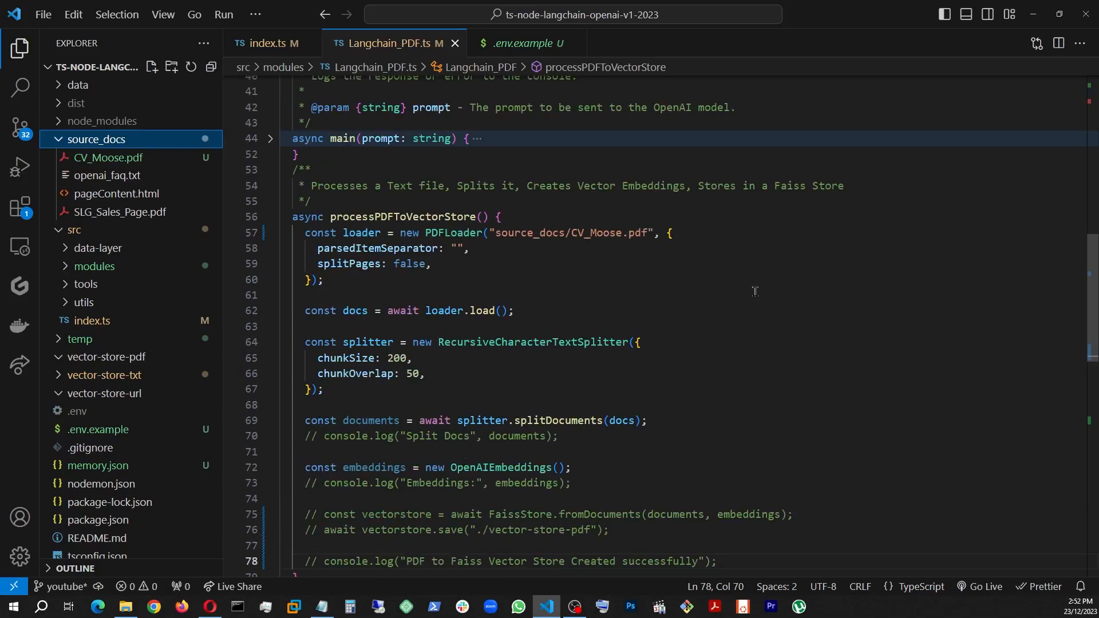
pyautogui.moveTo(508, 242)
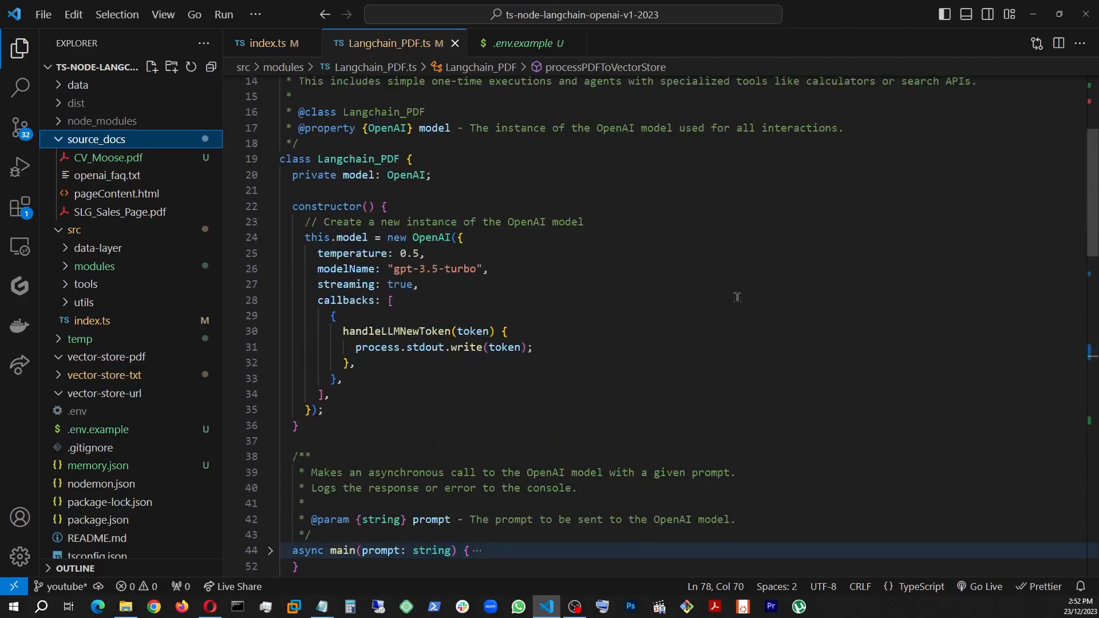
pyautogui.scroll(3)
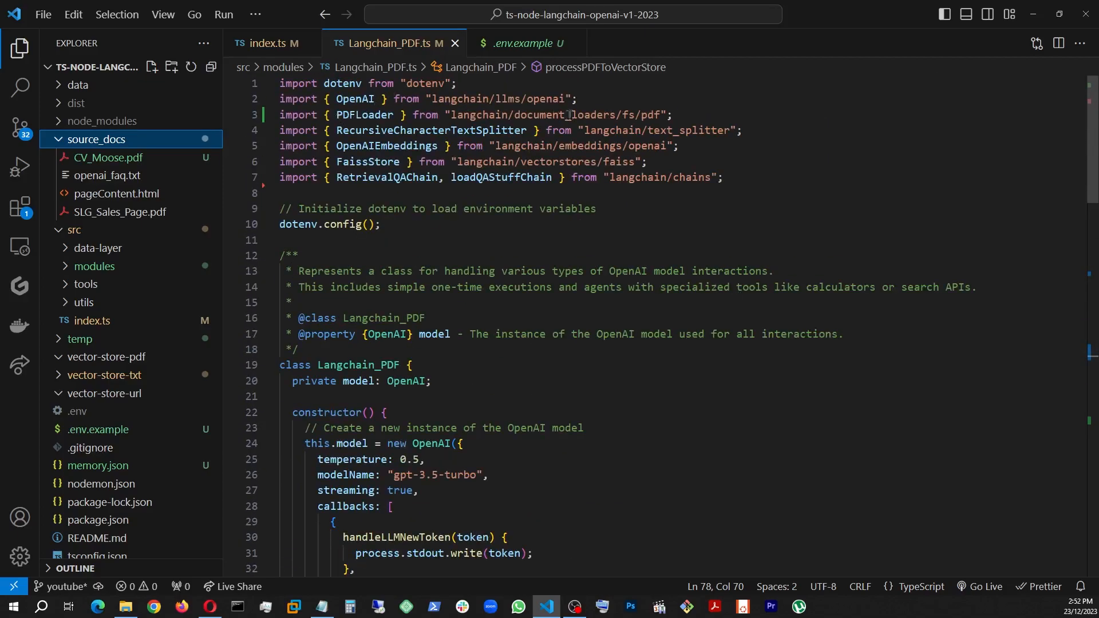
pyautogui.moveTo(664, 115)
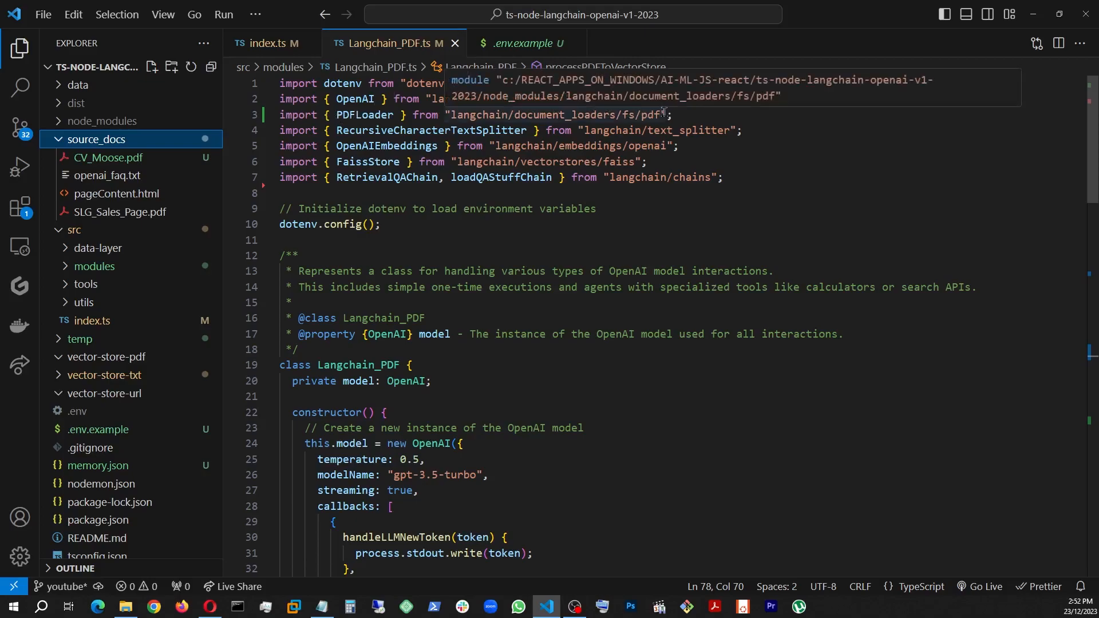
pyautogui.scroll(-3)
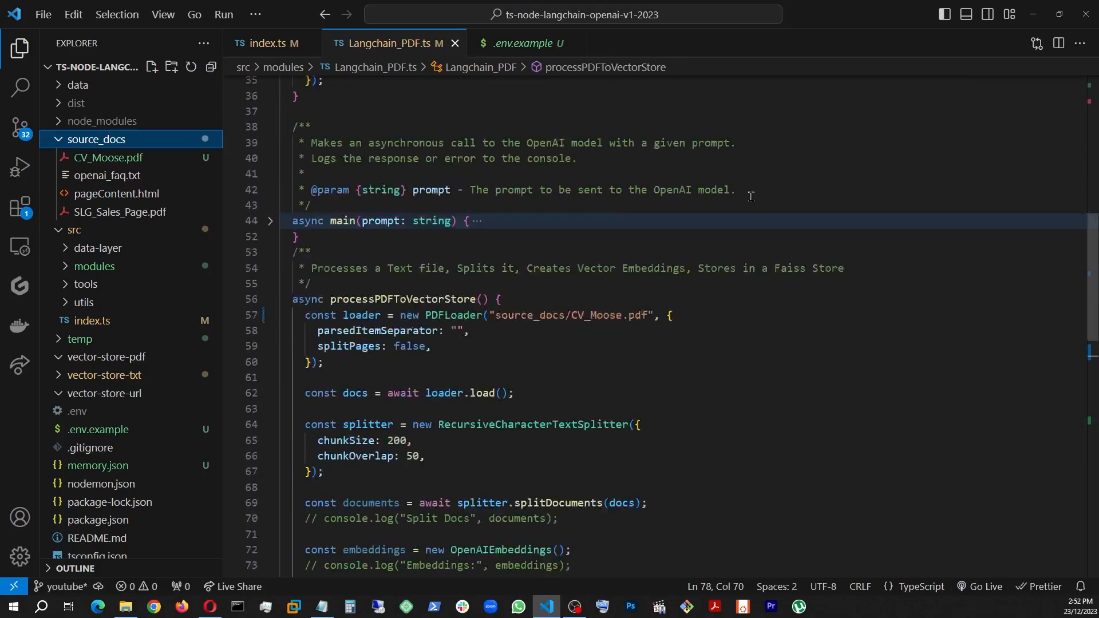
pyautogui.scroll(-3)
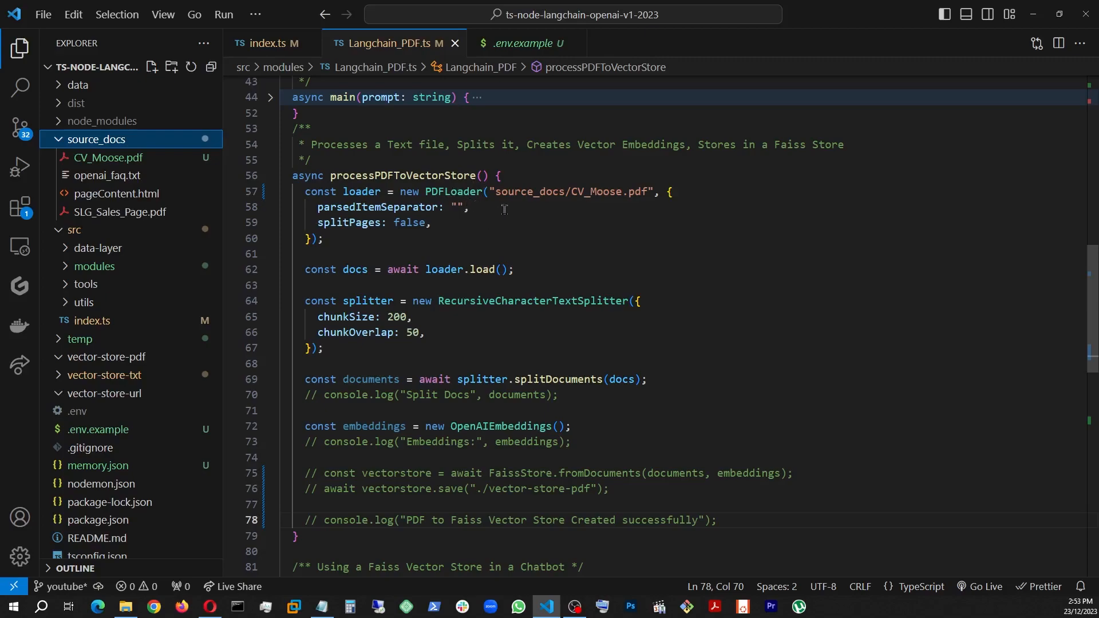
pyautogui.moveTo(525, 212)
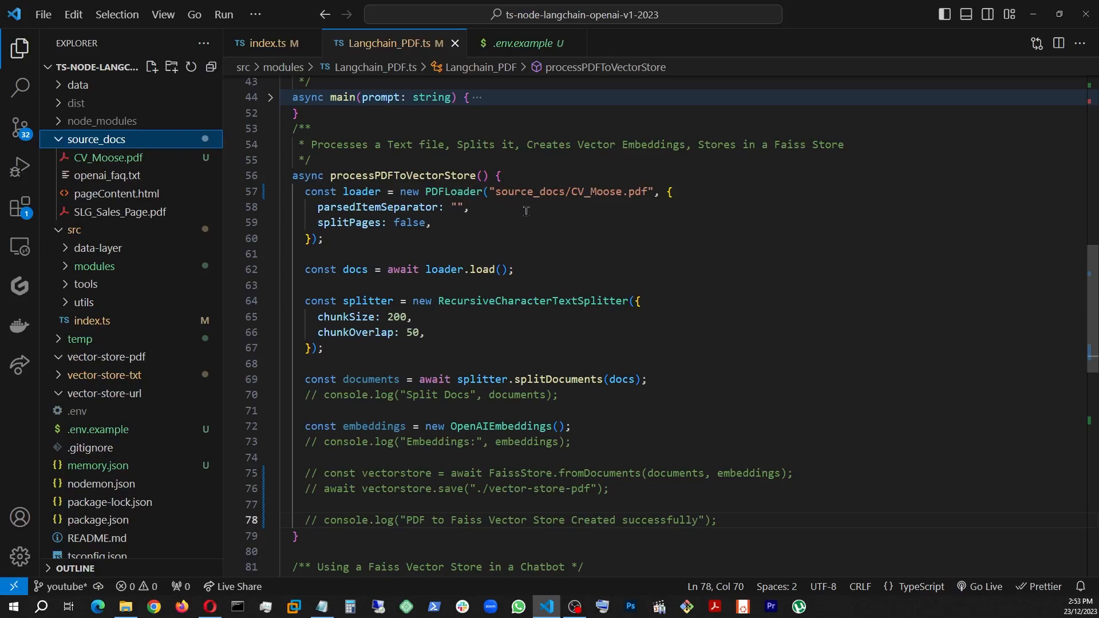
pyautogui.moveTo(325, 238)
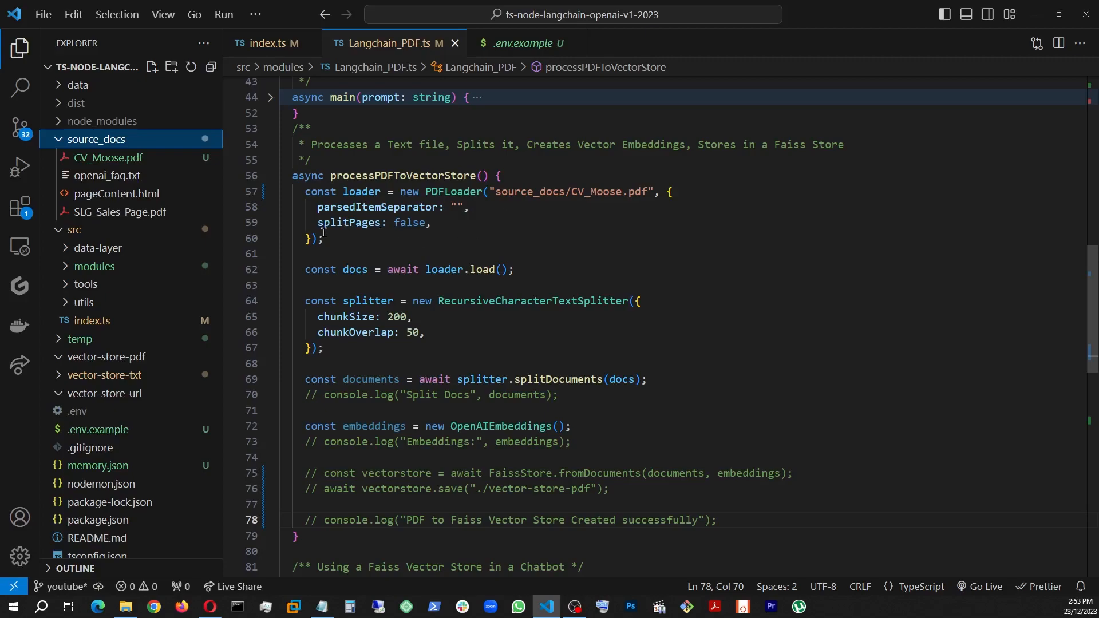
pyautogui.moveTo(417, 234)
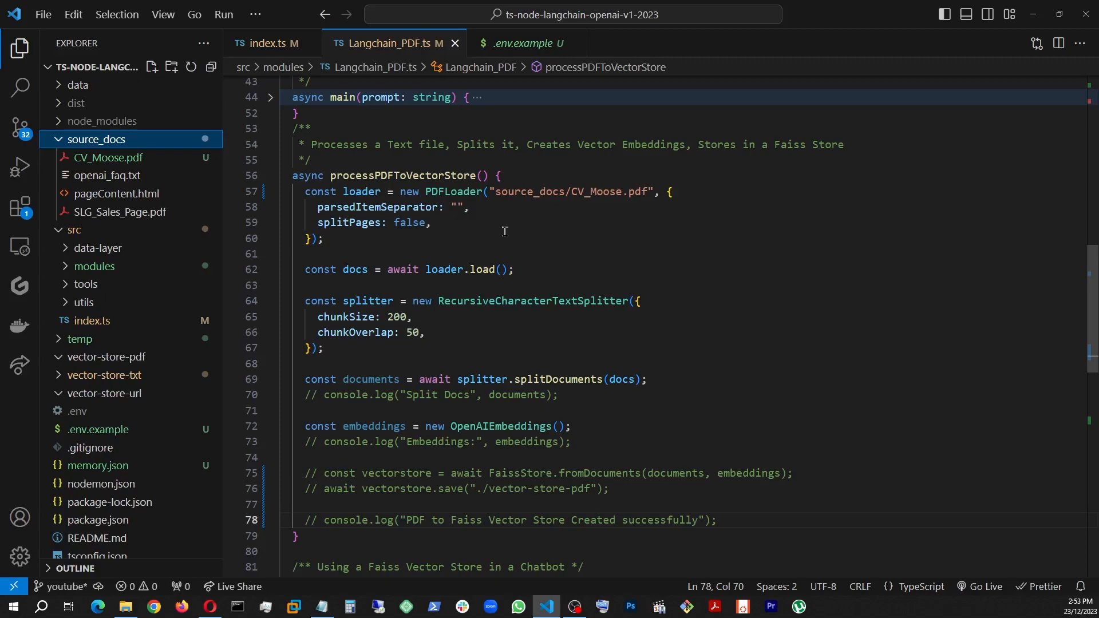
pyautogui.moveTo(513, 217)
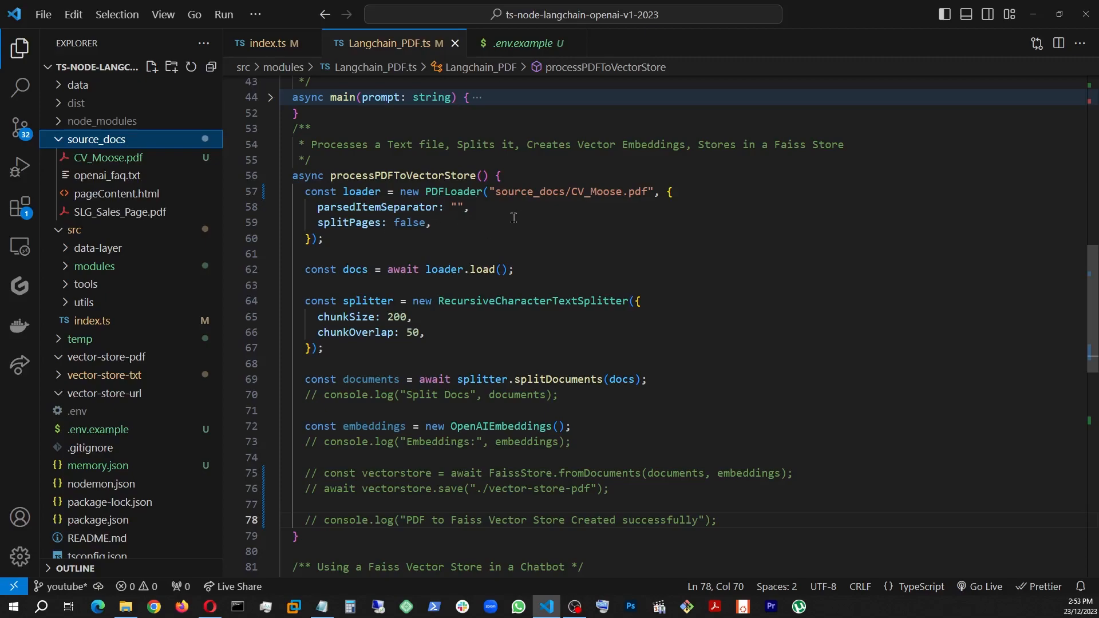
pyautogui.moveTo(523, 227)
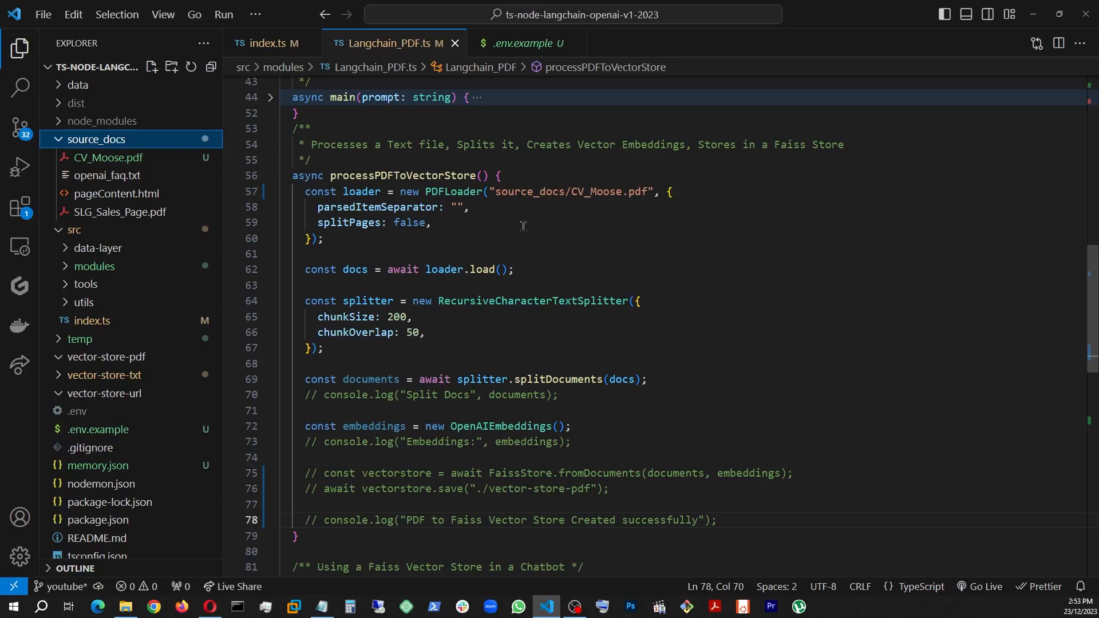
pyautogui.scroll(-3)
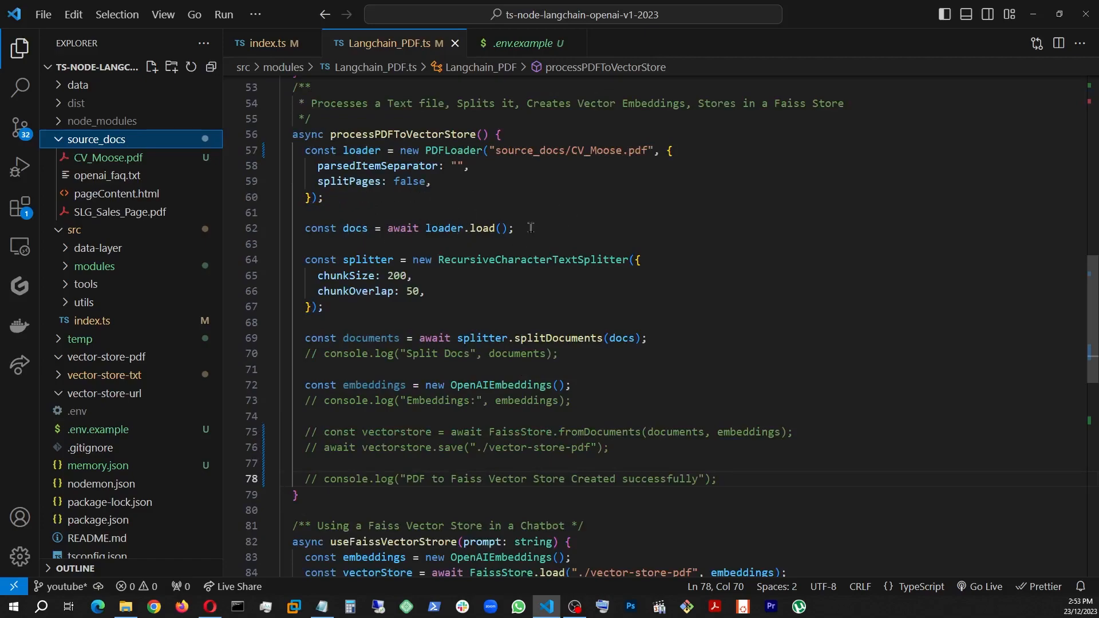
pyautogui.scroll(-3)
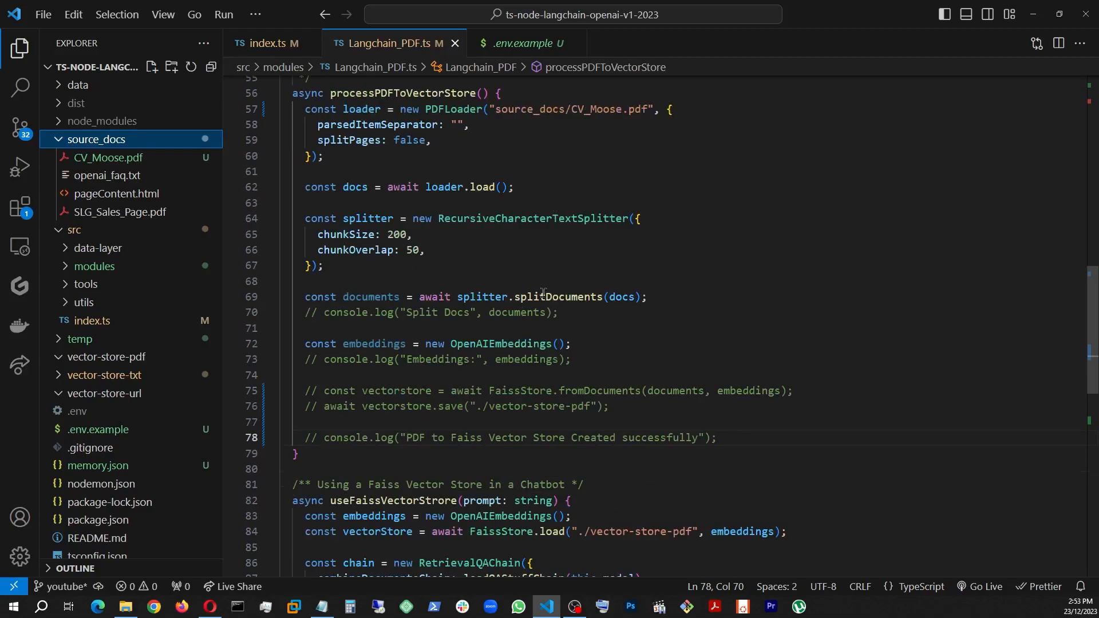
pyautogui.moveTo(602, 261)
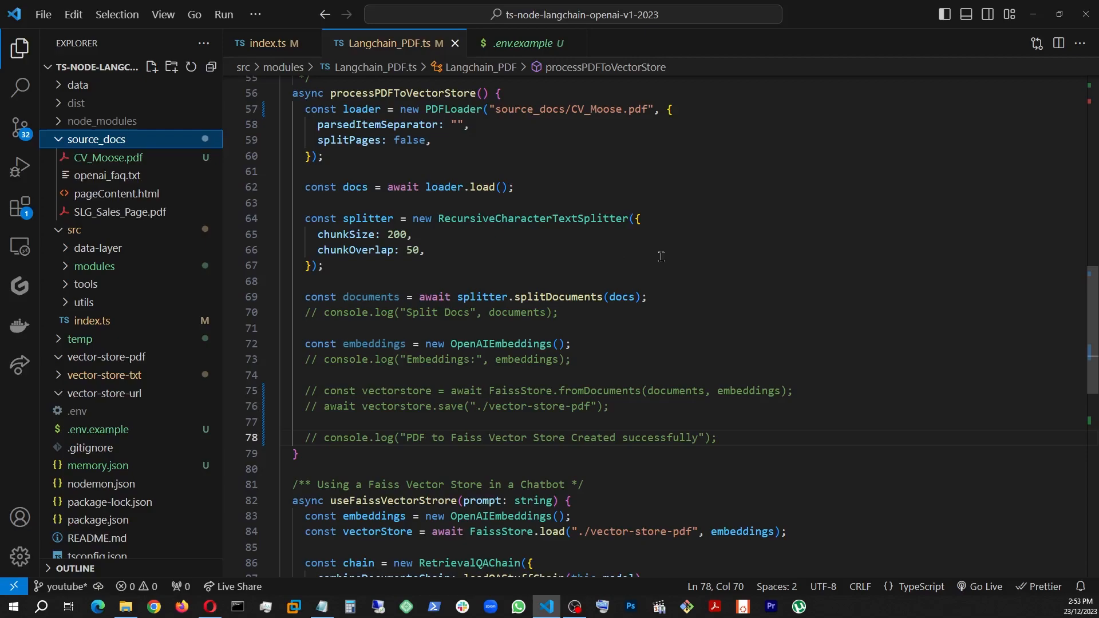
pyautogui.moveTo(588, 243)
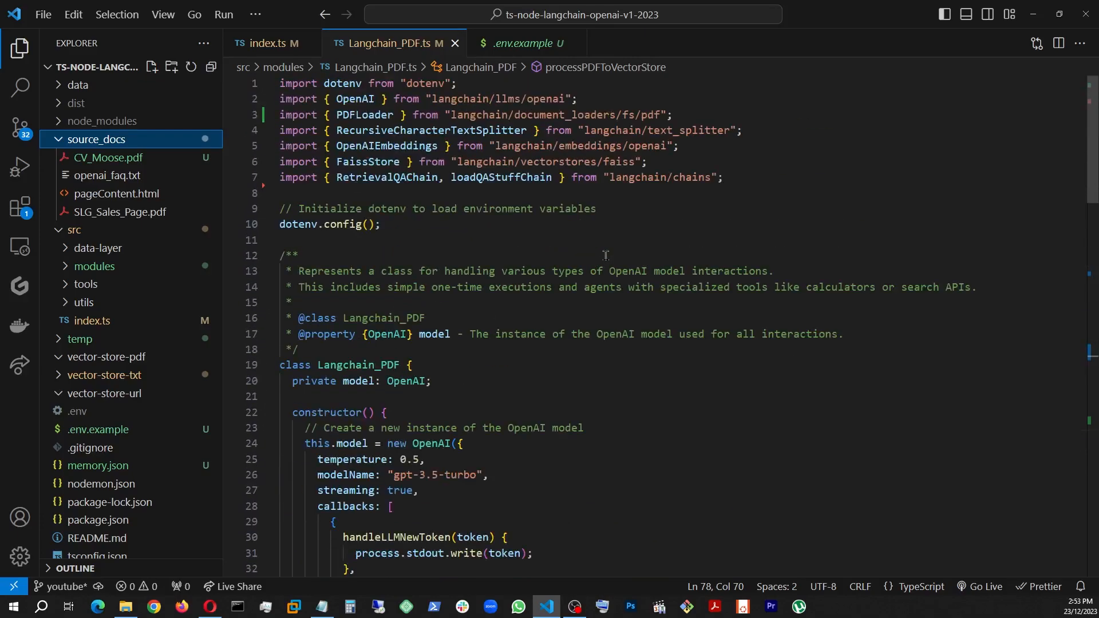
pyautogui.moveTo(657, 146)
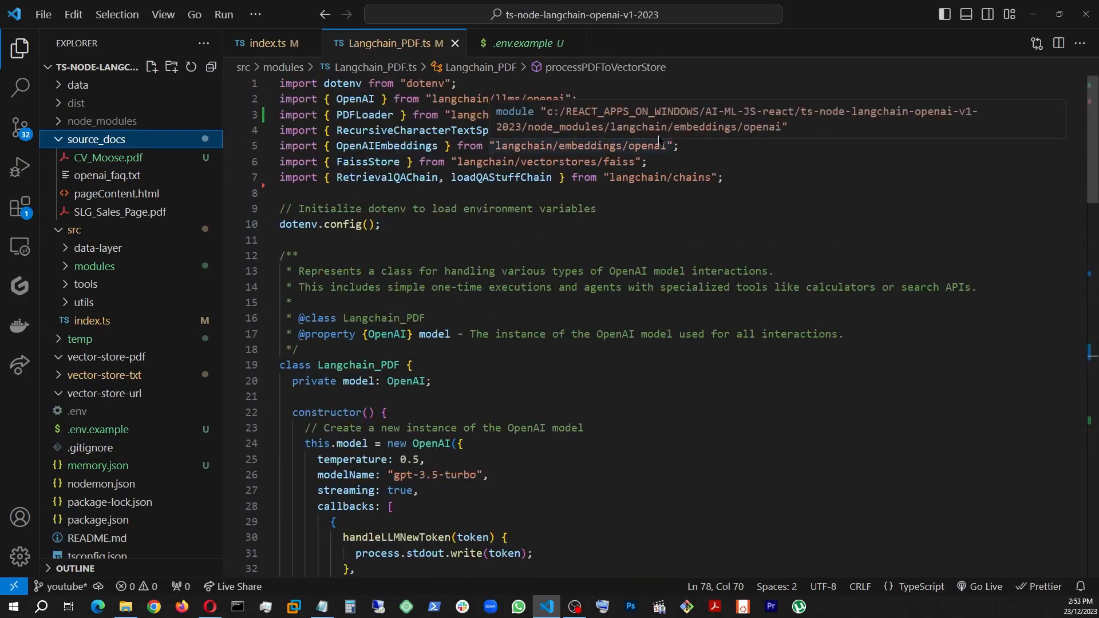
pyautogui.scroll(-3)
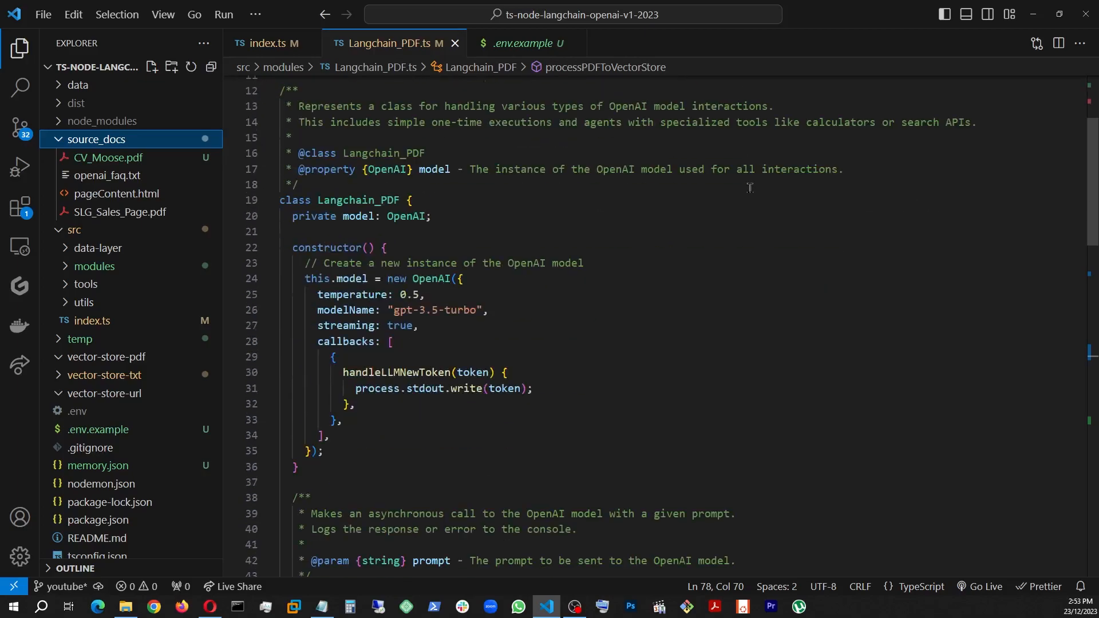
pyautogui.scroll(-3)
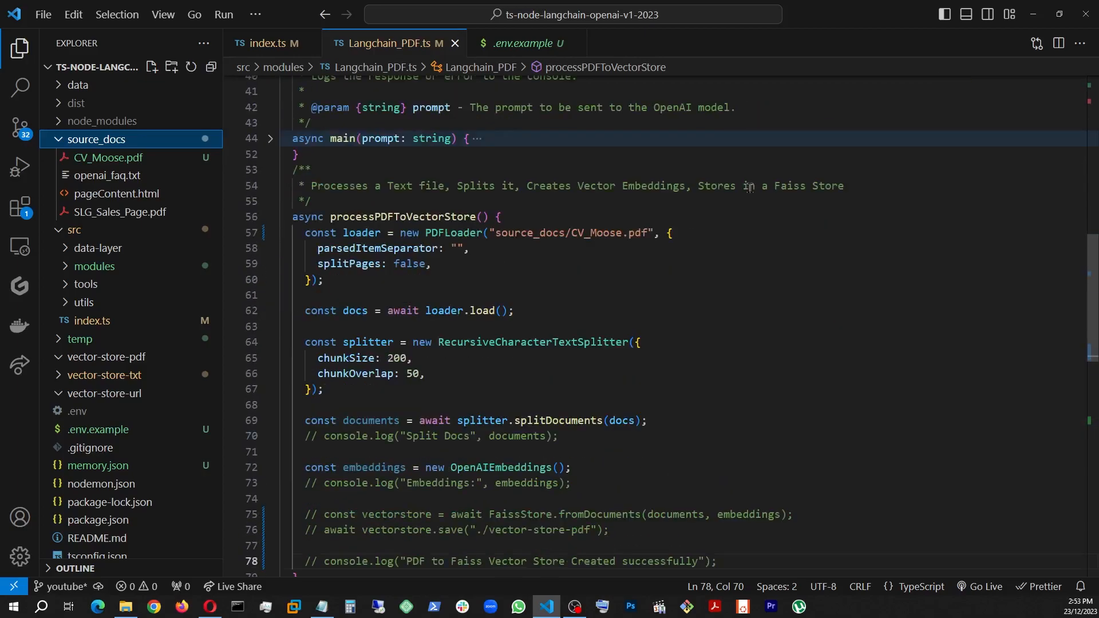
pyautogui.scroll(-3)
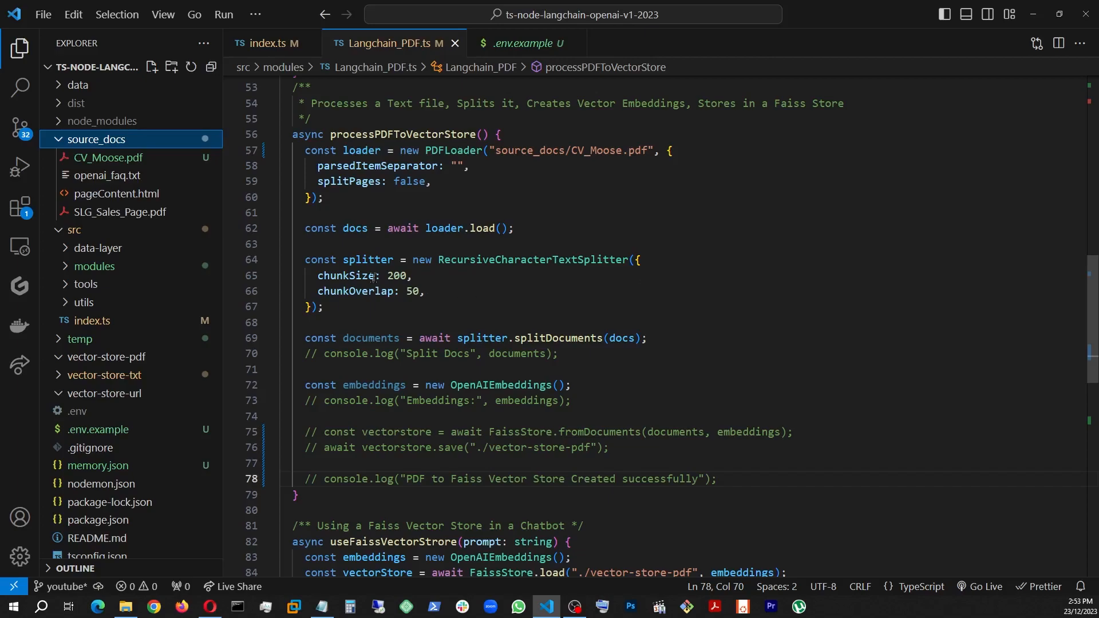
pyautogui.moveTo(538, 260)
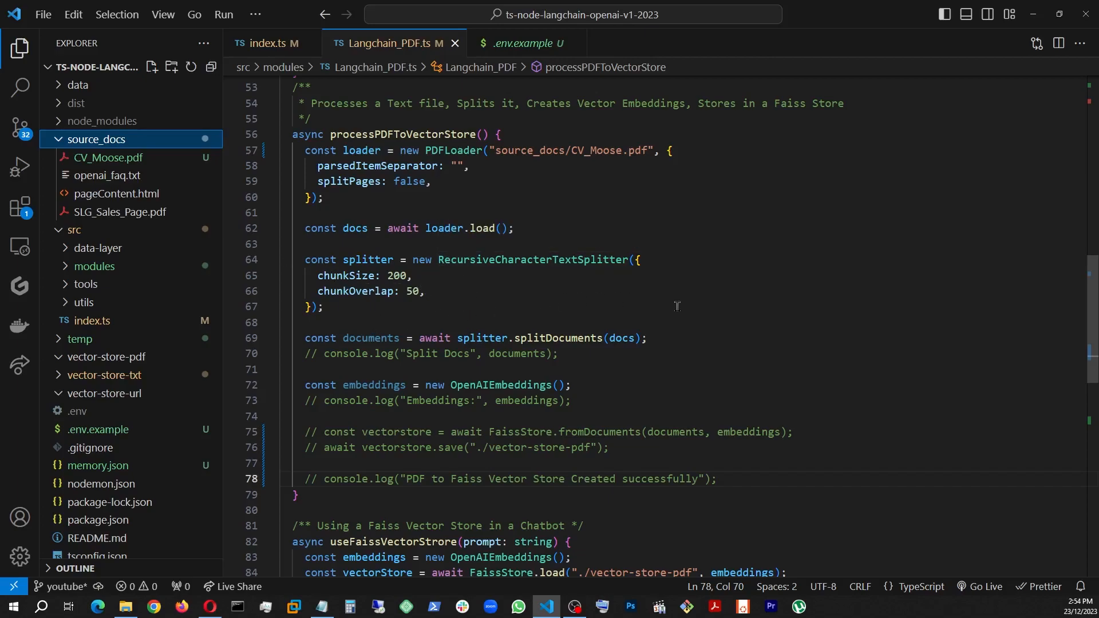
pyautogui.scroll(-3)
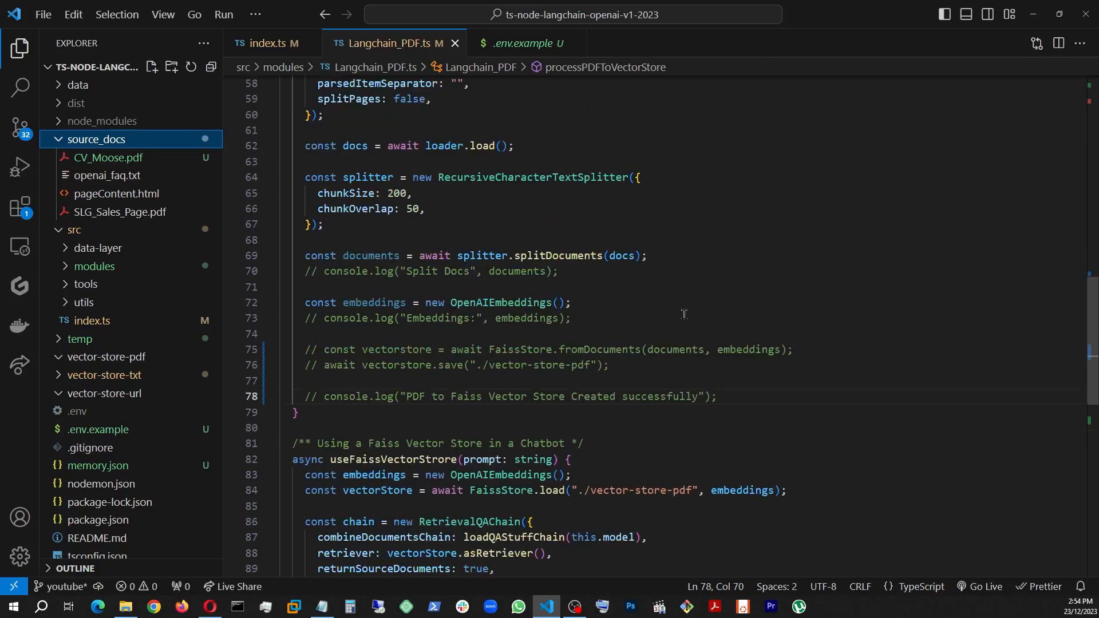
pyautogui.click(270, 459)
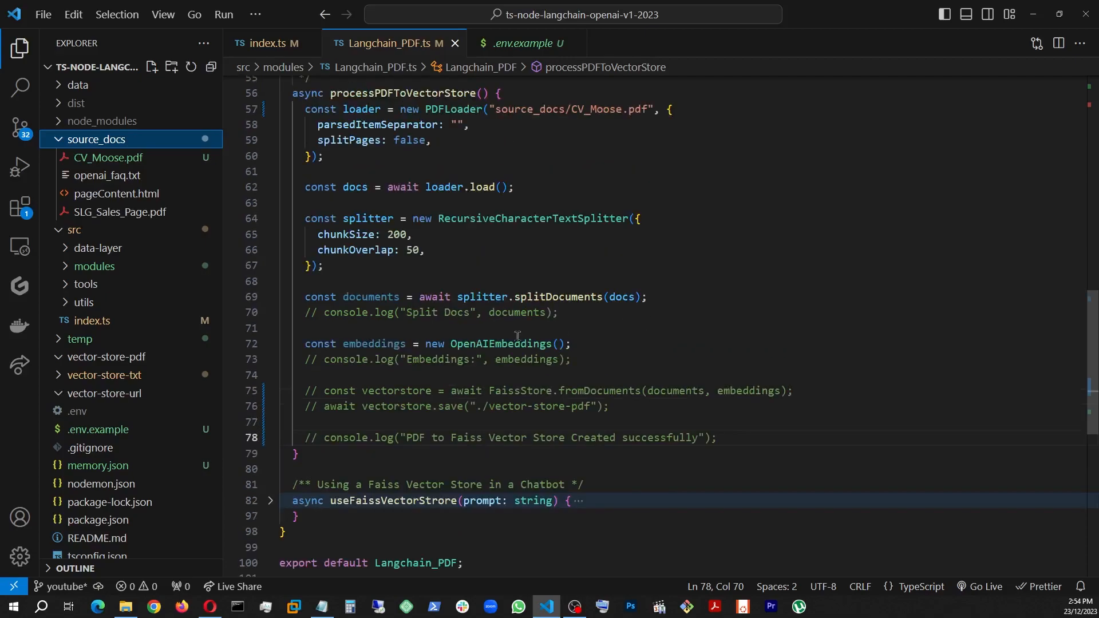
pyautogui.moveTo(597, 314)
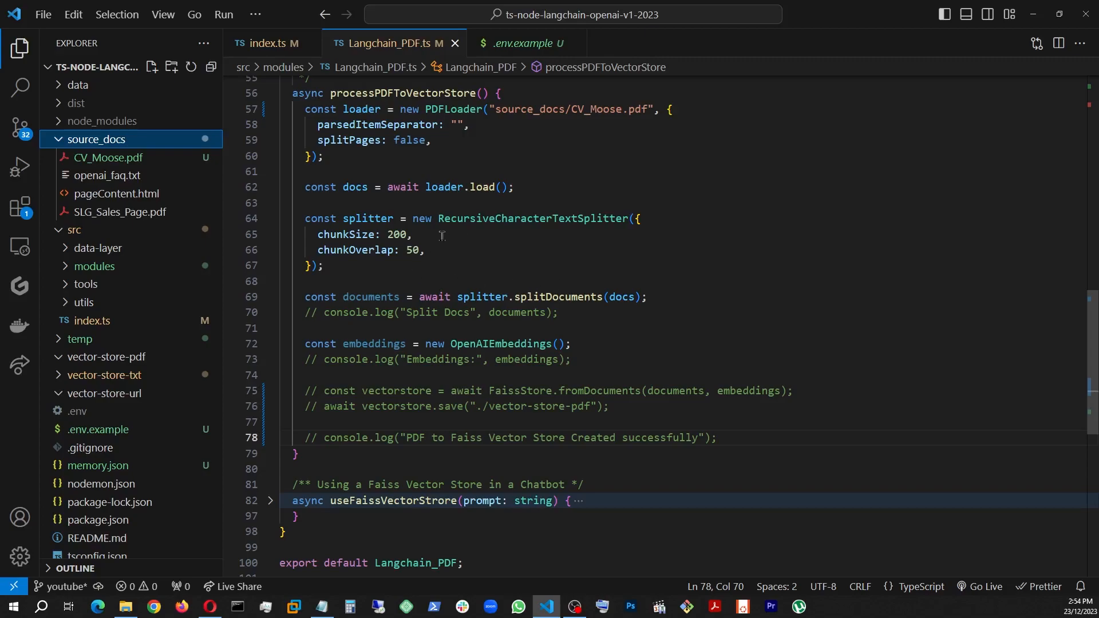
pyautogui.moveTo(568, 328)
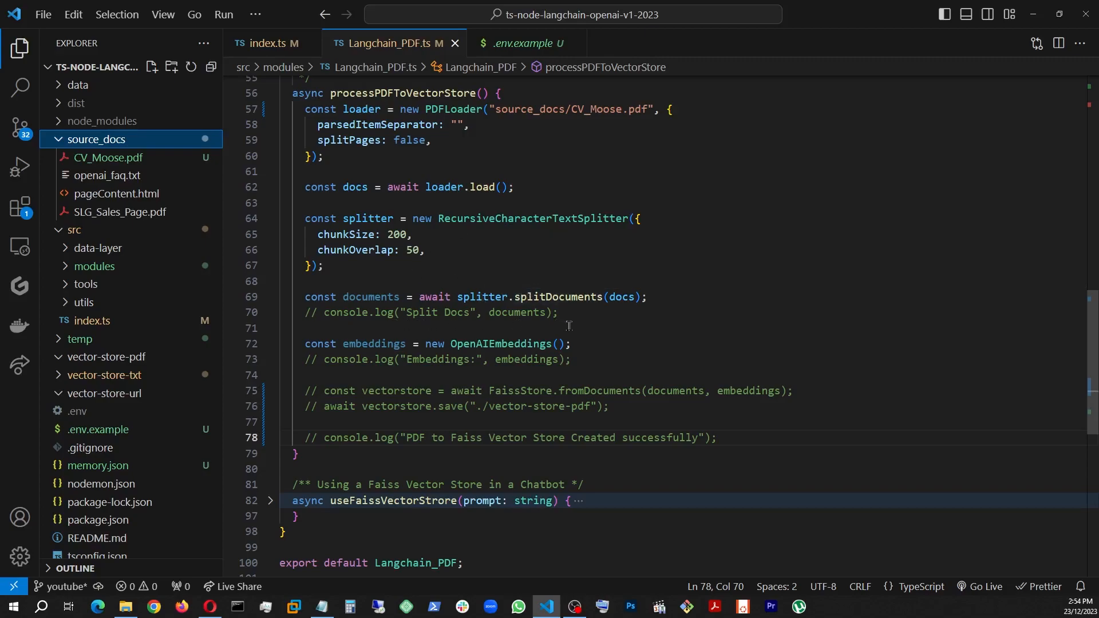
# Step: Correct 'lanchainPdf' to 'langchainPdf' in index.ts and enable the Split Docs console.log in Langchain_PDF.ts
pyautogui.click(561, 313)
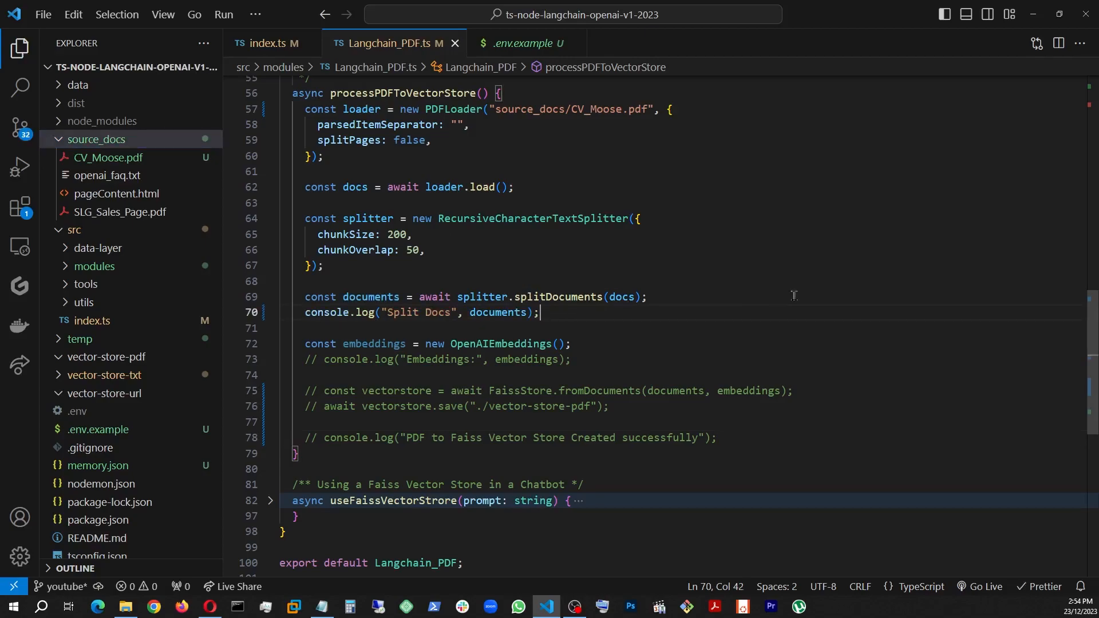
pyautogui.click(265, 43)
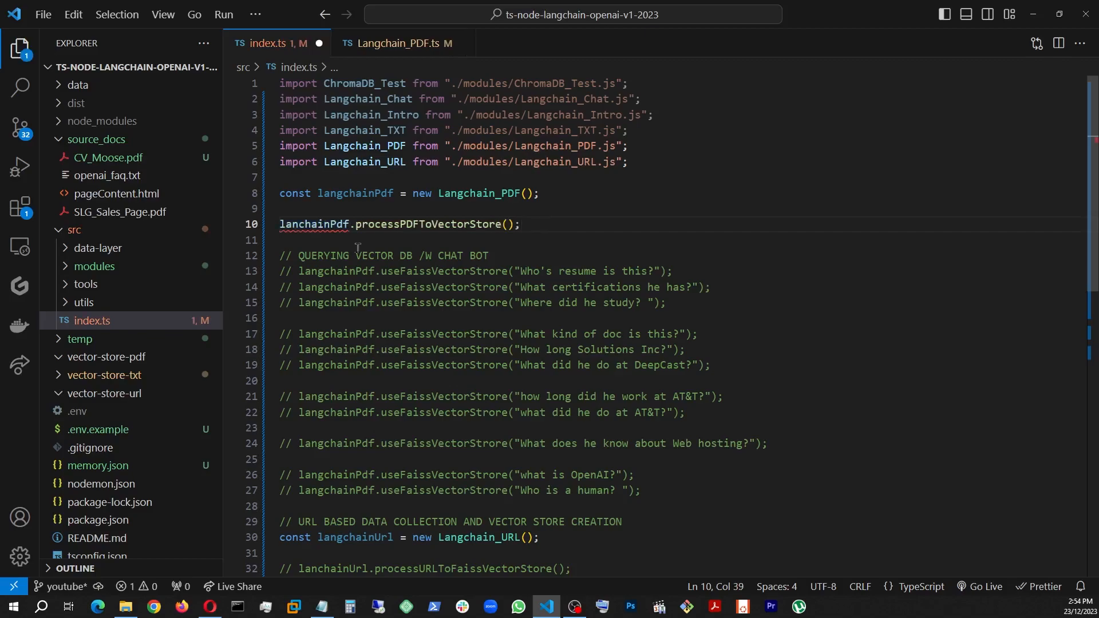
pyautogui.moveTo(310, 225)
pyautogui.write('g')
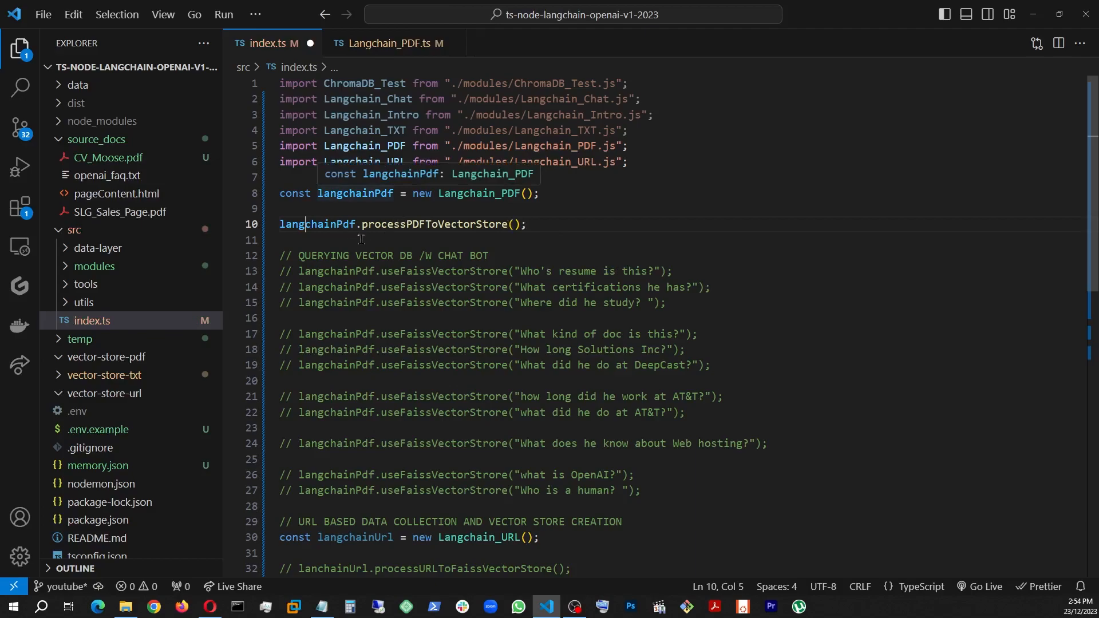
pyautogui.moveTo(399, 244)
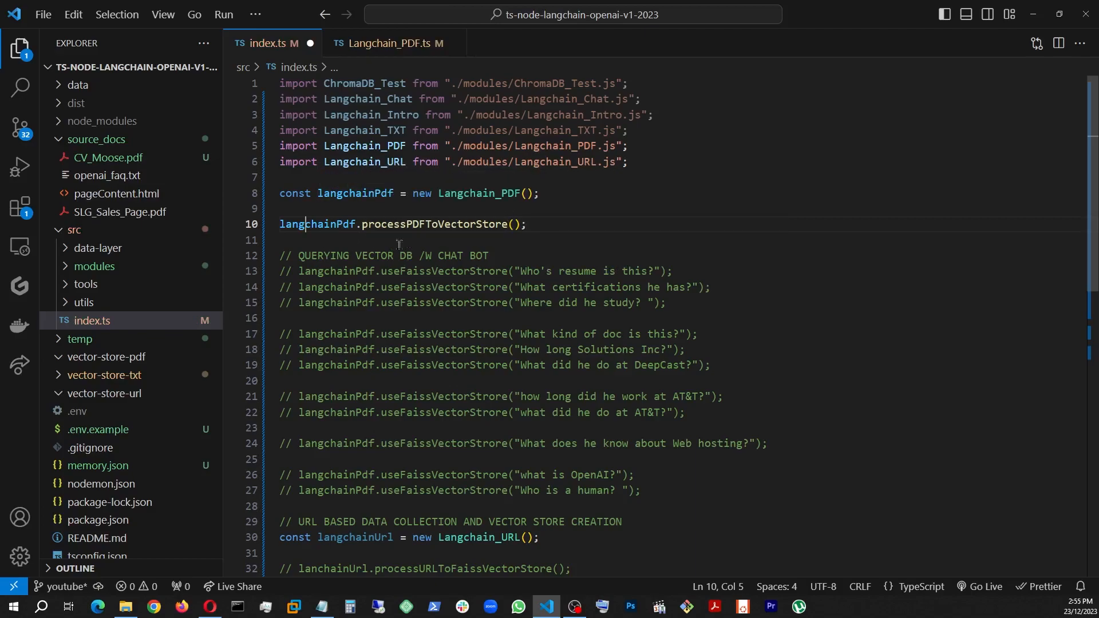
pyautogui.moveTo(148, 5)
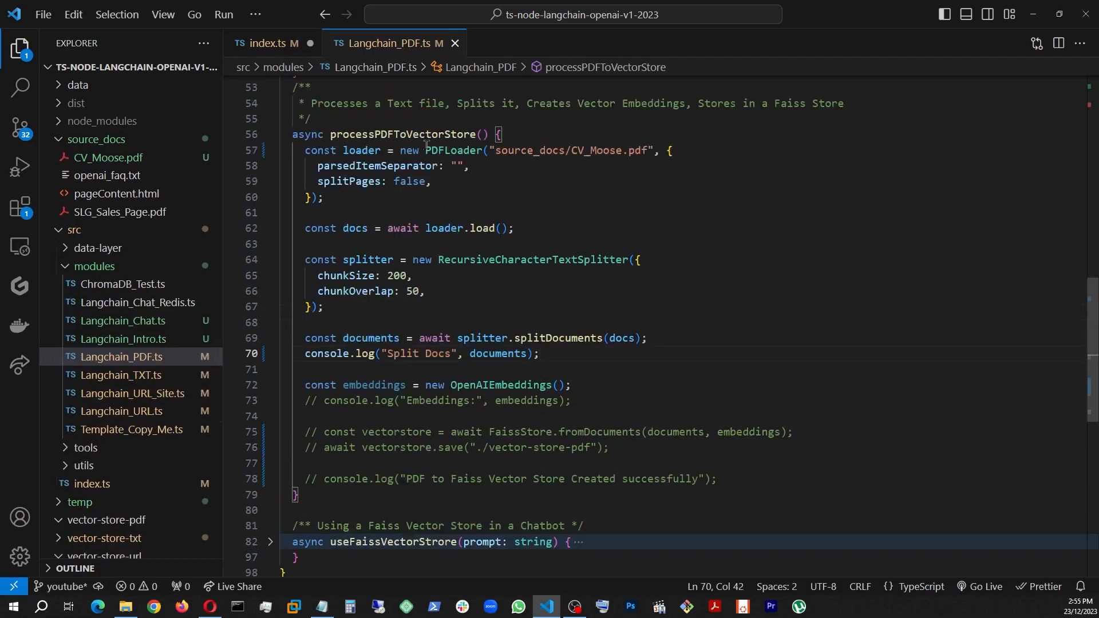
pyautogui.moveTo(550, 460)
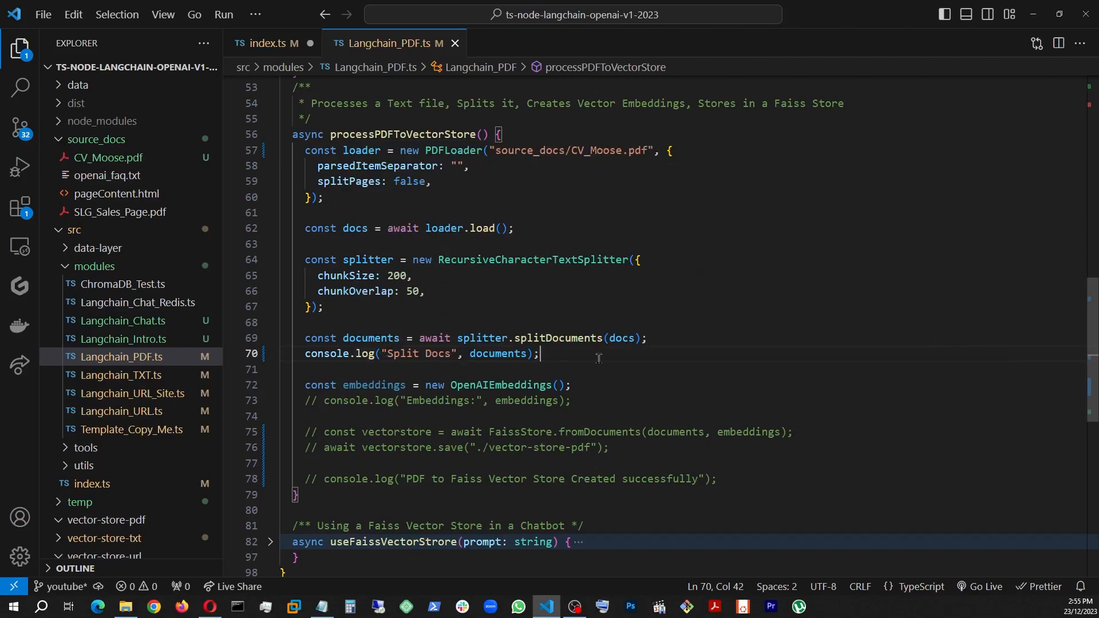
pyautogui.click(270, 44)
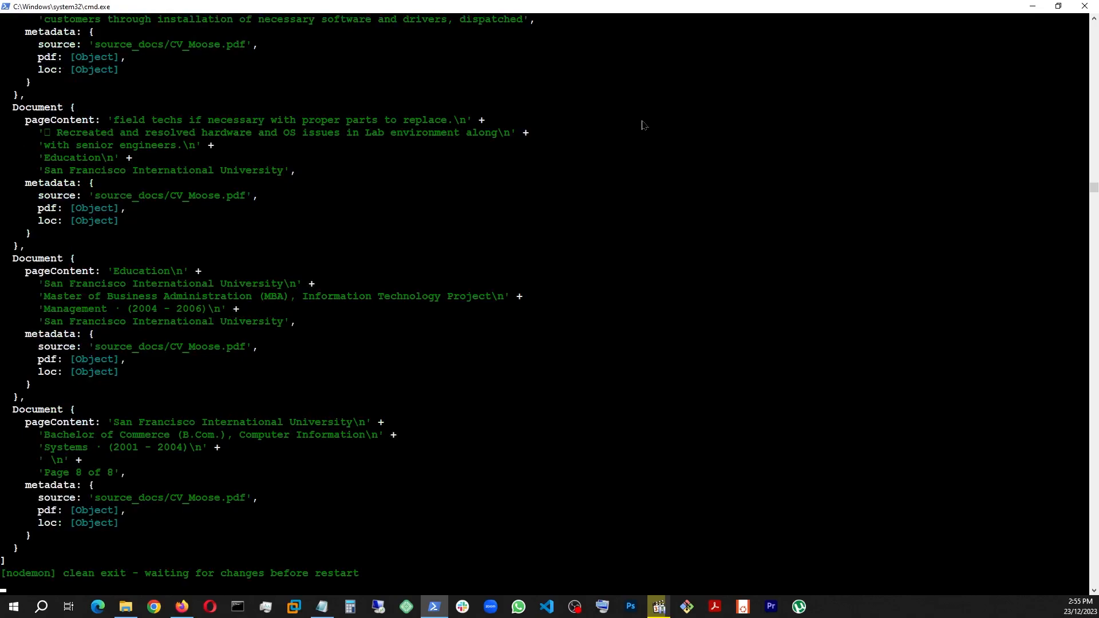
pyautogui.moveTo(594, 316)
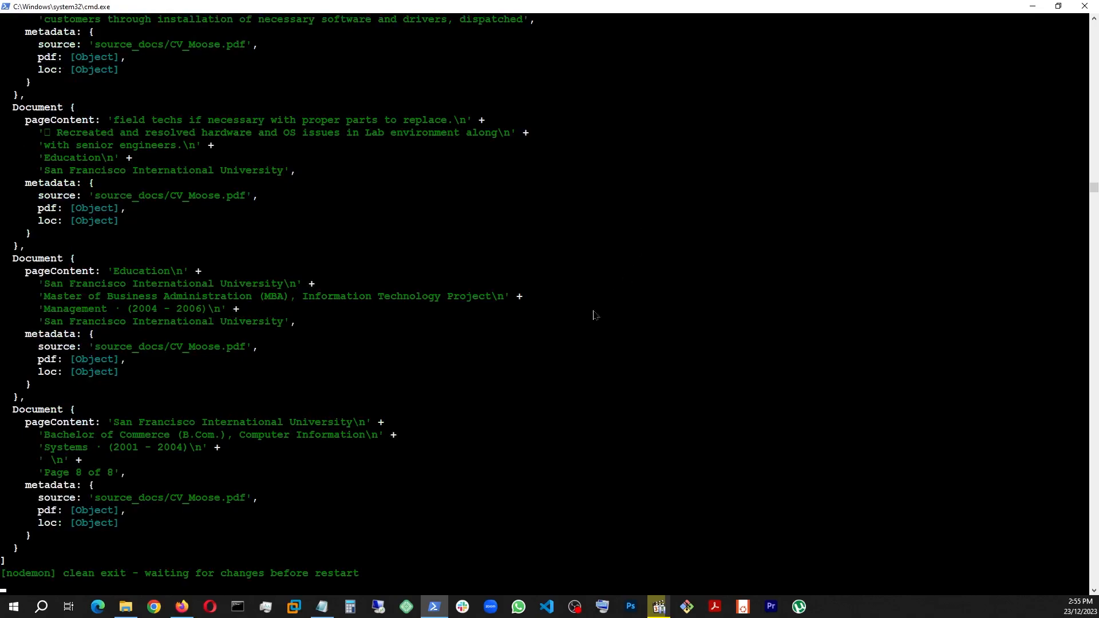
pyautogui.scroll(-3)
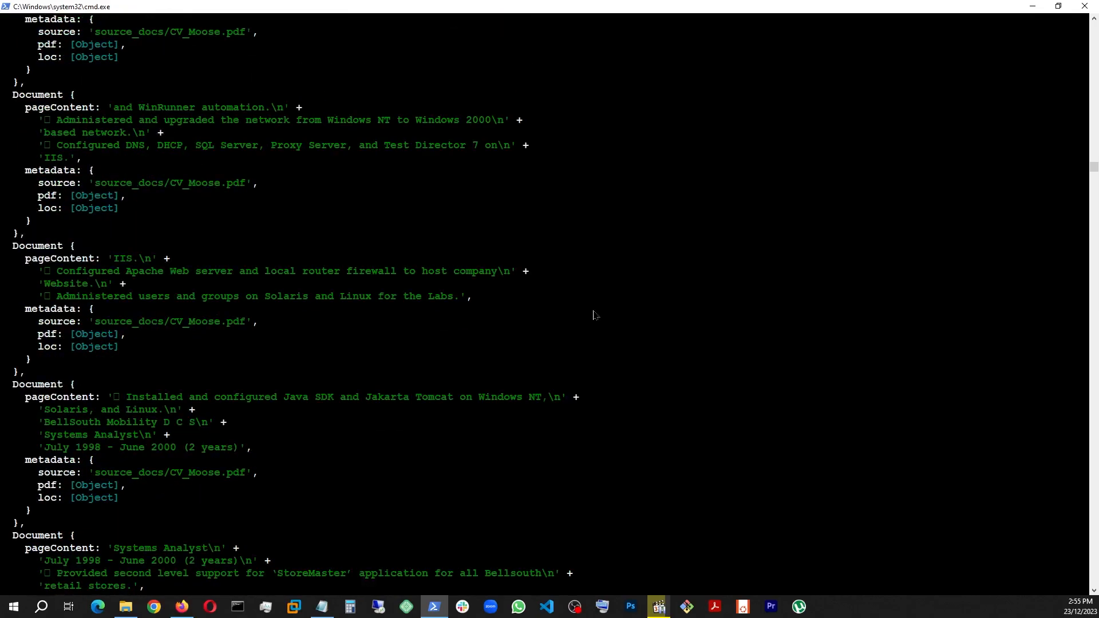
pyautogui.scroll(-3)
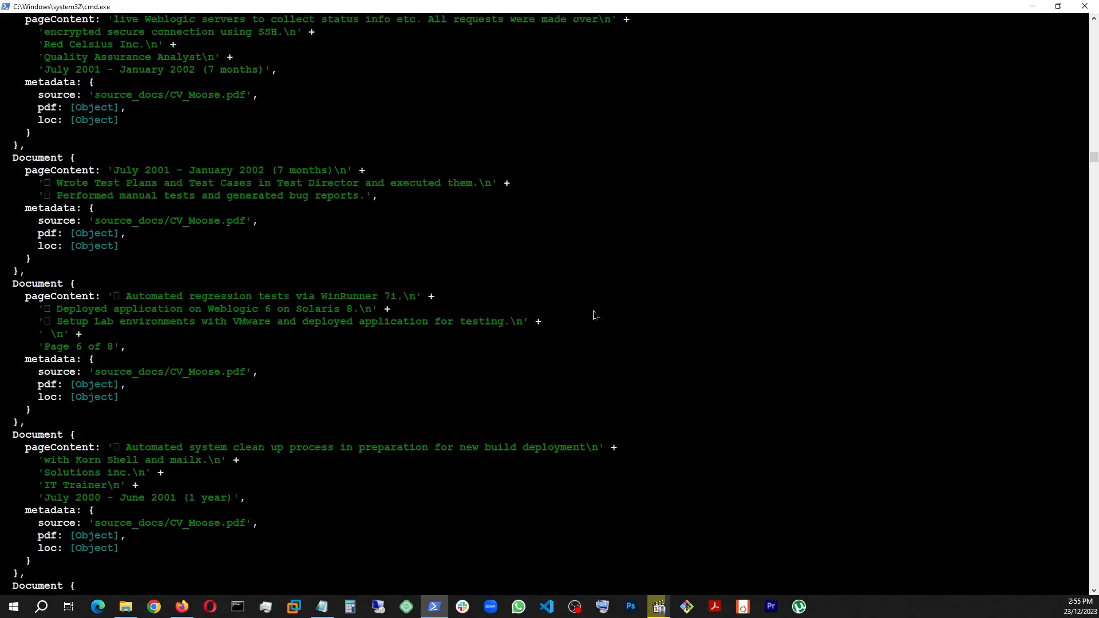
pyautogui.scroll(-3)
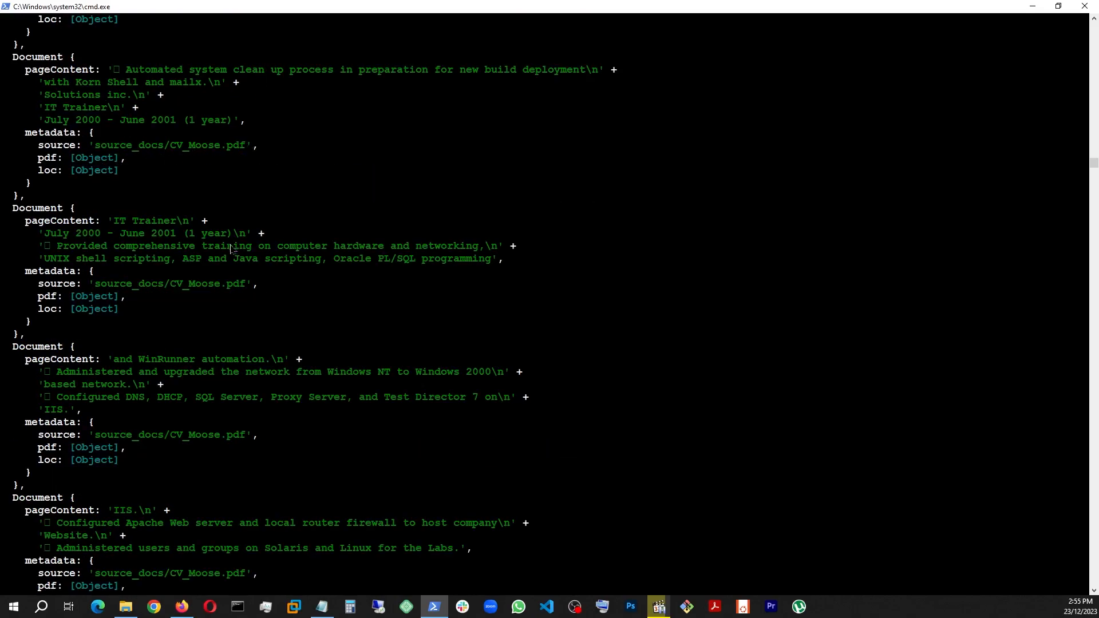
pyautogui.moveTo(148, 258)
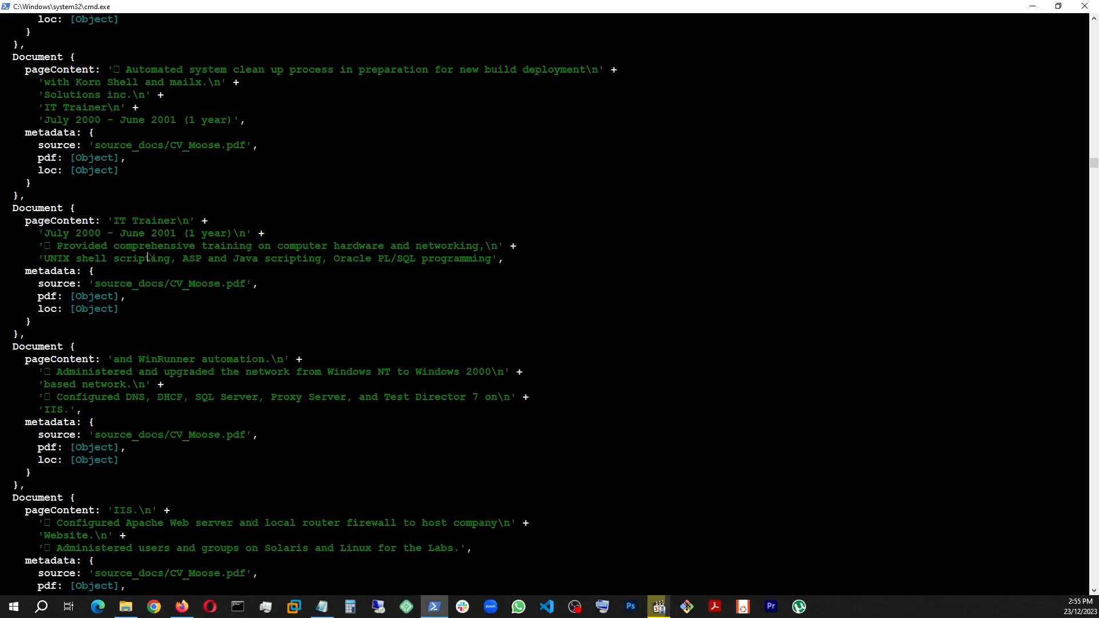
pyautogui.moveTo(159, 258)
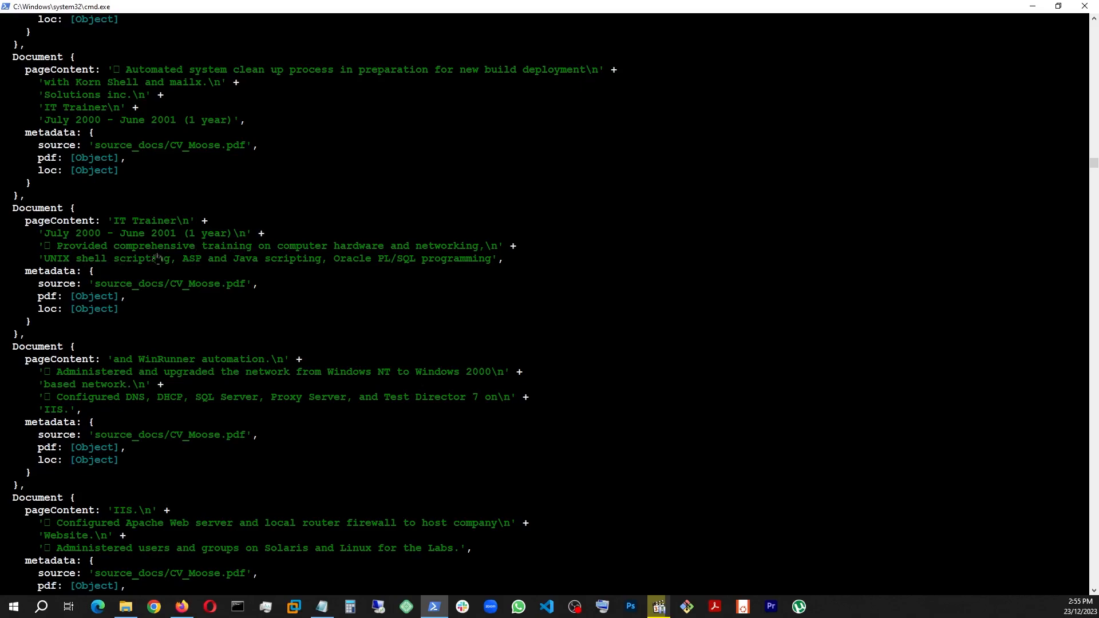
# Step: In Langchain_PDF.ts, comment out the Split Docs log and uncomment the Embeddings console.log
pyautogui.click(546, 606)
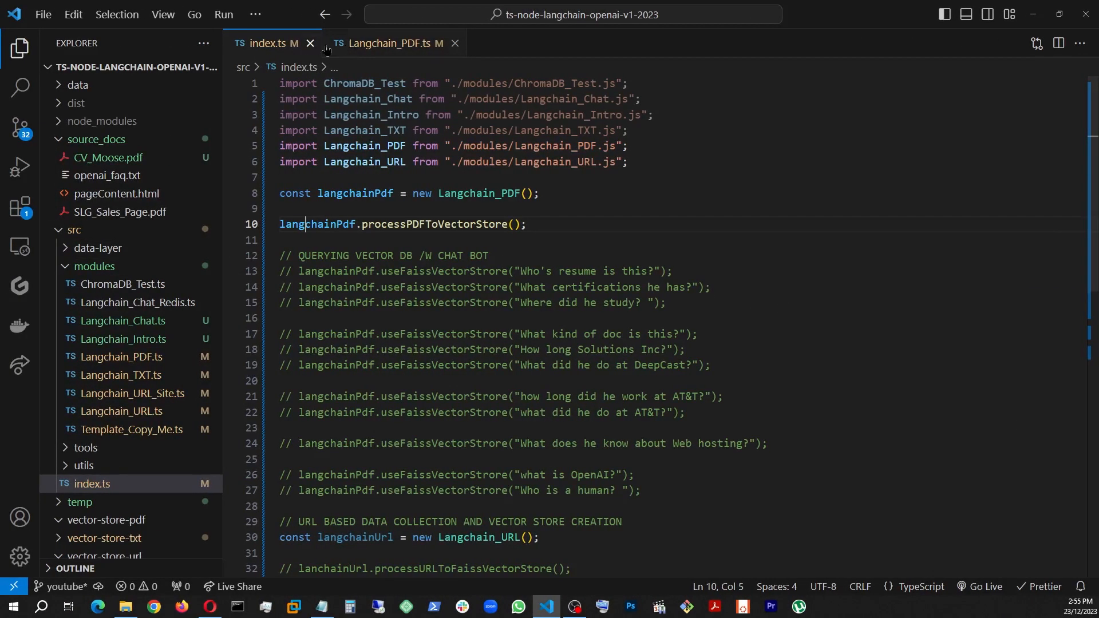
pyautogui.click(389, 44)
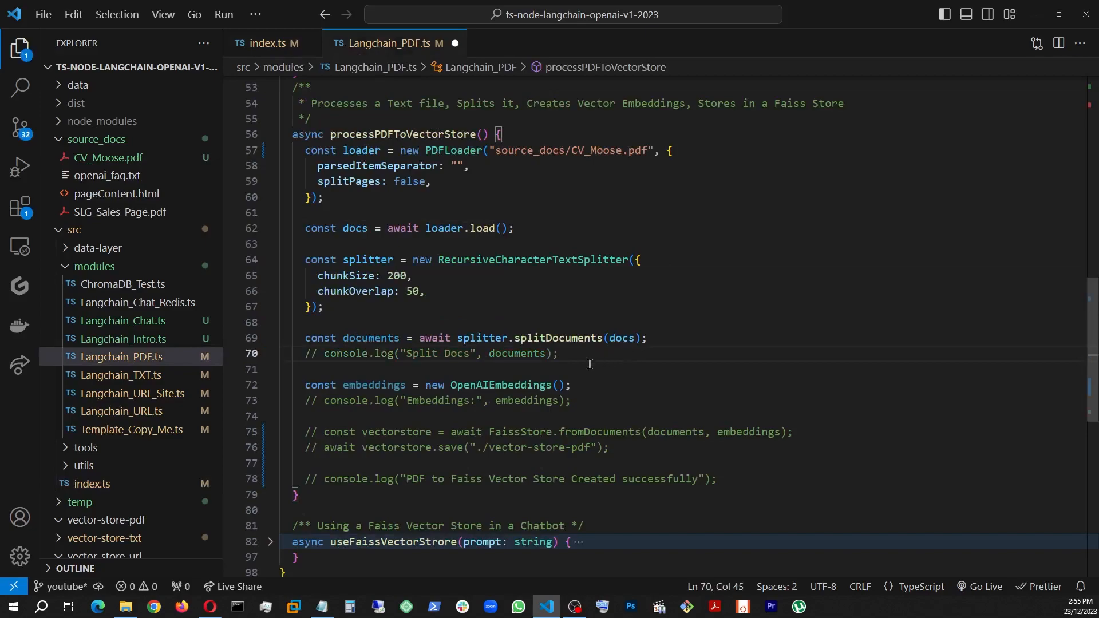
pyautogui.click(593, 401)
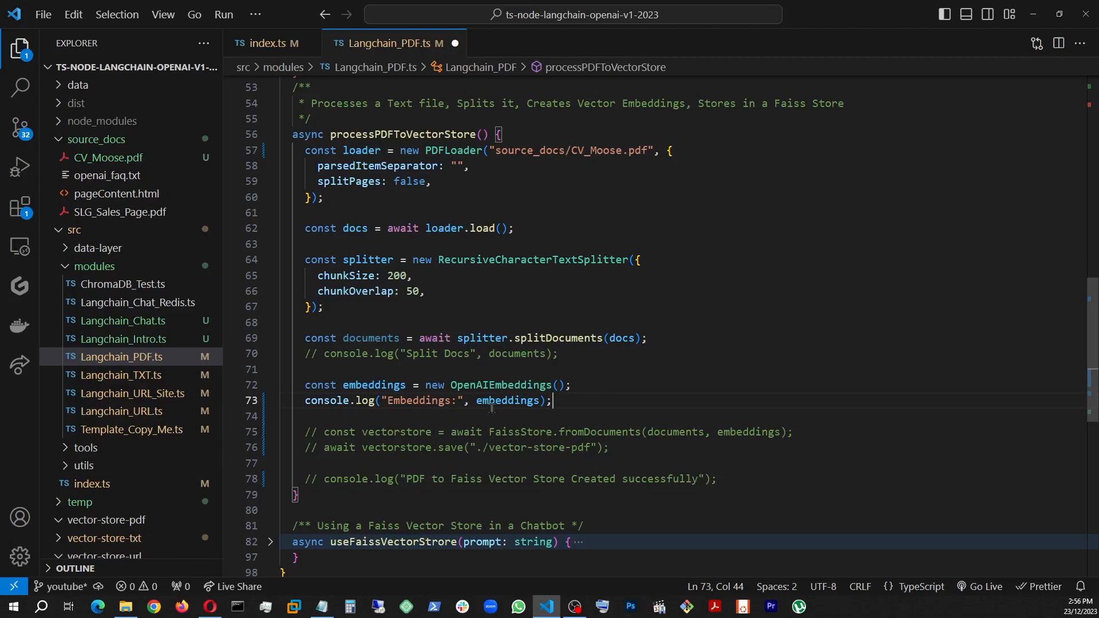
pyautogui.moveTo(614, 396)
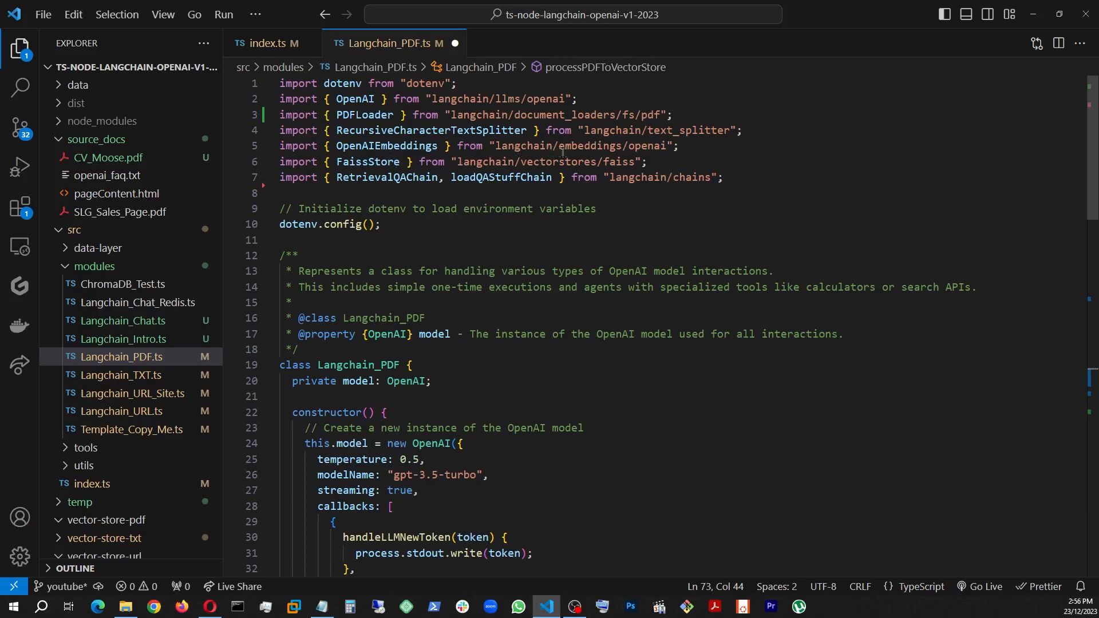
pyautogui.scroll(-3)
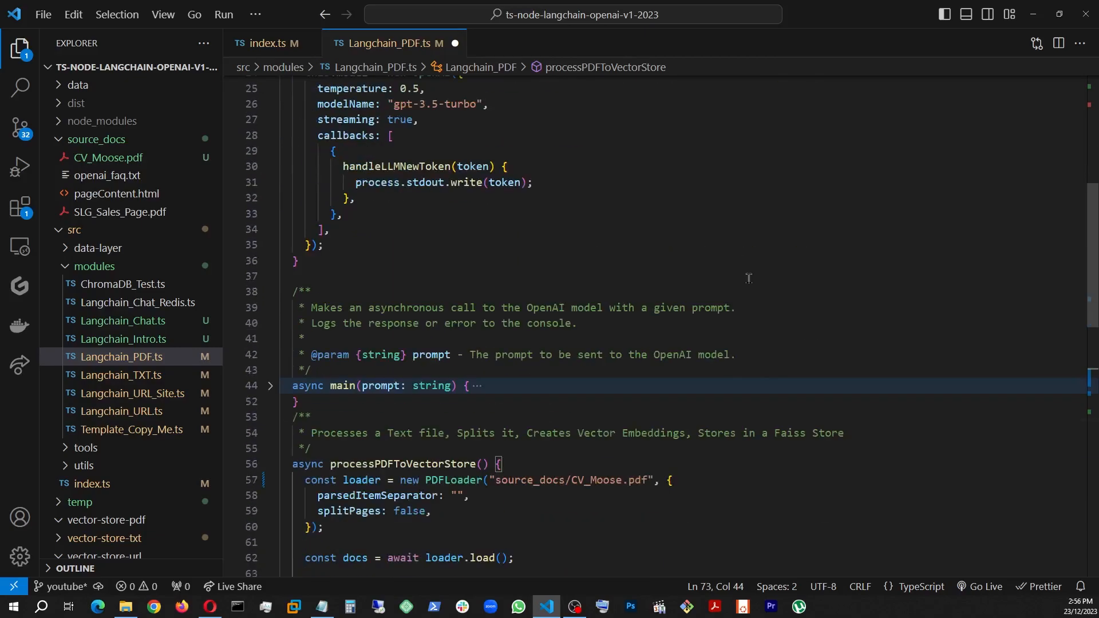
pyautogui.scroll(-3)
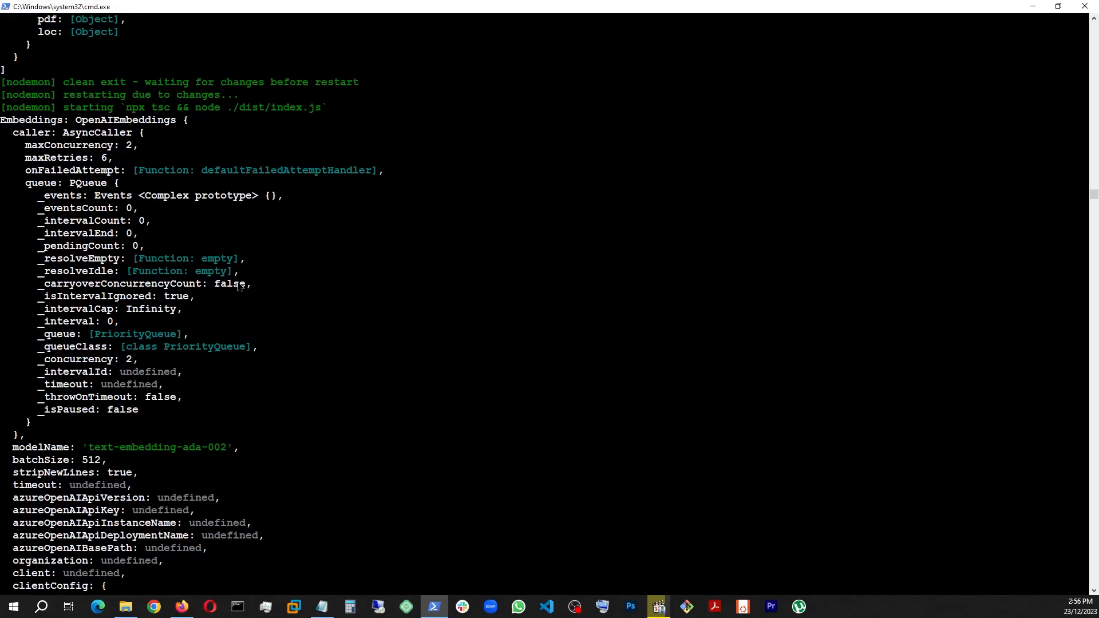
# Step: Return to VS Code after reading the OpenAIEmbeddings output with text-embedding-ada-002
pyautogui.click(546, 607)
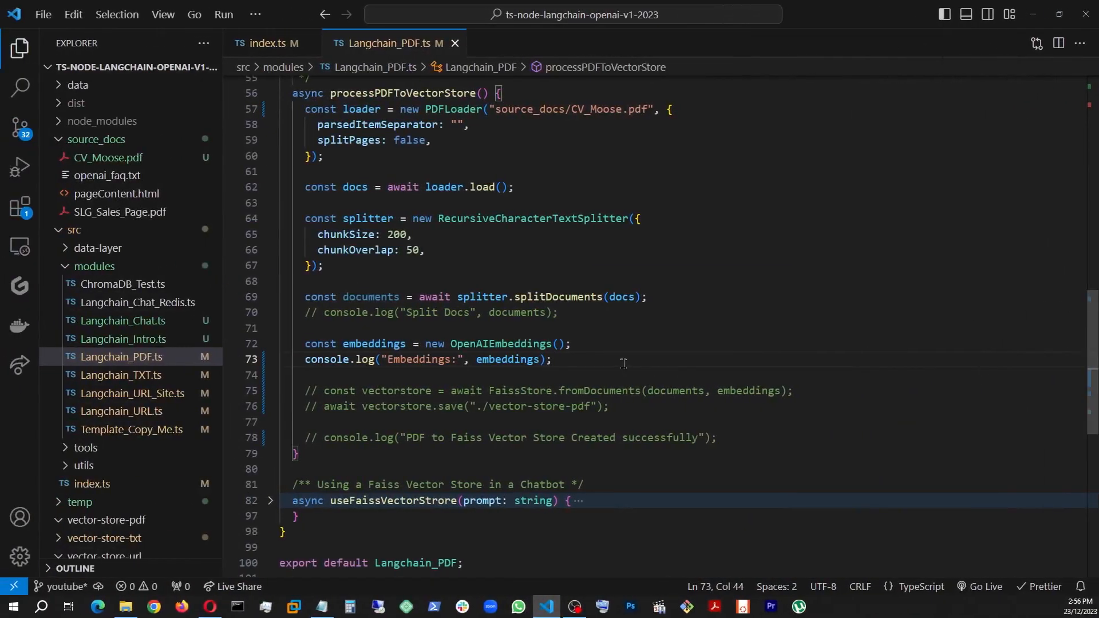
# Step: Comment out the Embeddings log and uncomment FaissStore.fromDocuments, vectorstore.save and the success message
pyautogui.write('//')
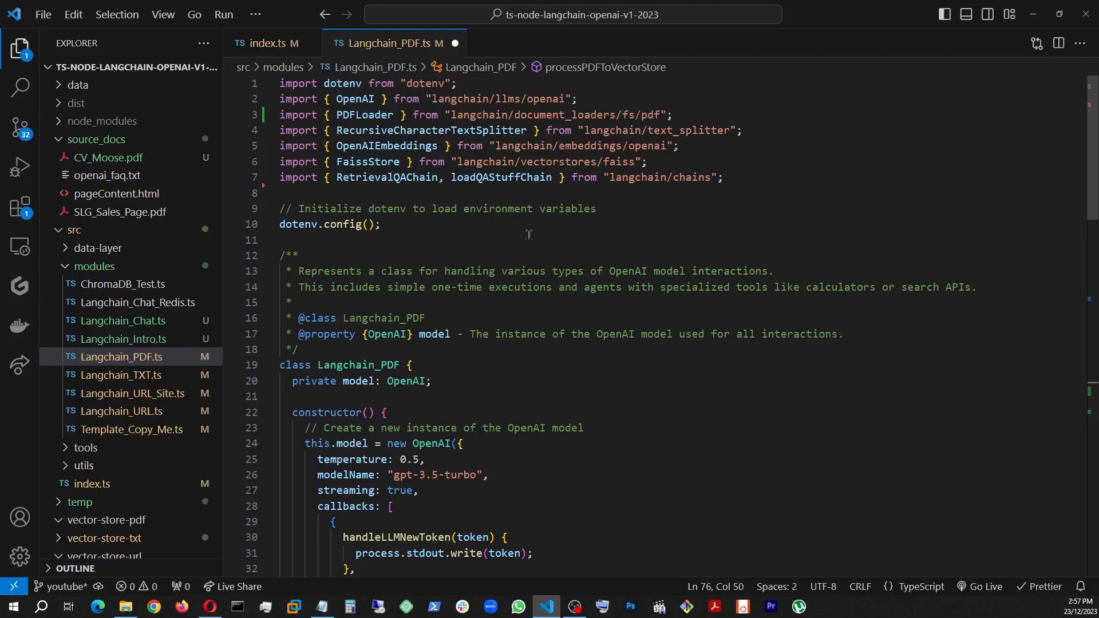
pyautogui.scroll(-3)
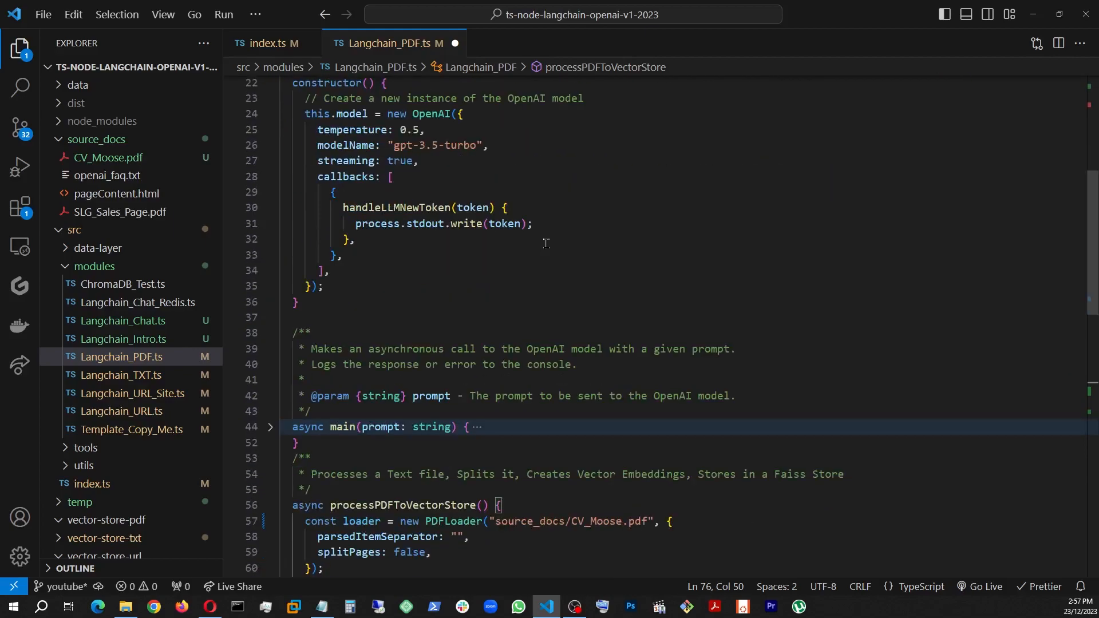
pyautogui.scroll(-3)
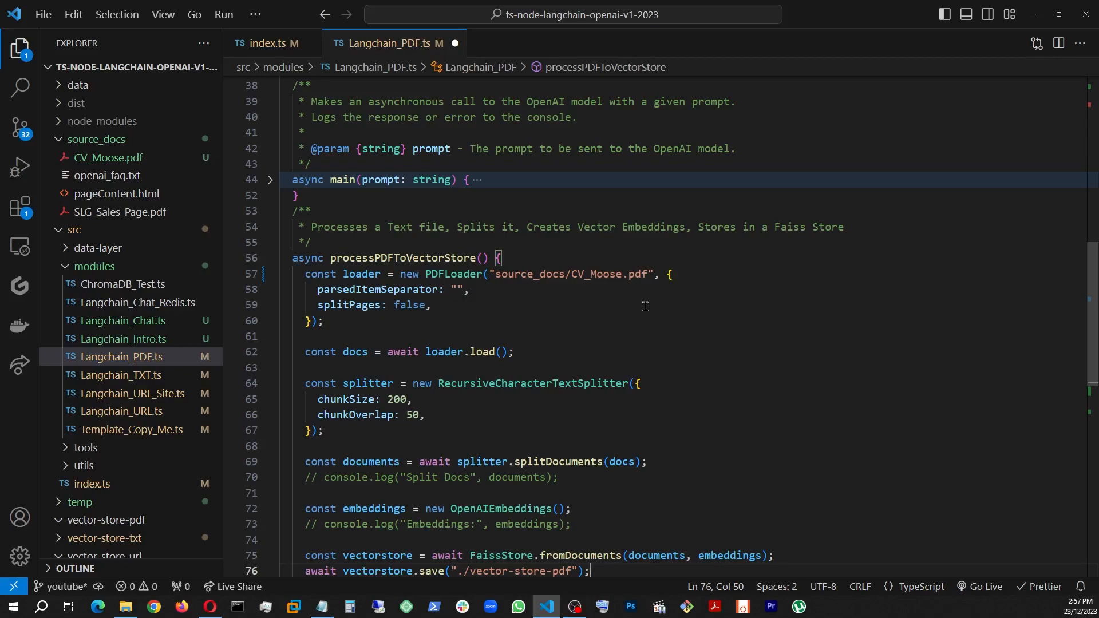
pyautogui.moveTo(705, 362)
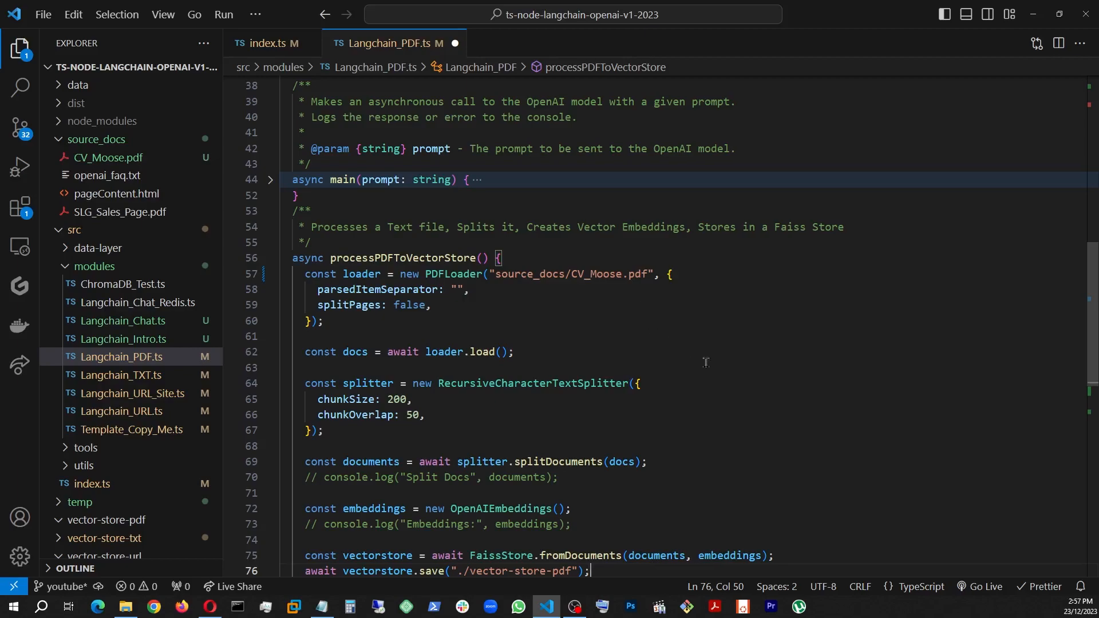
pyautogui.moveTo(707, 373)
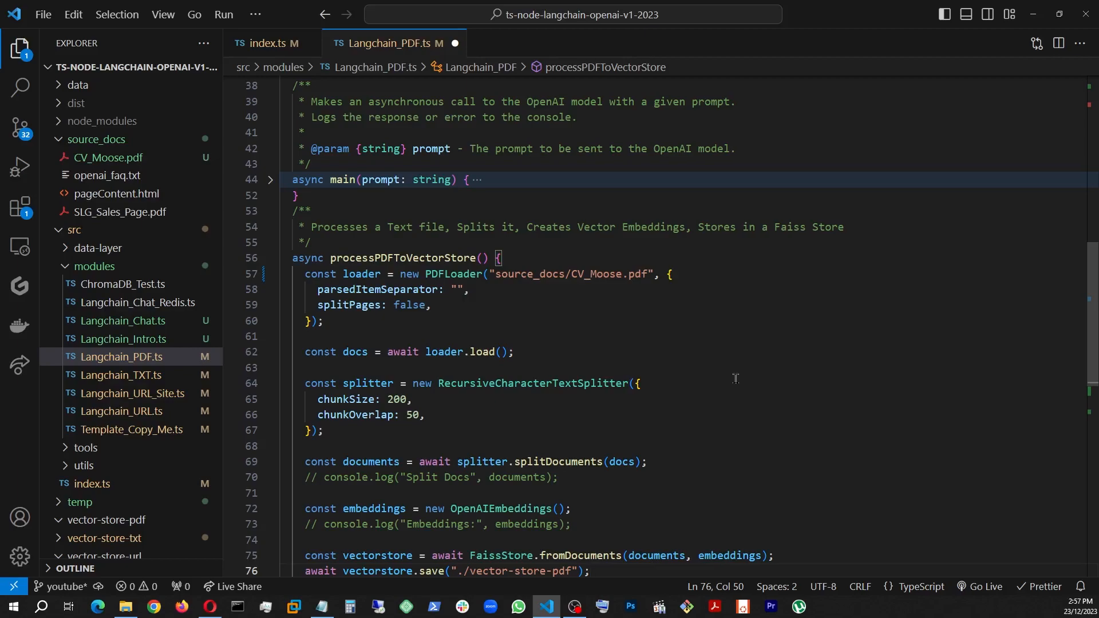
pyautogui.scroll(-3)
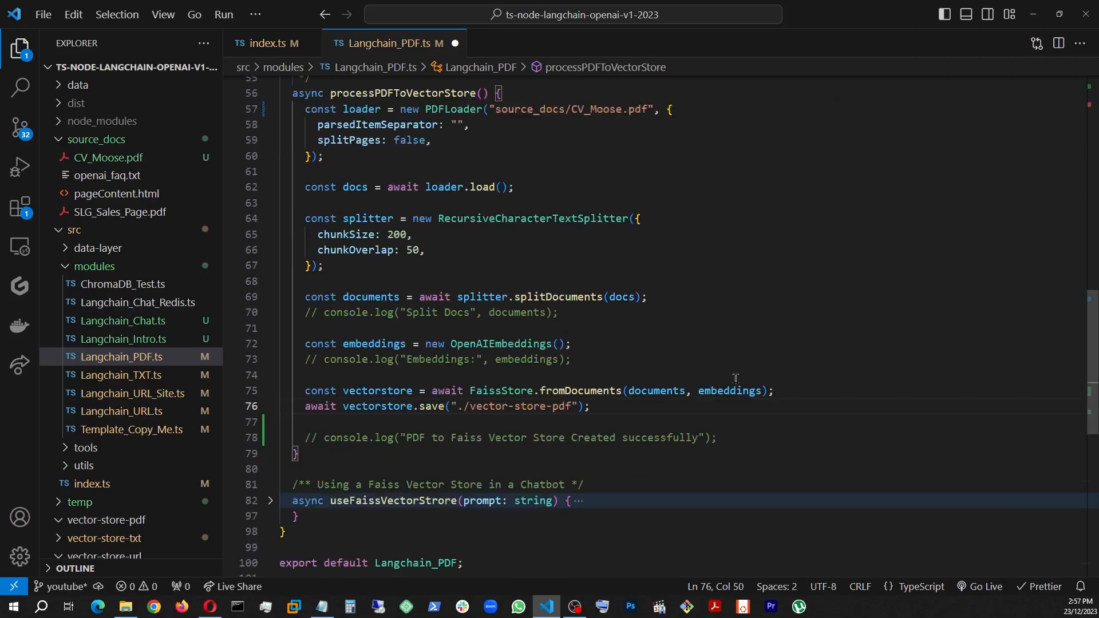
pyautogui.scroll(-3)
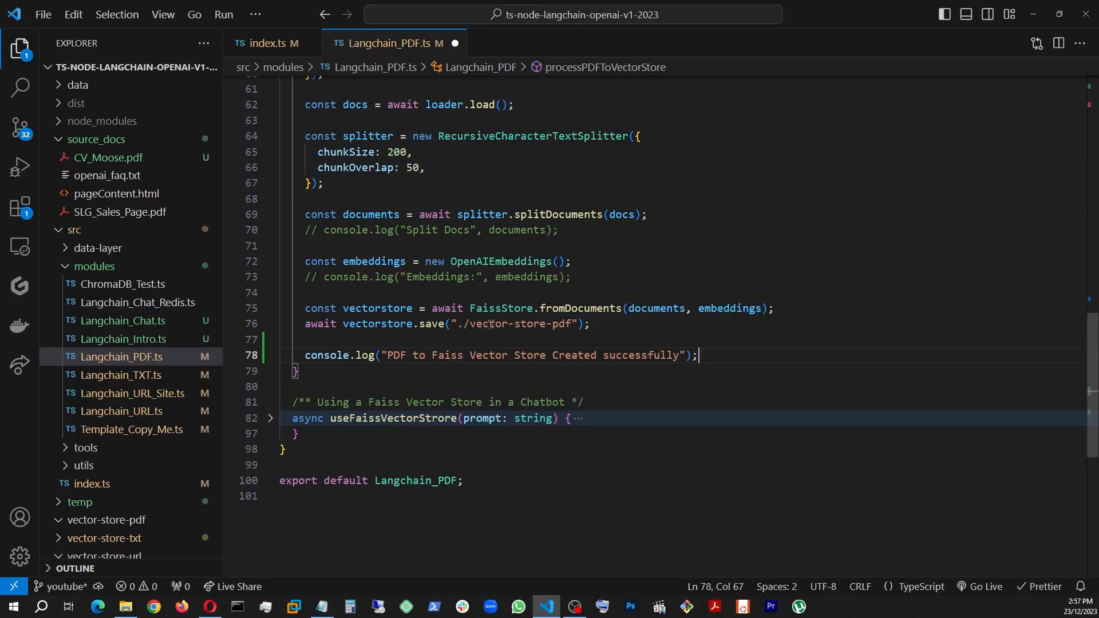
# Step: Save Langchain_PDF.ts so nodemon reruns and switch to the Command Prompt output
pyautogui.scroll(-3)
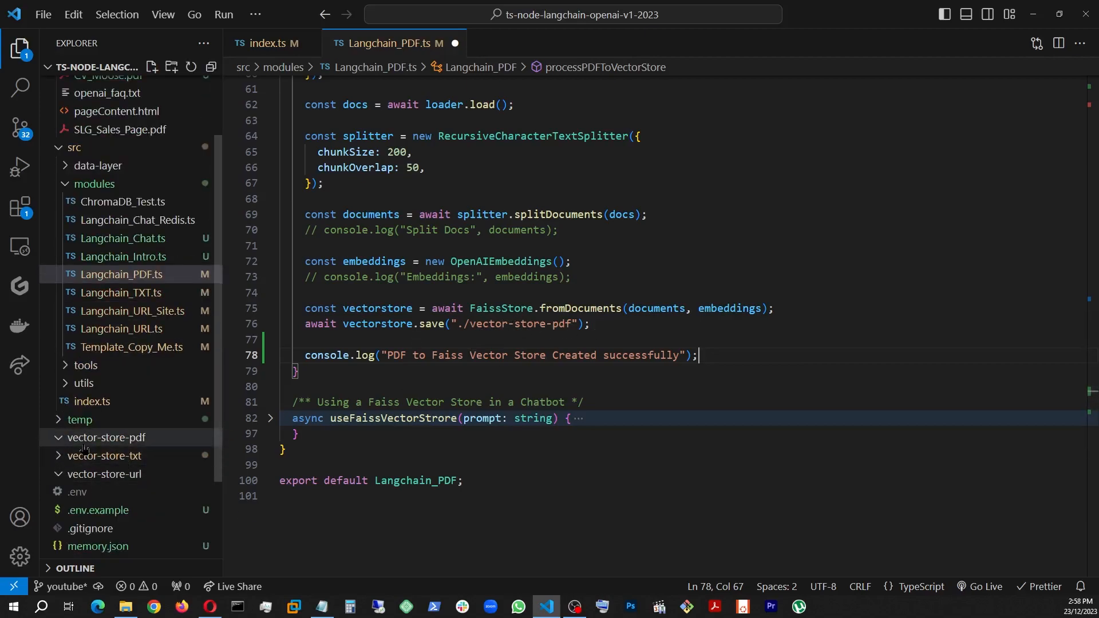
pyautogui.click(573, 261)
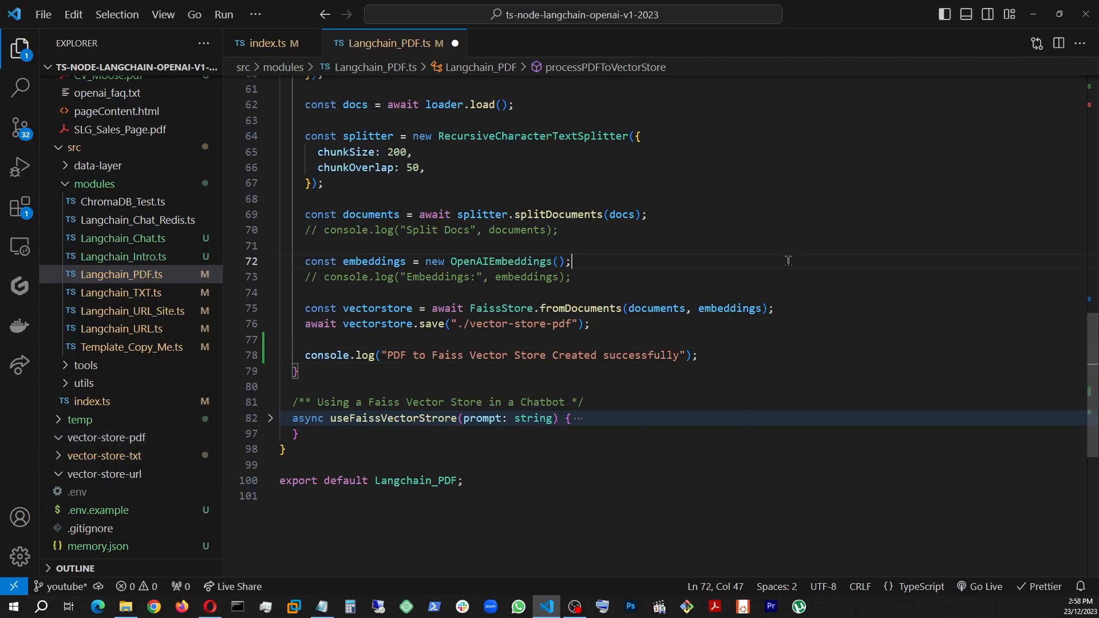
pyautogui.press('Ctrl+S')
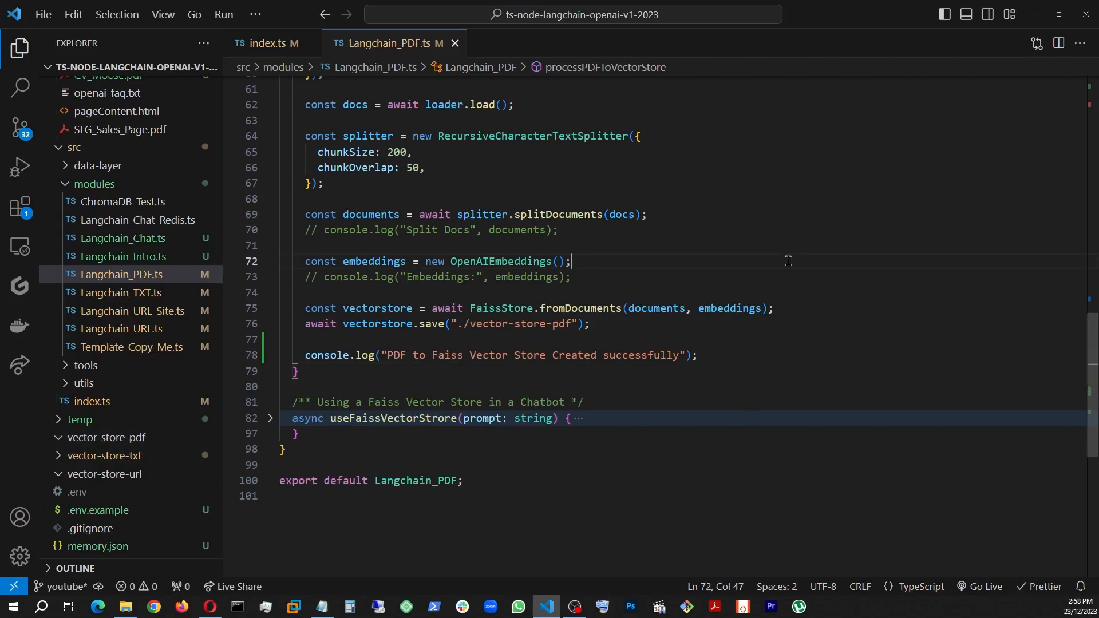
pyautogui.click(658, 606)
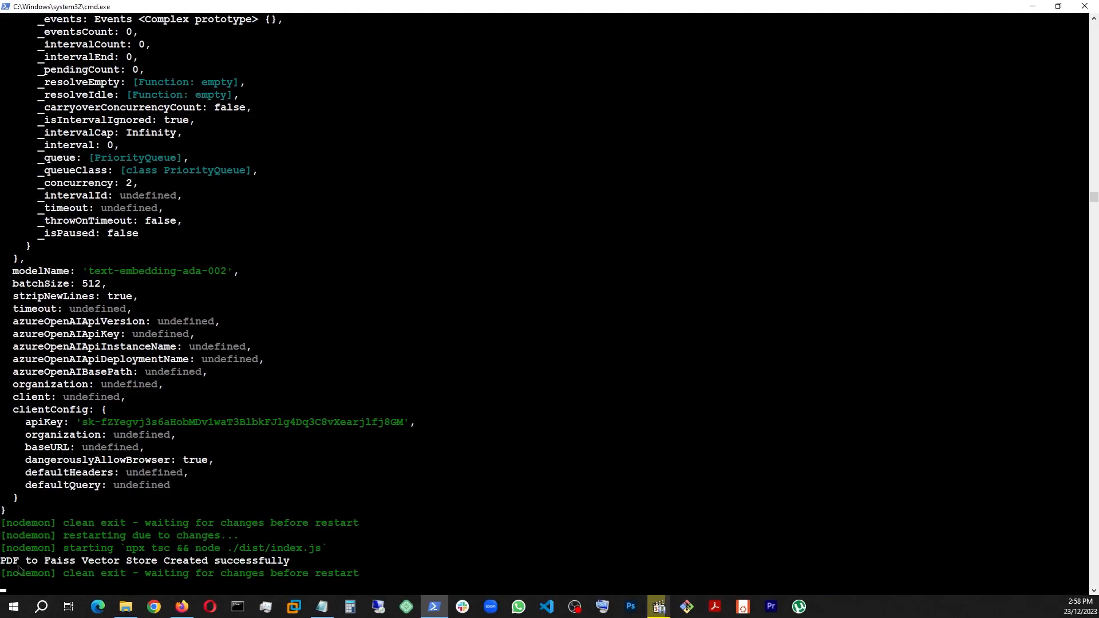
pyautogui.moveTo(416, 537)
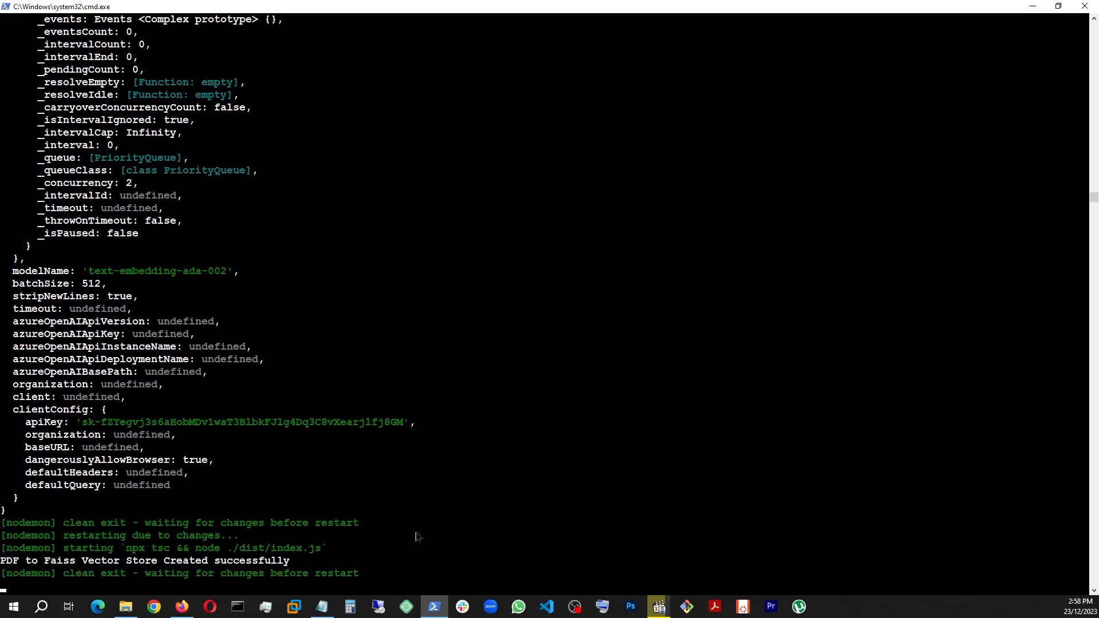
# Step: After the 'PDF to Faiss Vector Store Created successfully' message, return to VS Code
pyautogui.click(546, 606)
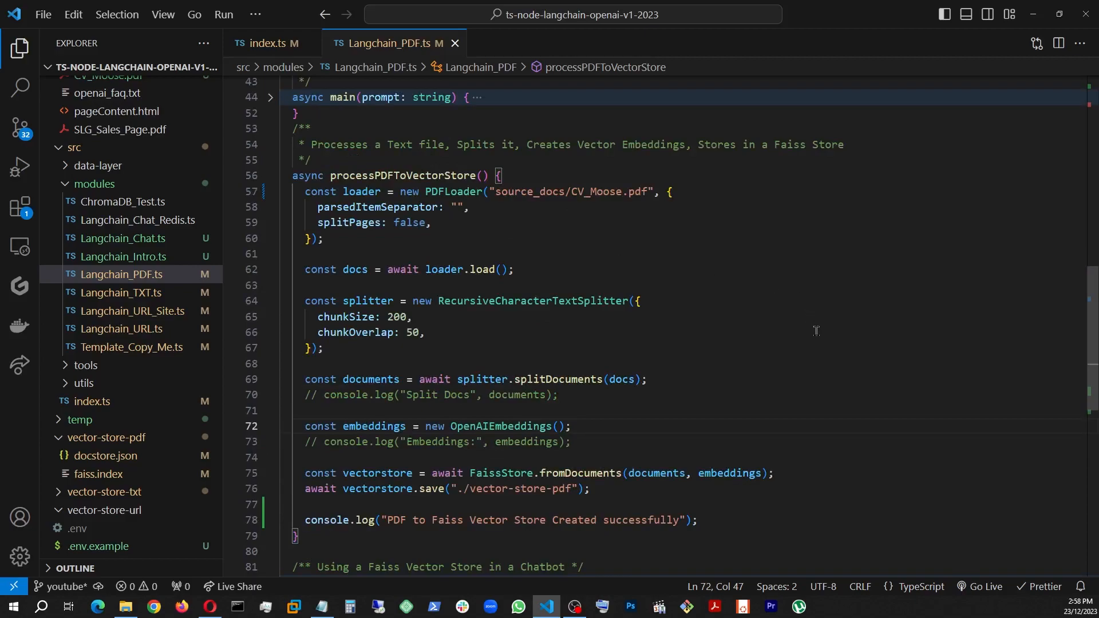
pyautogui.moveTo(820, 352)
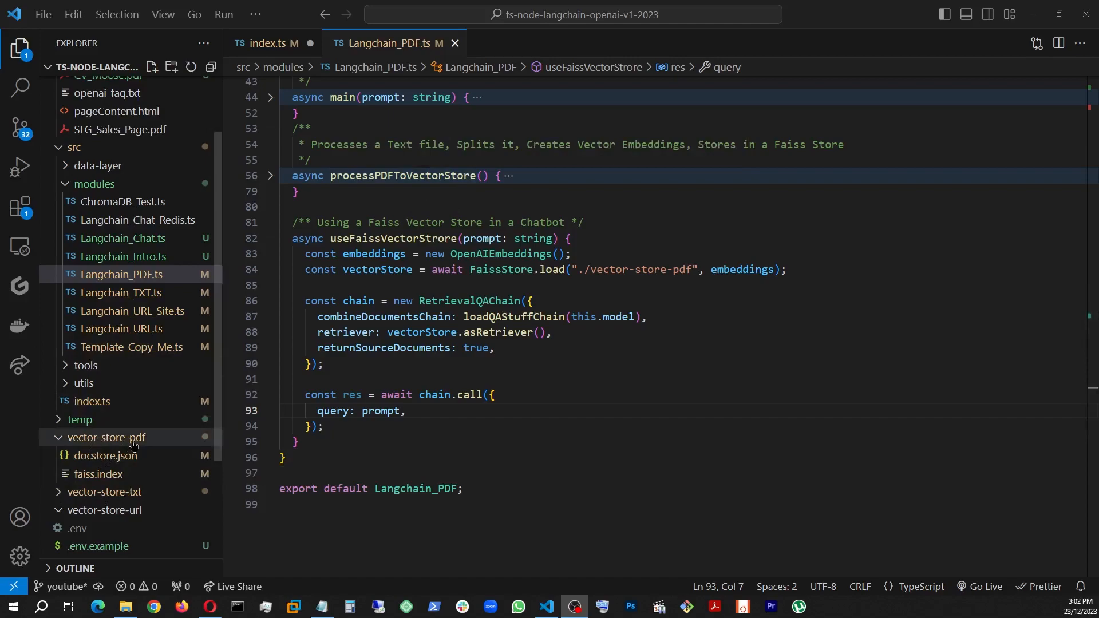
# Step: Scroll down to bring useFaissVectorStrore with its RetrievalQAChain query into view
pyautogui.scroll(-3)
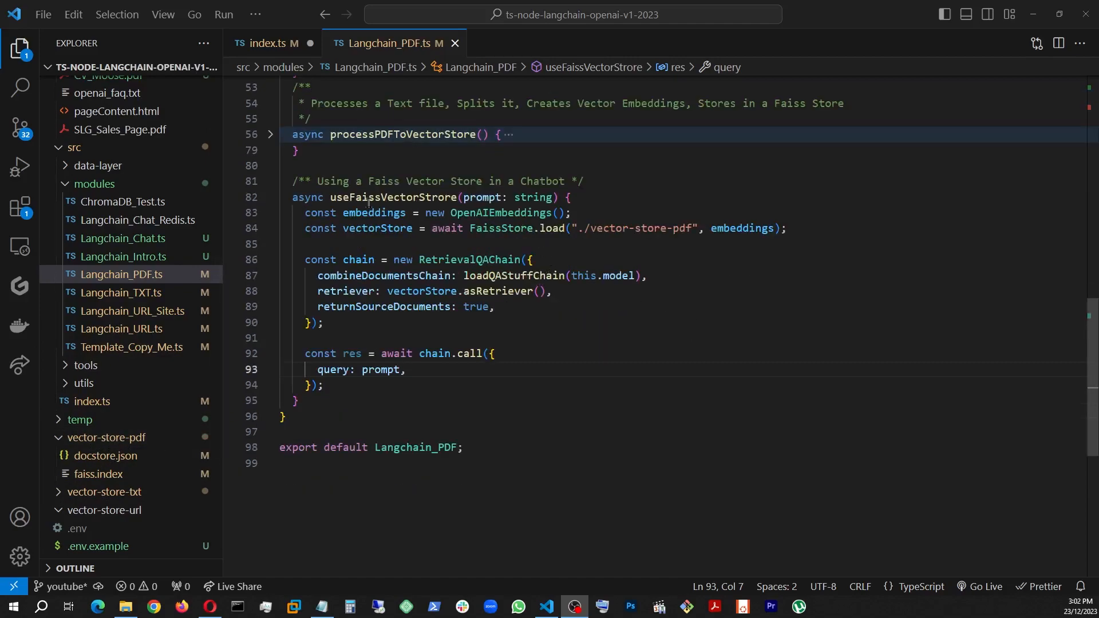
pyautogui.moveTo(597, 220)
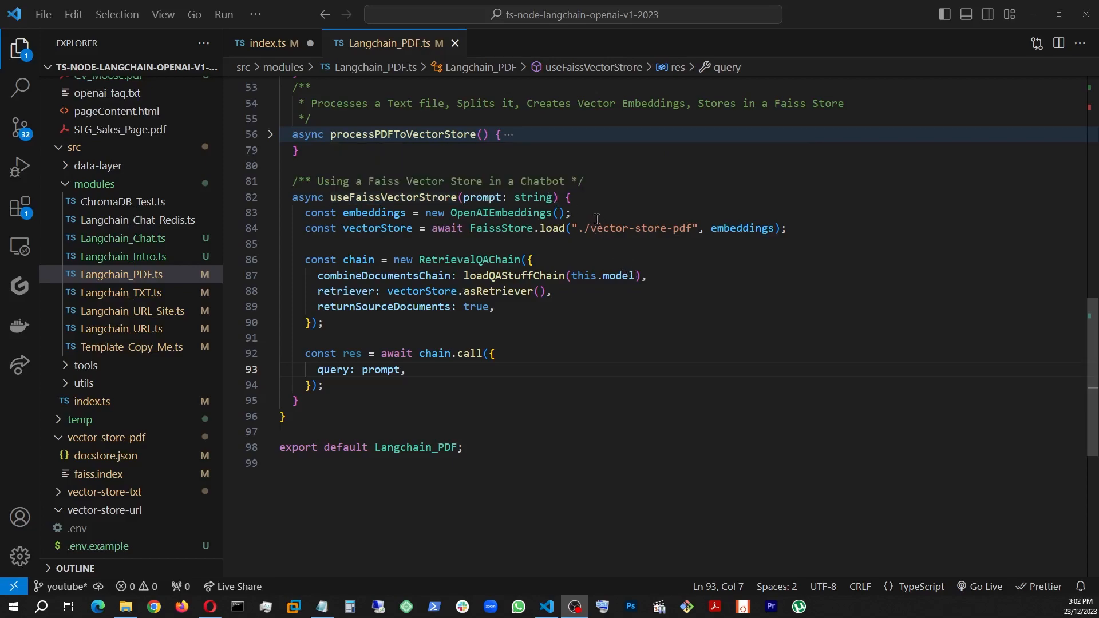
pyautogui.moveTo(559, 341)
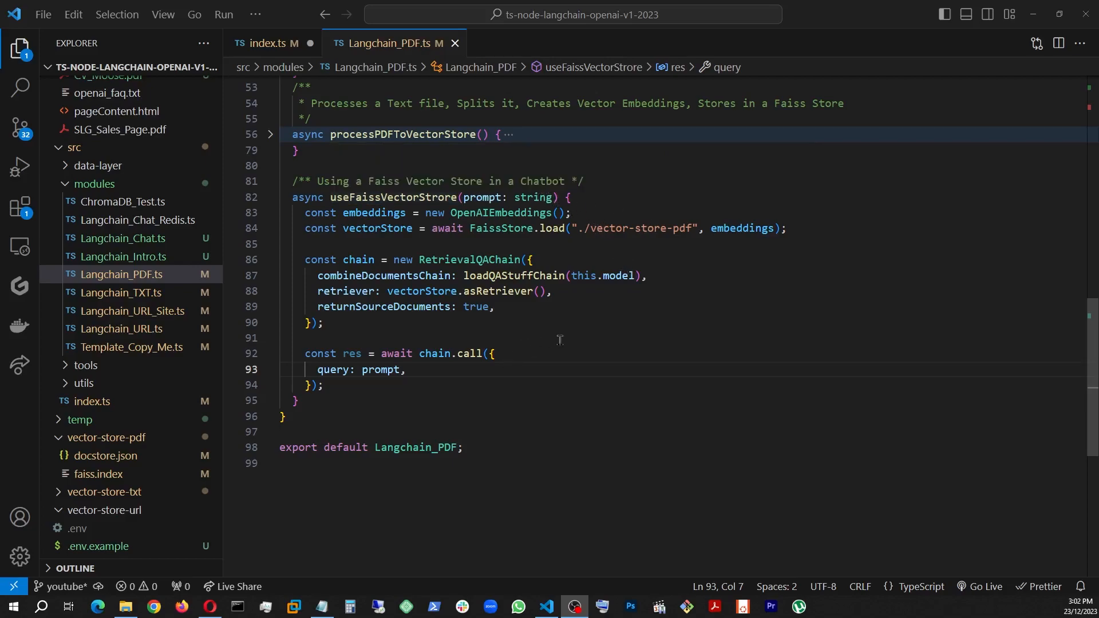
pyautogui.moveTo(596, 371)
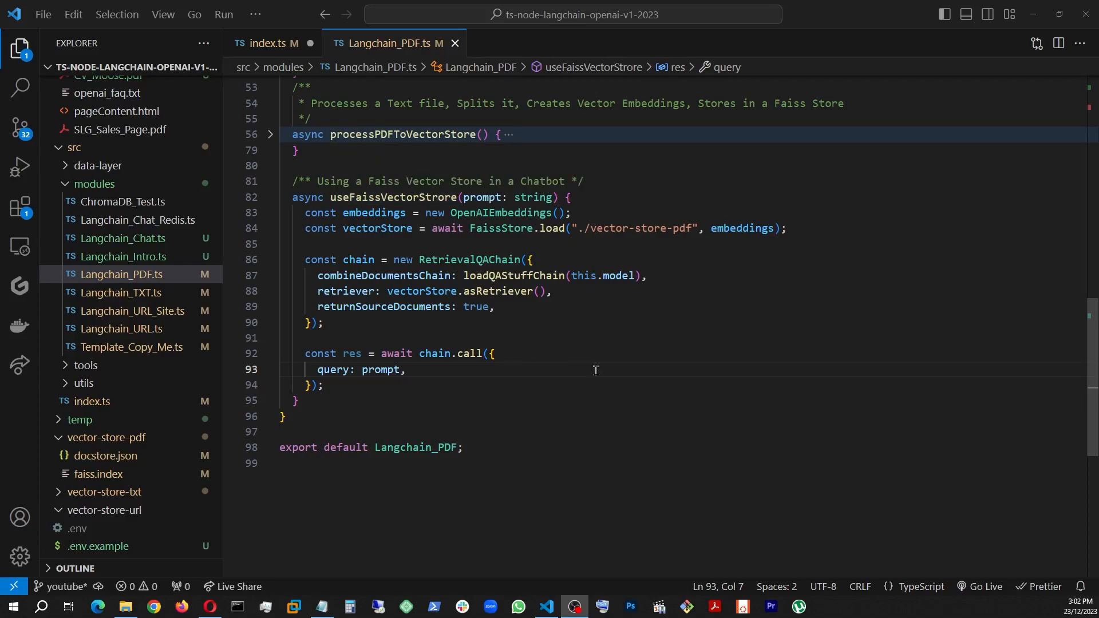
pyautogui.moveTo(672, 353)
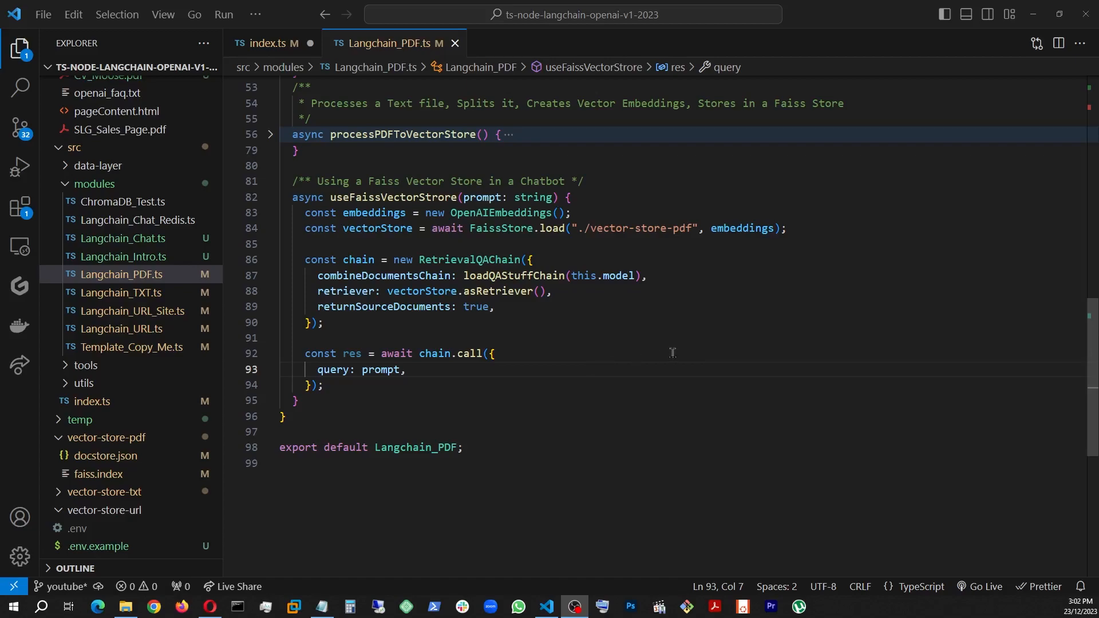
pyautogui.moveTo(642, 336)
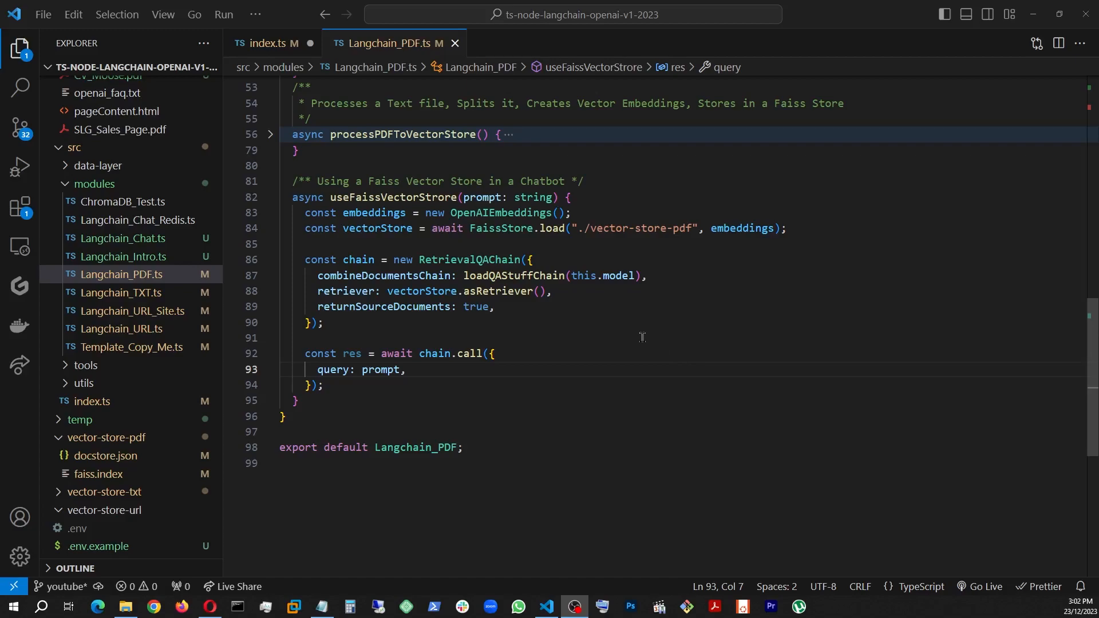
pyautogui.moveTo(622, 298)
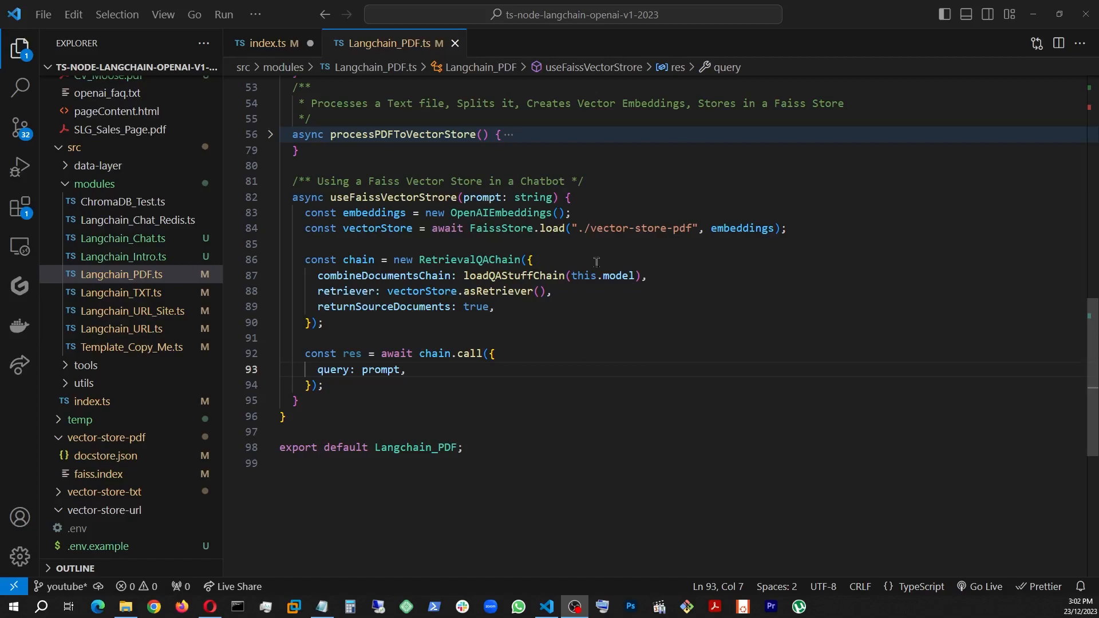
pyautogui.moveTo(686, 194)
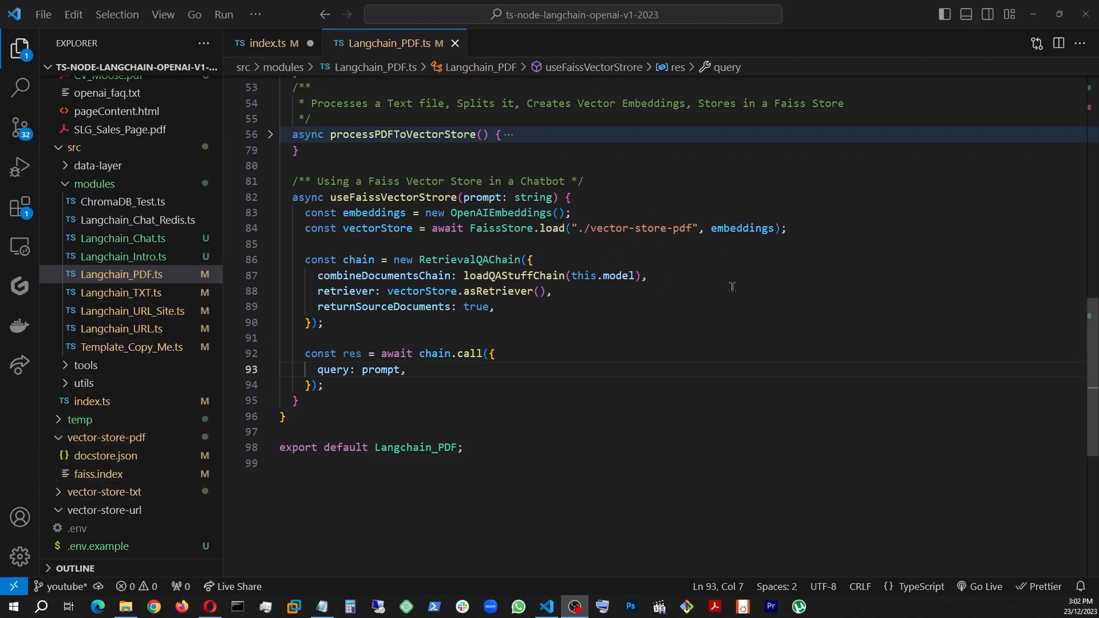
pyautogui.moveTo(673, 393)
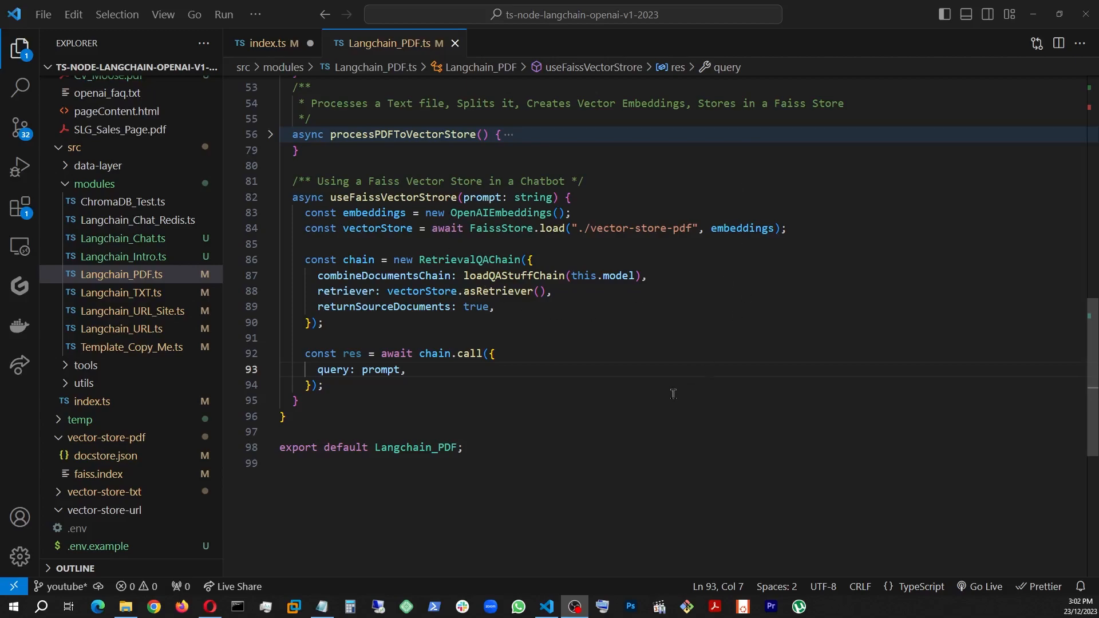
pyautogui.moveTo(556, 413)
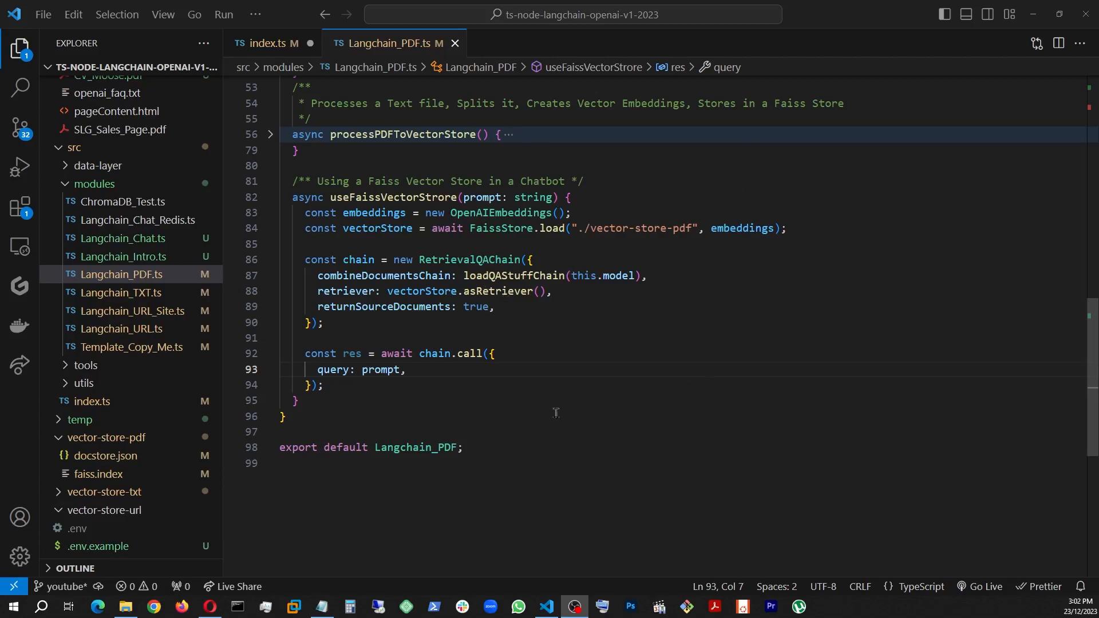
pyautogui.moveTo(609, 405)
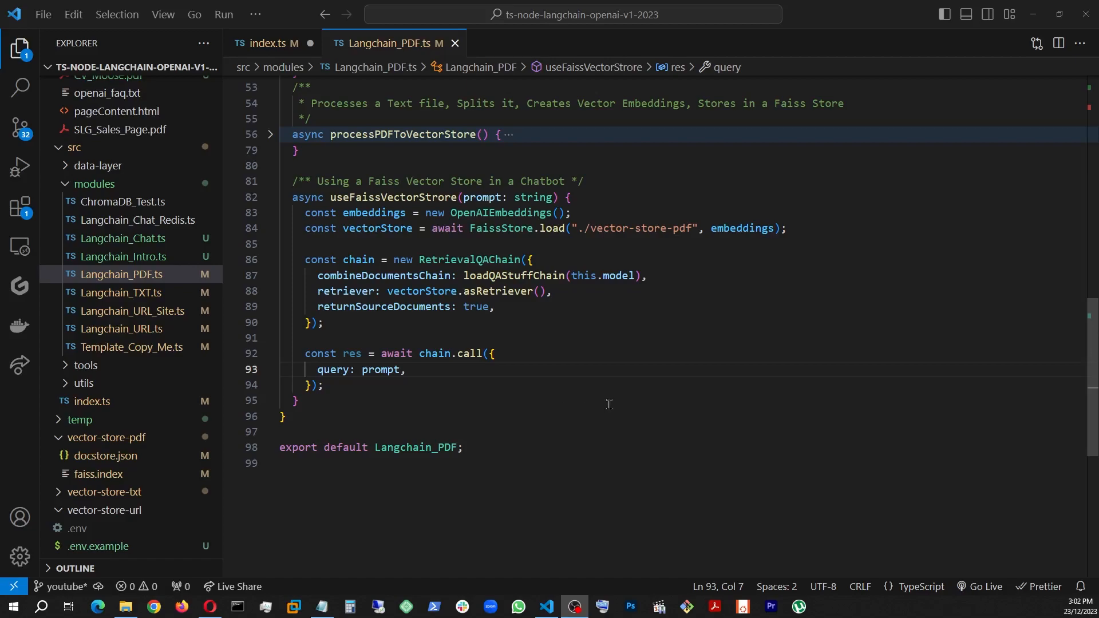
pyautogui.moveTo(649, 396)
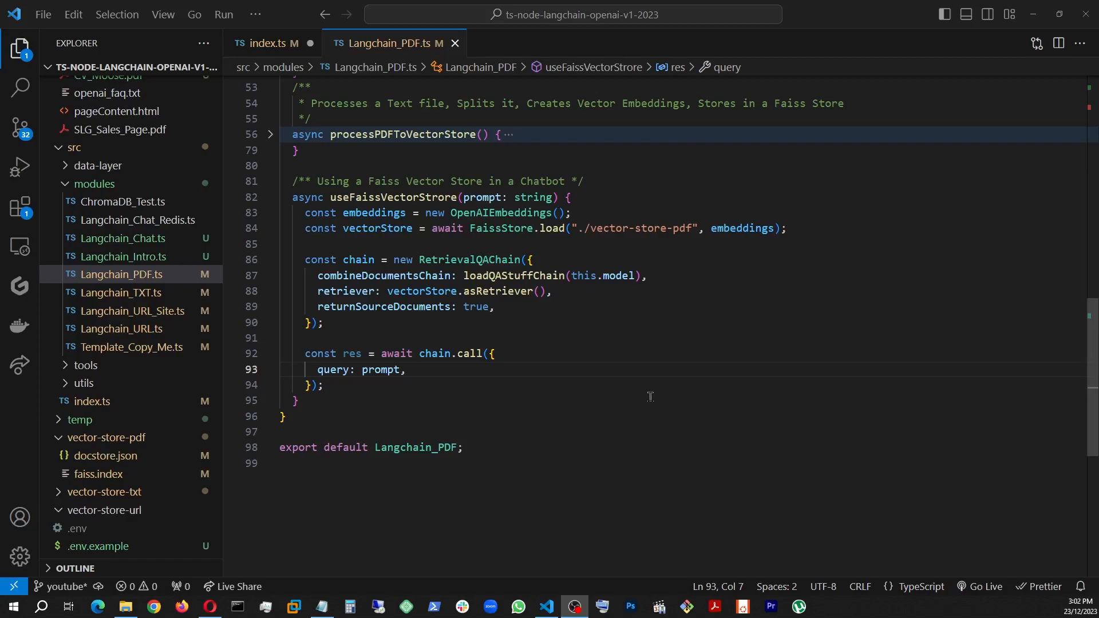
pyautogui.moveTo(645, 389)
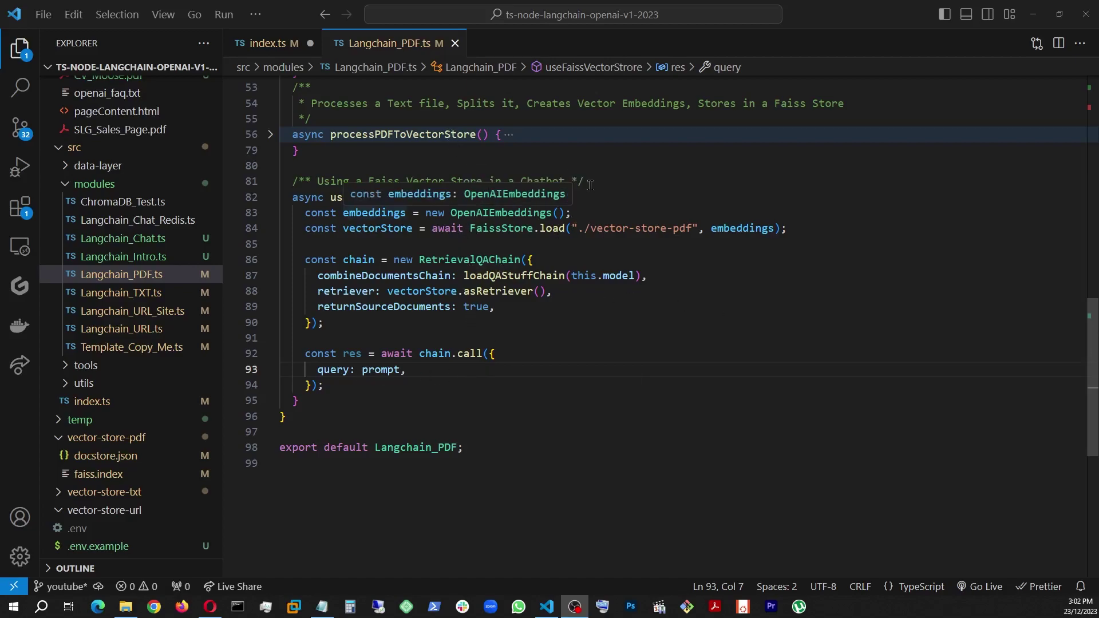
pyautogui.moveTo(501, 206)
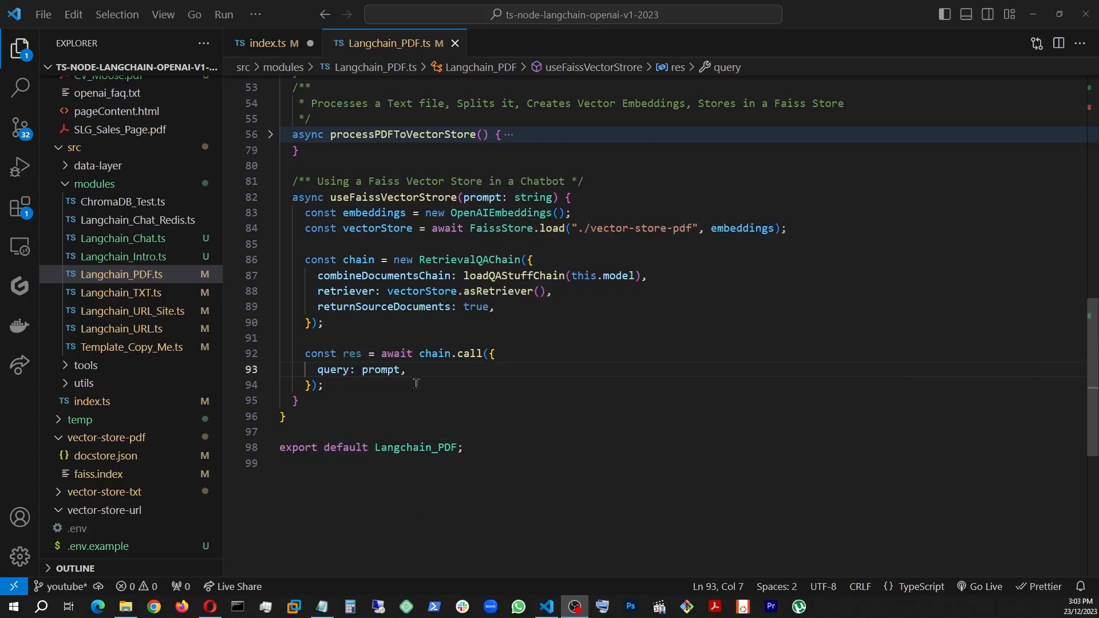
# Step: Switch to index.ts with only the "Who's resume is this?" query active, then bring up the terminal
pyautogui.click(270, 44)
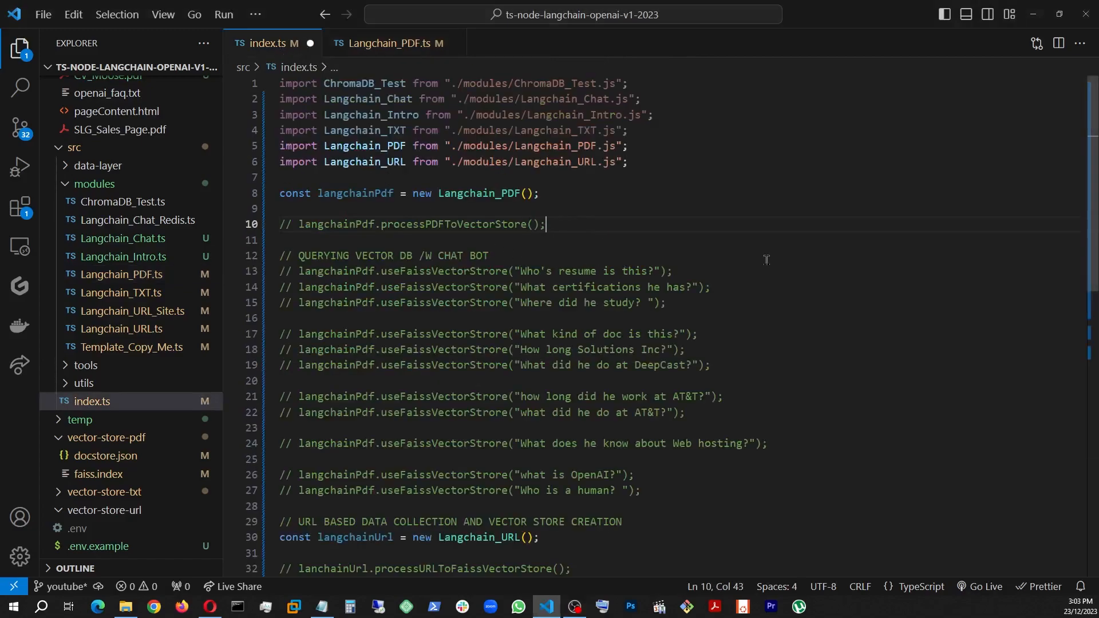
pyautogui.moveTo(581, 287)
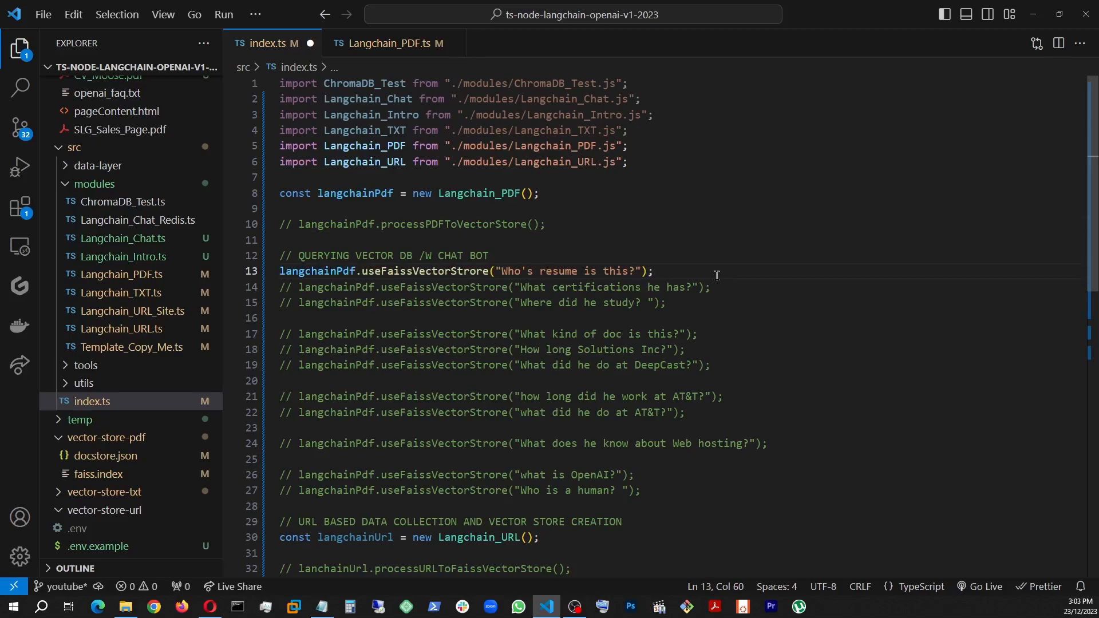
pyautogui.click(429, 606)
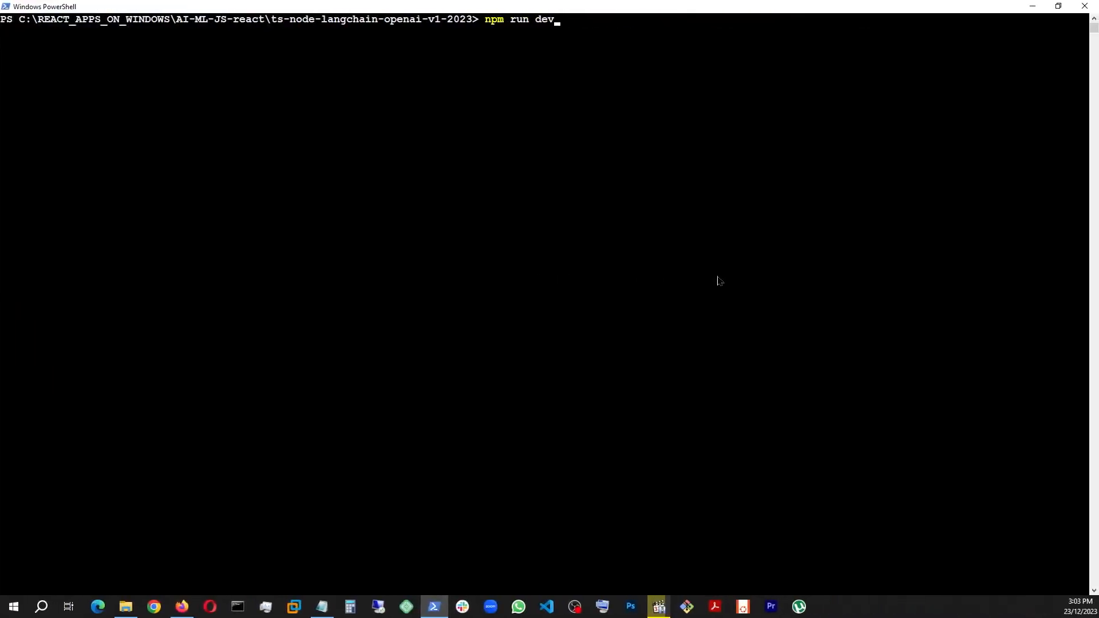
# Step: Run npm run dev so the query answers whose resume this is
pyautogui.press('Enter')
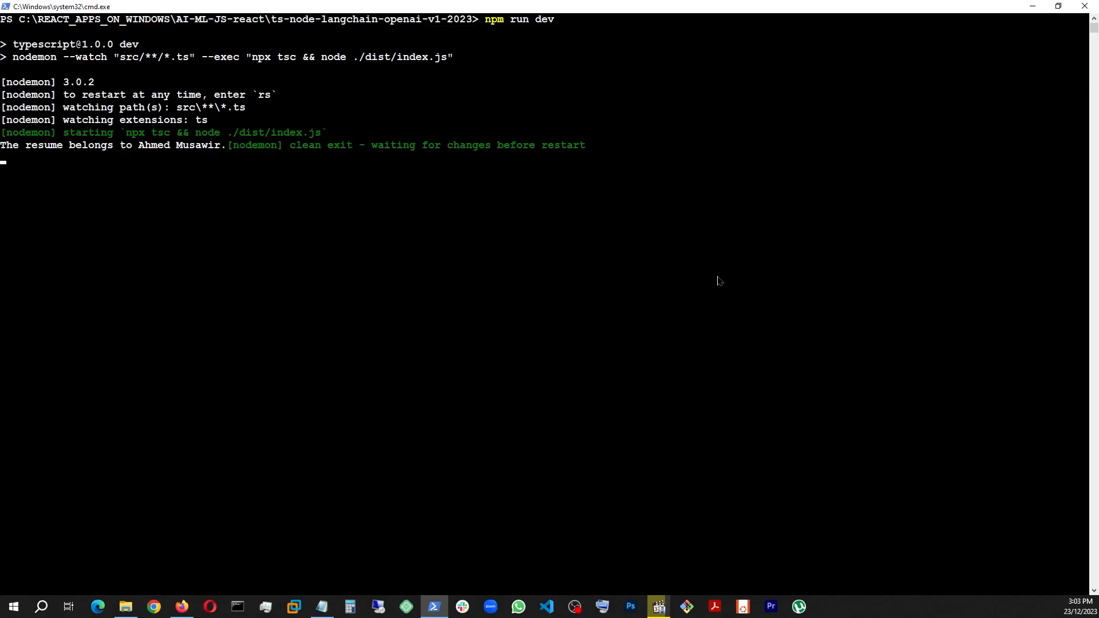
pyautogui.moveTo(275, 157)
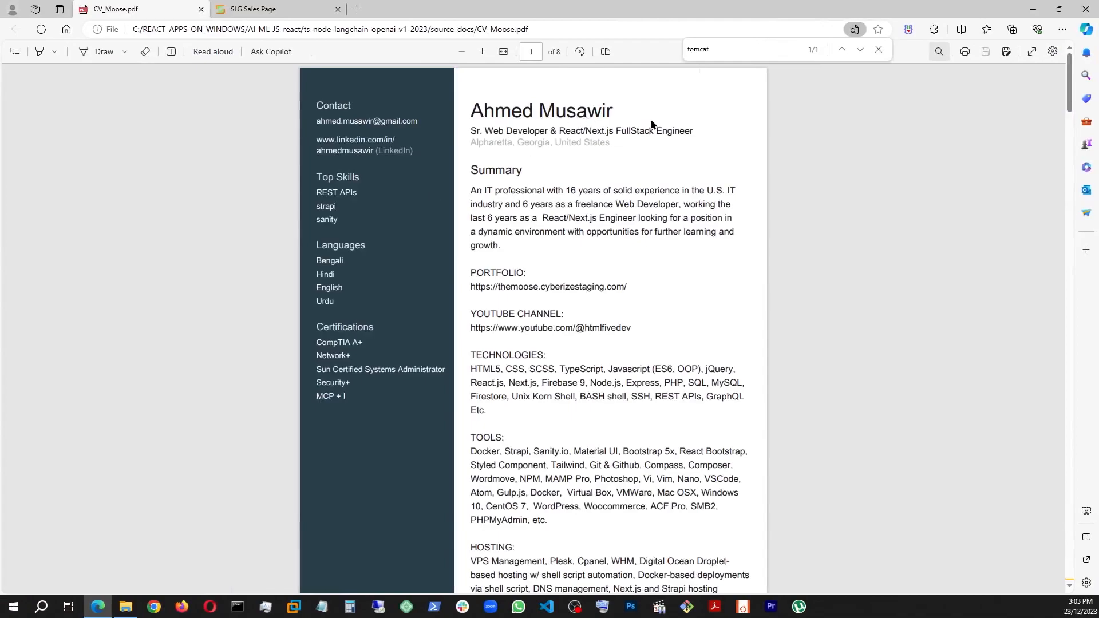
# Step: Toggle comments in index.ts so only the 'Where did he study?' query stays active
pyautogui.click(545, 607)
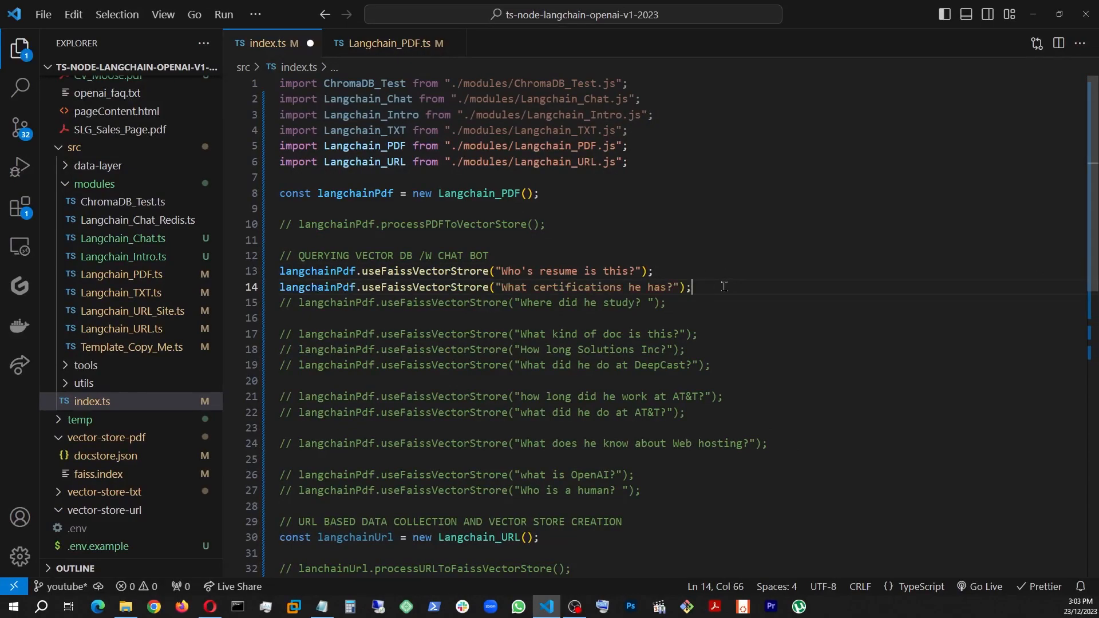
pyautogui.press('Ctrl+/')
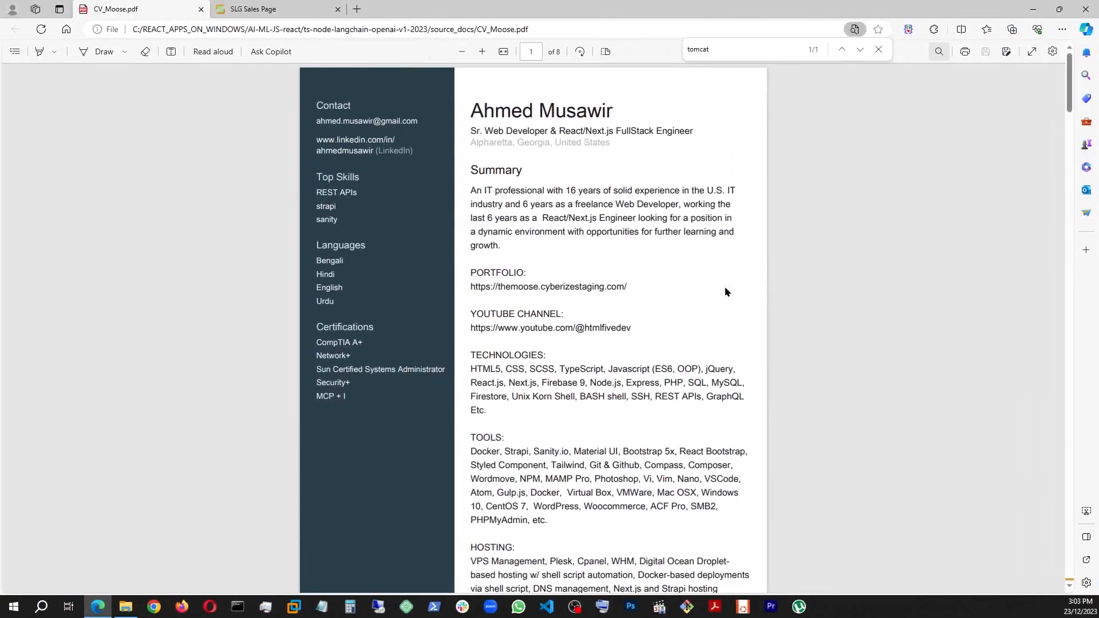
pyautogui.moveTo(705, 345)
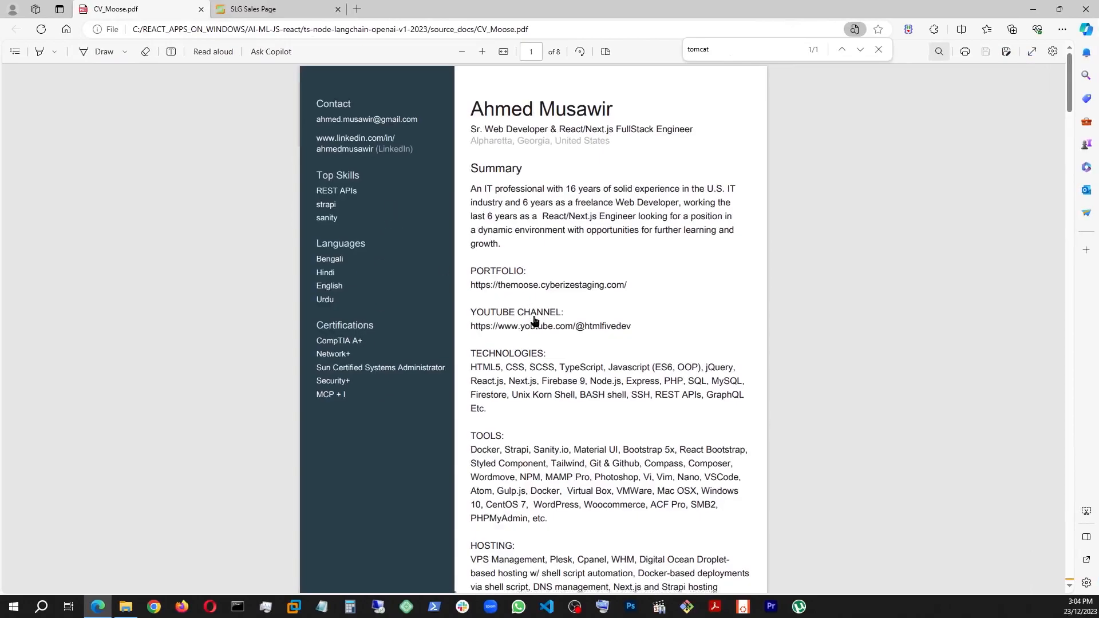
pyautogui.scroll(-3)
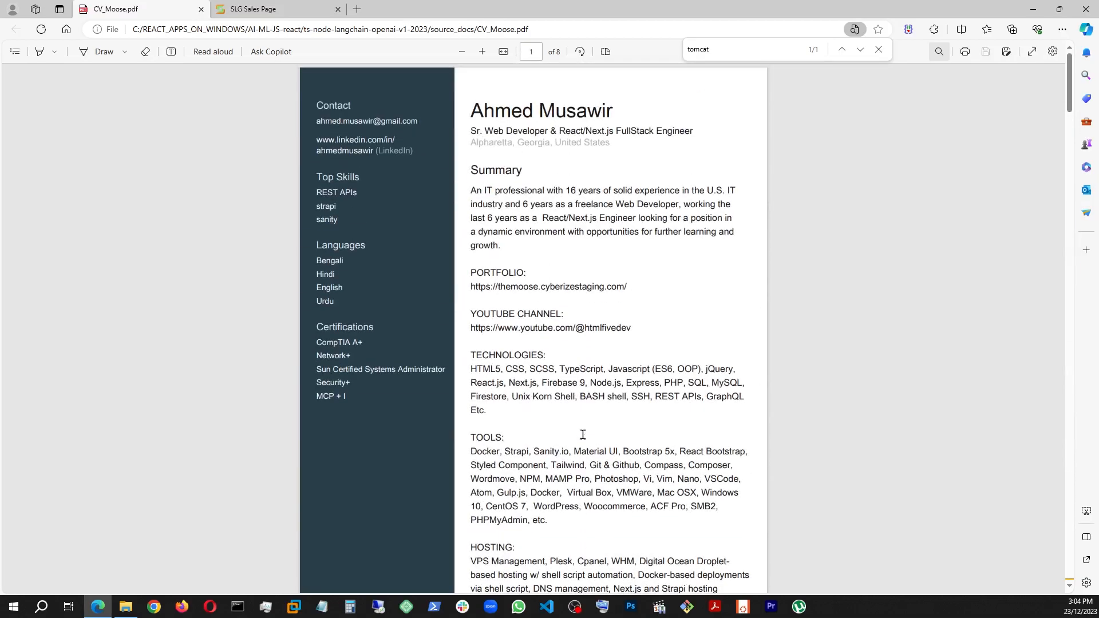
pyautogui.click(545, 606)
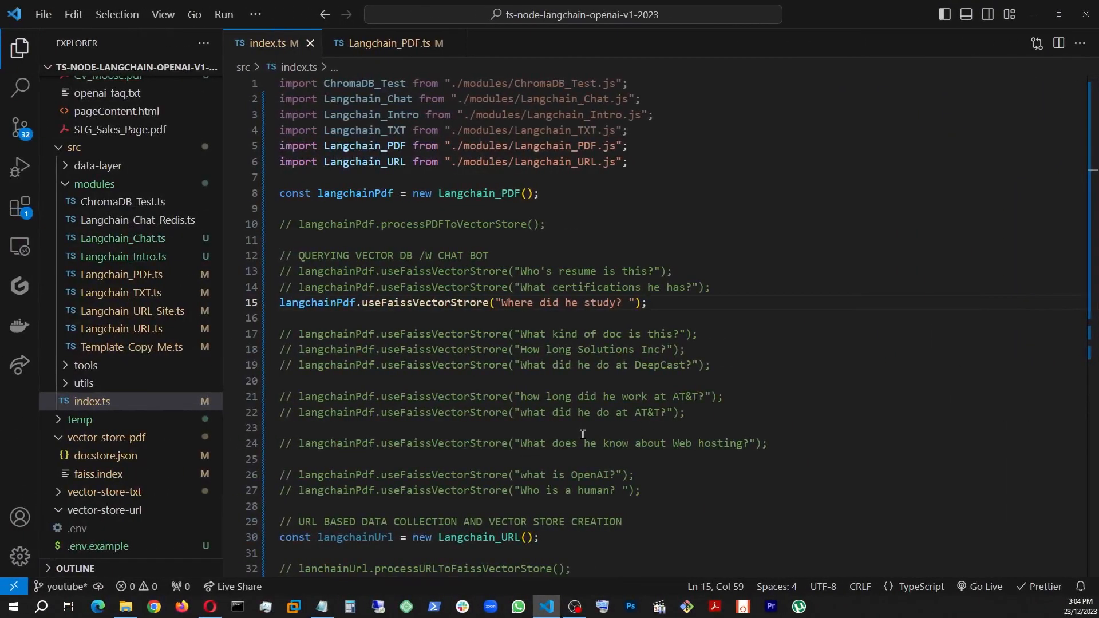
# Step: Uncomment the 'What kind of doc is this?' query and watch the rerun report it undeterminable
pyautogui.write('//')
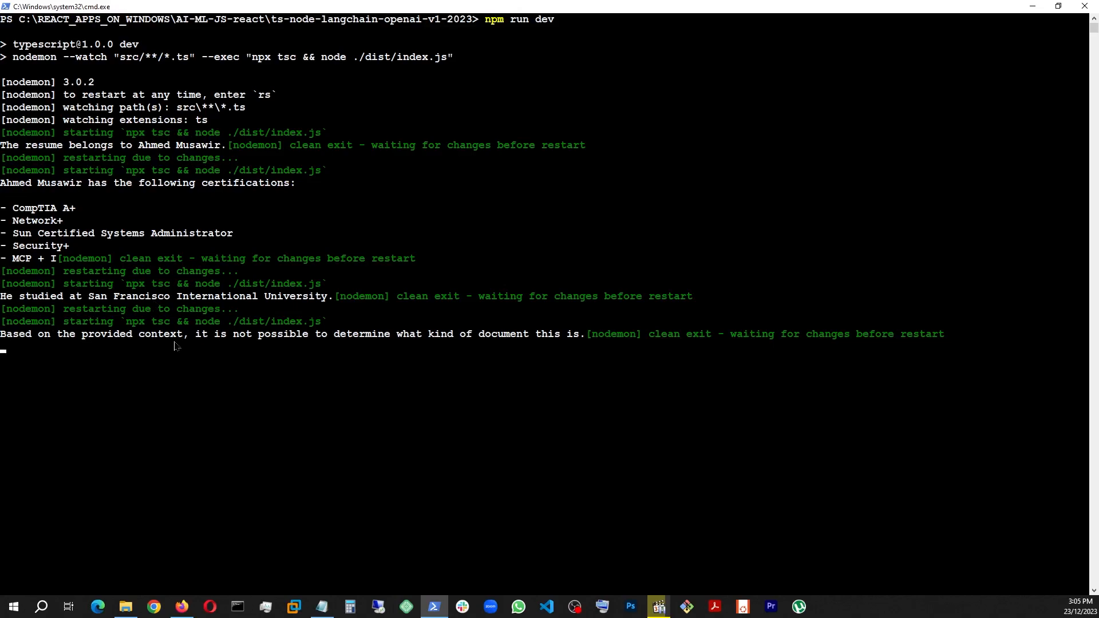
pyautogui.moveTo(559, 351)
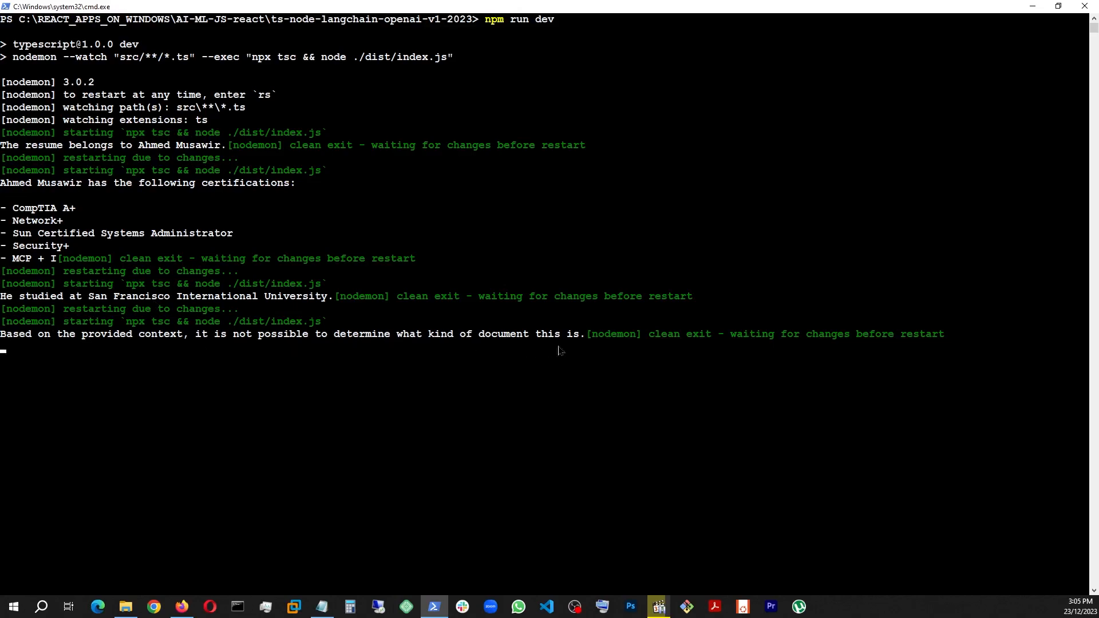
pyautogui.moveTo(749, 394)
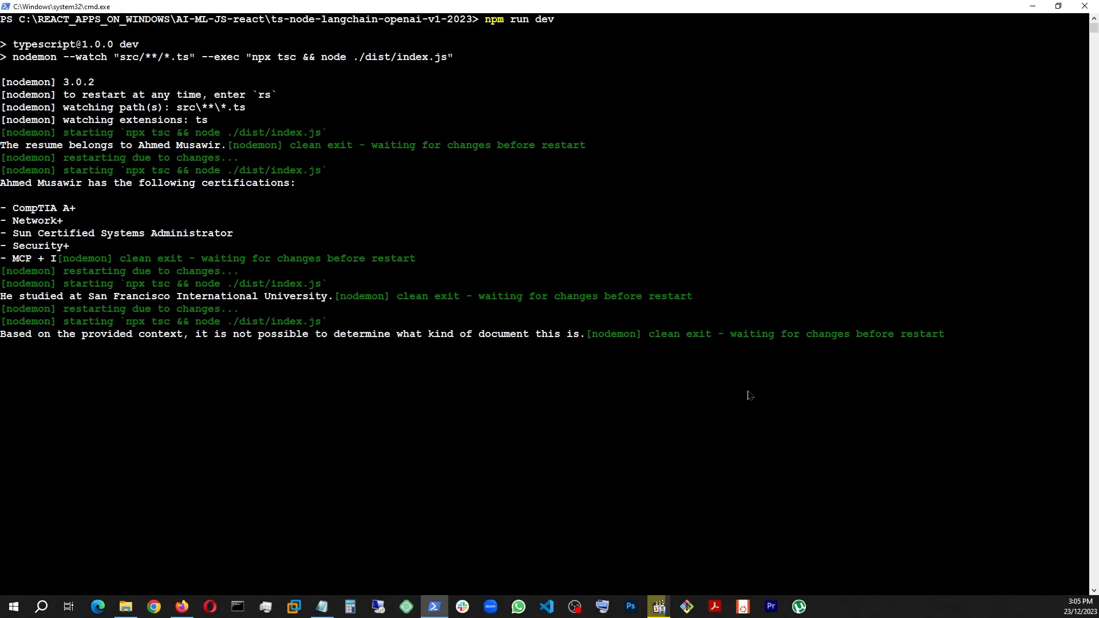
pyautogui.click(546, 606)
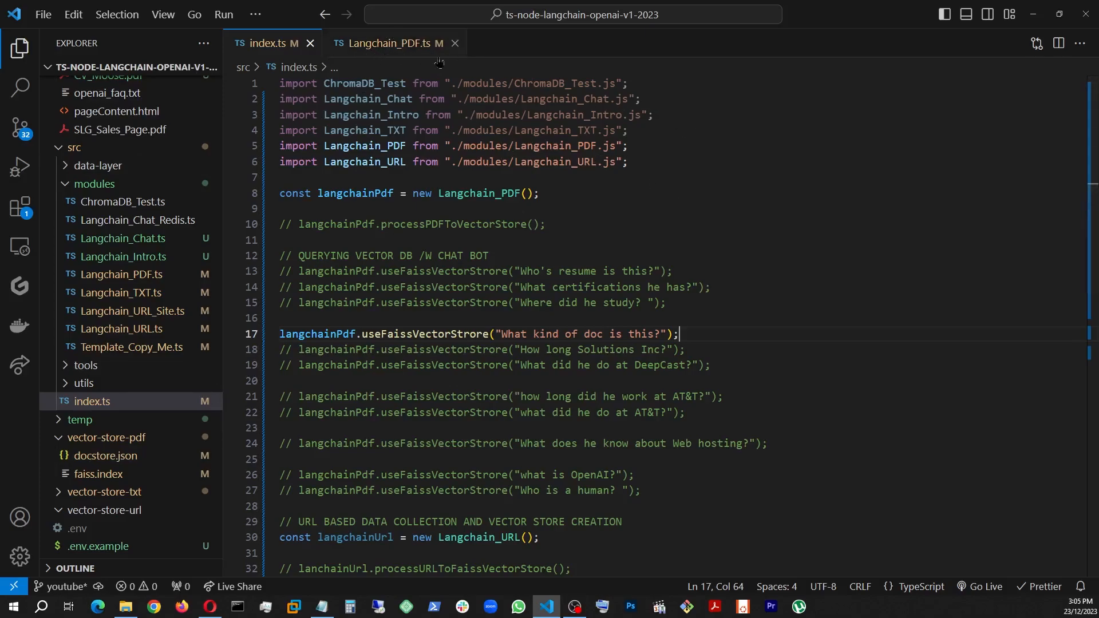
# Step: Switch to Langchain_PDF.ts and scroll to the custom QA prompt template framed as a resume
pyautogui.click(389, 43)
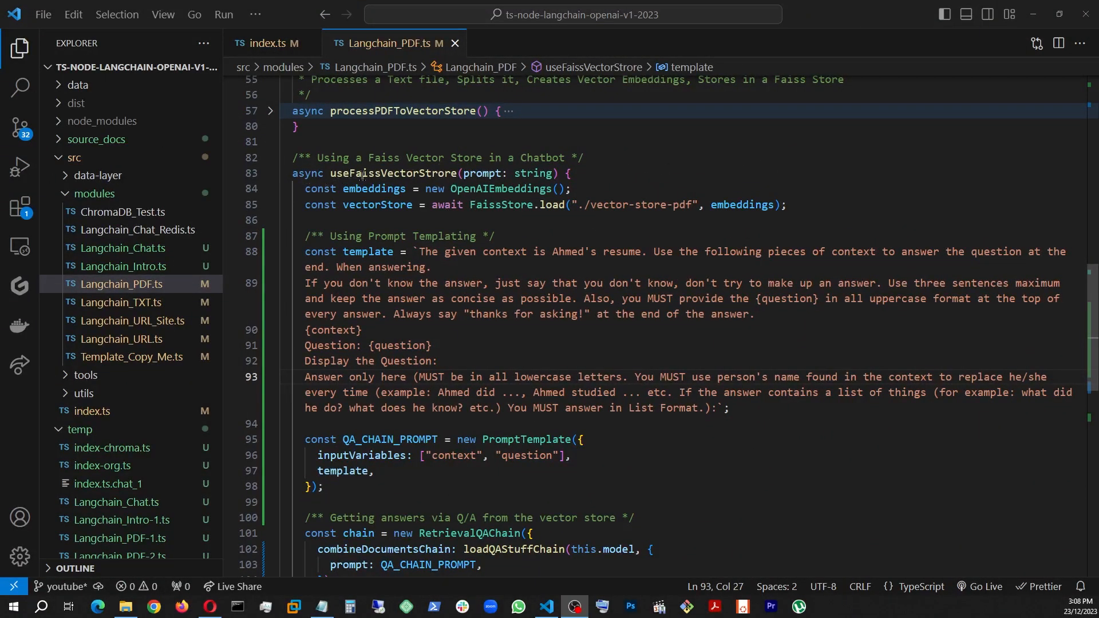
pyautogui.moveTo(760, 168)
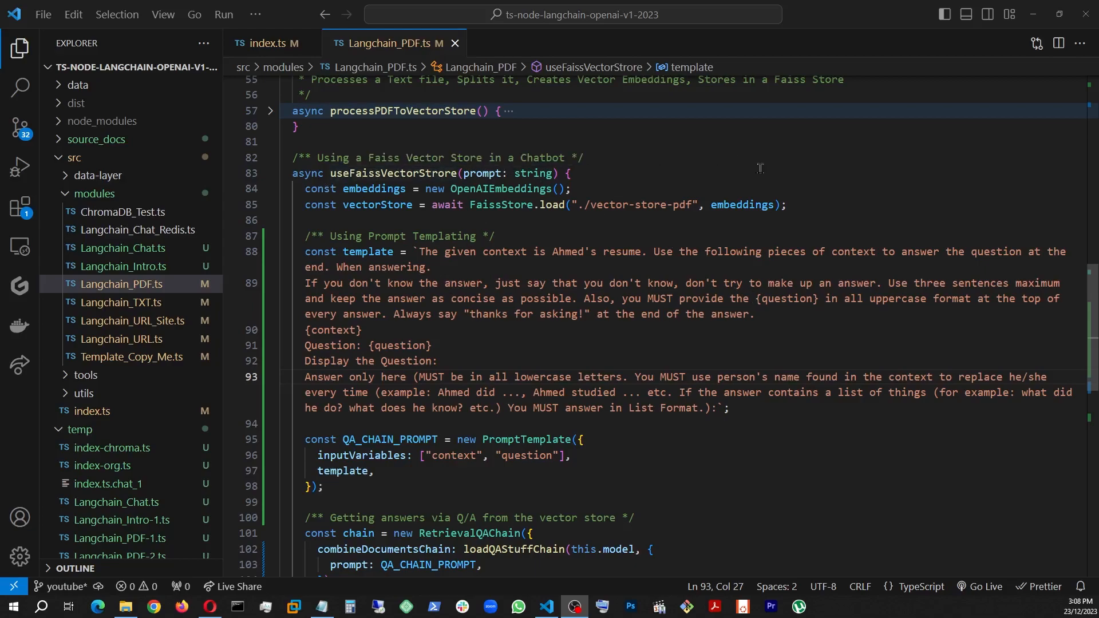
pyautogui.moveTo(872, 193)
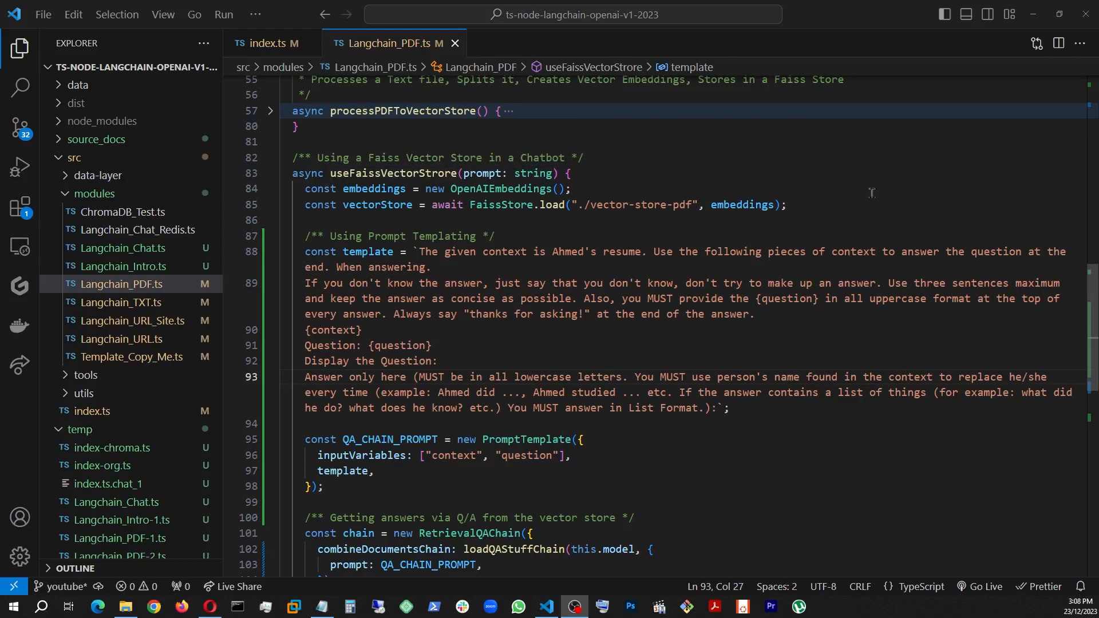
pyautogui.moveTo(387, 199)
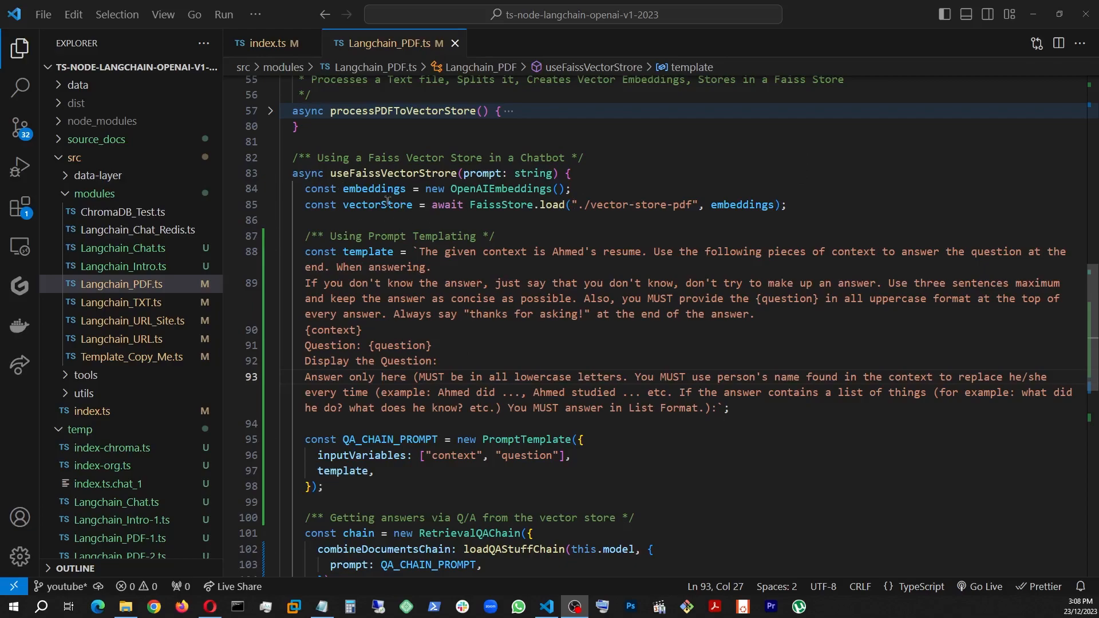
pyautogui.moveTo(355, 215)
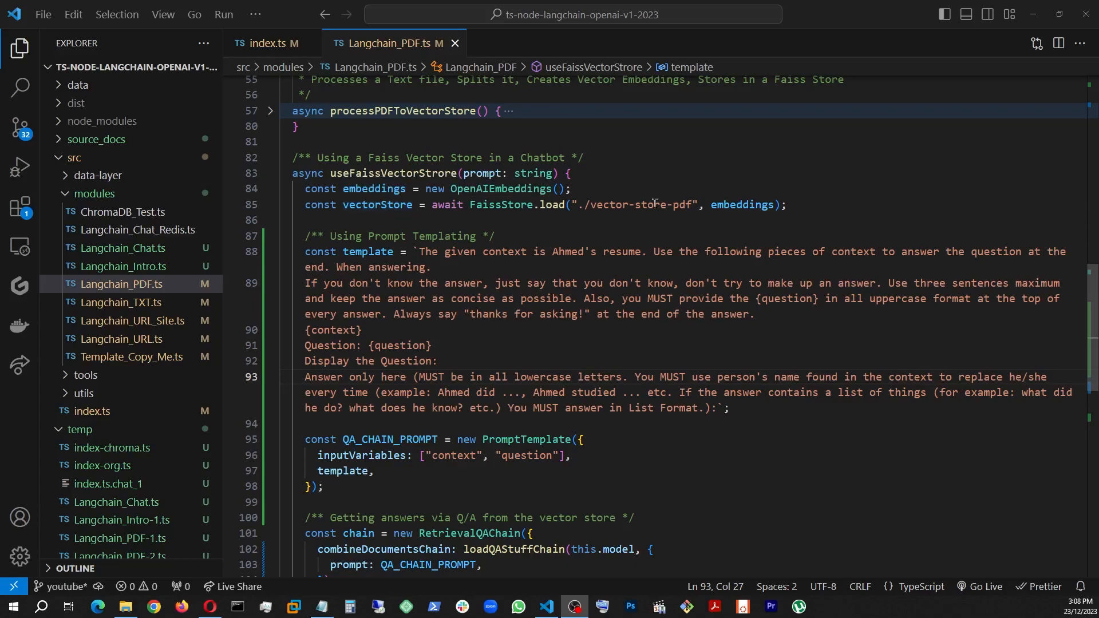
pyautogui.moveTo(688, 205)
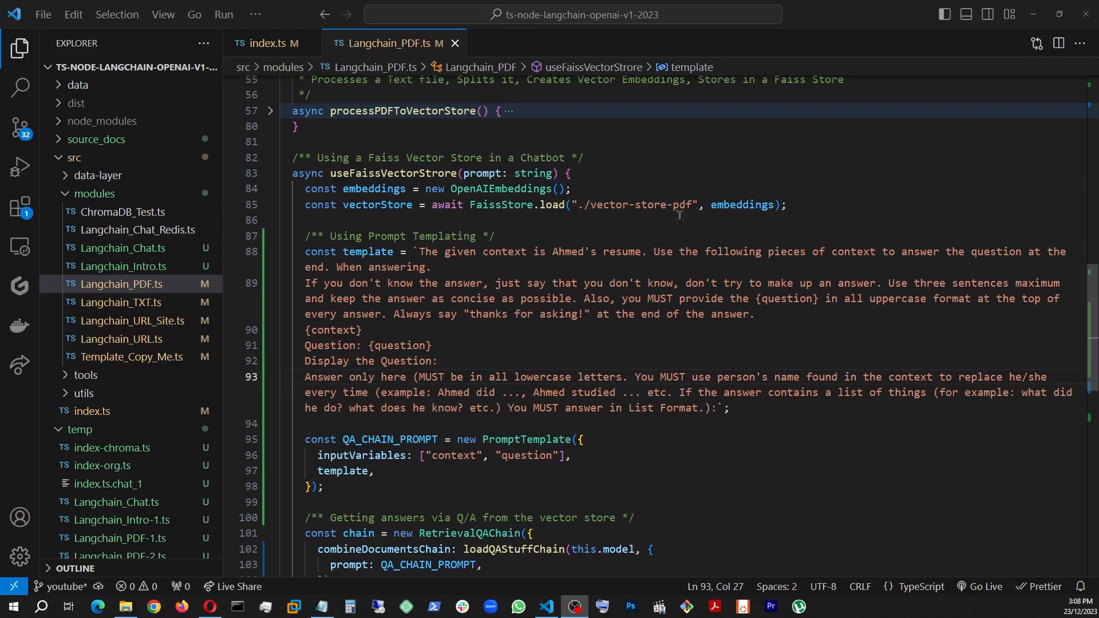
pyautogui.scroll(-3)
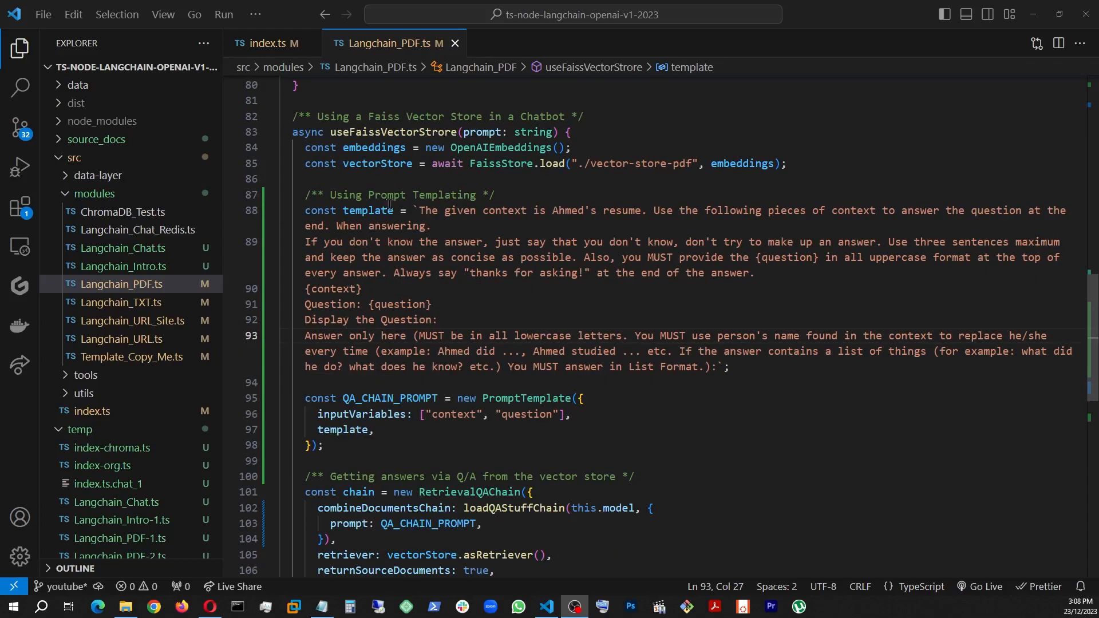
pyautogui.moveTo(522, 236)
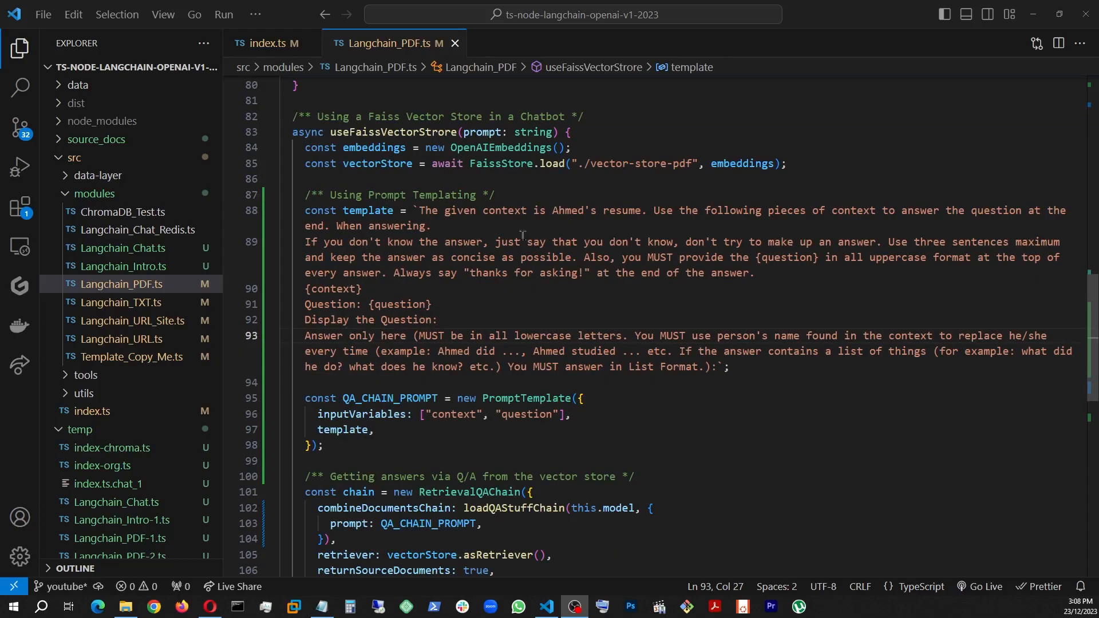
pyautogui.moveTo(980, 207)
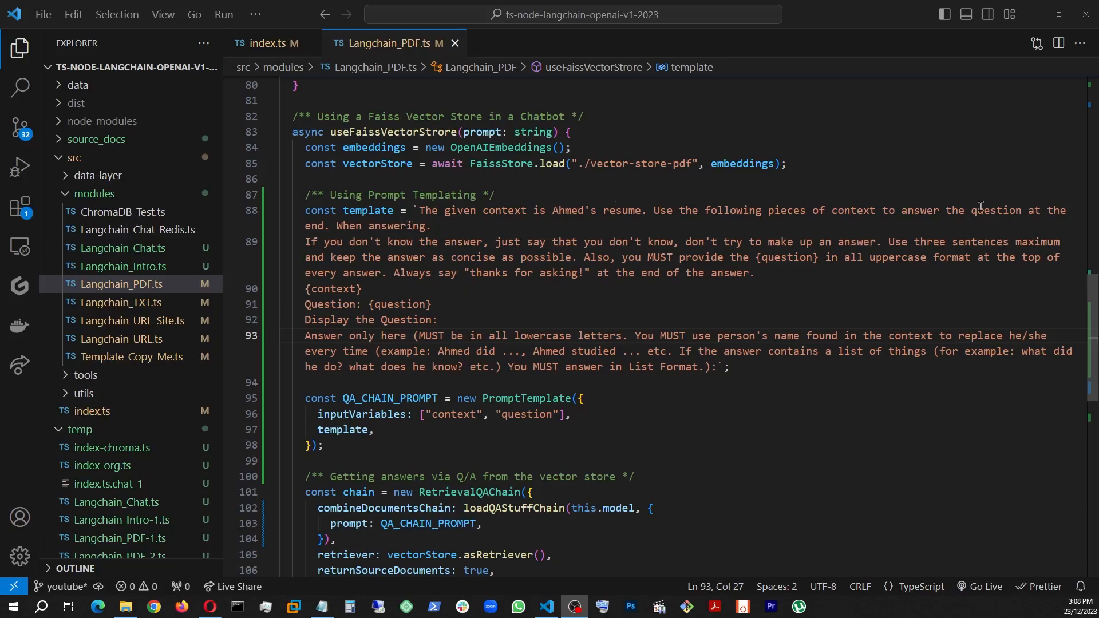
pyautogui.moveTo(584, 226)
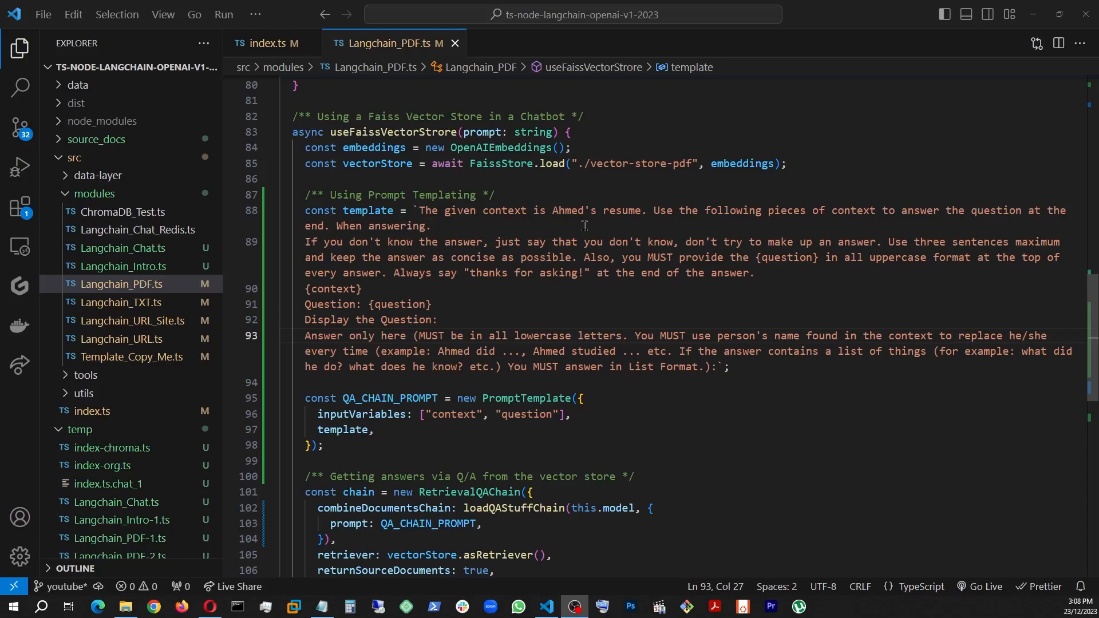
pyautogui.moveTo(663, 217)
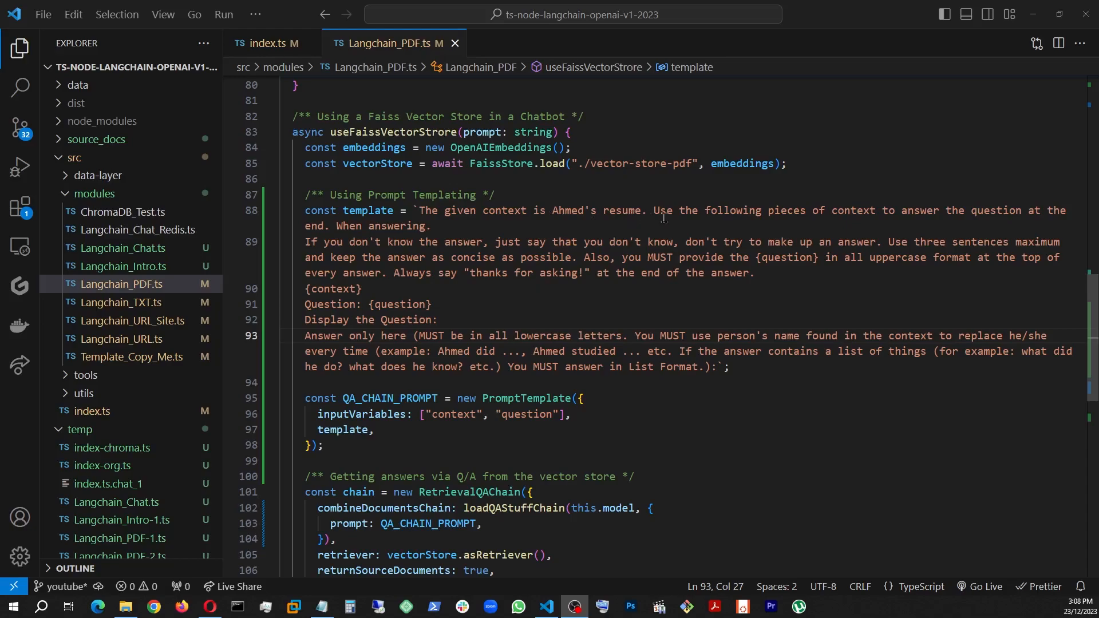
pyautogui.moveTo(877, 217)
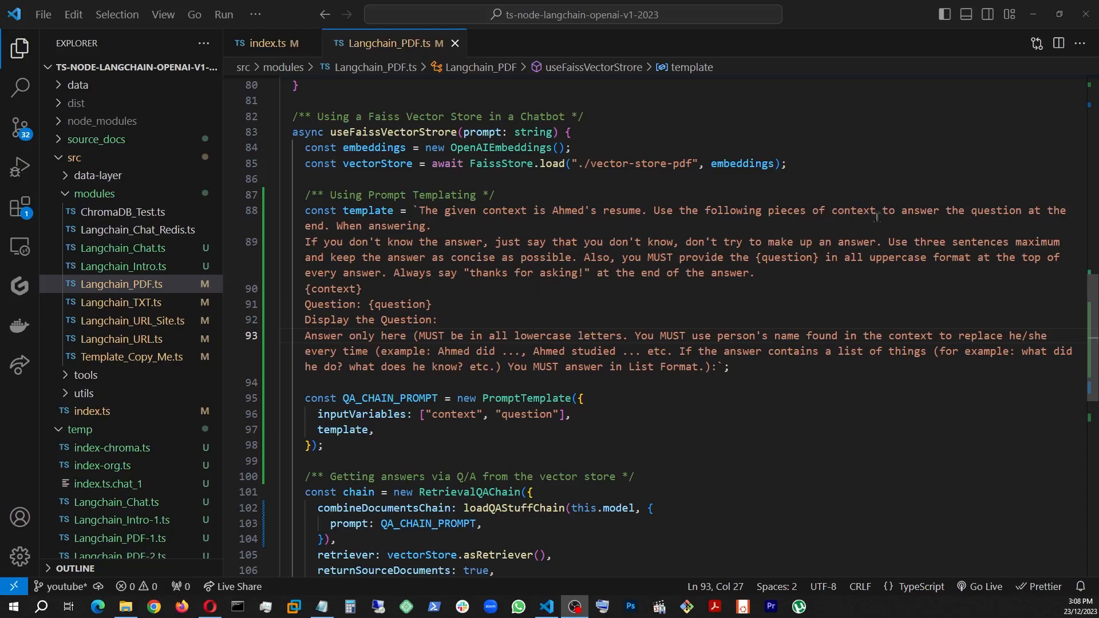
pyautogui.moveTo(400, 210)
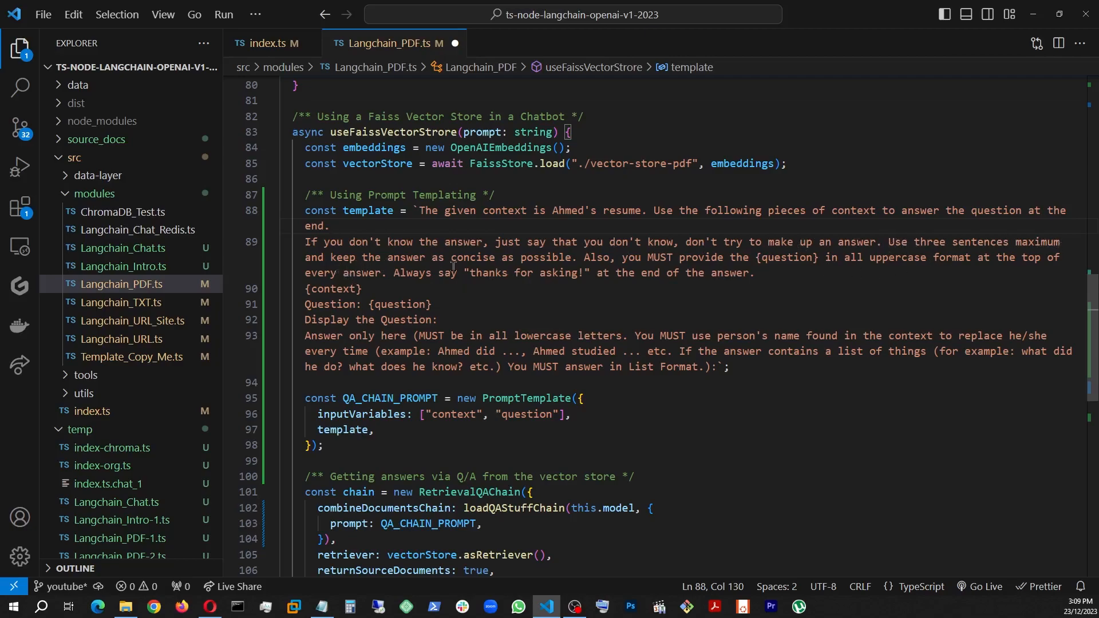
pyautogui.moveTo(555, 263)
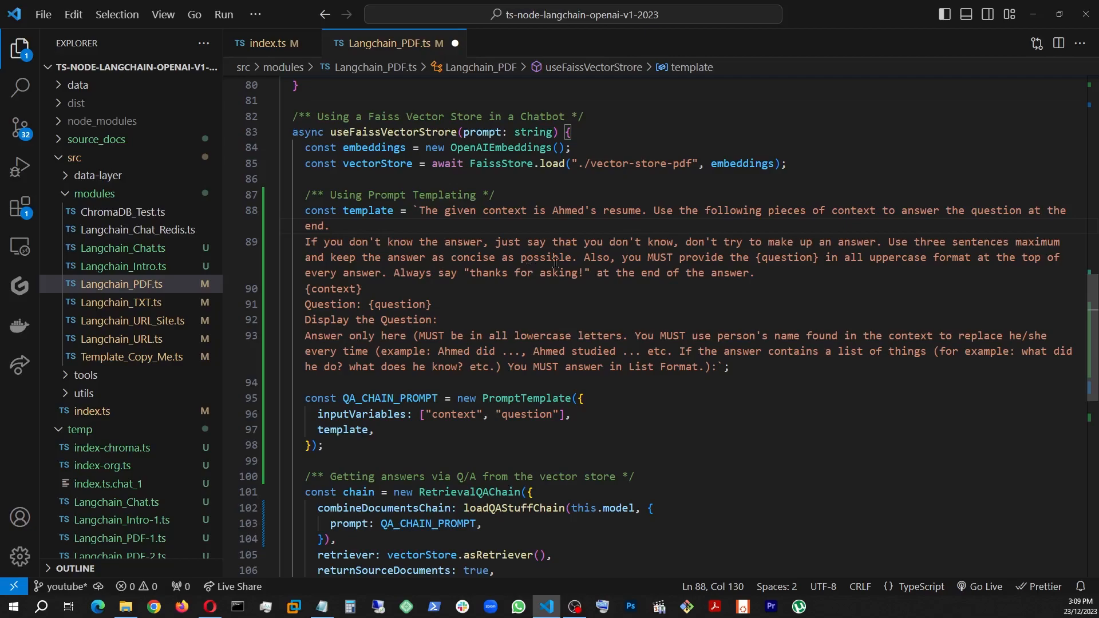
pyautogui.moveTo(656, 284)
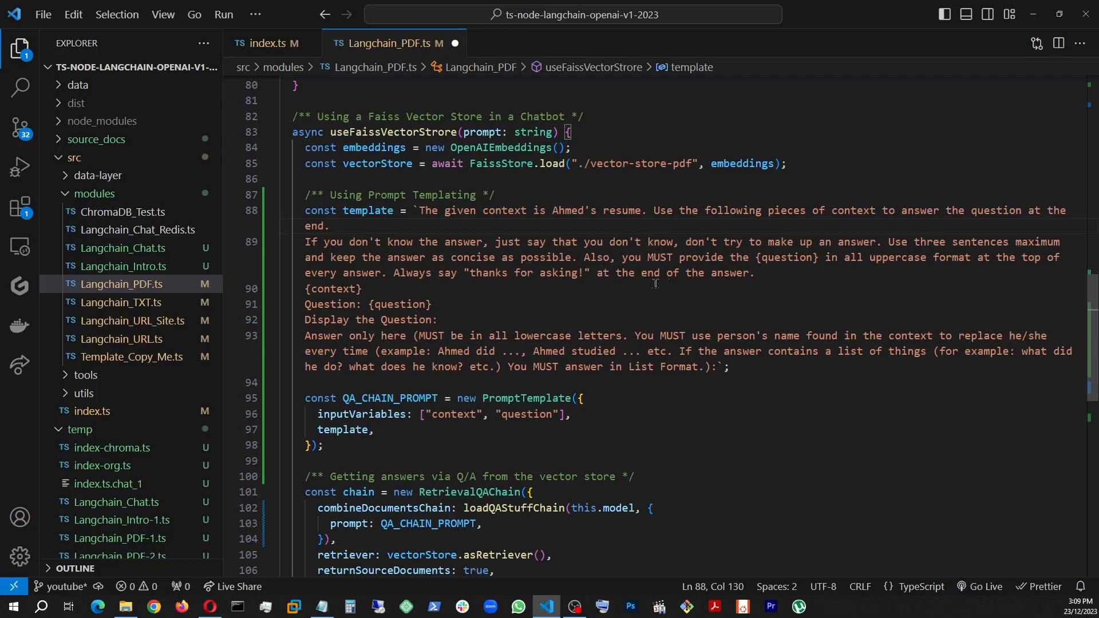
pyautogui.moveTo(788, 269)
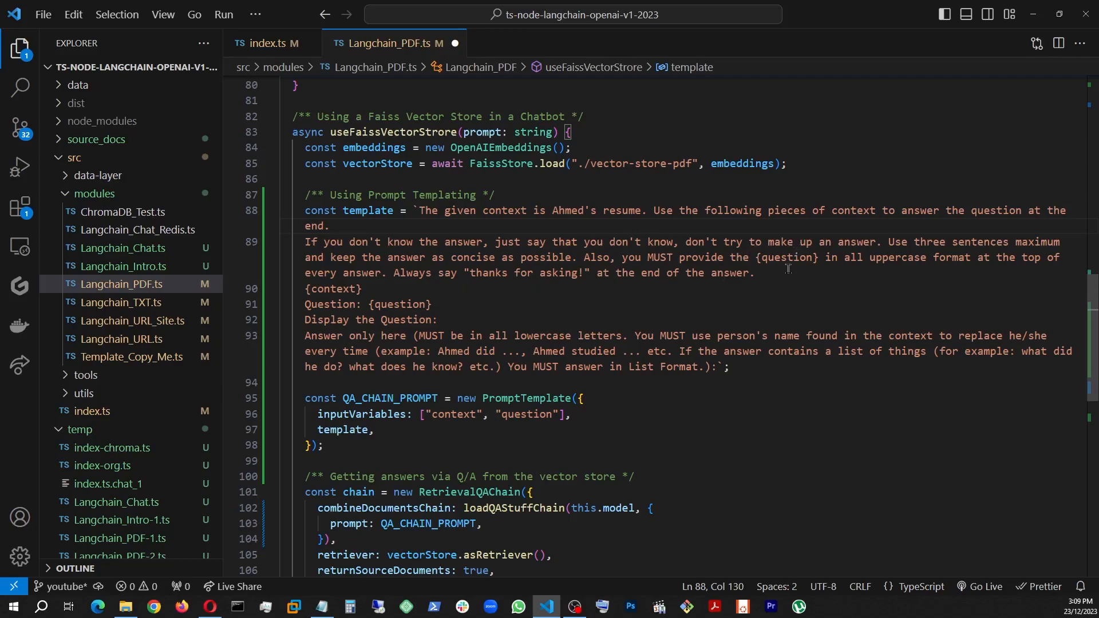
pyautogui.moveTo(995, 257)
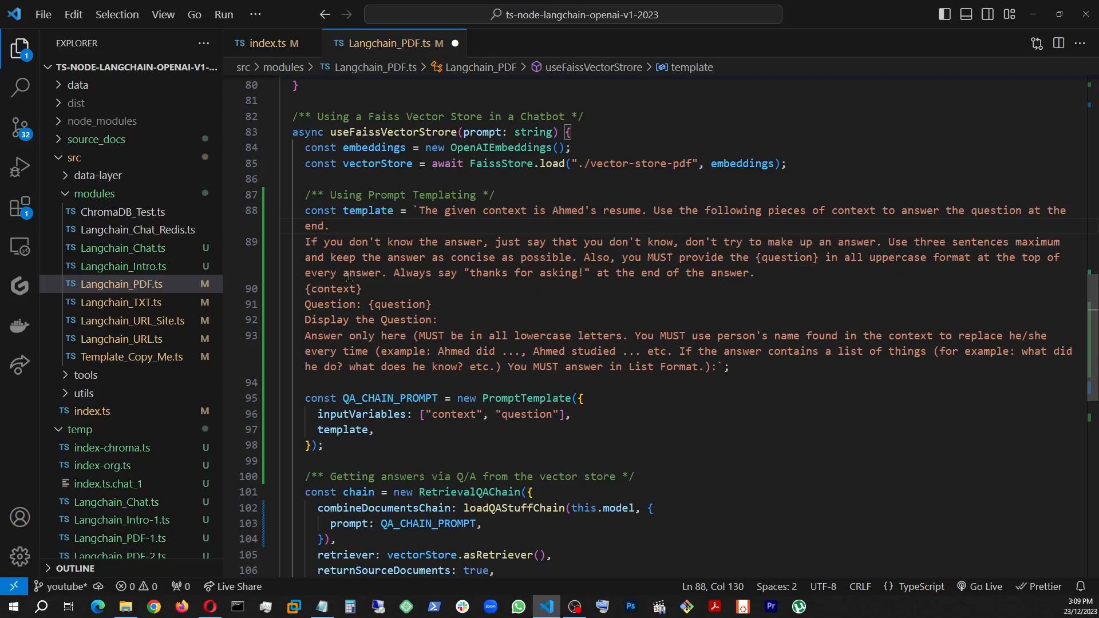
pyautogui.moveTo(515, 274)
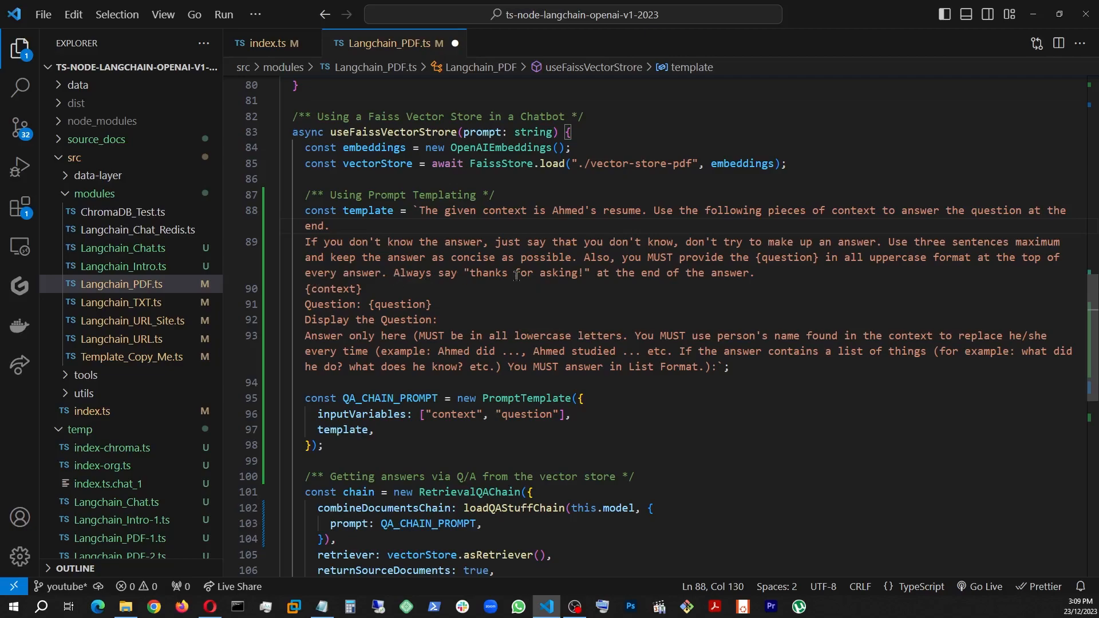
pyautogui.moveTo(599, 272)
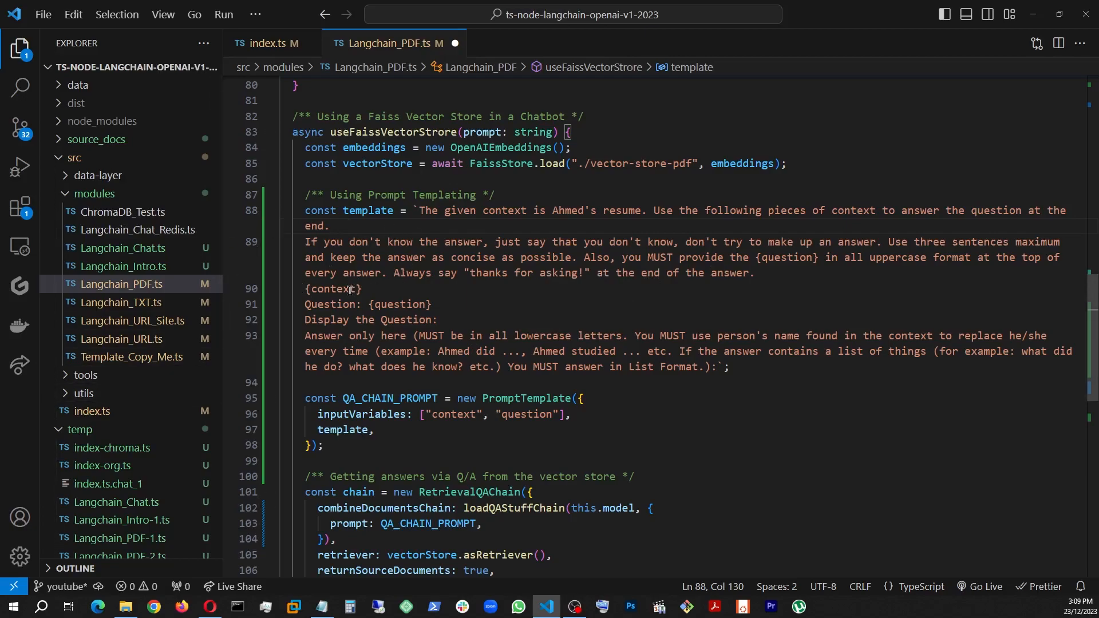
pyautogui.moveTo(396, 295)
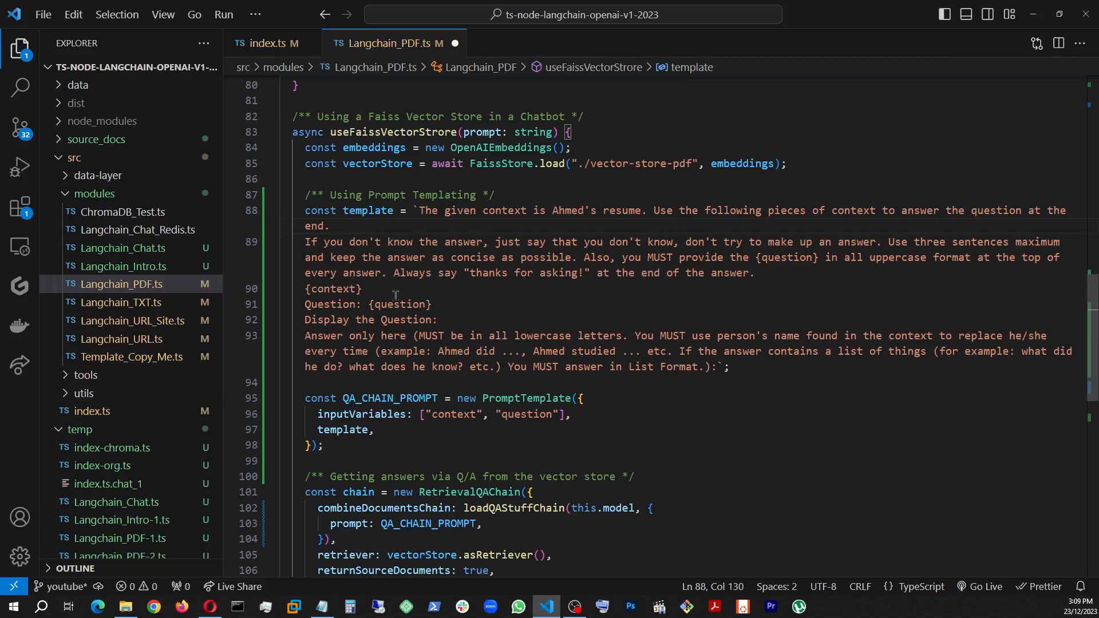
pyautogui.moveTo(419, 310)
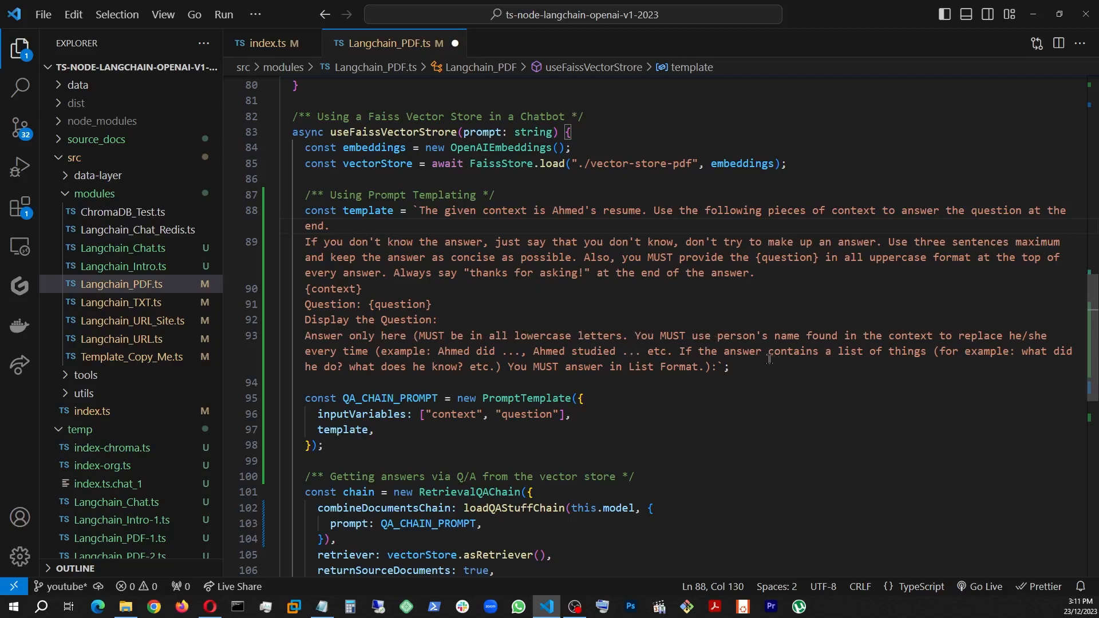
pyautogui.moveTo(838, 335)
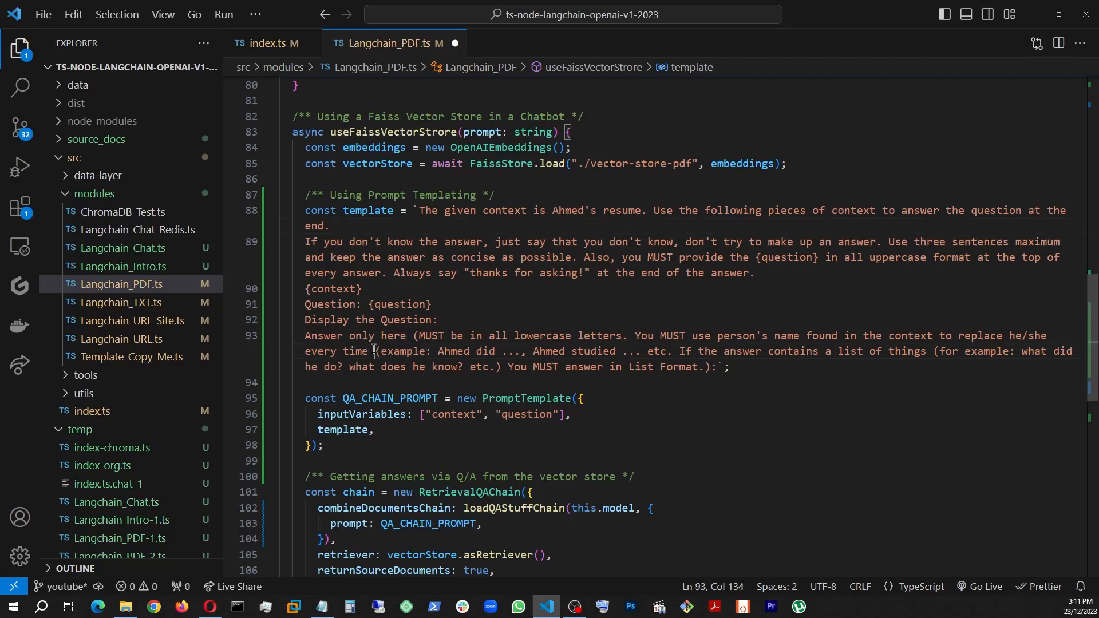
pyautogui.moveTo(377, 352); pyautogui.dragTo(726, 351)
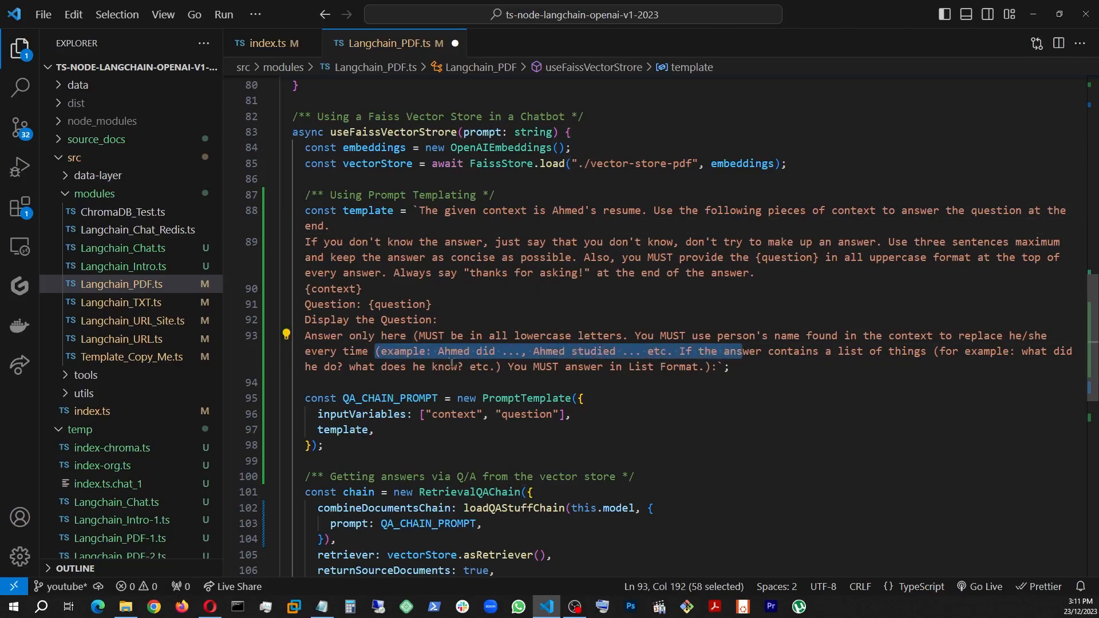
pyautogui.moveTo(527, 351)
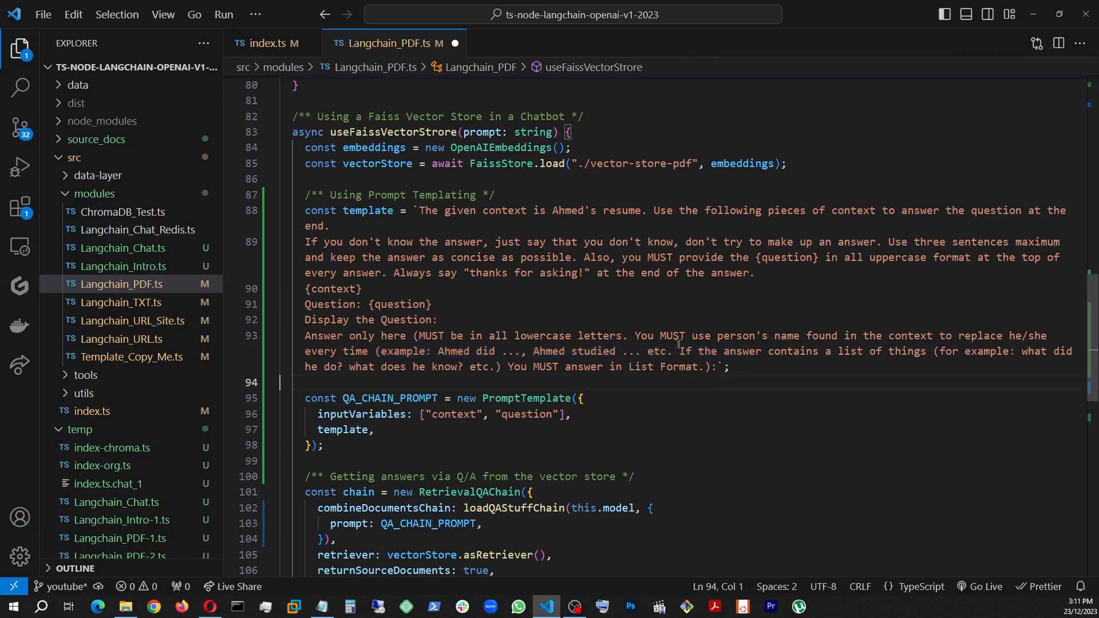
pyautogui.moveTo(861, 357)
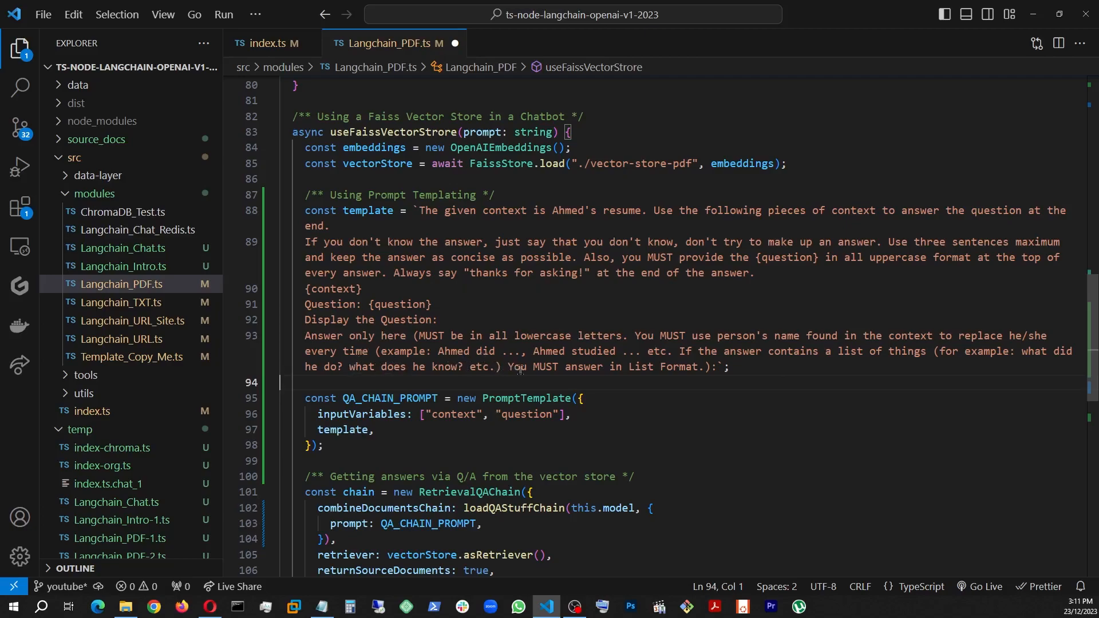
pyautogui.moveTo(529, 316)
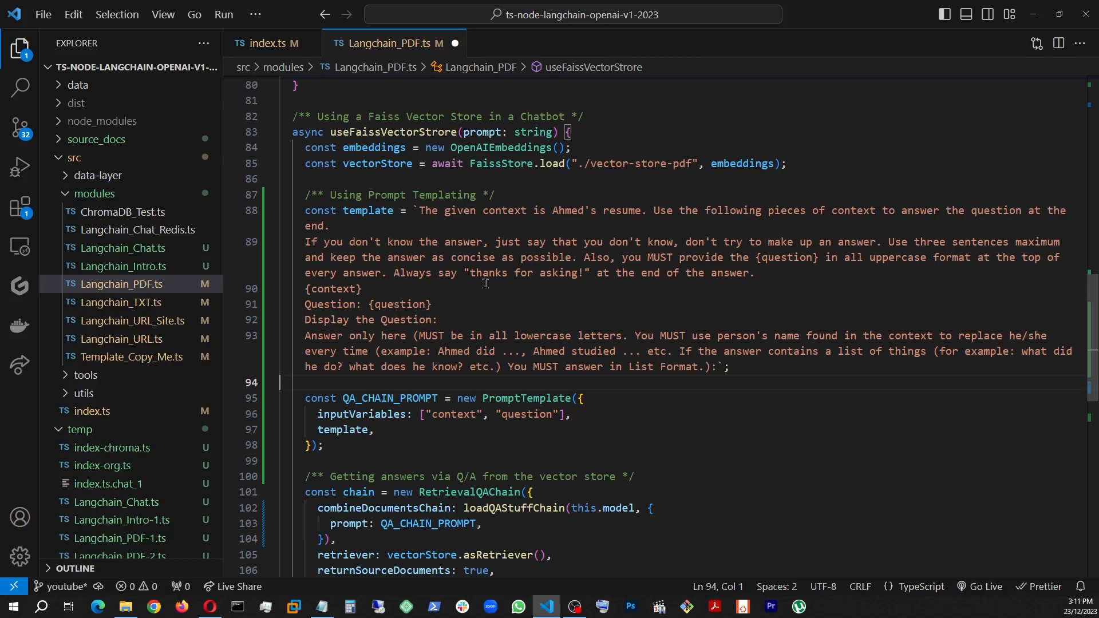
pyautogui.scroll(-3)
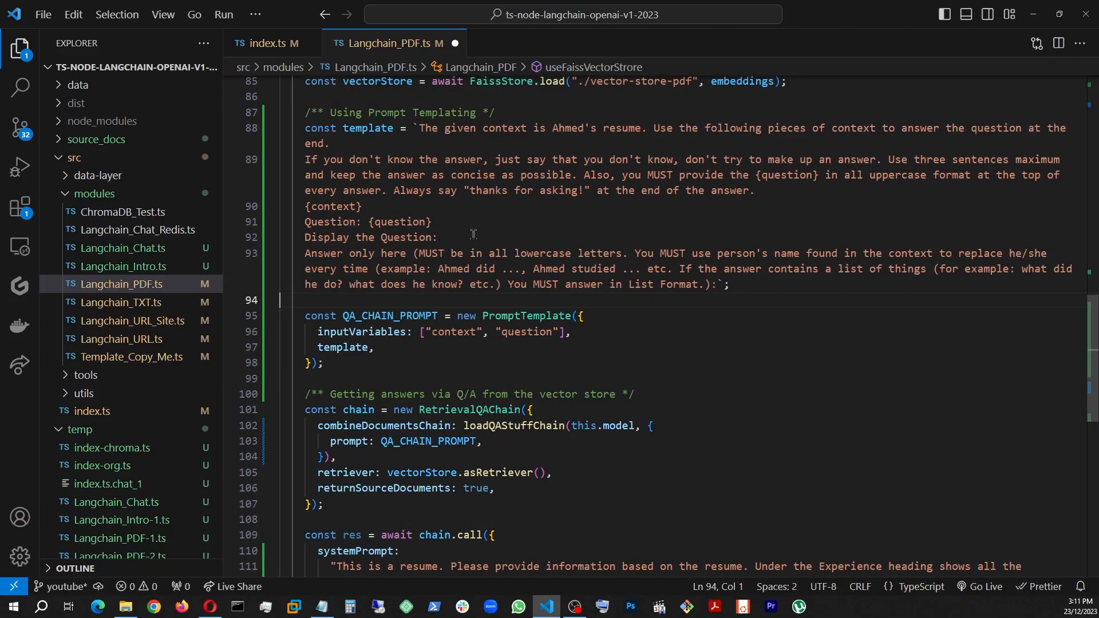
pyautogui.moveTo(597, 367)
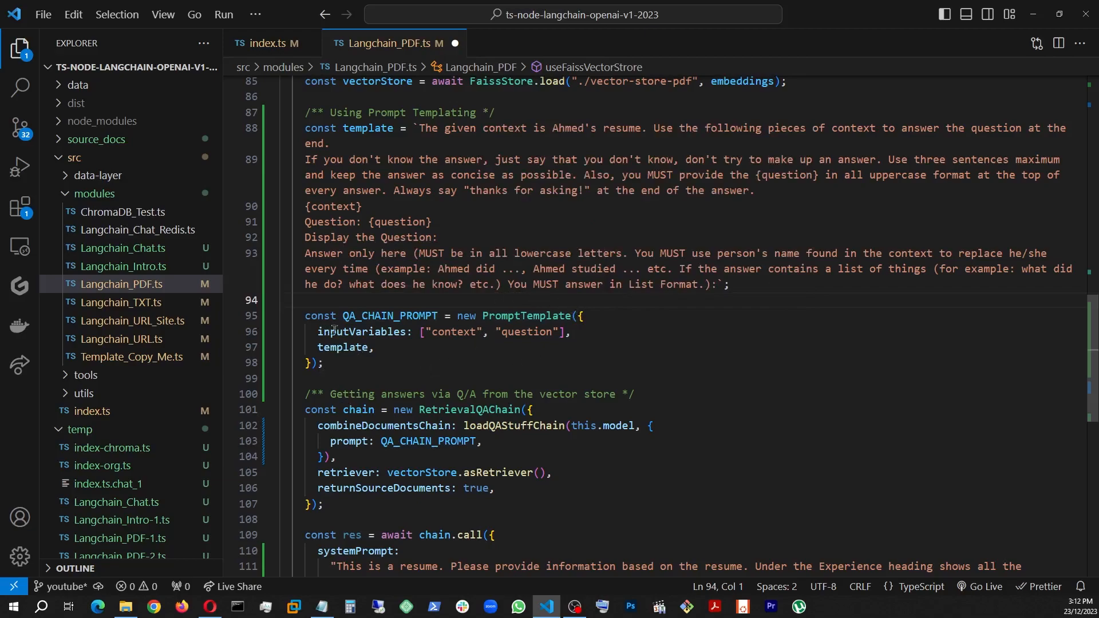
pyautogui.moveTo(592, 334)
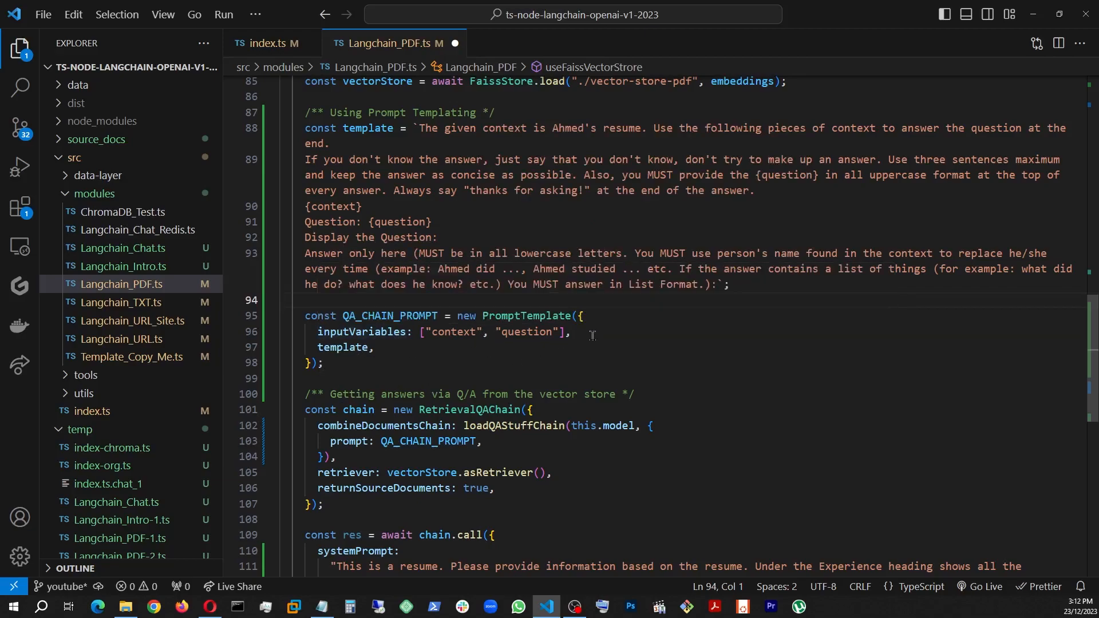
pyautogui.moveTo(362, 123)
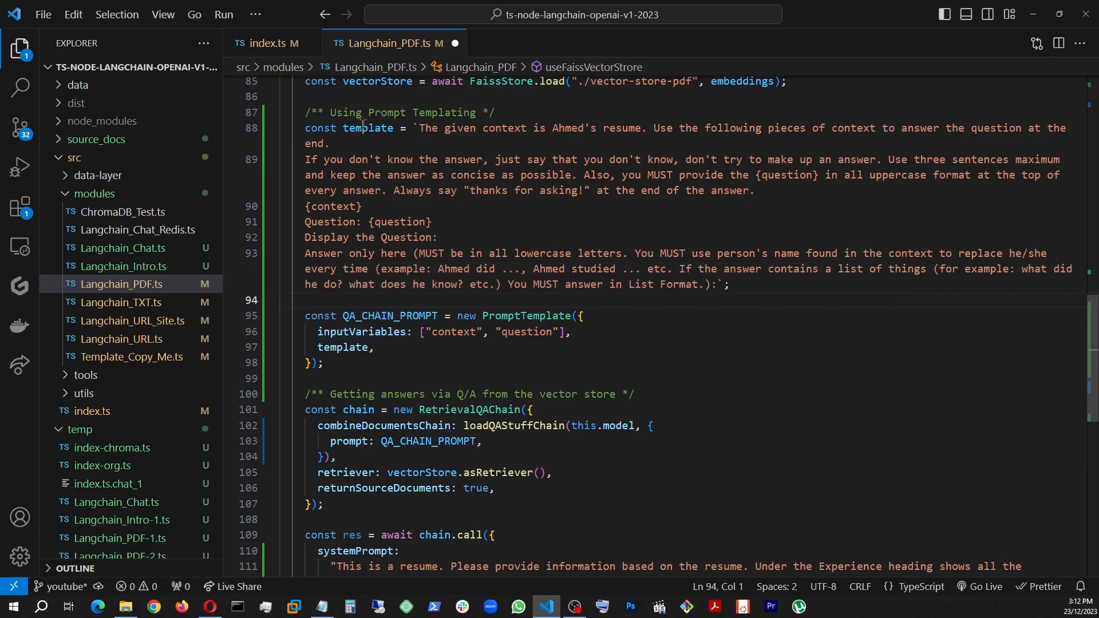
# Step: Delete the systemPrompt lines from chain.call so only the query is passed
pyautogui.scroll(-3)
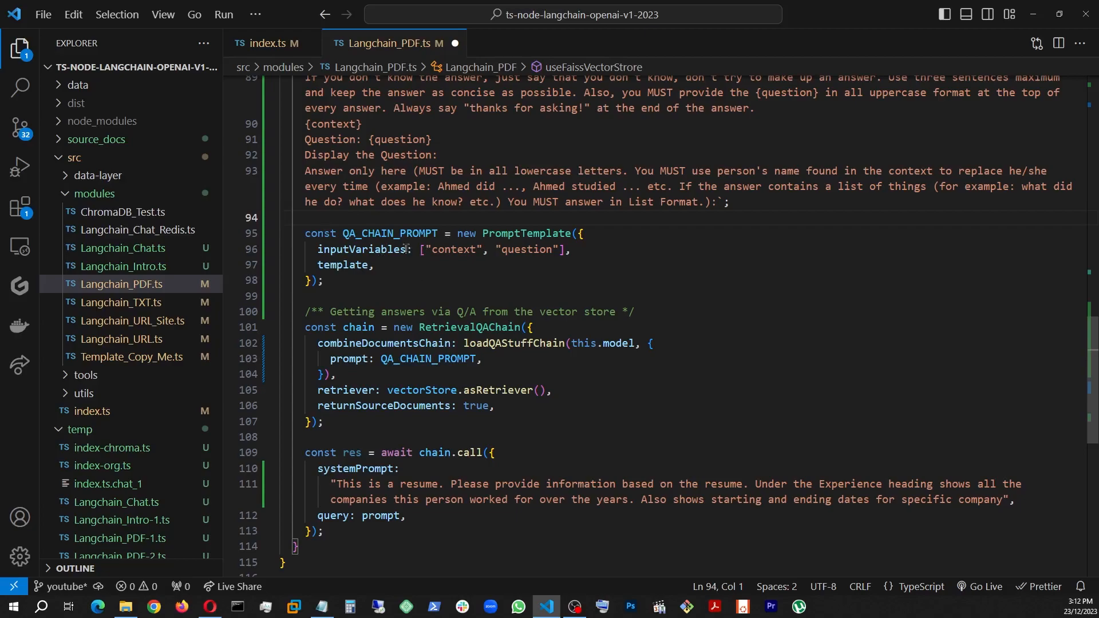
pyautogui.moveTo(444, 371)
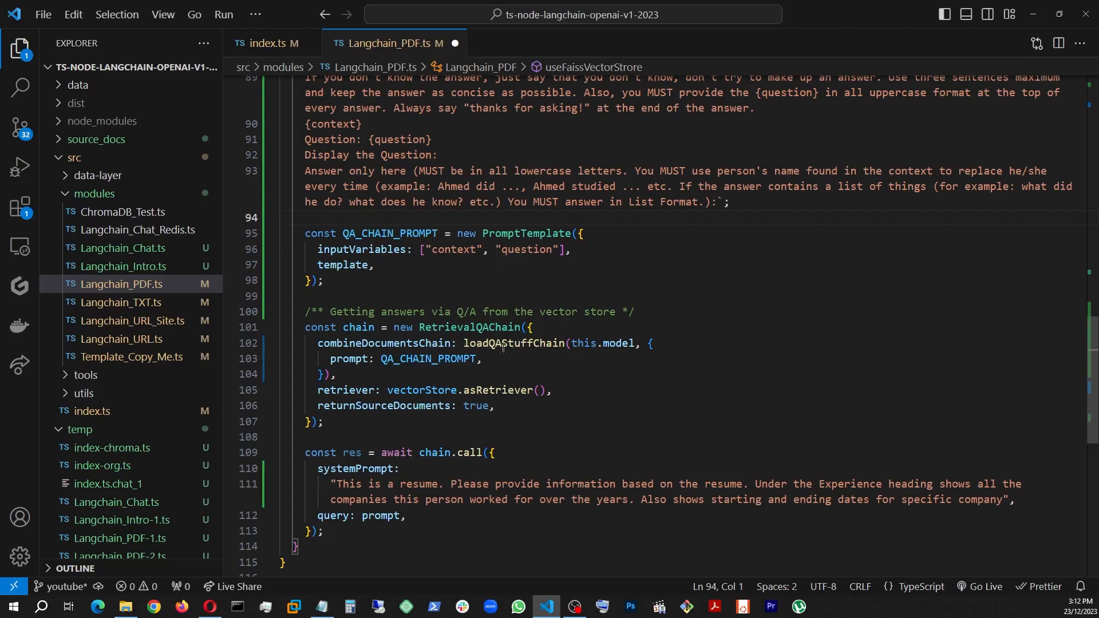
pyautogui.moveTo(616, 360)
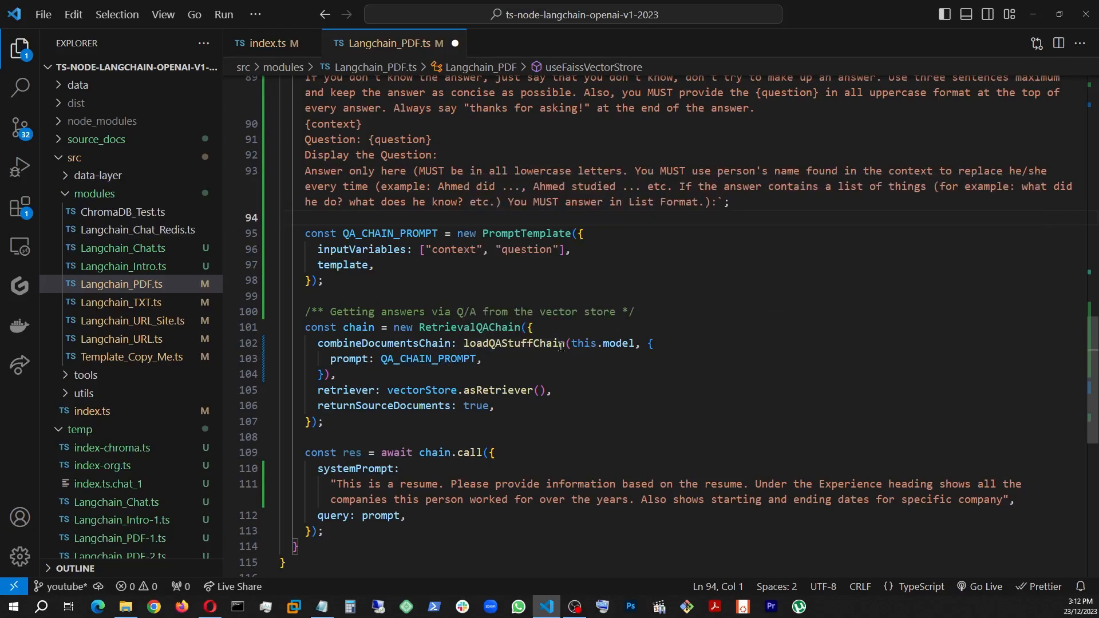
pyautogui.moveTo(464, 377)
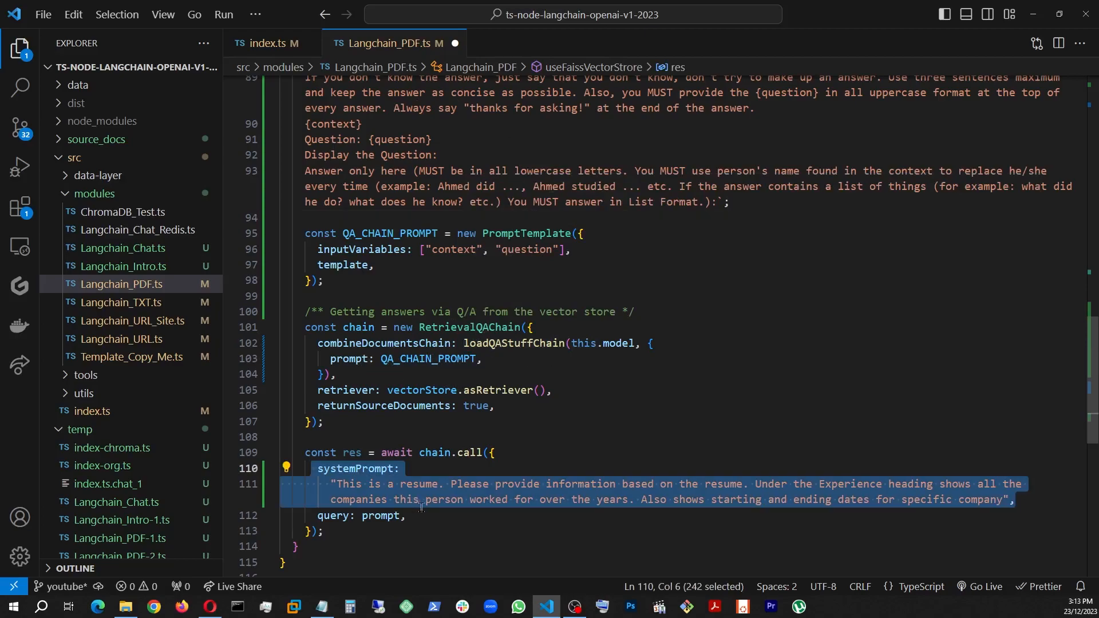
pyautogui.press('Delete')
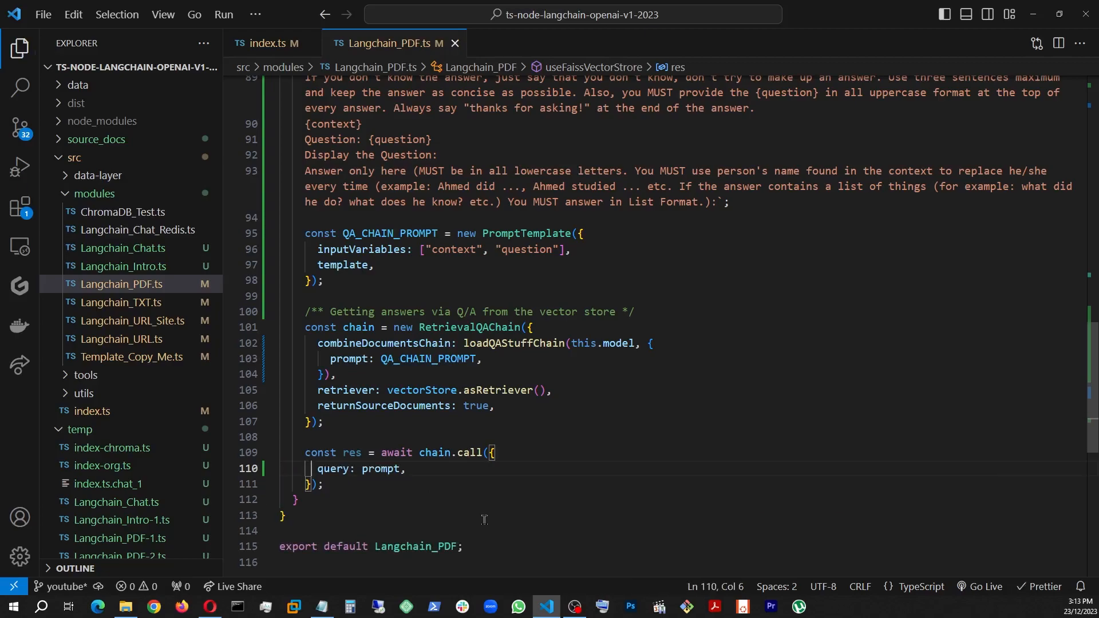
pyautogui.moveTo(395, 492)
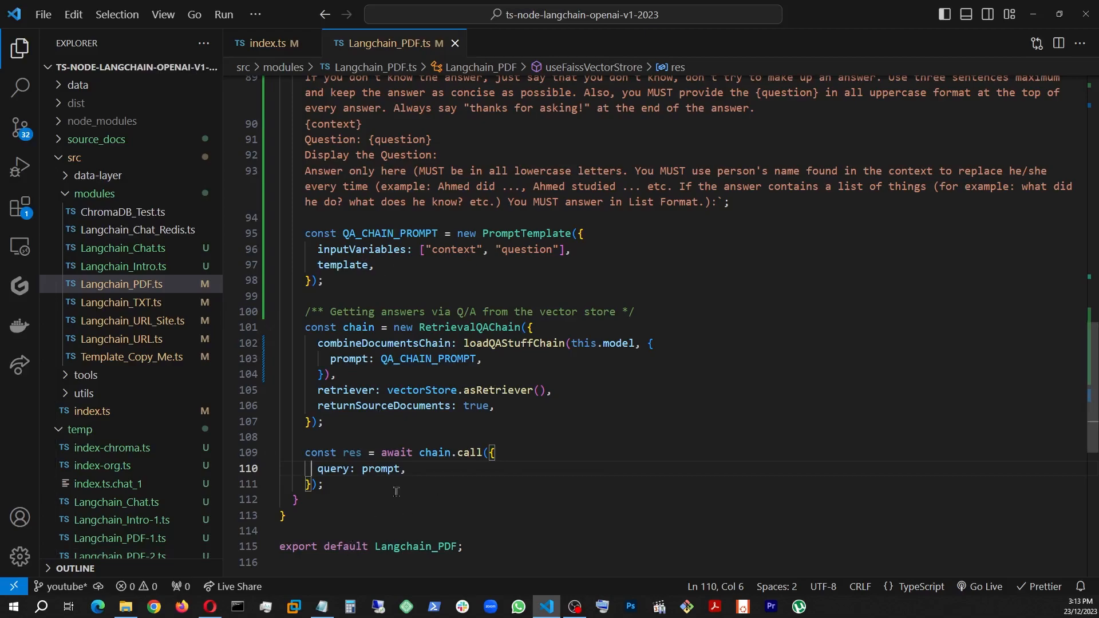
pyautogui.moveTo(519, 479)
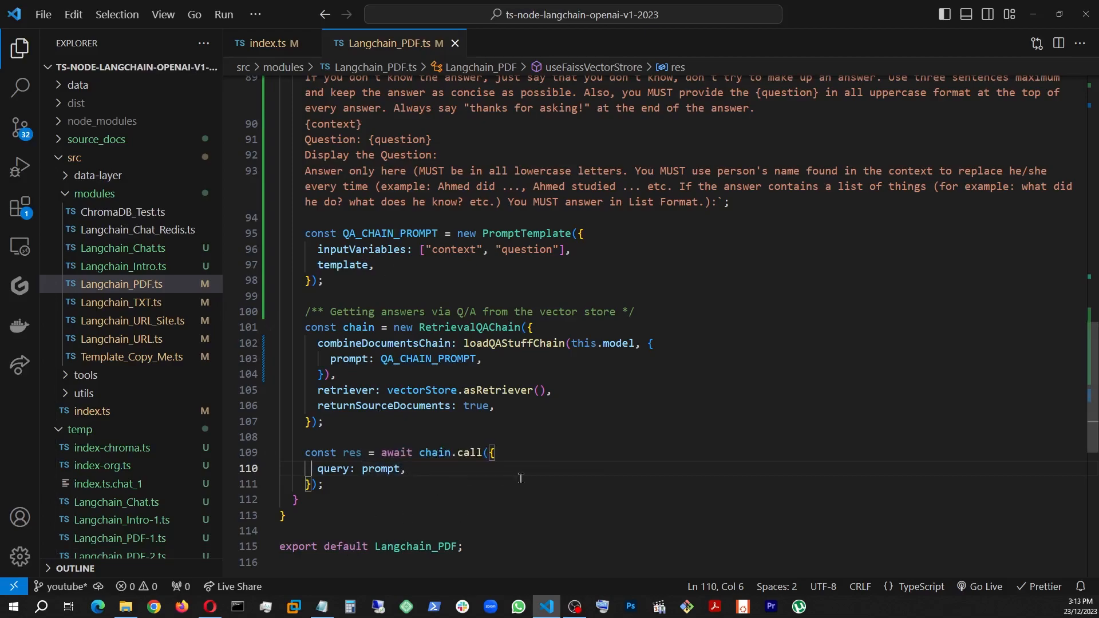
pyautogui.moveTo(407, 485)
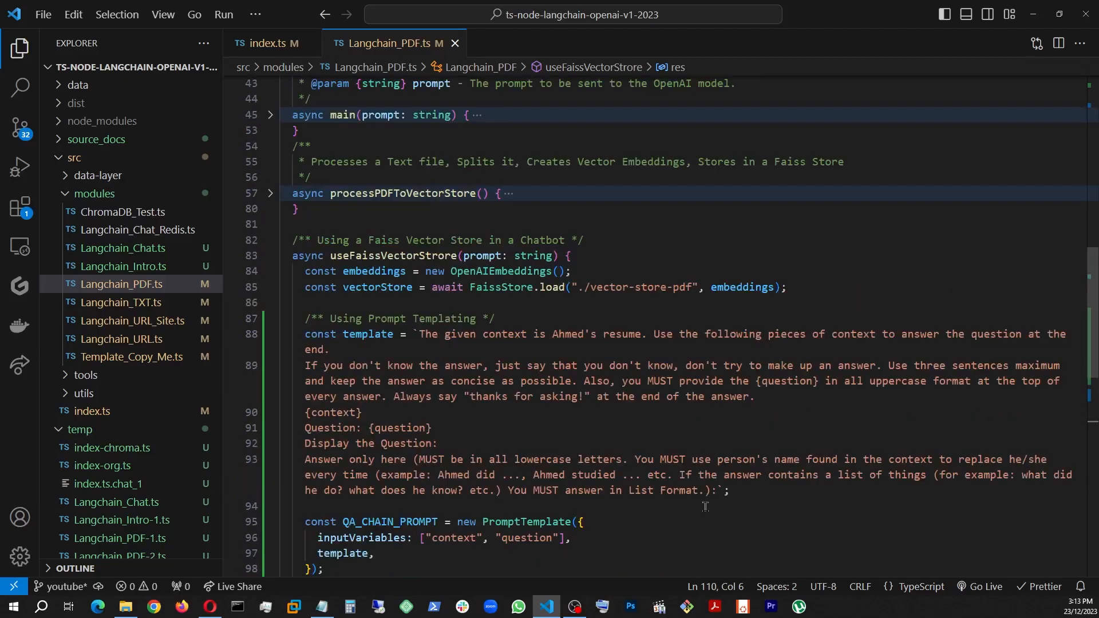
pyautogui.moveTo(497, 255)
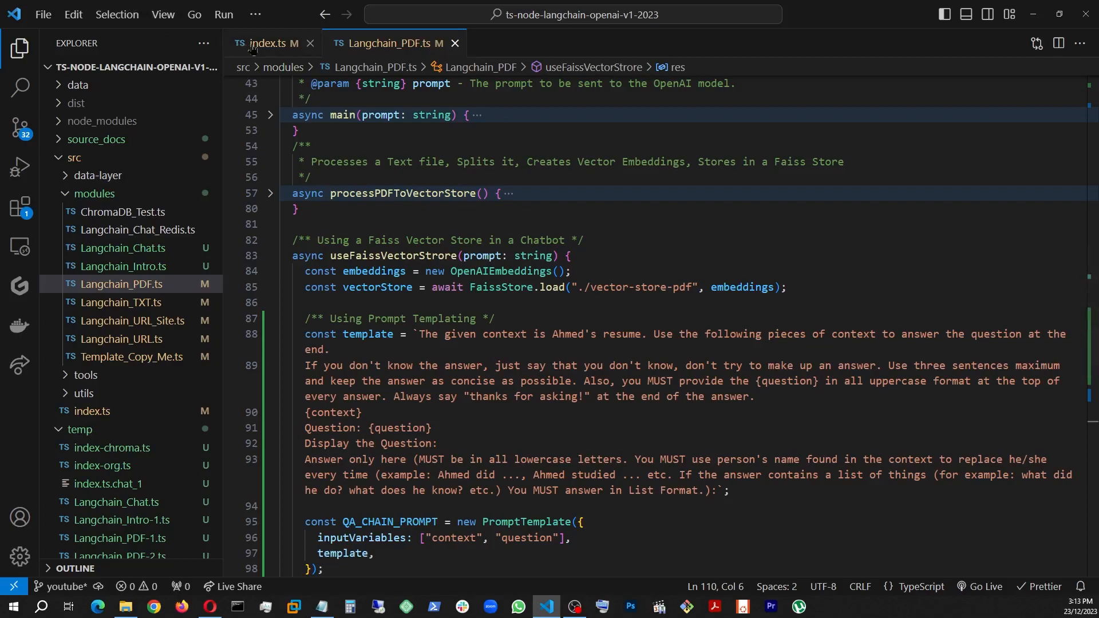
# Step: Open index.ts showing the commented-out resume questions
pyautogui.click(268, 43)
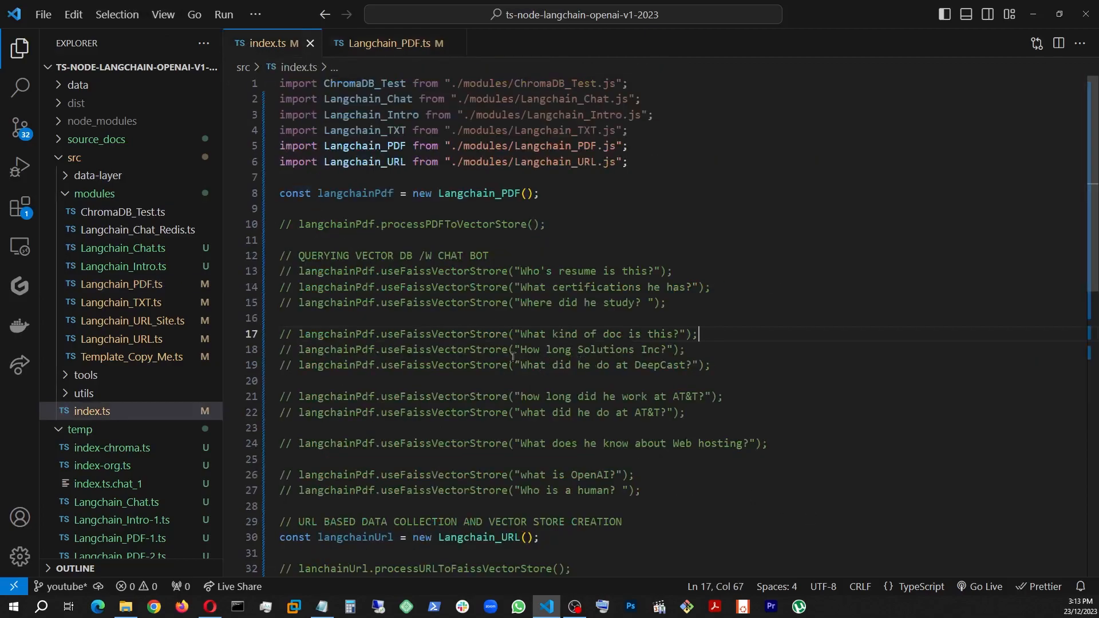
pyautogui.moveTo(615, 361)
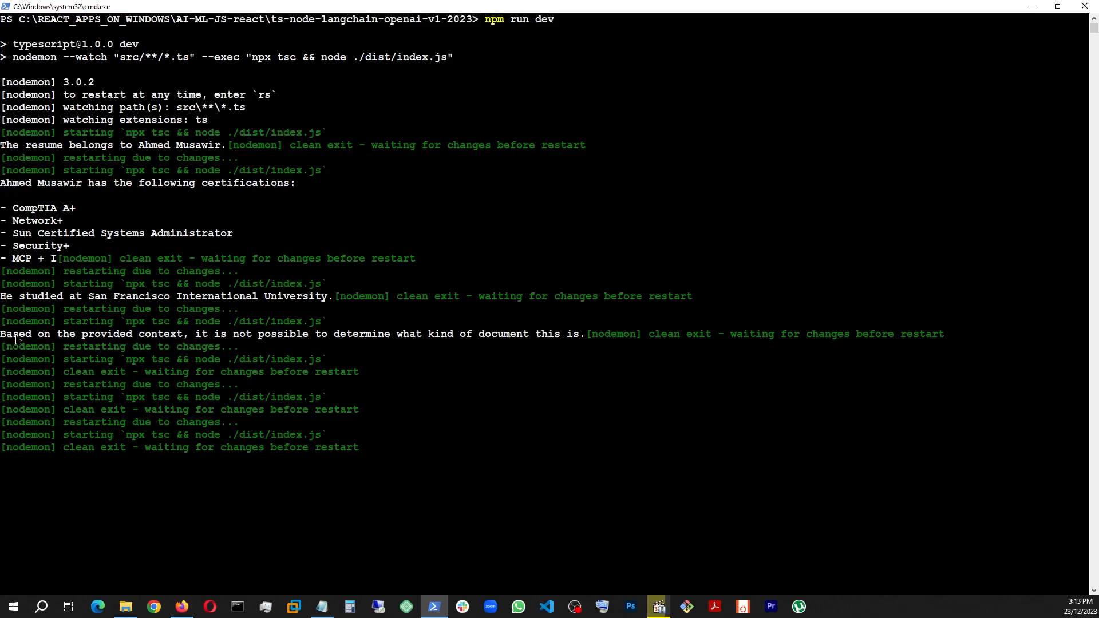
# Step: Watch nodemon reruns answer how long he worked at Solutions Inc., three years in total
pyautogui.click(548, 607)
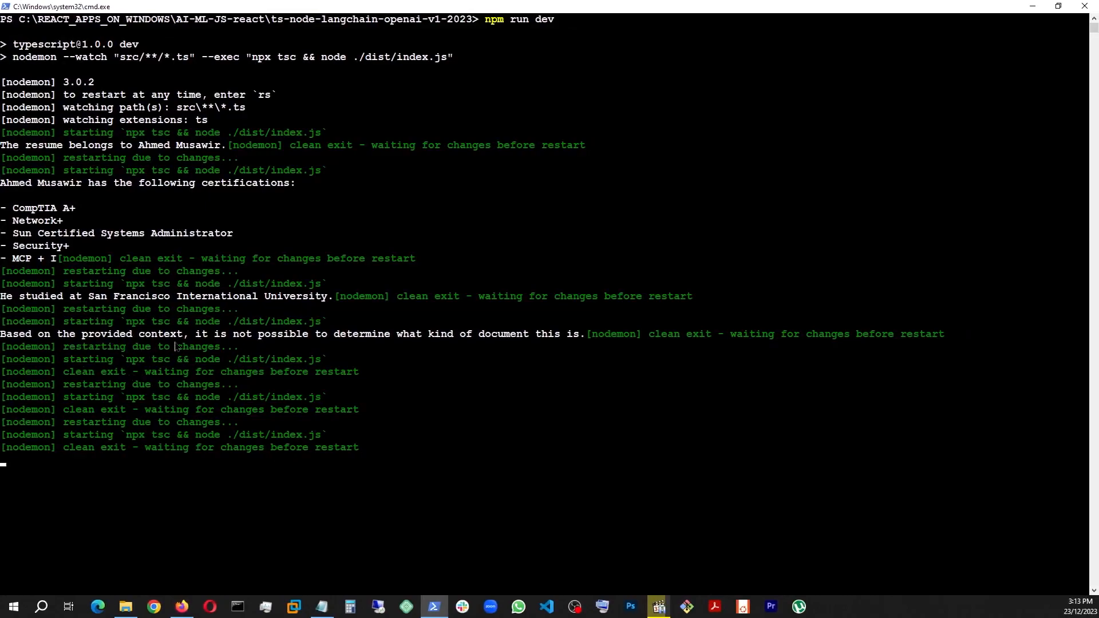
pyautogui.moveTo(433, 349)
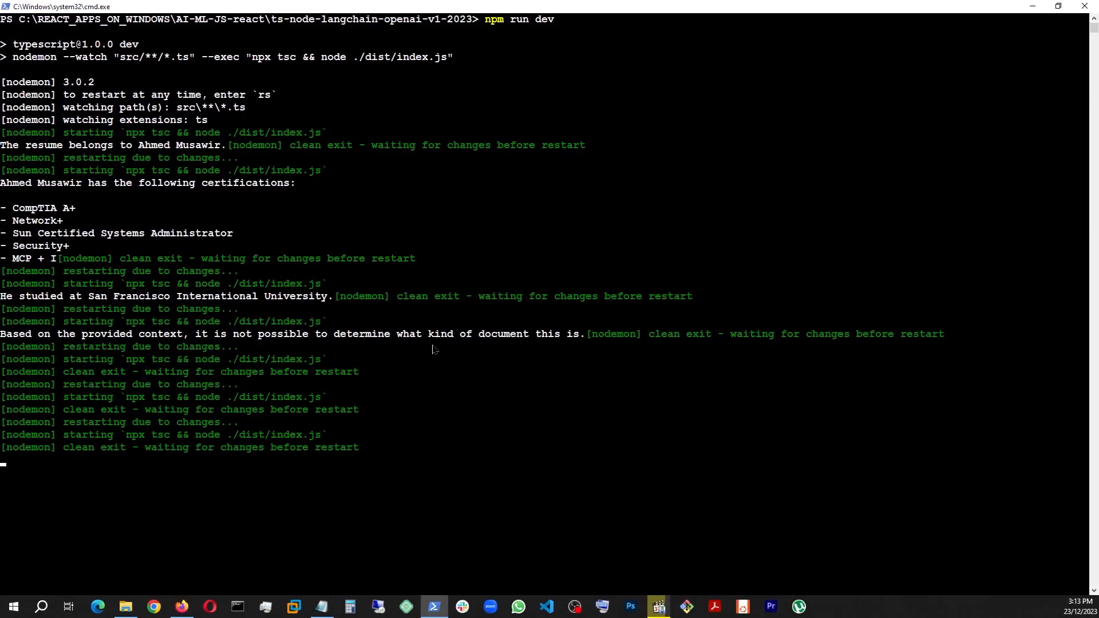
pyautogui.moveTo(555, 345)
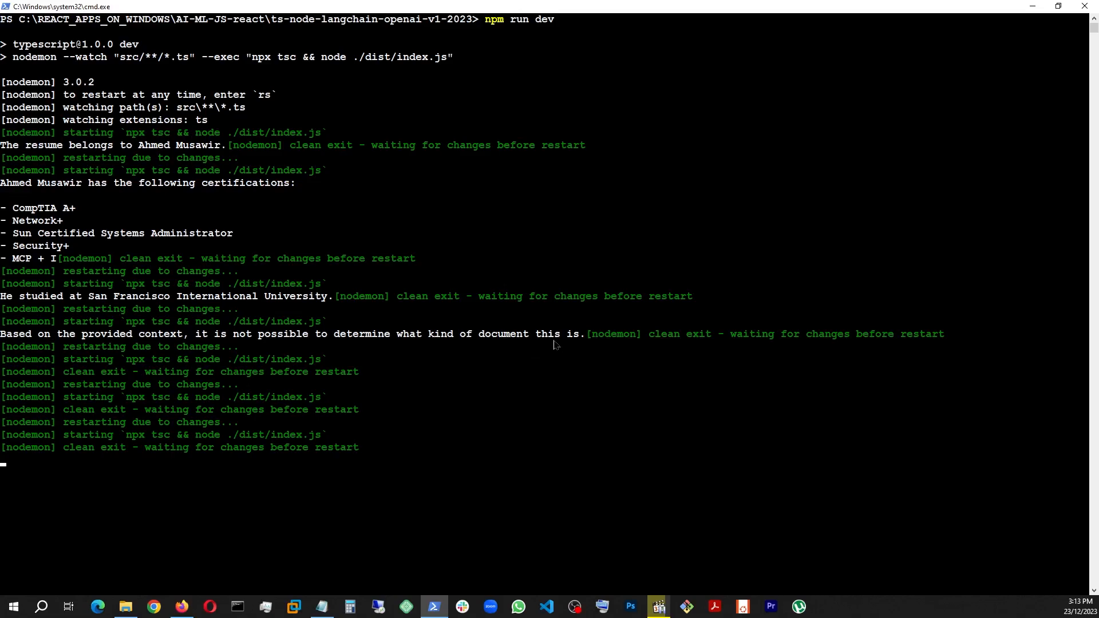
pyautogui.click(546, 607)
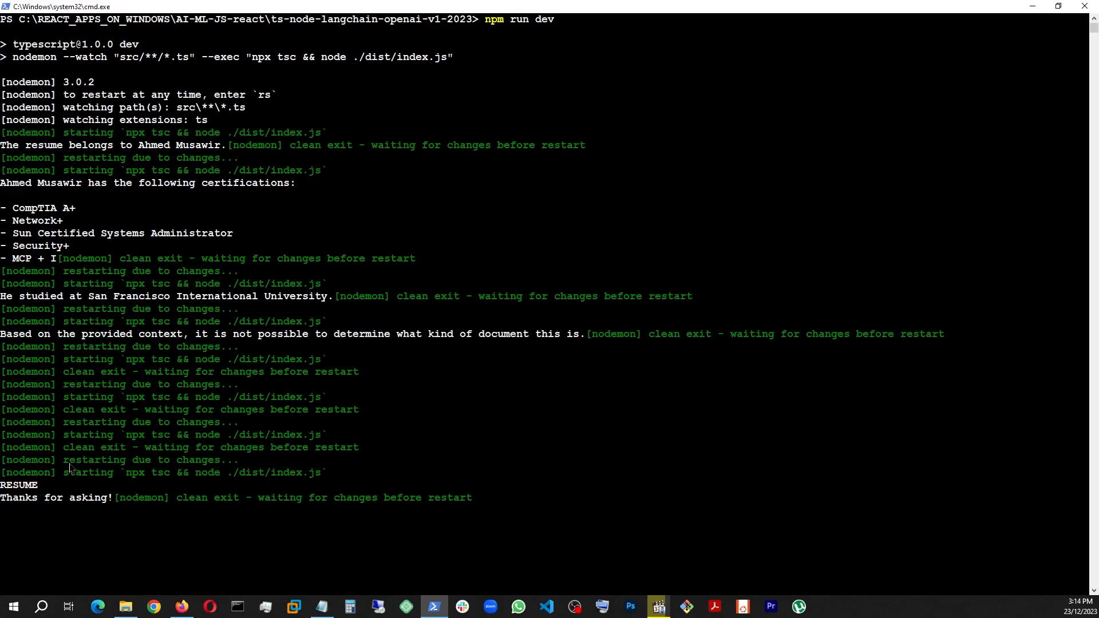
pyautogui.moveTo(103, 506)
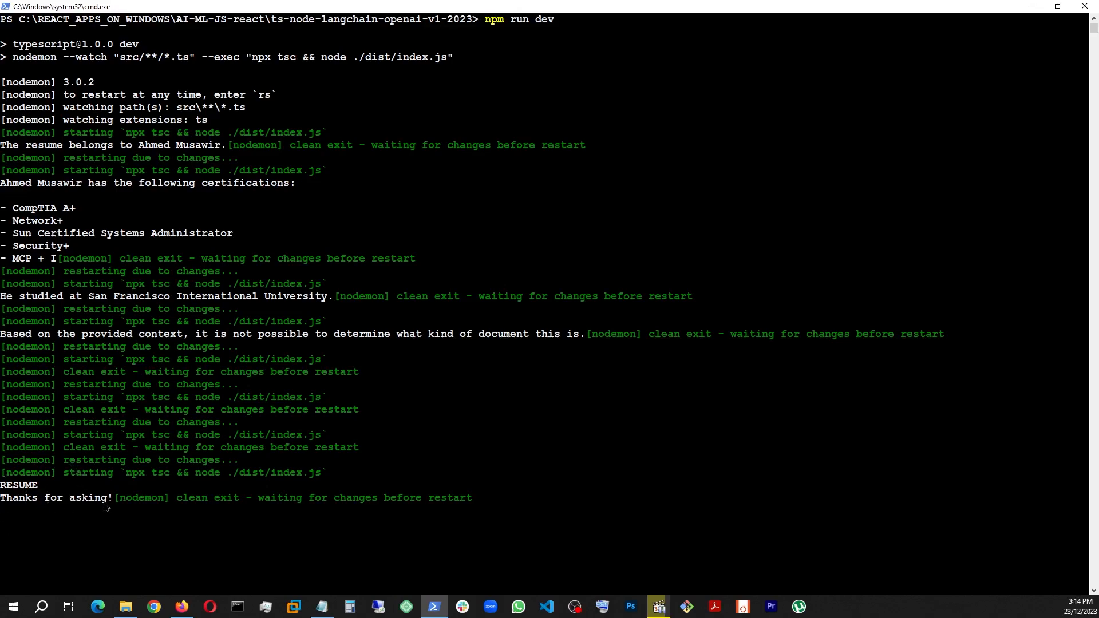
pyautogui.click(545, 607)
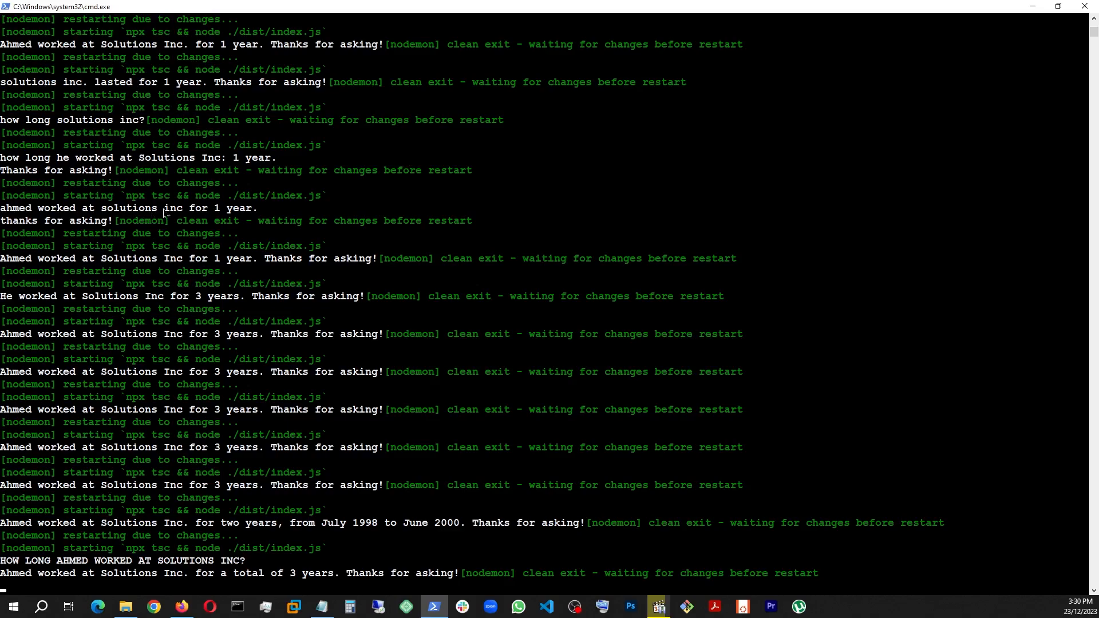
pyautogui.moveTo(442, 579)
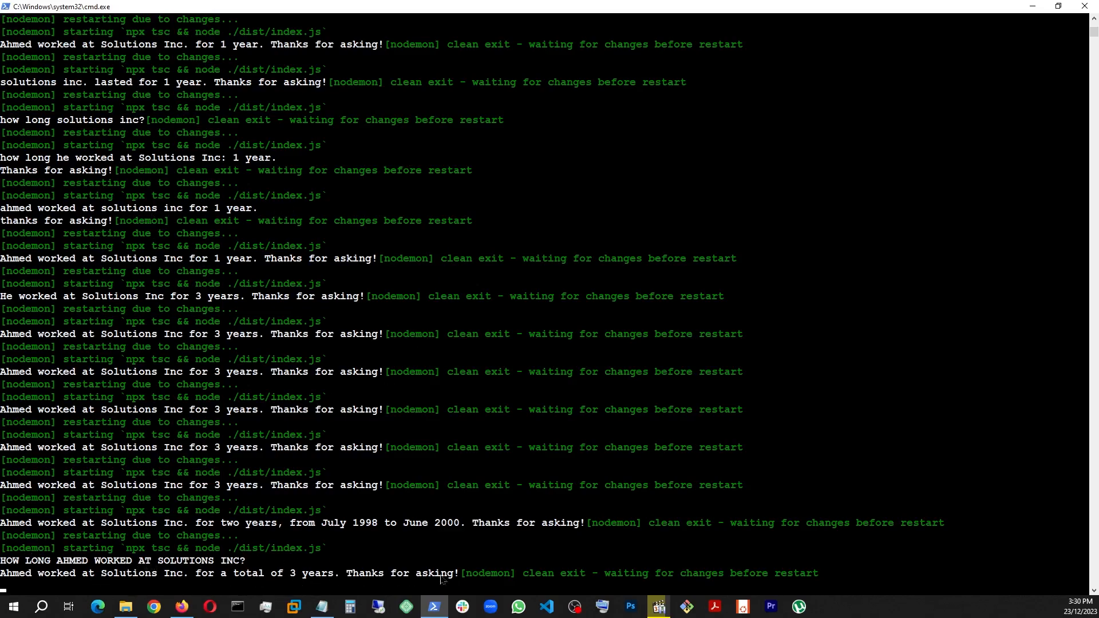
pyautogui.moveTo(273, 570)
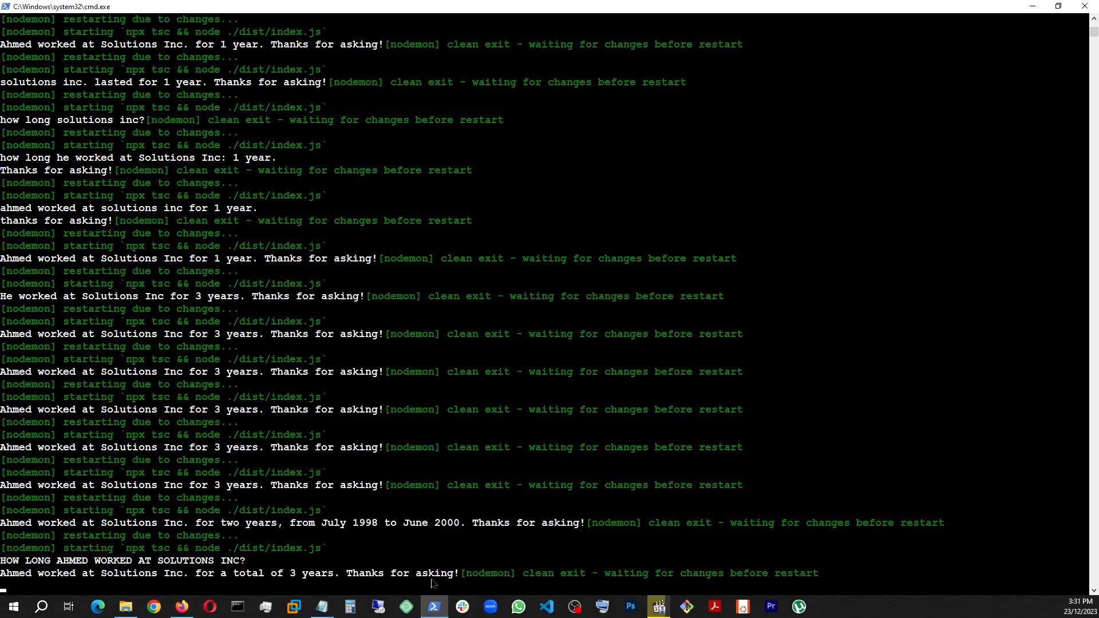
pyautogui.moveTo(376, 583)
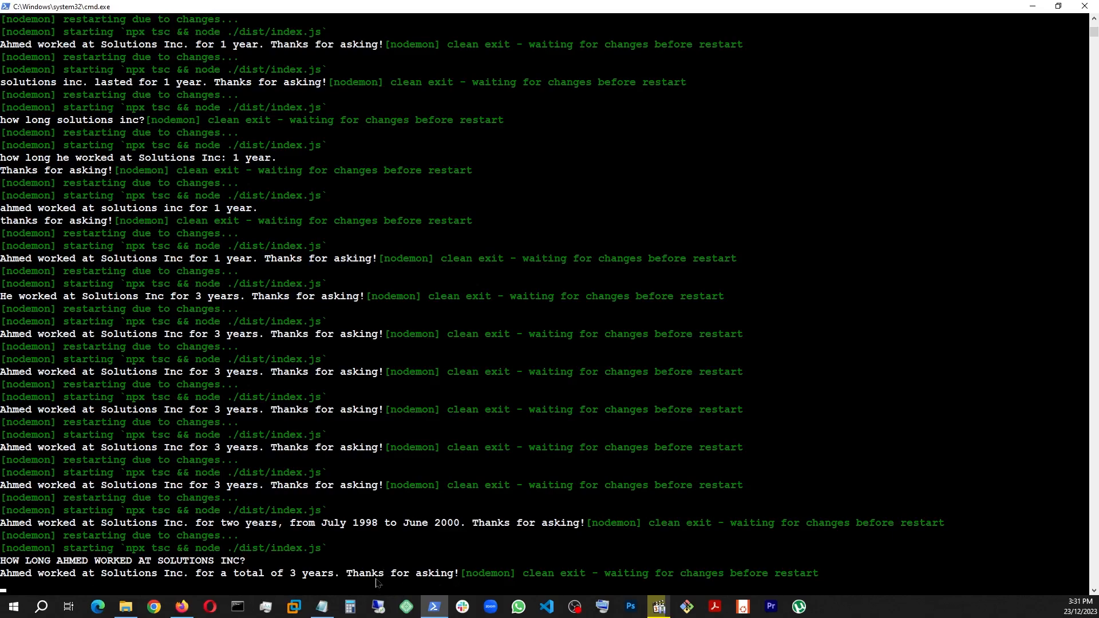
pyautogui.moveTo(463, 425)
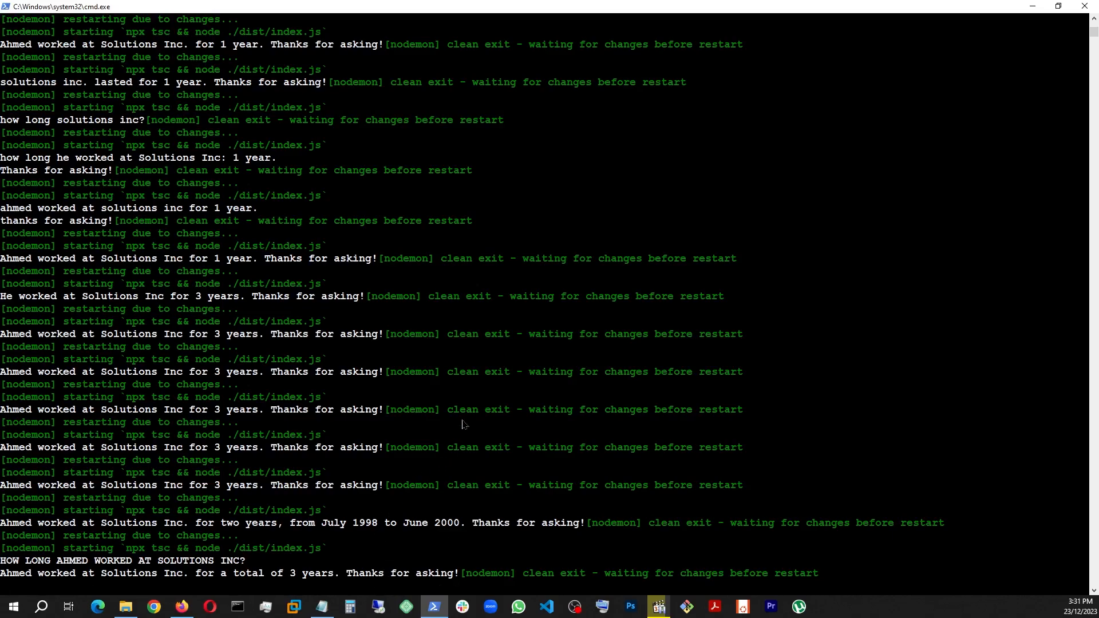
pyautogui.moveTo(439, 419)
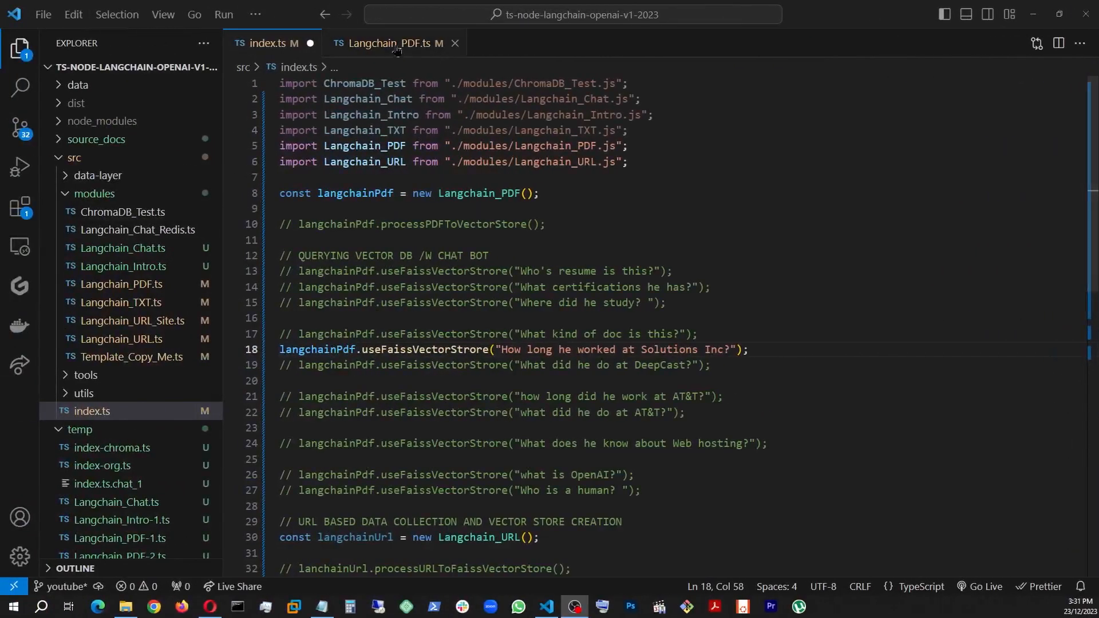
# Step: Return to Langchain_PDF.ts showing the constructor's model set to gpt-4-1106-preview
pyautogui.click(393, 43)
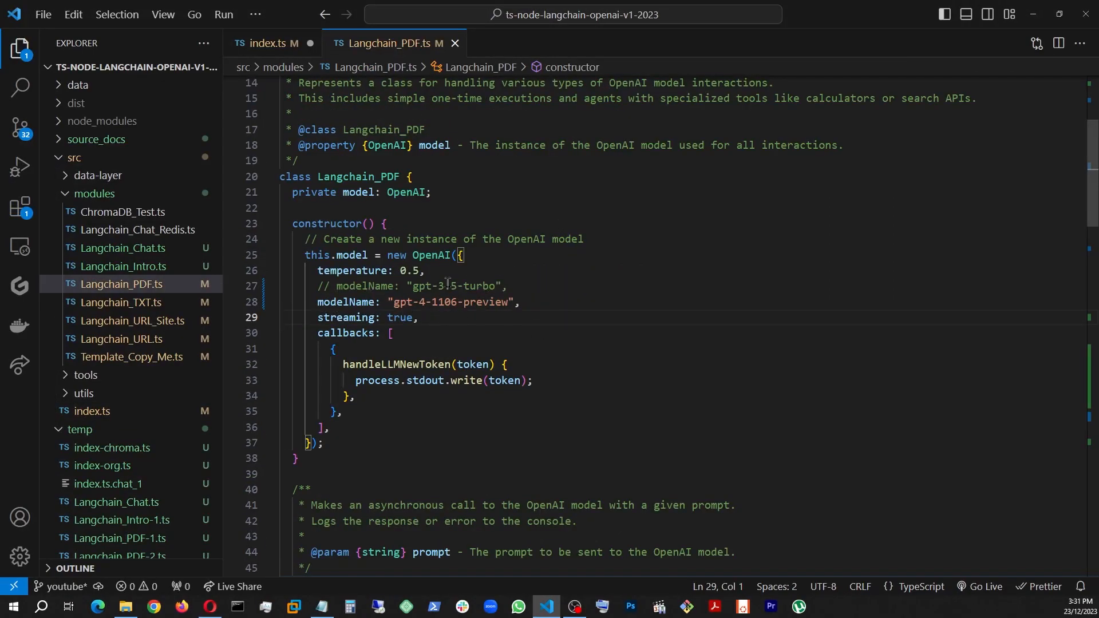
pyautogui.moveTo(489, 341)
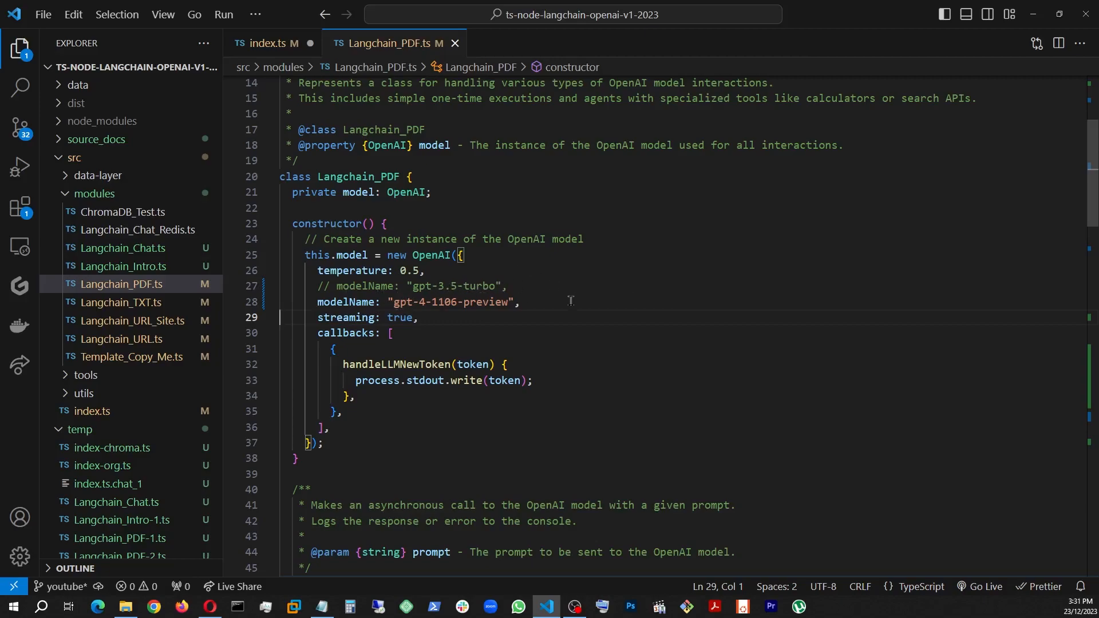
pyautogui.moveTo(547, 318)
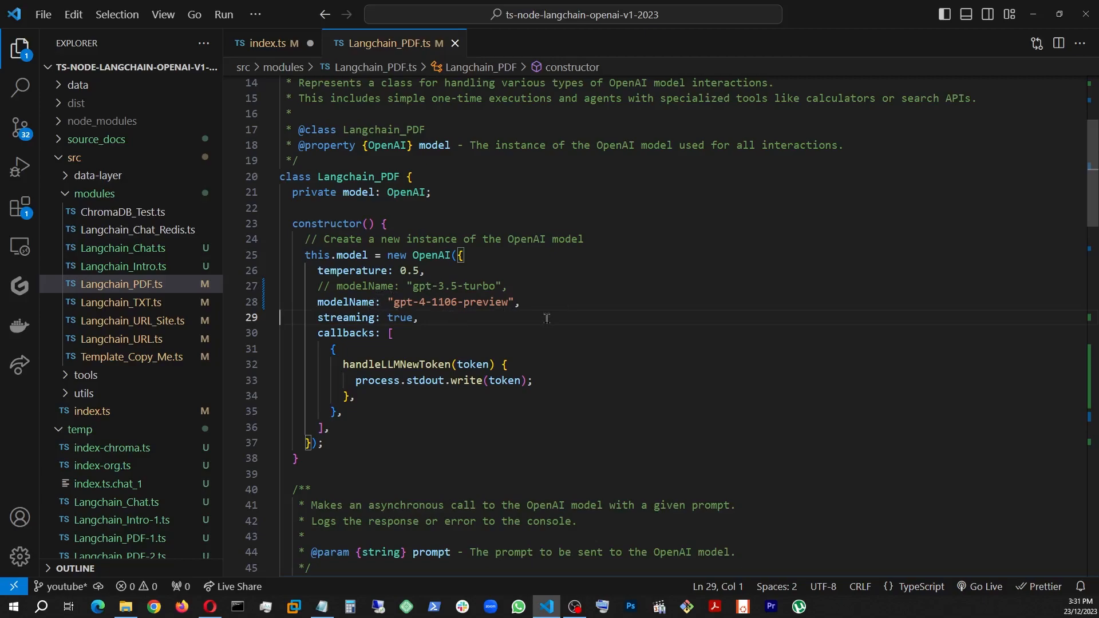
pyautogui.moveTo(502, 238)
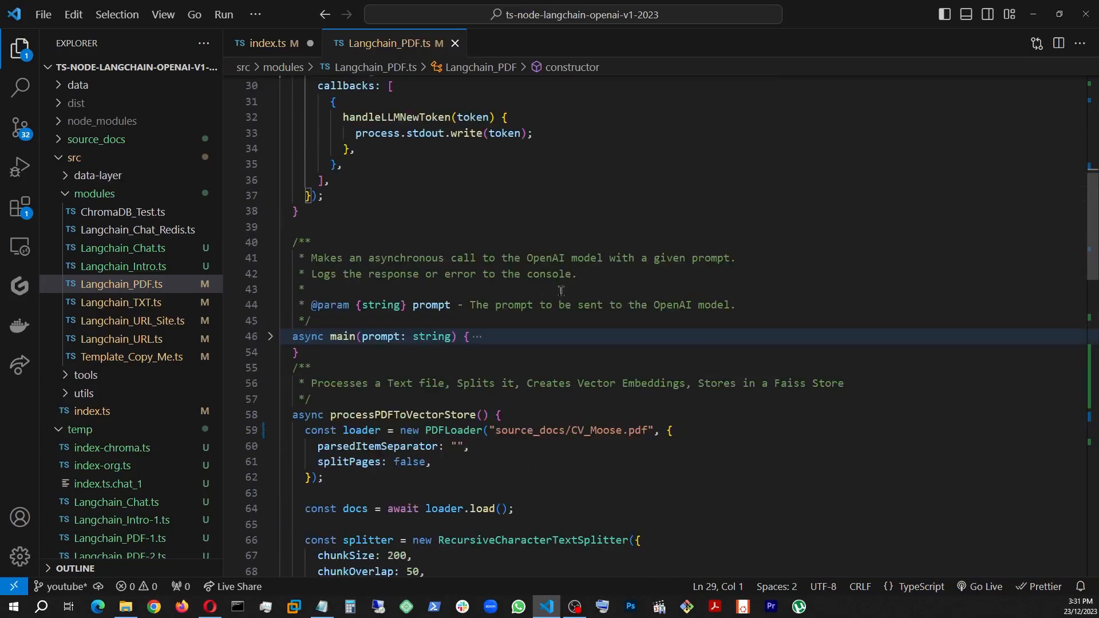
# Step: Enable the "how long did he work at AT&T?" query in index.ts and check the terminal answer
pyautogui.scroll(-3)
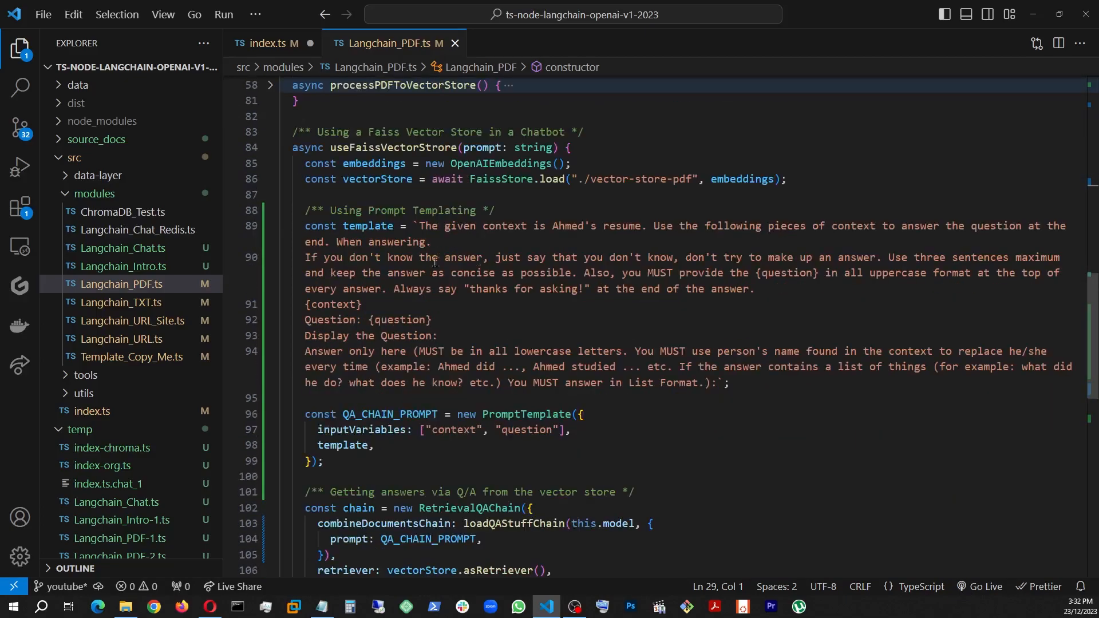
pyautogui.scroll(-3)
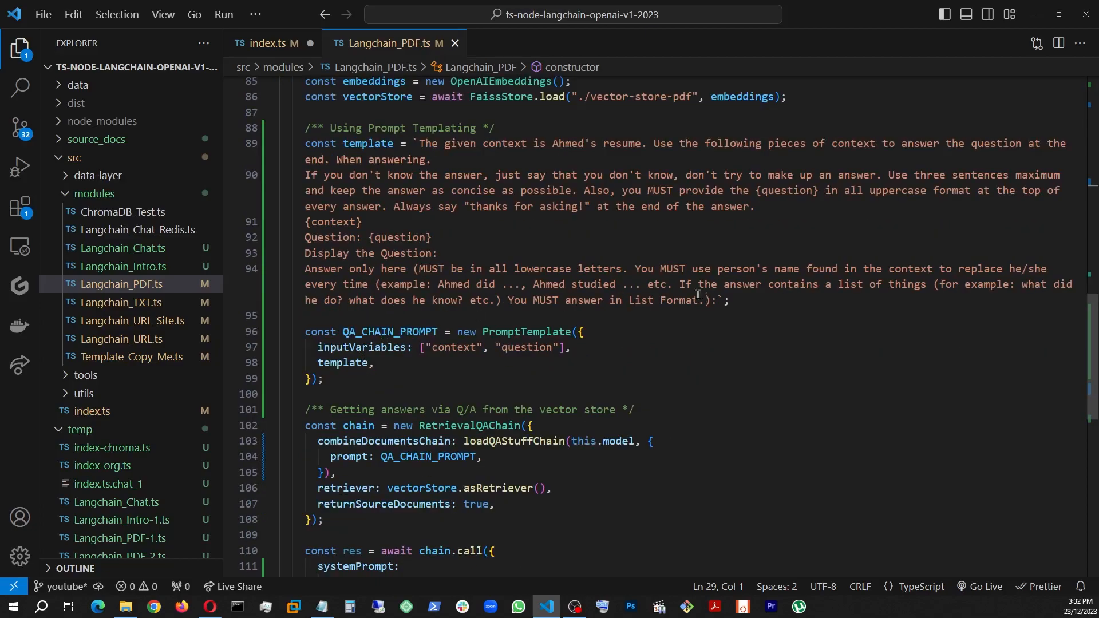
pyautogui.scroll(-3)
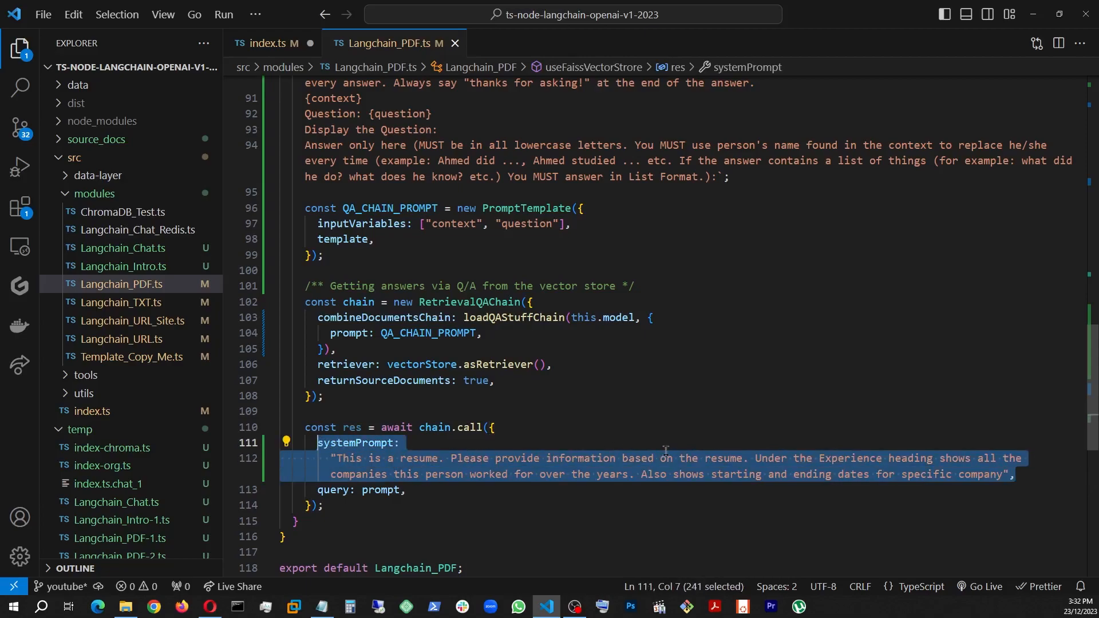
pyautogui.click(270, 43)
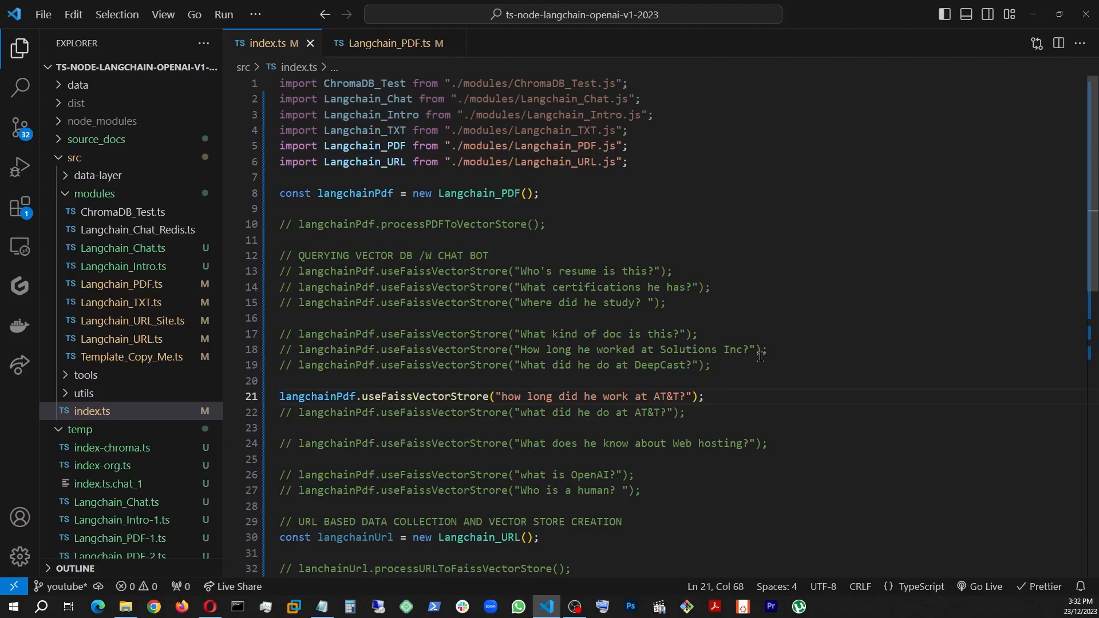
pyautogui.click(658, 606)
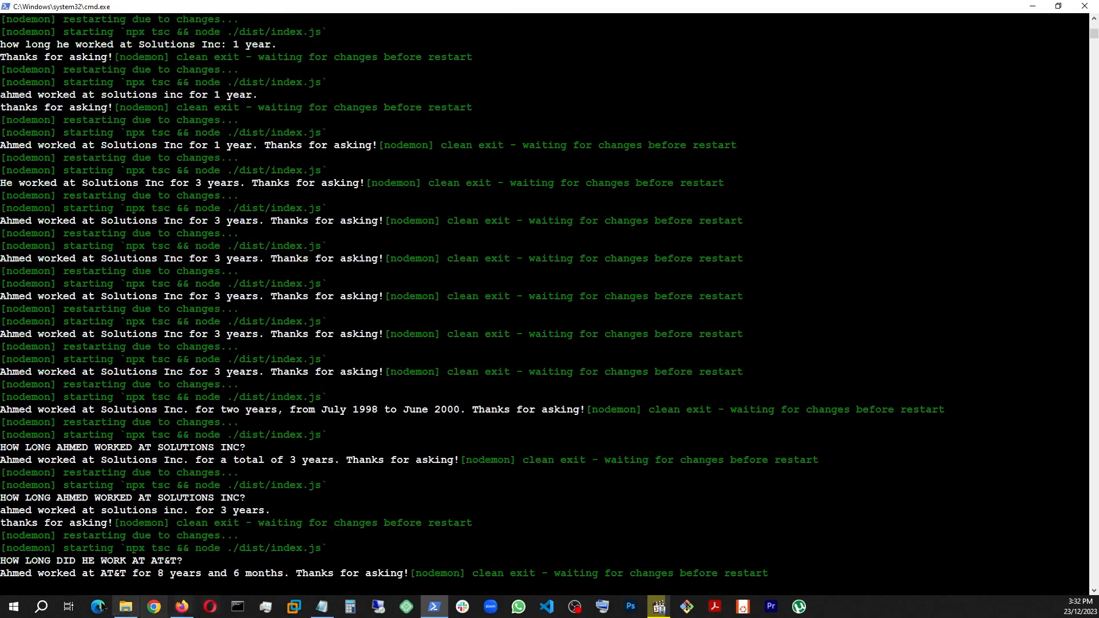
pyautogui.moveTo(430, 490)
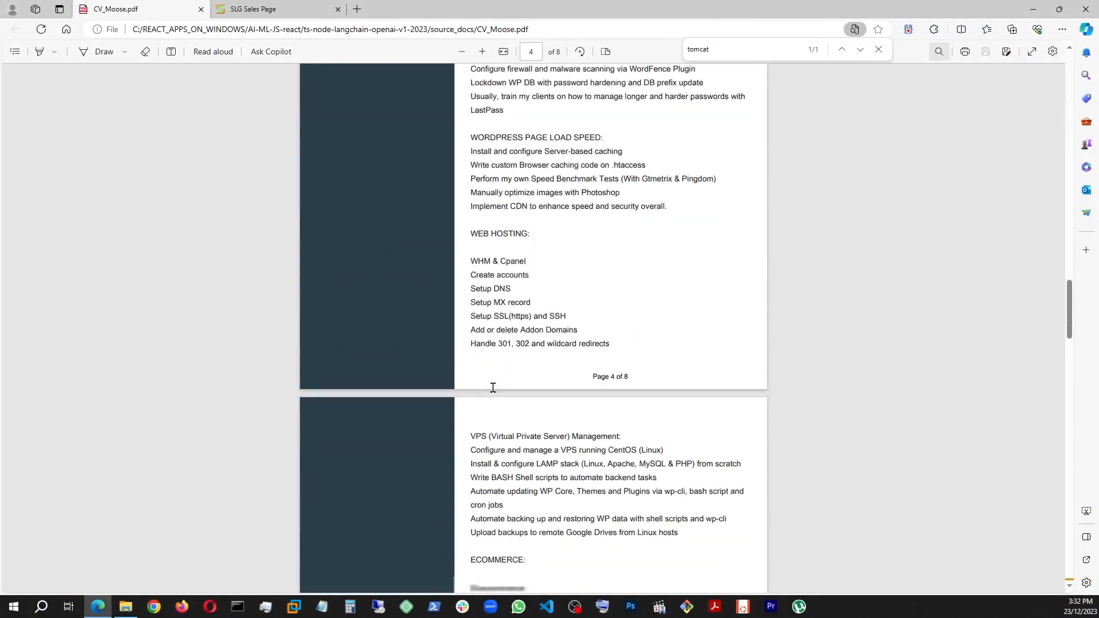
# Step: Scroll the terminal output showing the AT&T answer of 8 years and 6 months
pyautogui.scroll(-3)
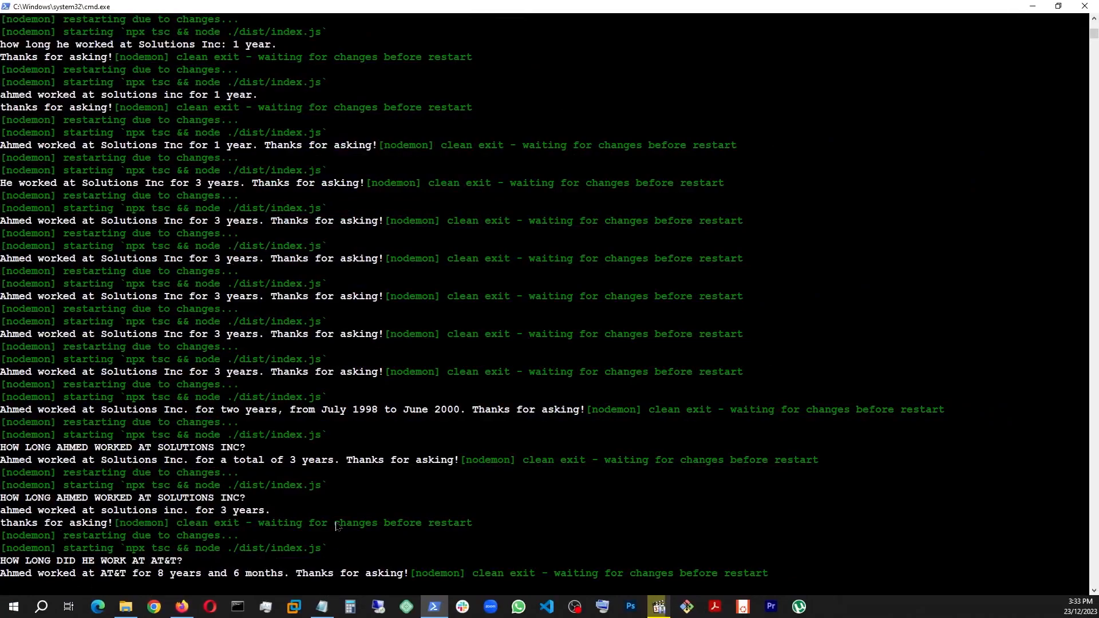
# Step: Return to the Command Prompt from the taskbar after checking CV_Moose.pdf
pyautogui.click(545, 606)
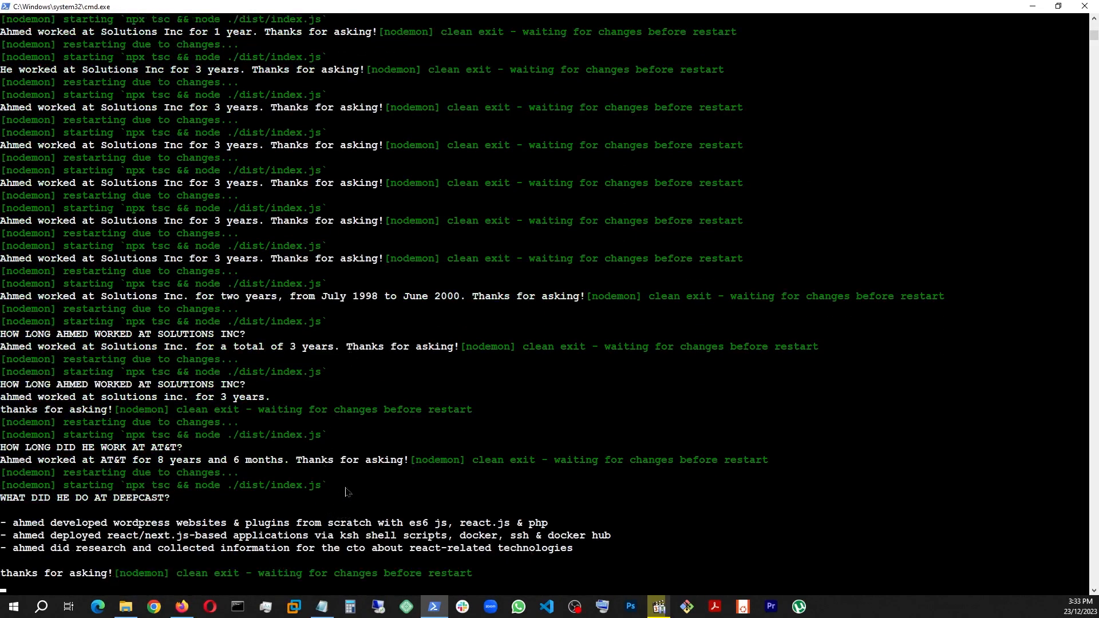
pyautogui.moveTo(316, 503)
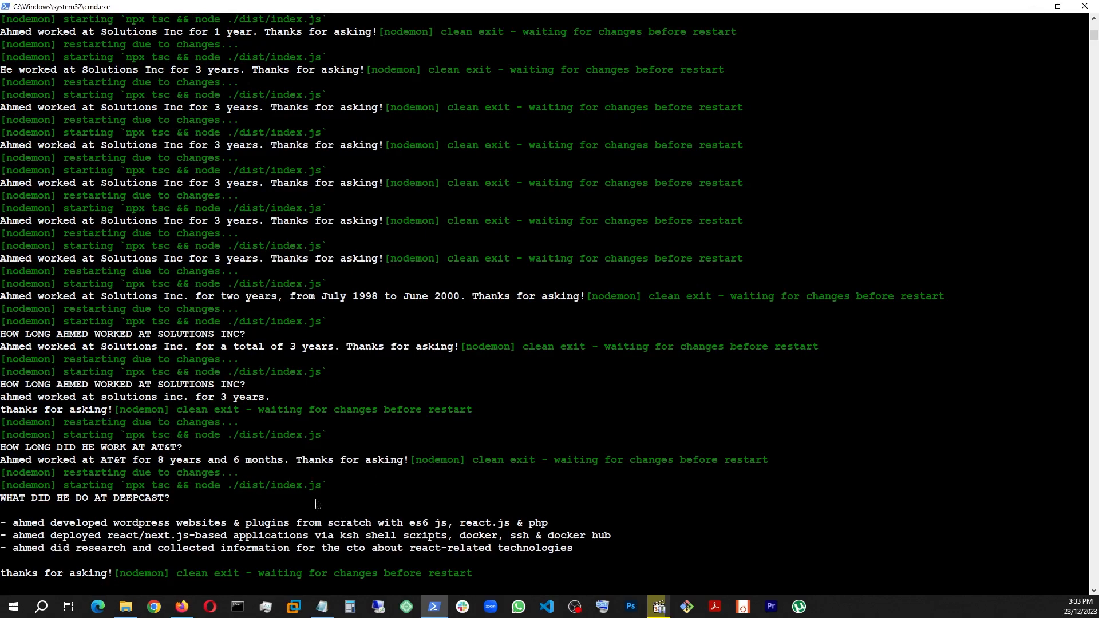
pyautogui.moveTo(220, 498)
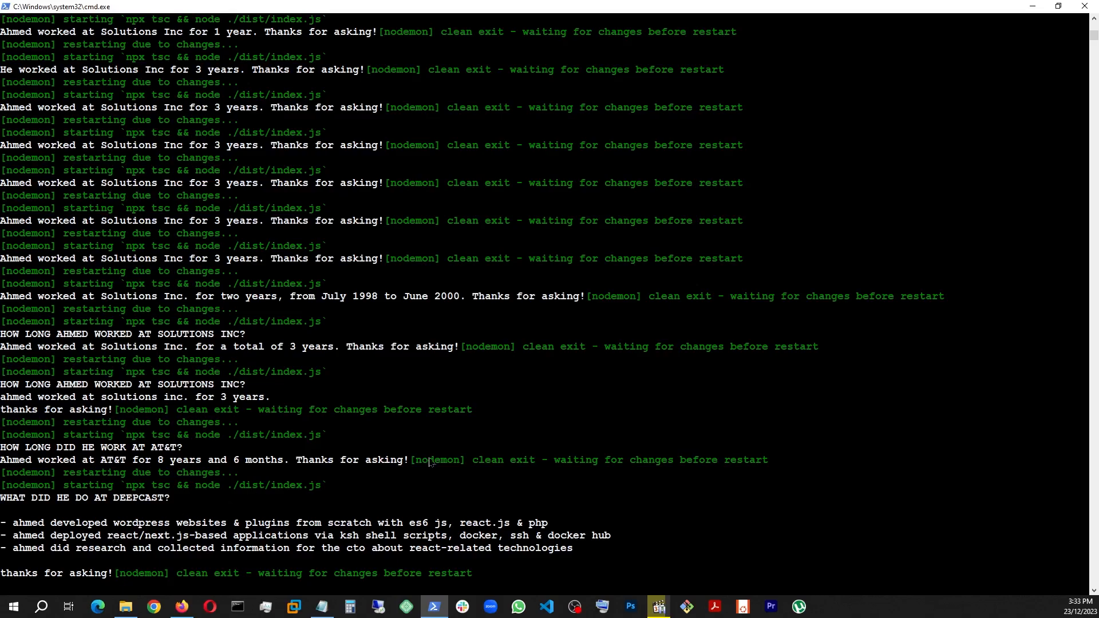
# Step: Switch to the terminal to read the DeepCast and web hosting list answers
pyautogui.click(545, 607)
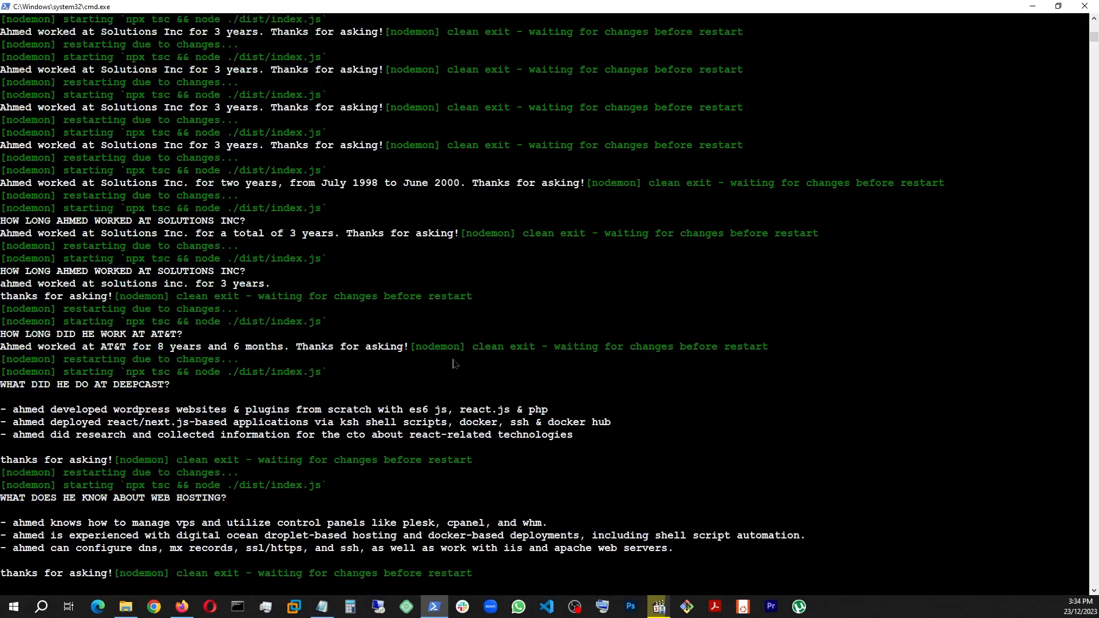
pyautogui.moveTo(433, 518)
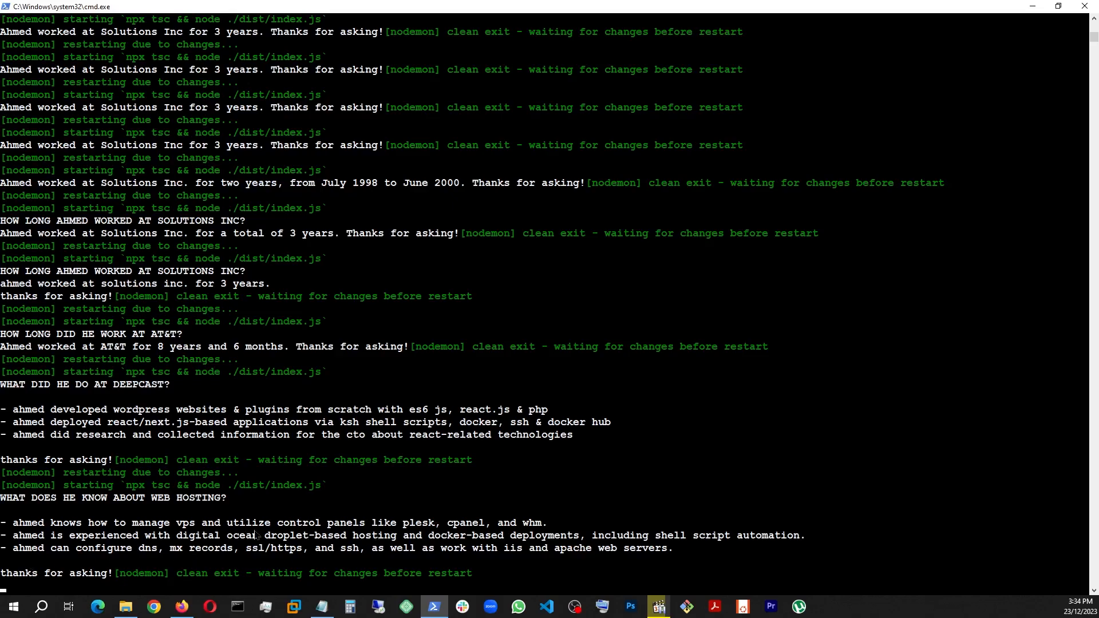
# Step: Read the "what is OpenAI?" answer in the terminal, then return to index.ts
pyautogui.click(545, 606)
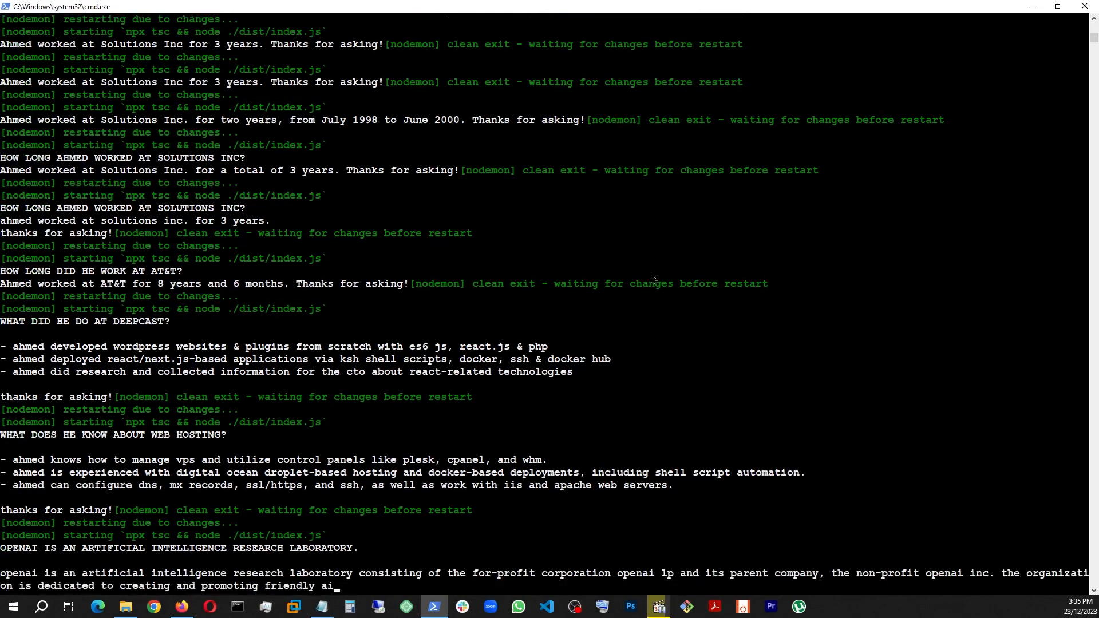
pyautogui.scroll(-3)
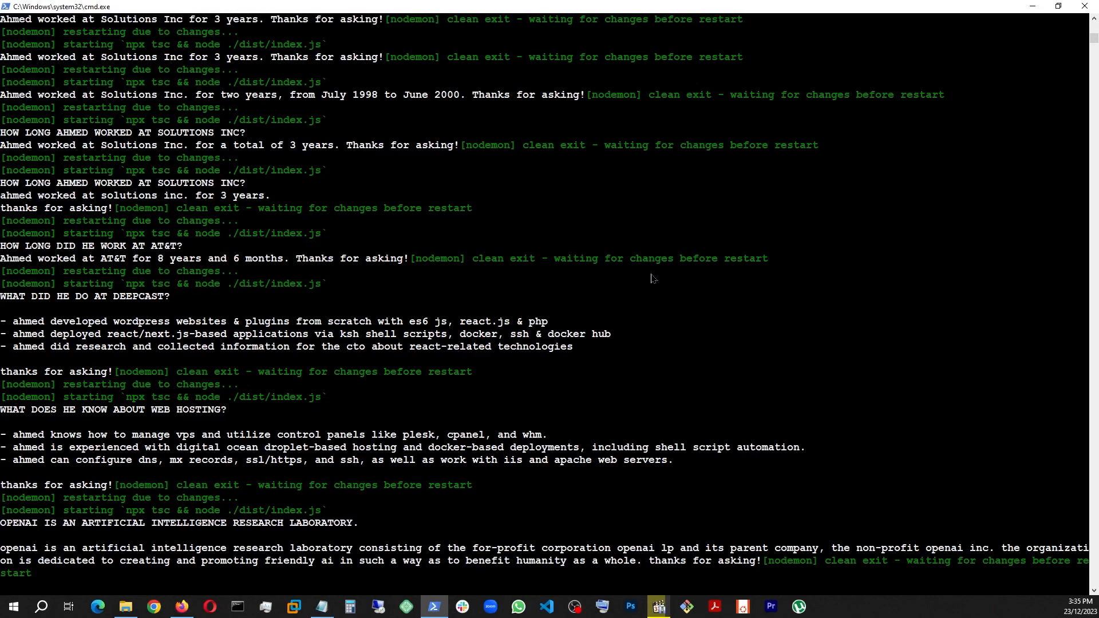
pyautogui.moveTo(295, 495)
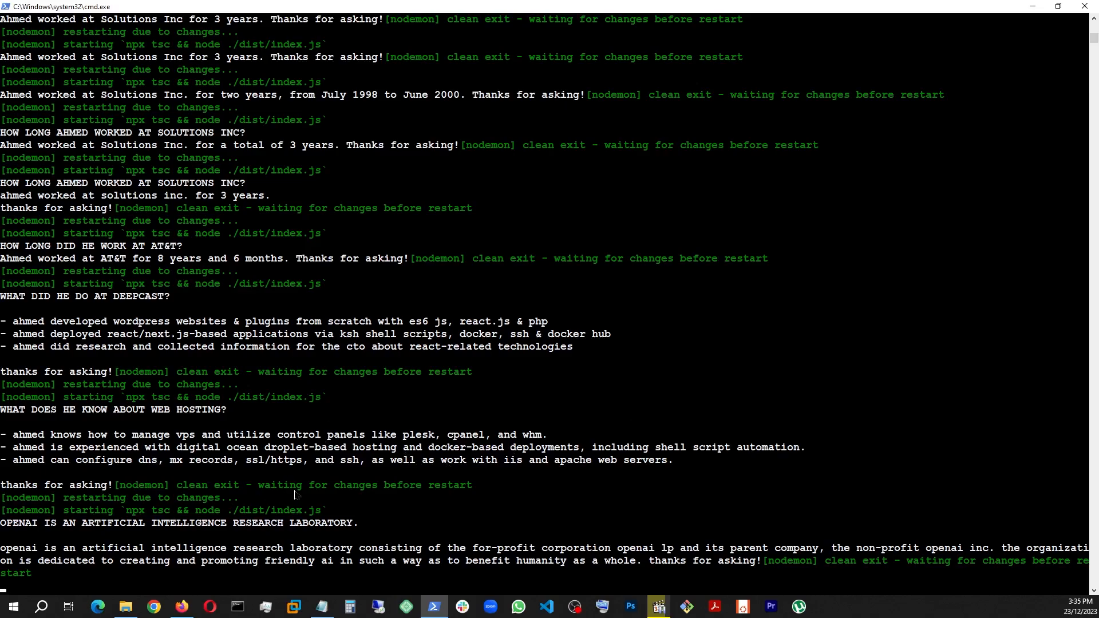
pyautogui.click(545, 606)
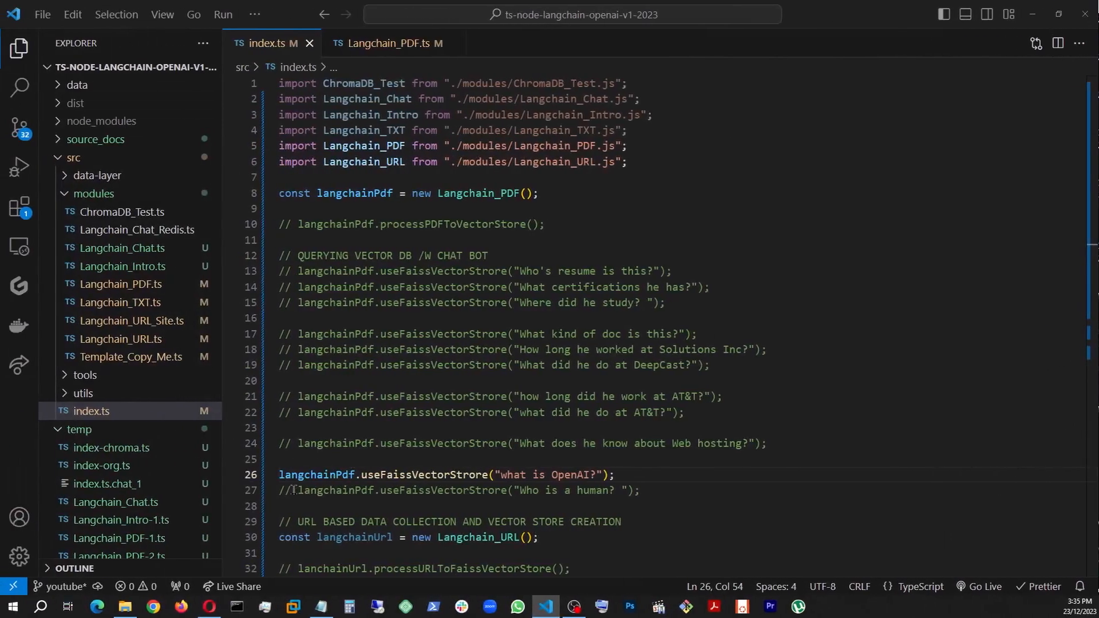
# Step: Watch the rerun answer "what is OpenAI?" with "I don't know"
pyautogui.click(389, 44)
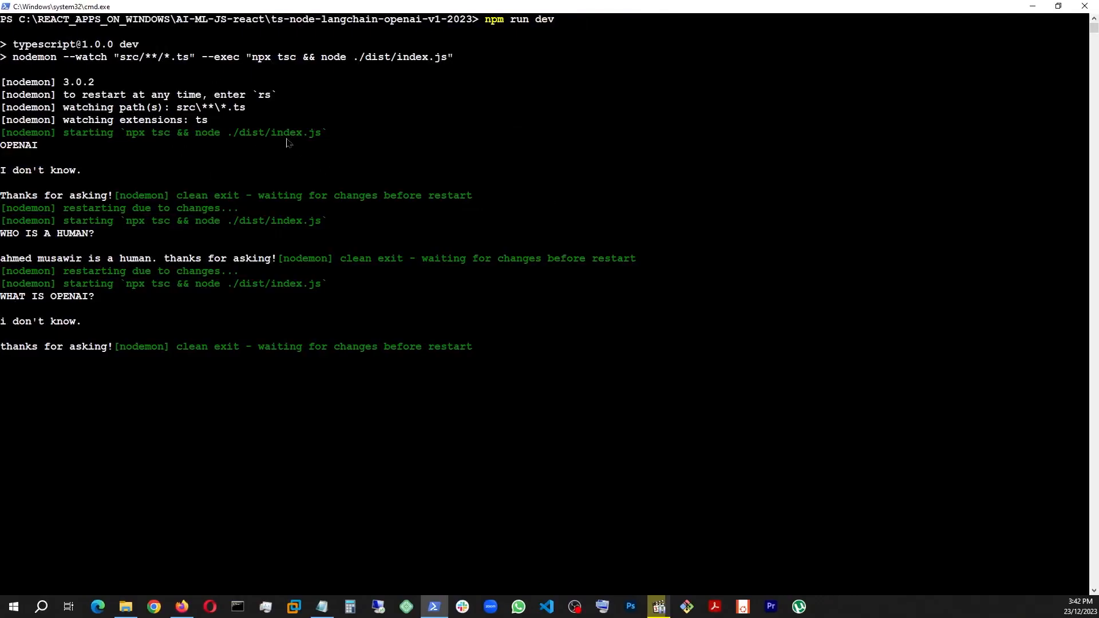
pyautogui.moveTo(166, 165)
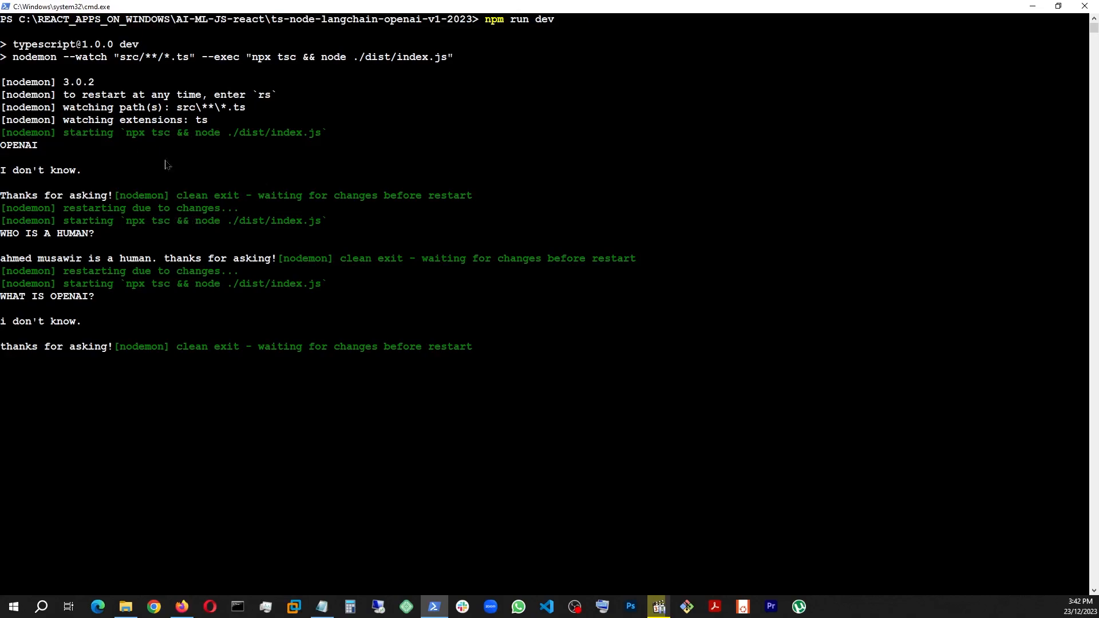
pyautogui.moveTo(169, 275)
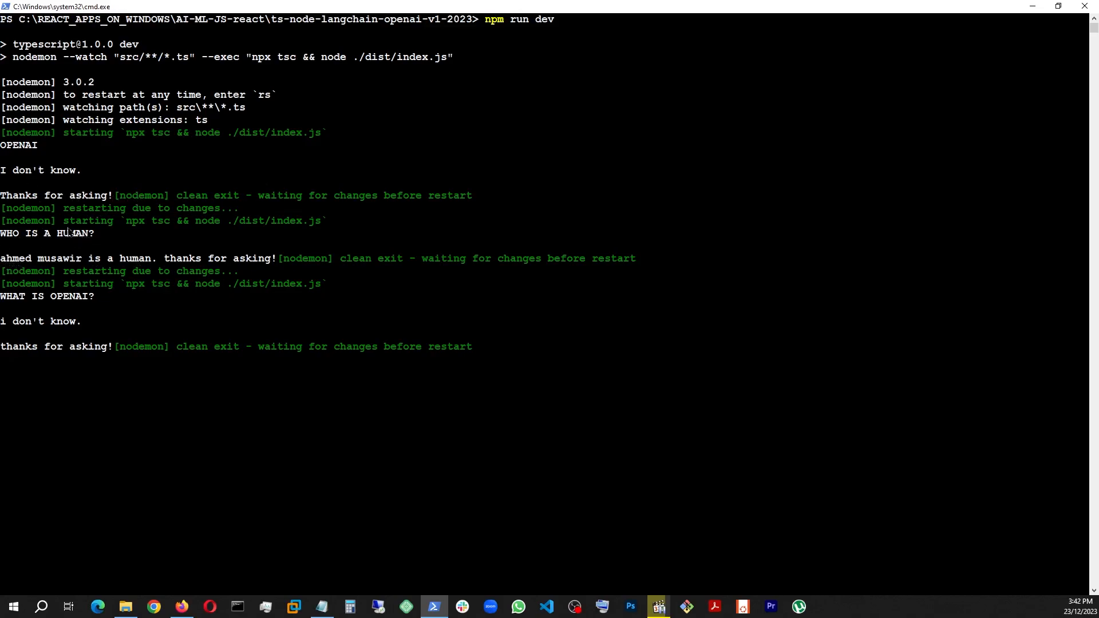
pyautogui.moveTo(6, 321)
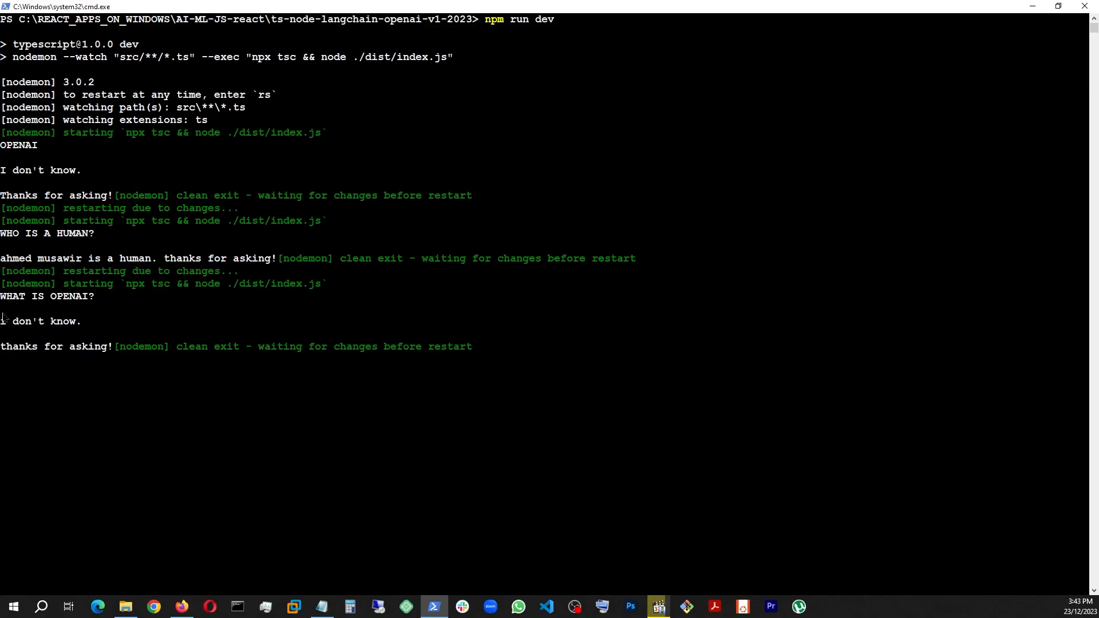
pyautogui.moveTo(147, 304)
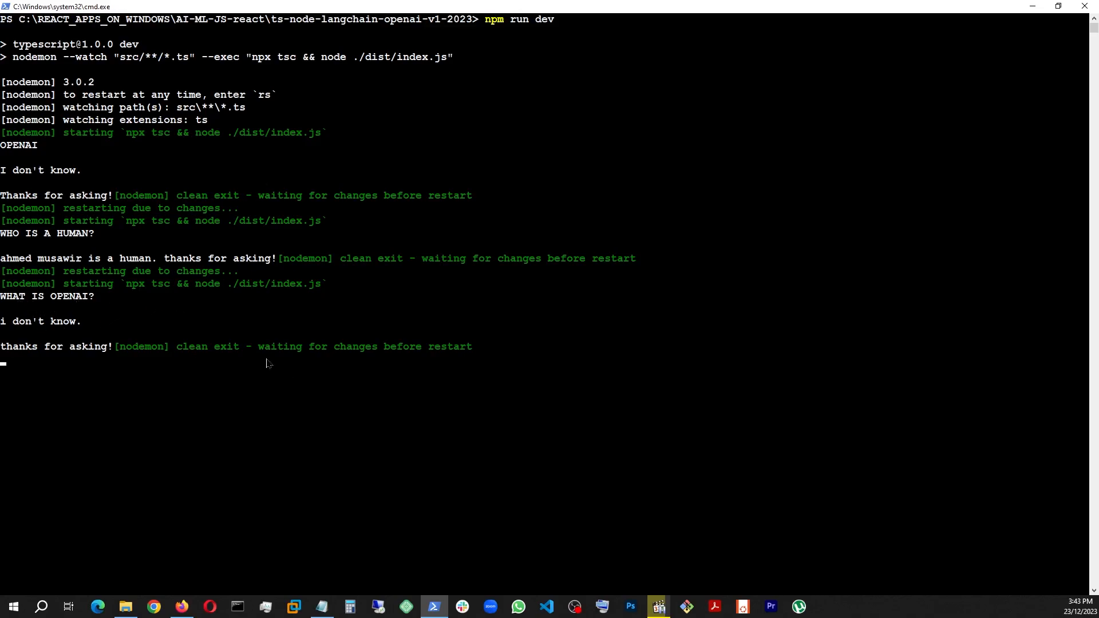
pyautogui.moveTo(181, 332)
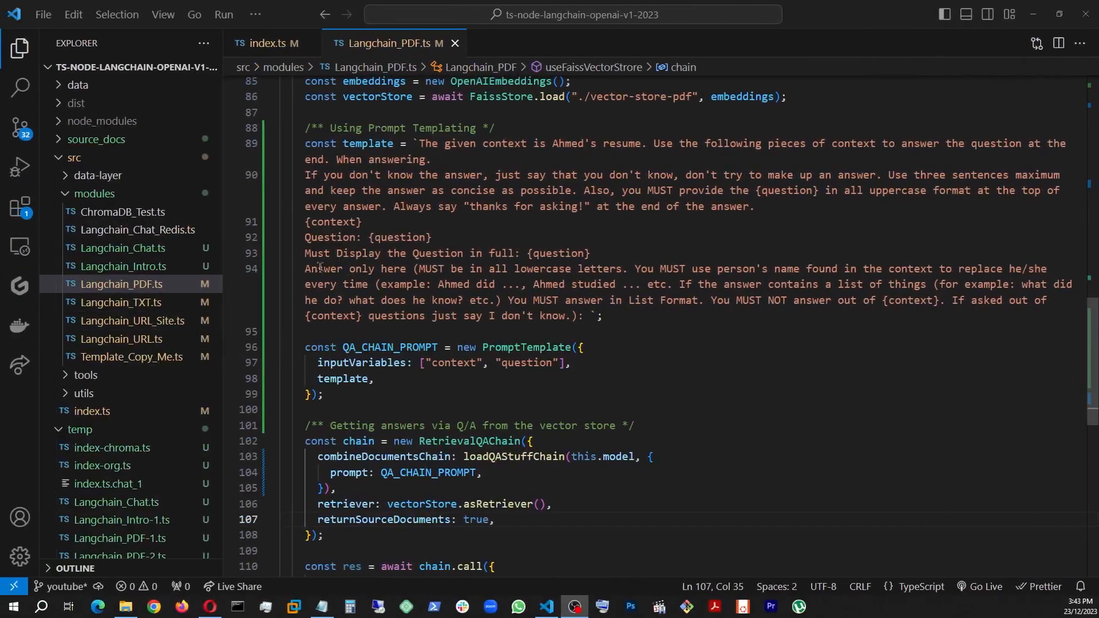
pyautogui.moveTo(508, 253)
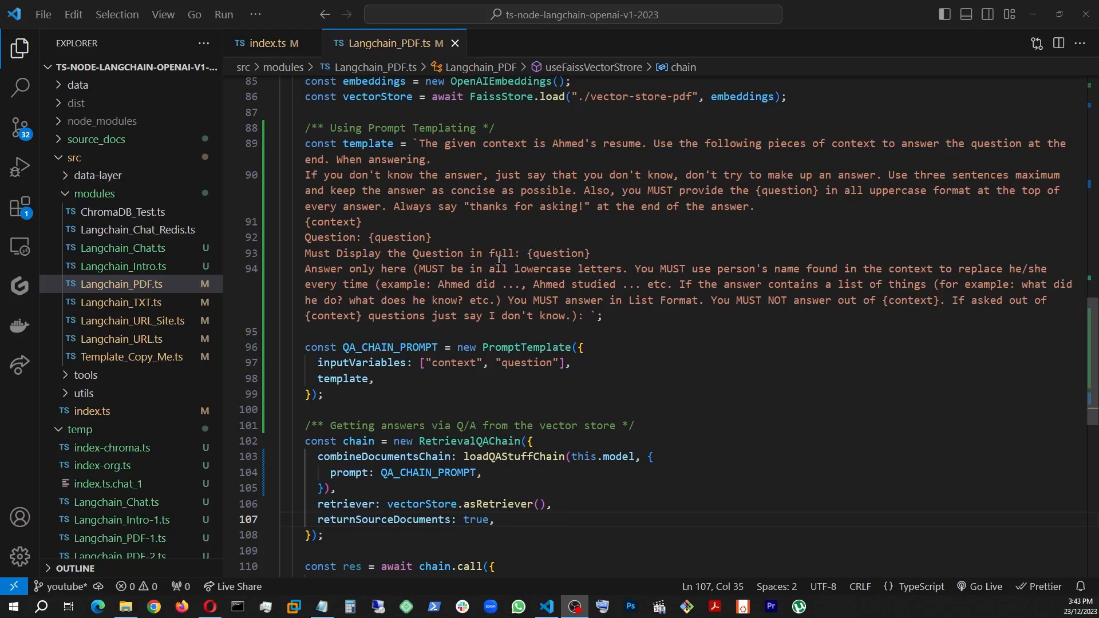
pyautogui.moveTo(810, 308)
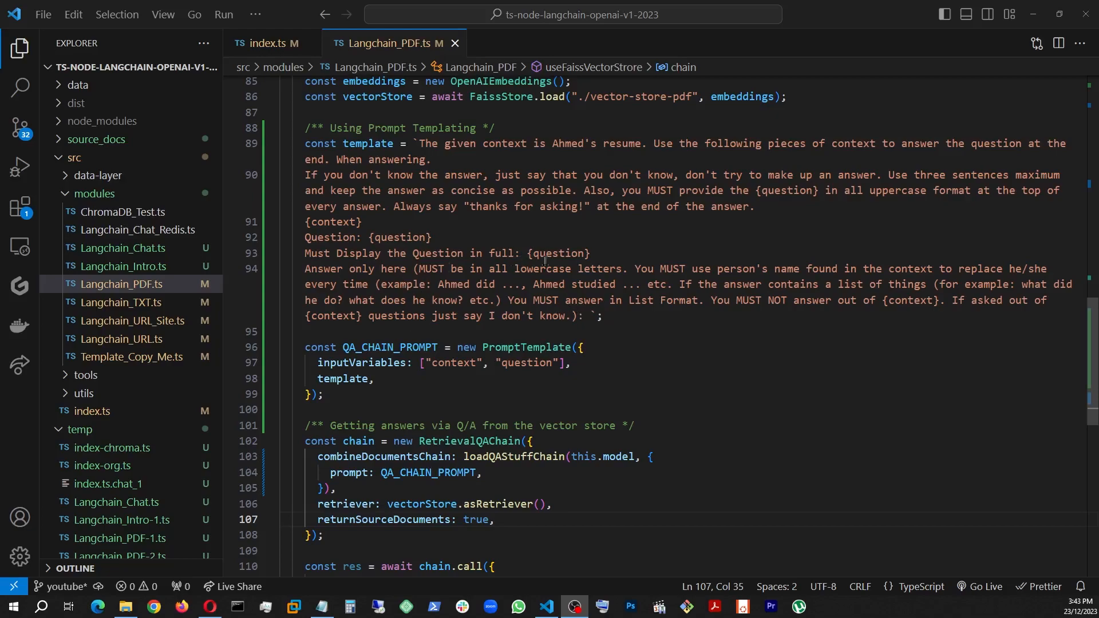
pyautogui.moveTo(303, 253)
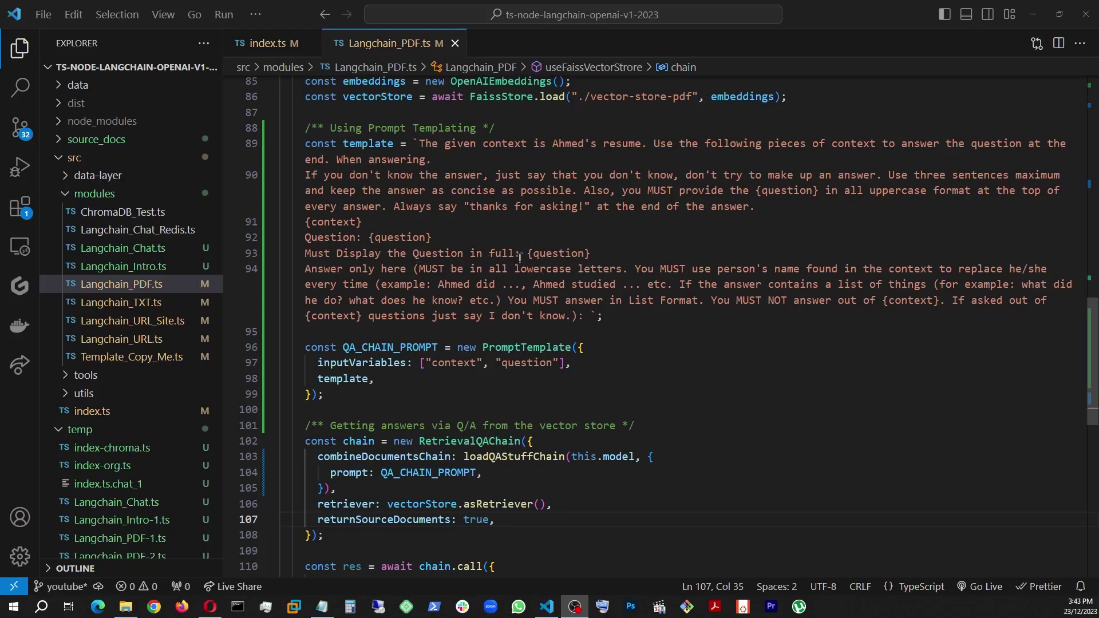
# Step: Switch to the terminal to watch nodemon restart after reviewing the prompt template
pyautogui.click(270, 43)
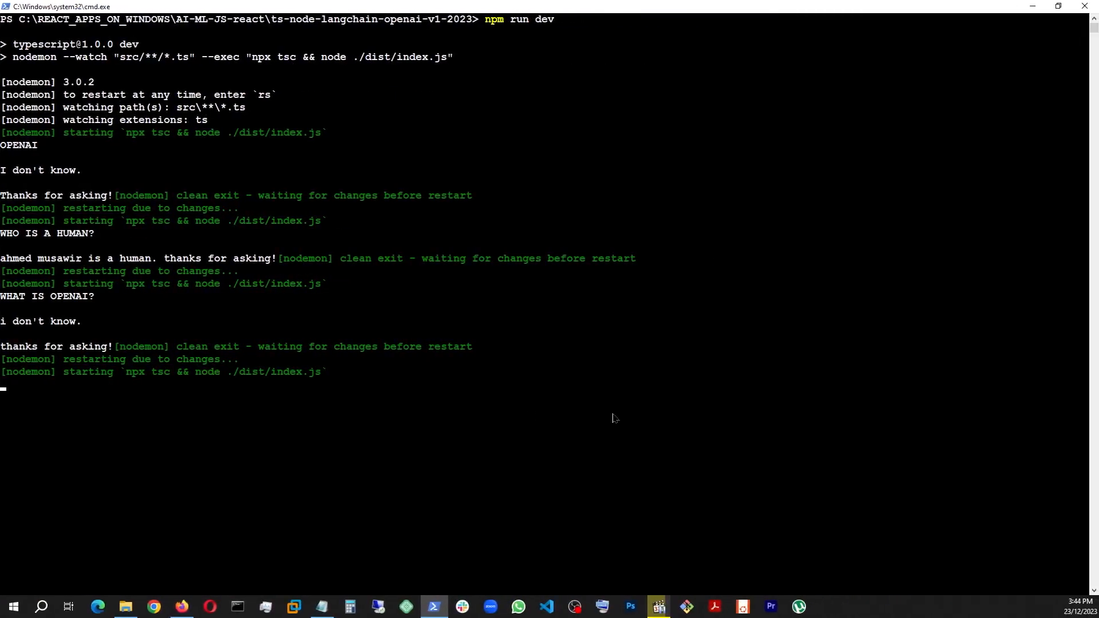
# Step: See "WHO IS A ELON MUSK" answered with "I don't know", then return to index.ts
pyautogui.write('WHO IS A ELON MUSK?')
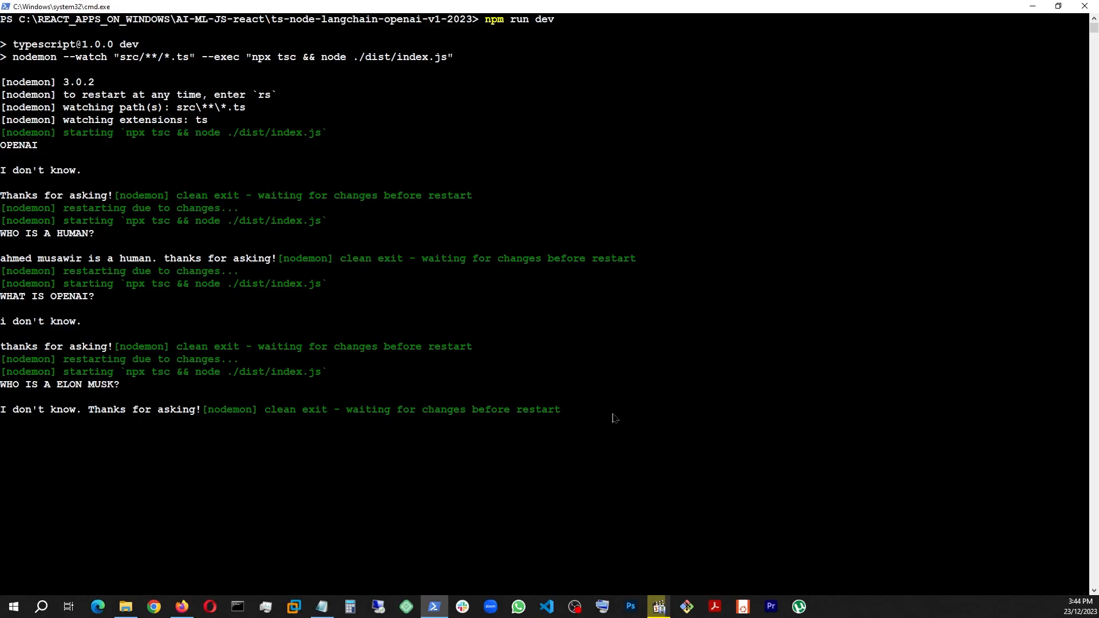
pyautogui.moveTo(133, 385)
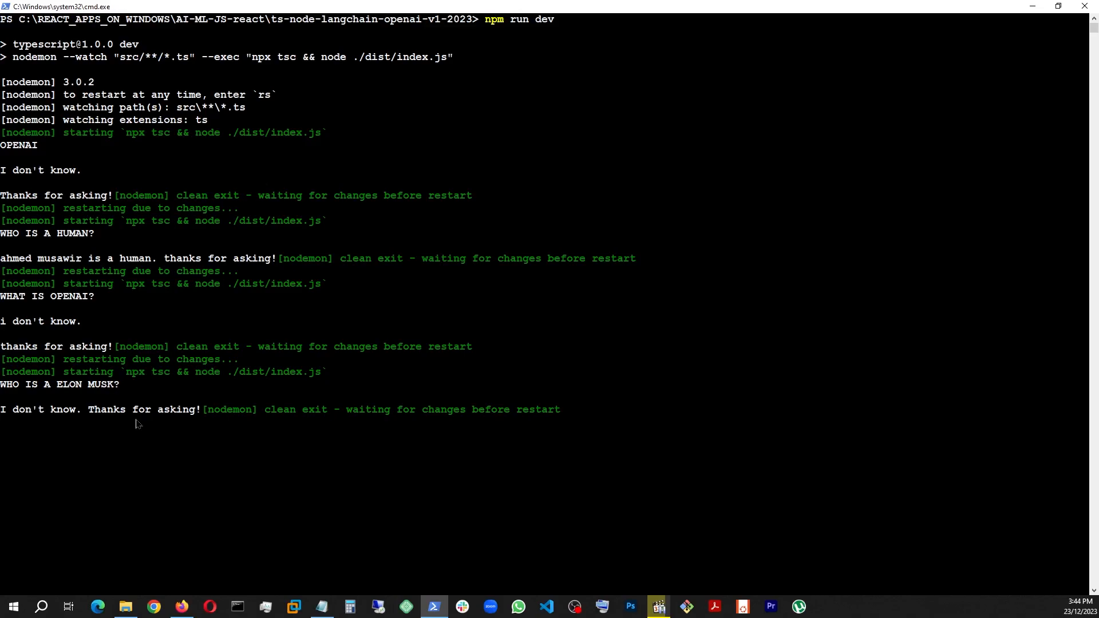
pyautogui.click(547, 606)
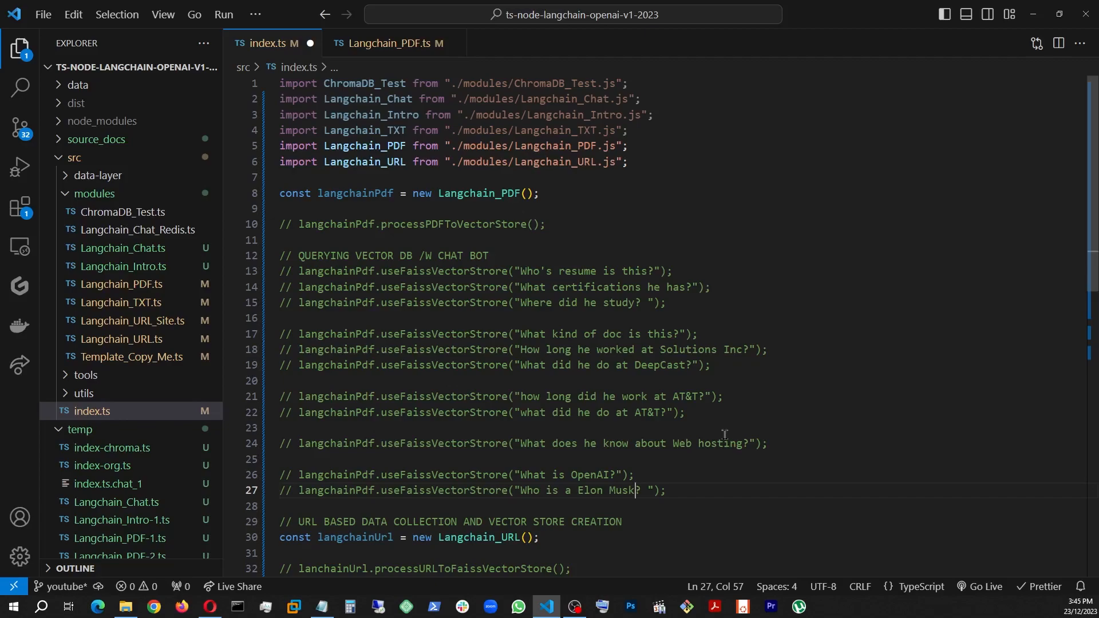
pyautogui.moveTo(709, 364)
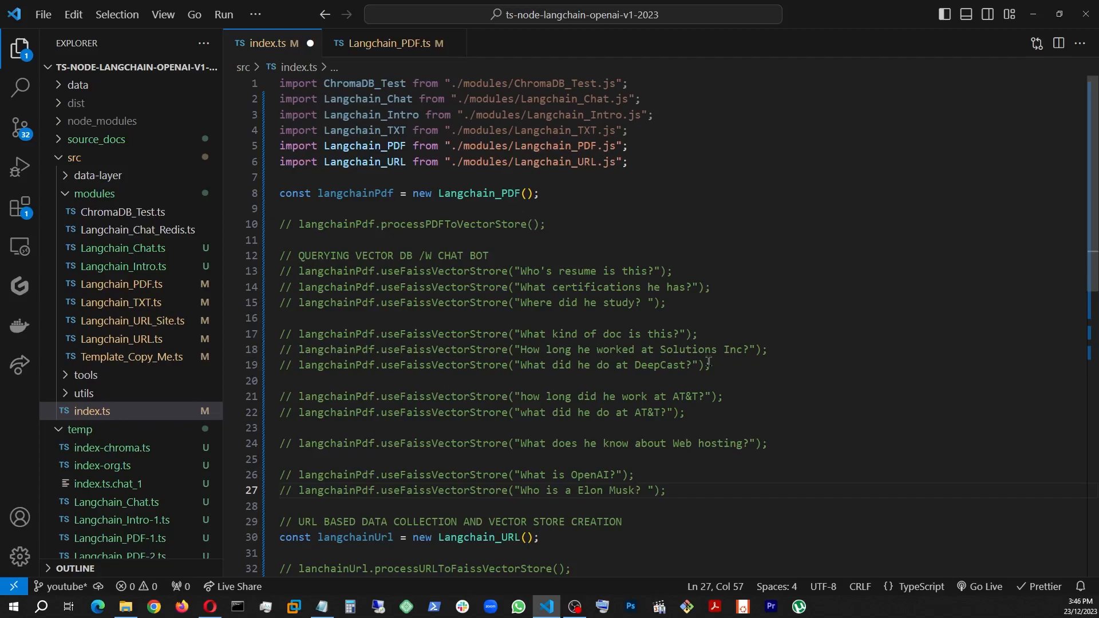